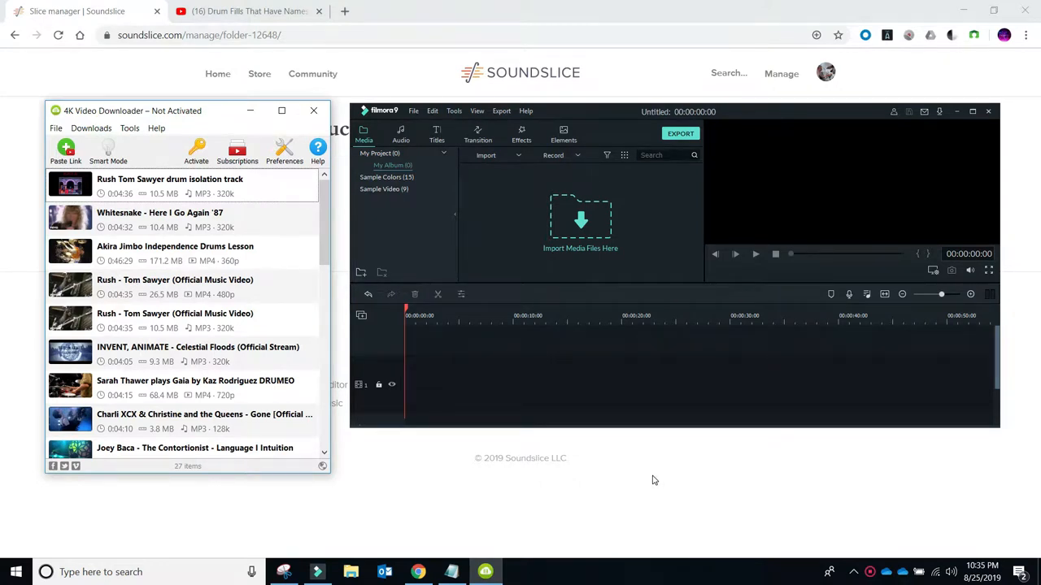
mouse_move(507, 242)
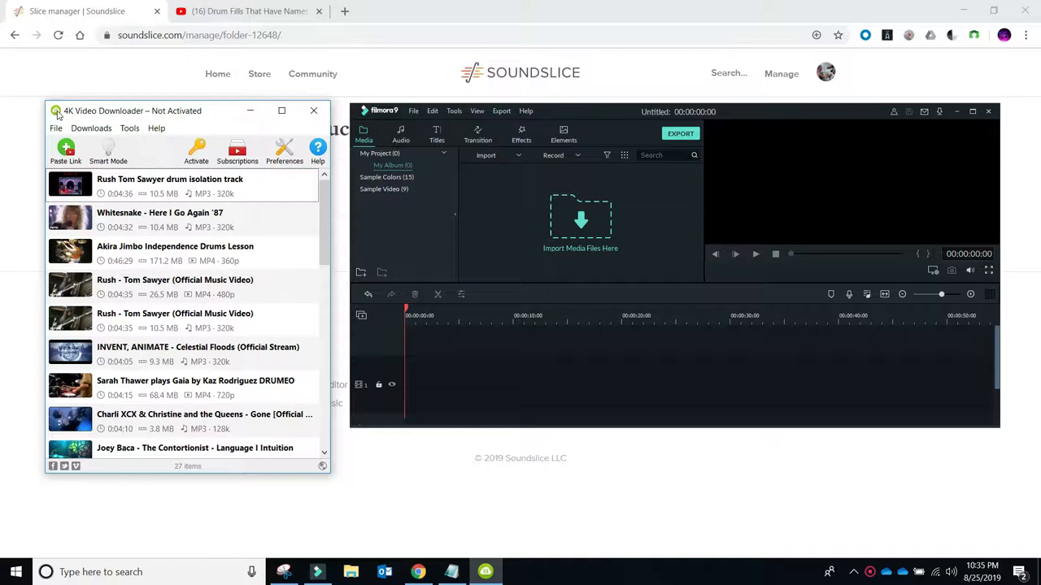
mouse_move(109, 116)
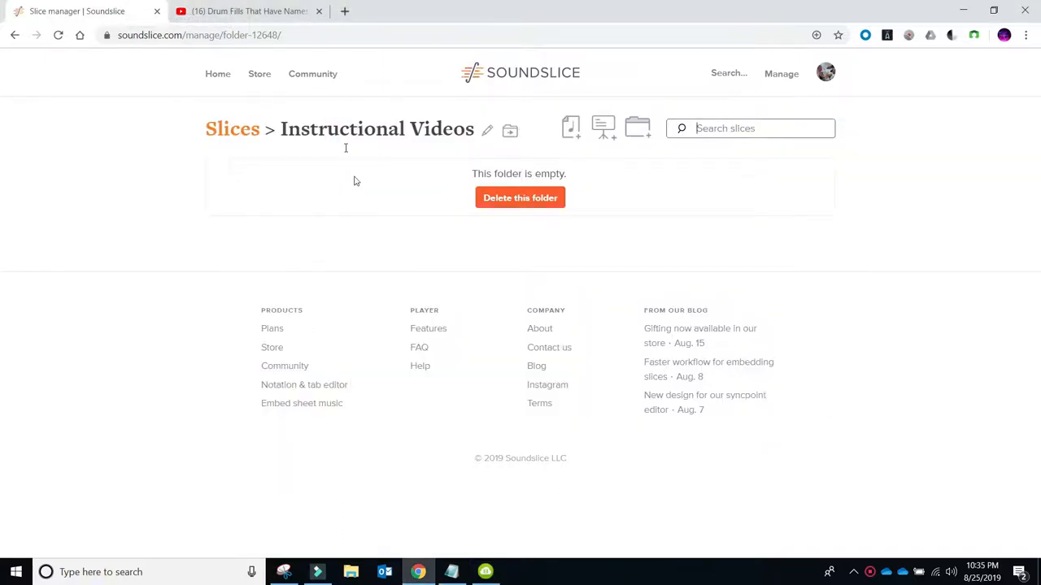
mouse_move(156, 77)
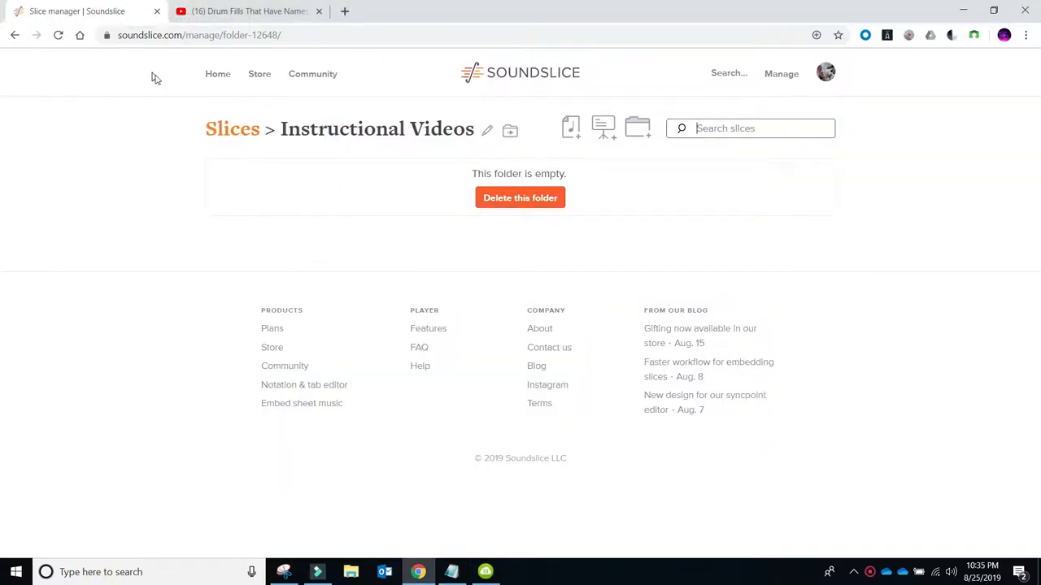
mouse_move(309, 182)
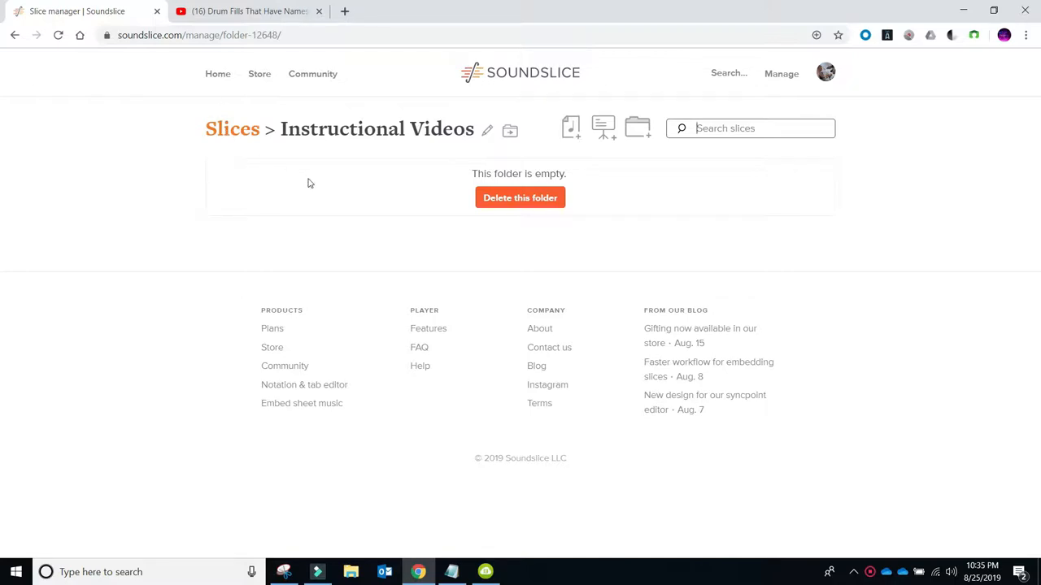
mouse_move(243, 12)
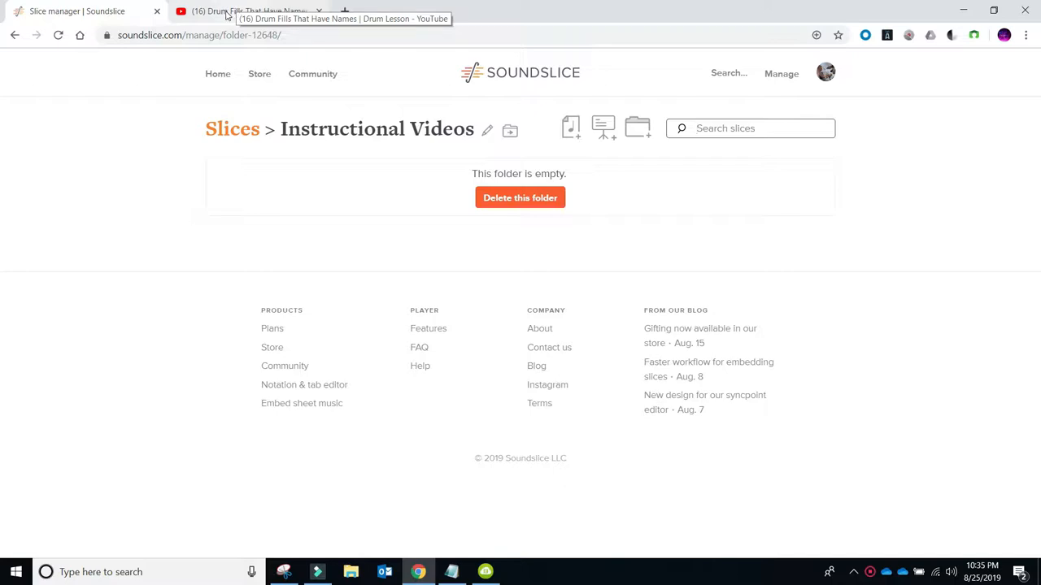
Step: Switch to the 'Drum Fills That Have Names' YouTube lesson and start playback
left_click(228, 12)
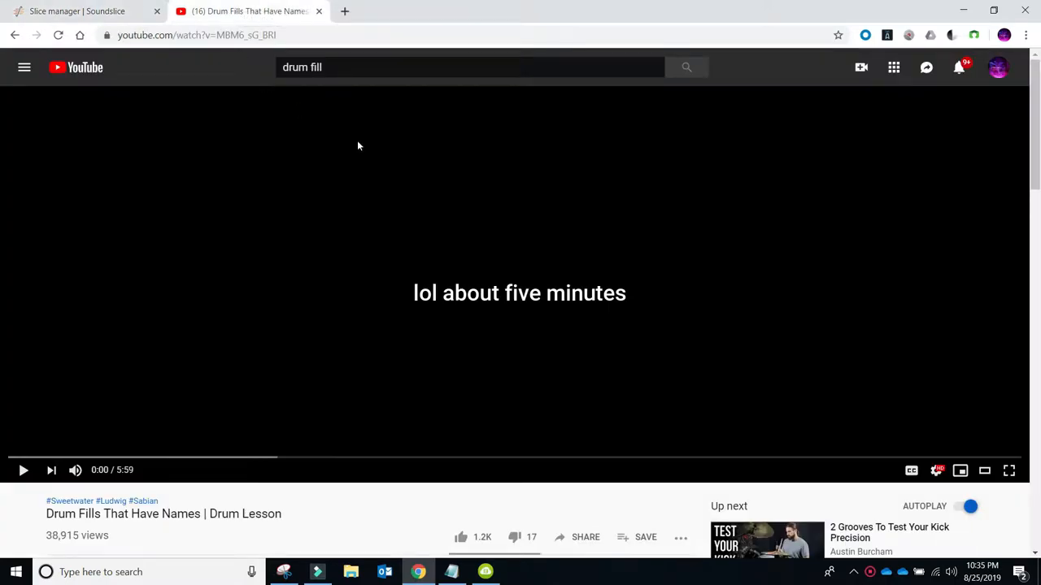
mouse_move(527, 261)
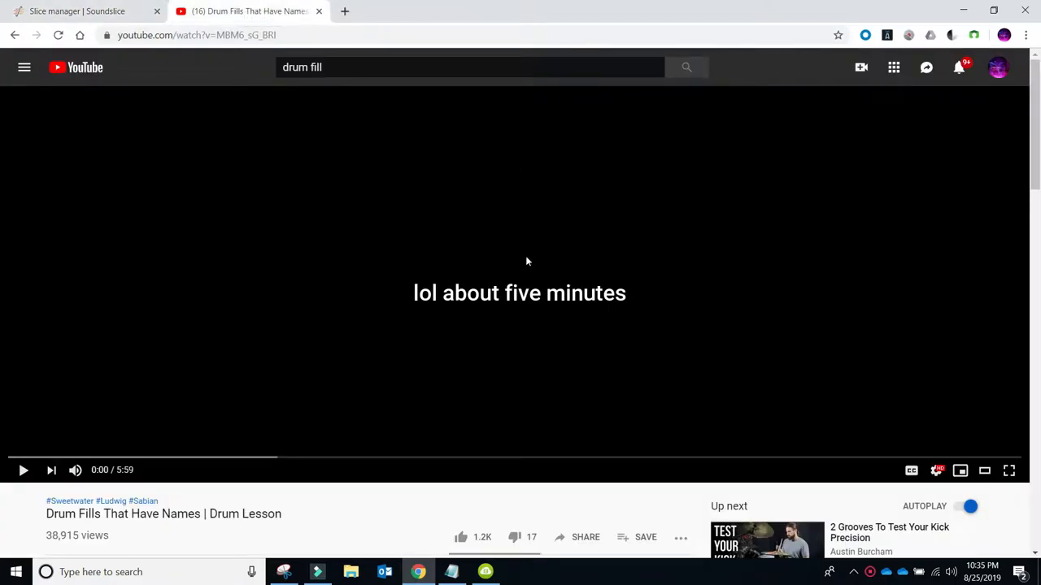
left_click(23, 471)
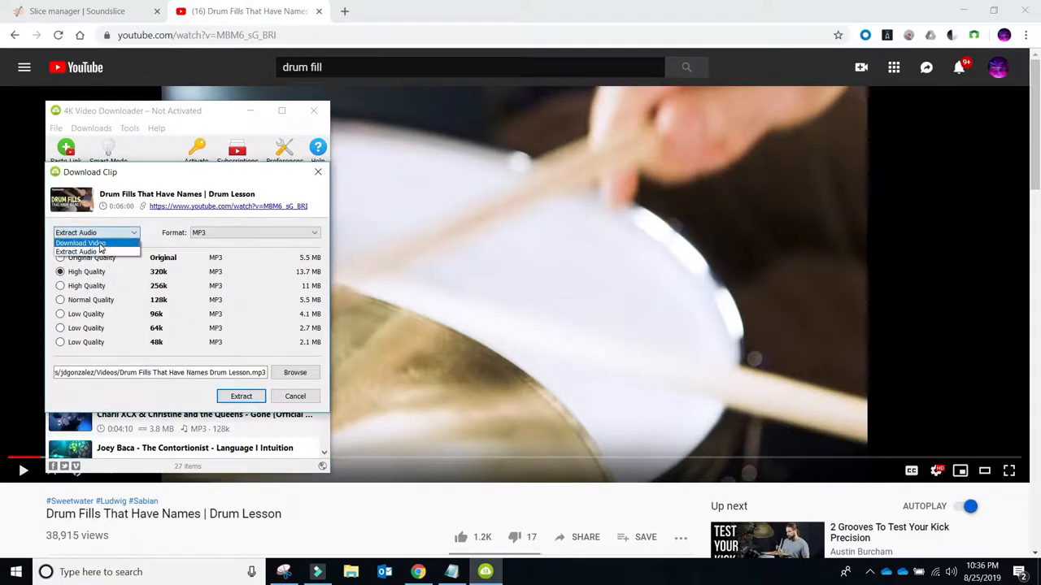
Step: Download the lesson as a 480p MP4 video and return to the Soundslice folder page
left_click(80, 242)
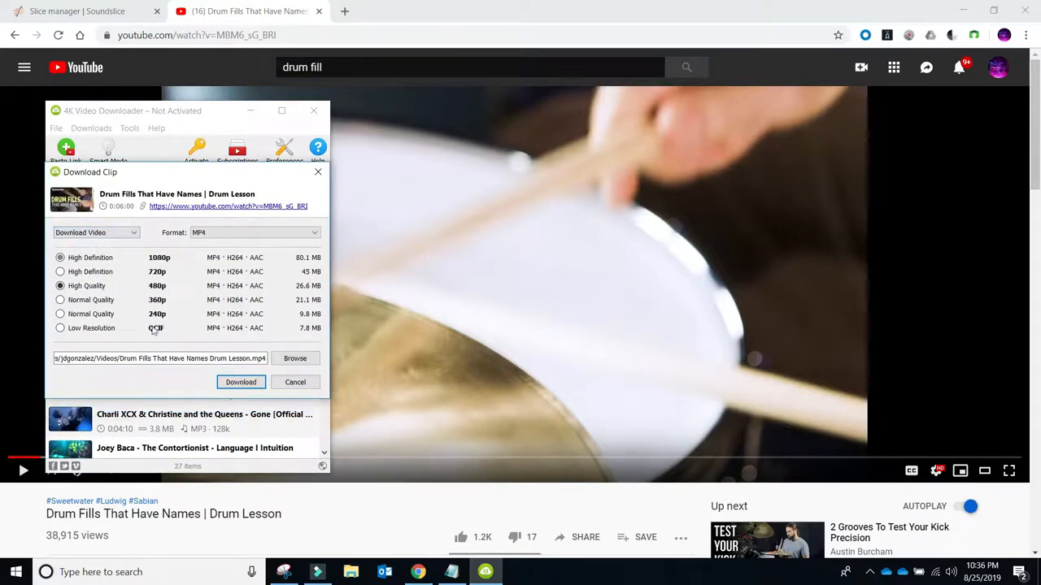
left_click(240, 381)
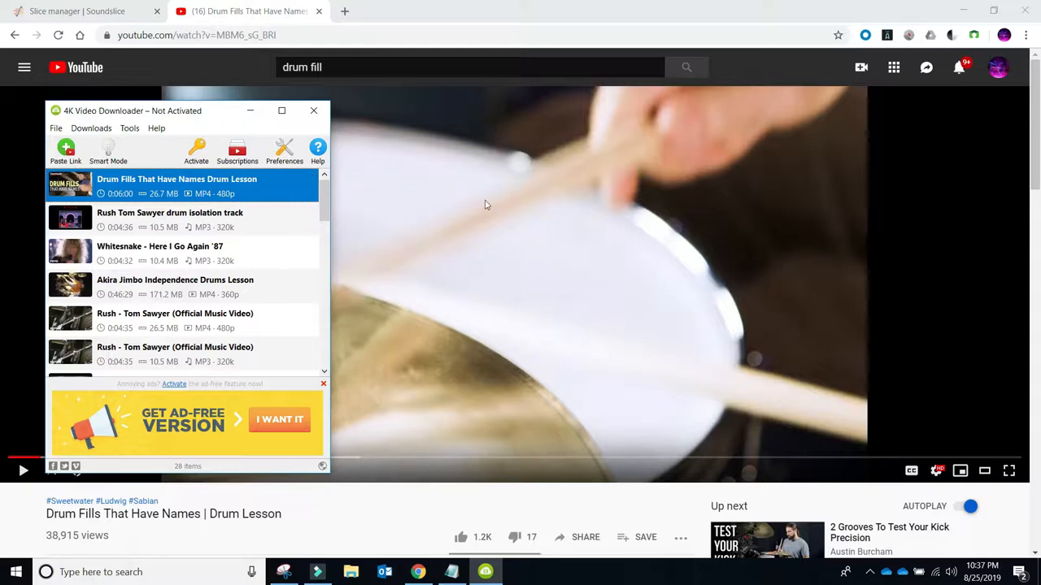
left_click(81, 11)
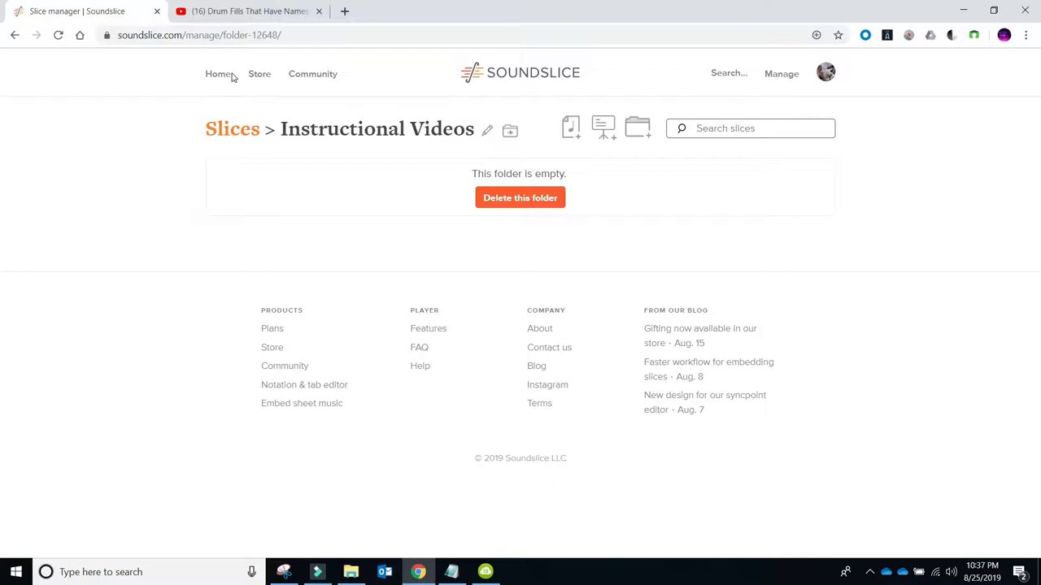
mouse_move(568, 128)
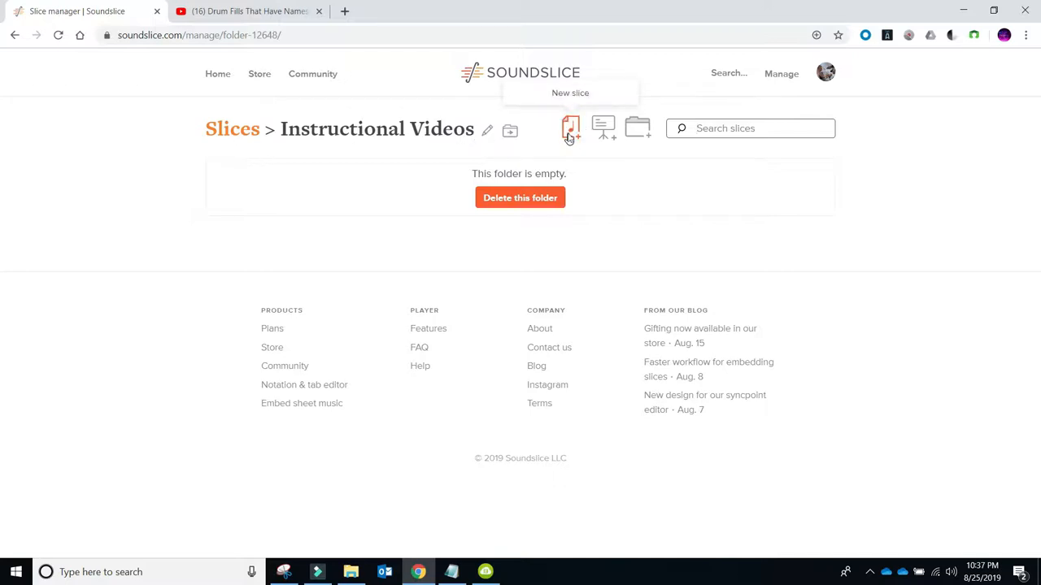
Step: Create a new slice titled 'Transcription Walkthrough' with artist Jeff and confirm its details
left_click(567, 132)
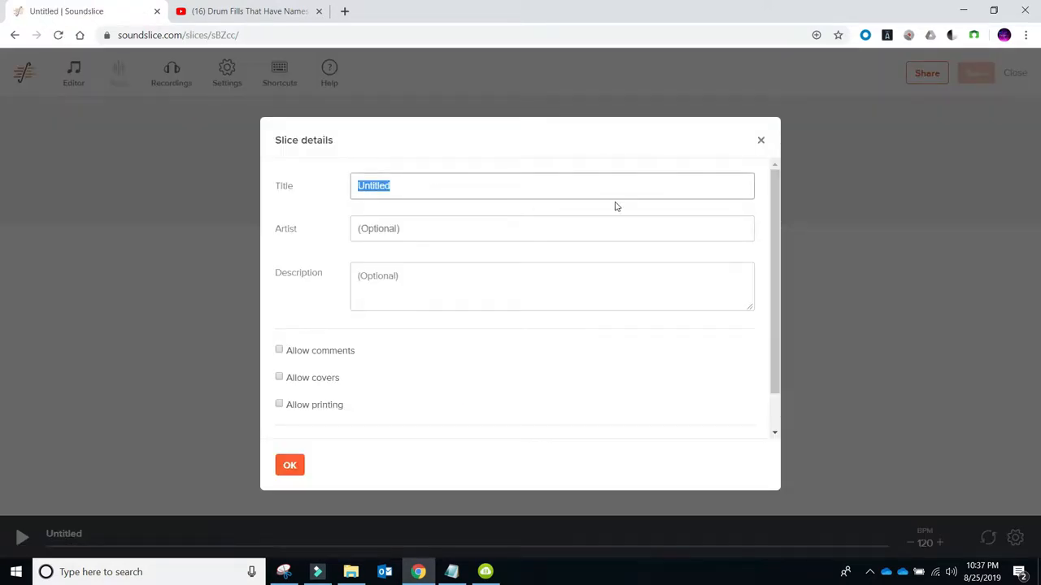
type("Tran")
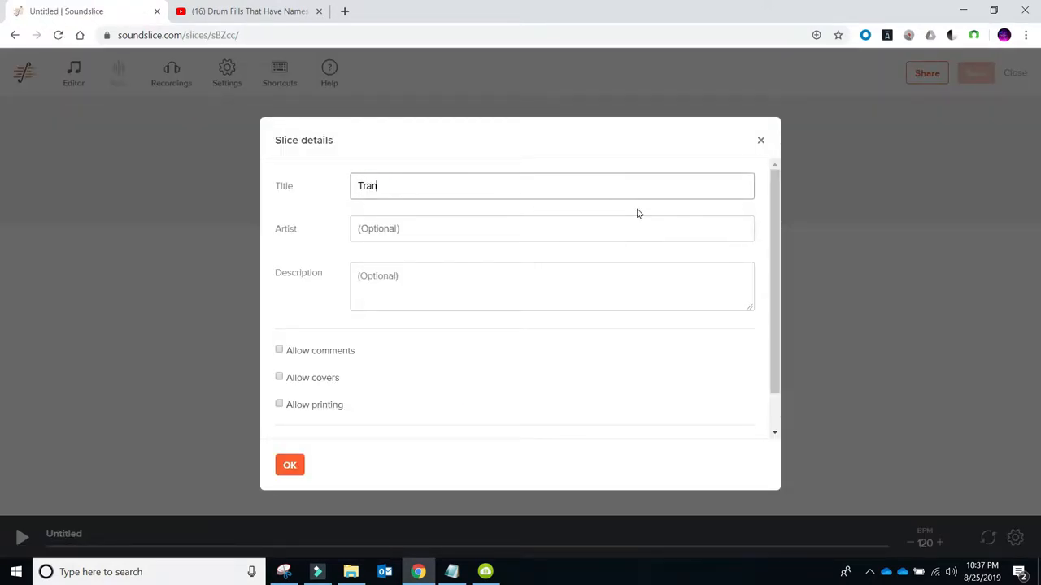
type("scription  Walk")
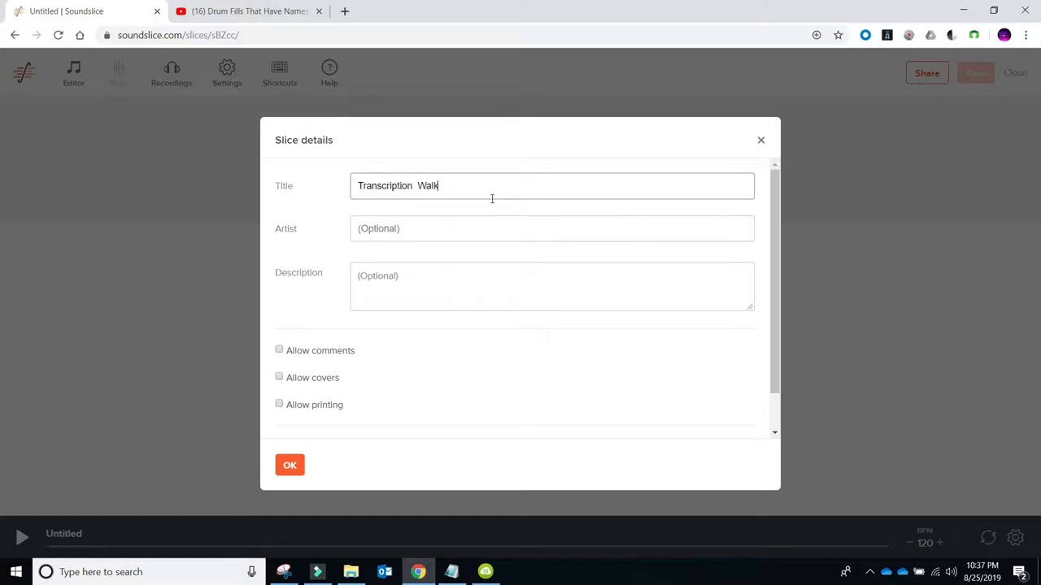
type("Jeff")
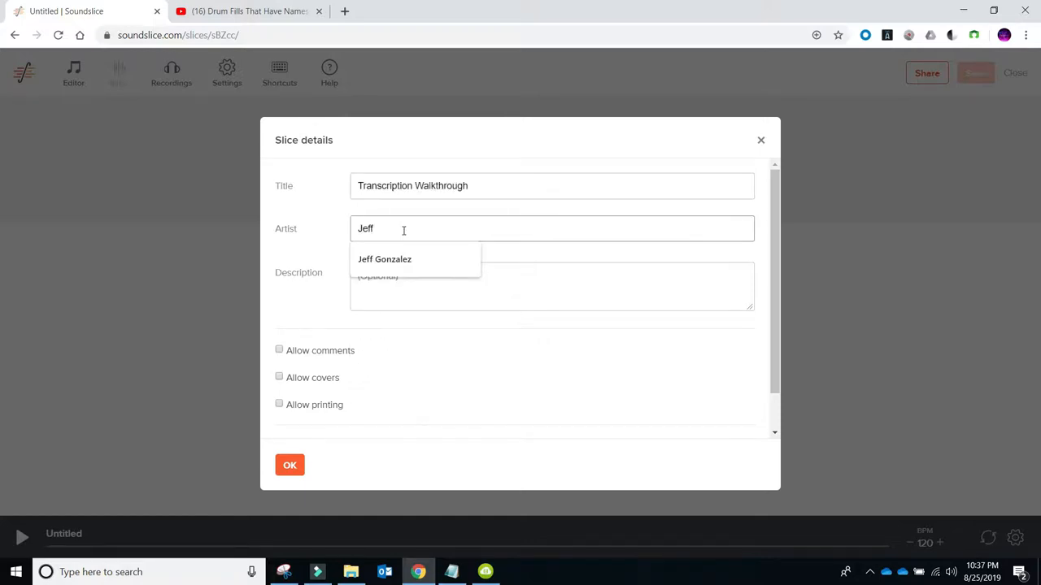
left_click(290, 465)
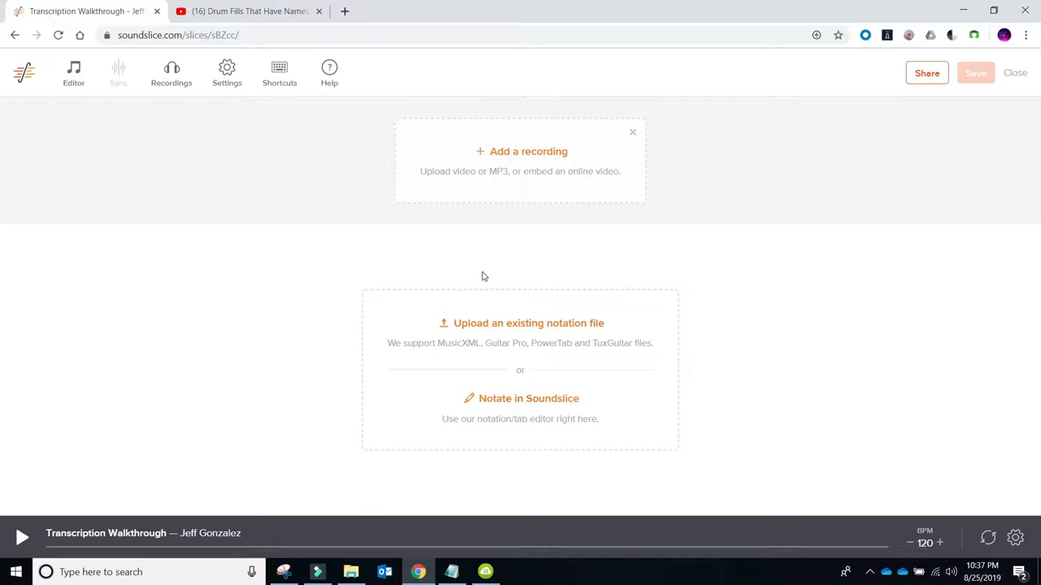
mouse_move(599, 346)
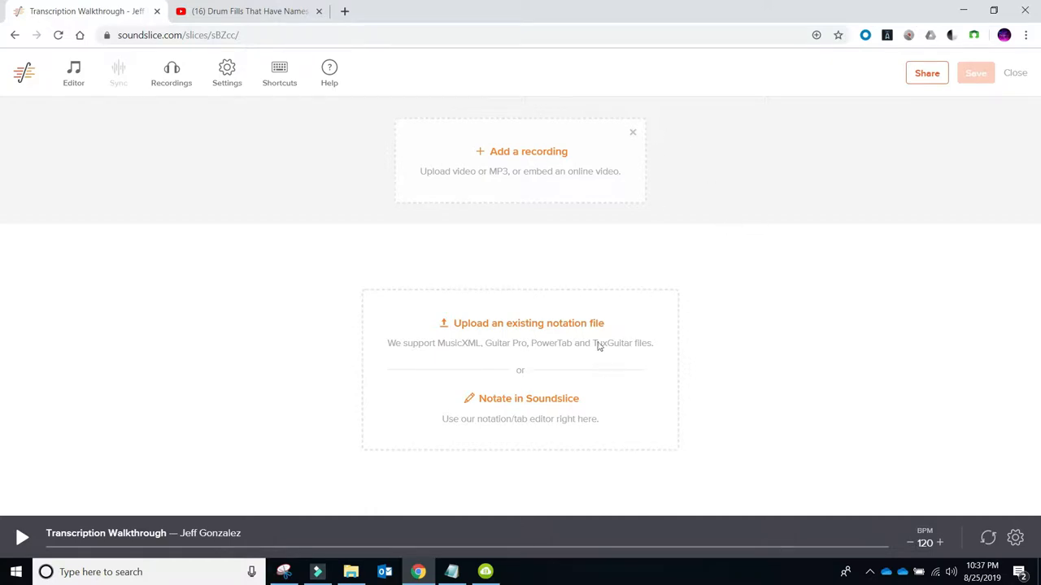
Step: Add the pasted YouTube drum lesson URL as the slice's recording
left_click(521, 151)
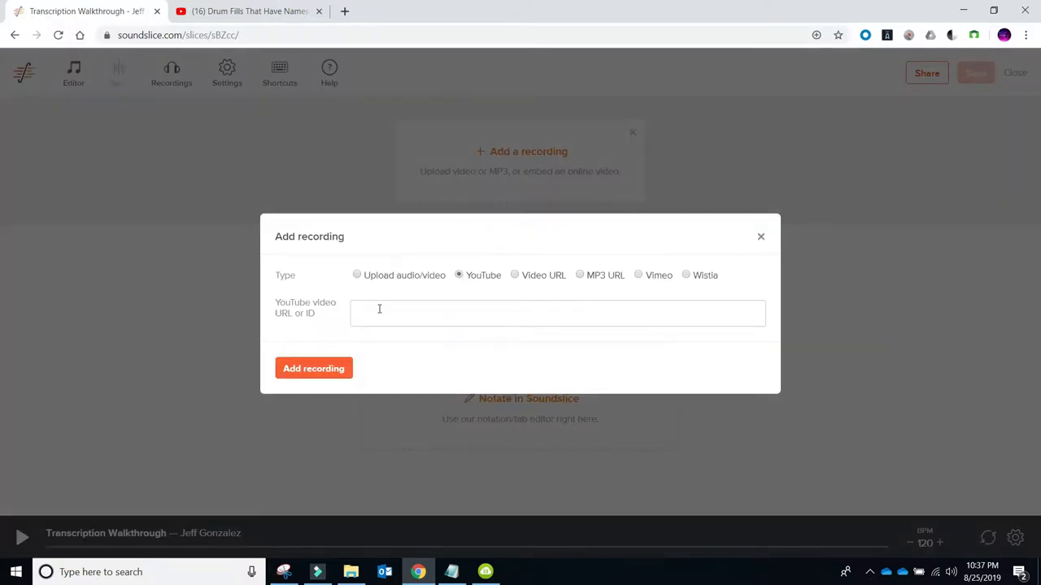
left_click(357, 284)
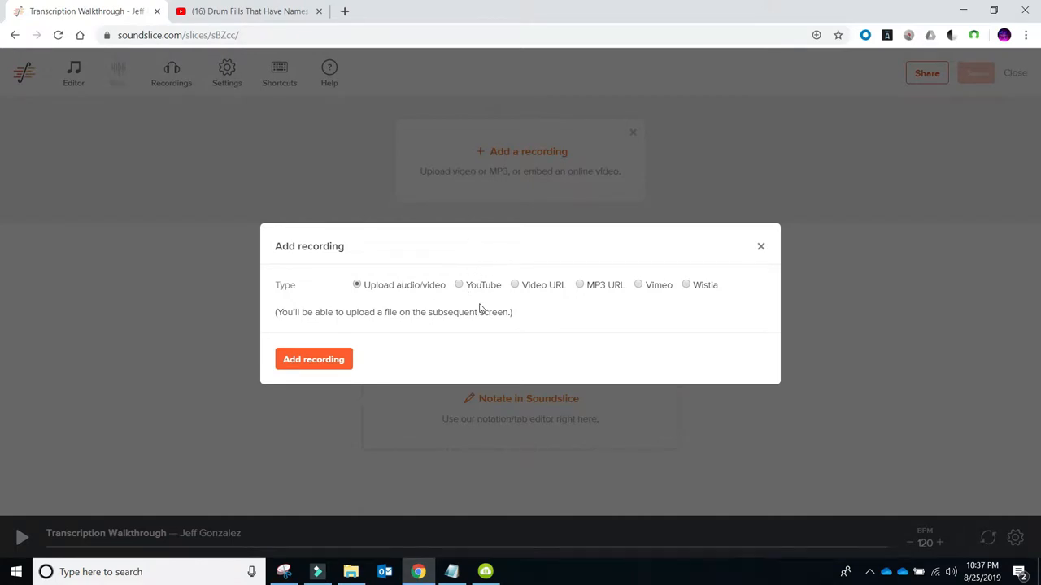
mouse_move(385, 274)
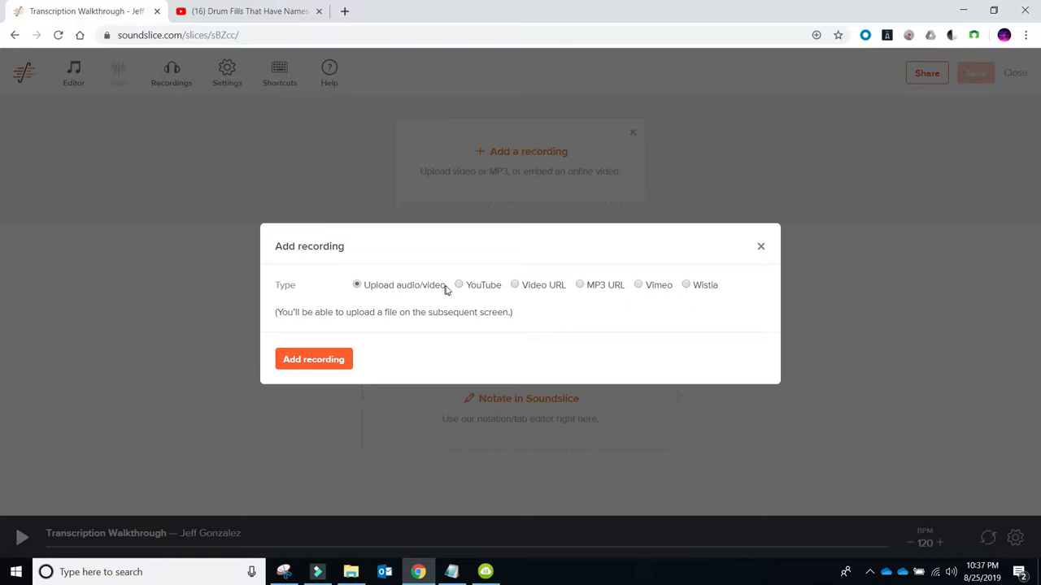
left_click(458, 284)
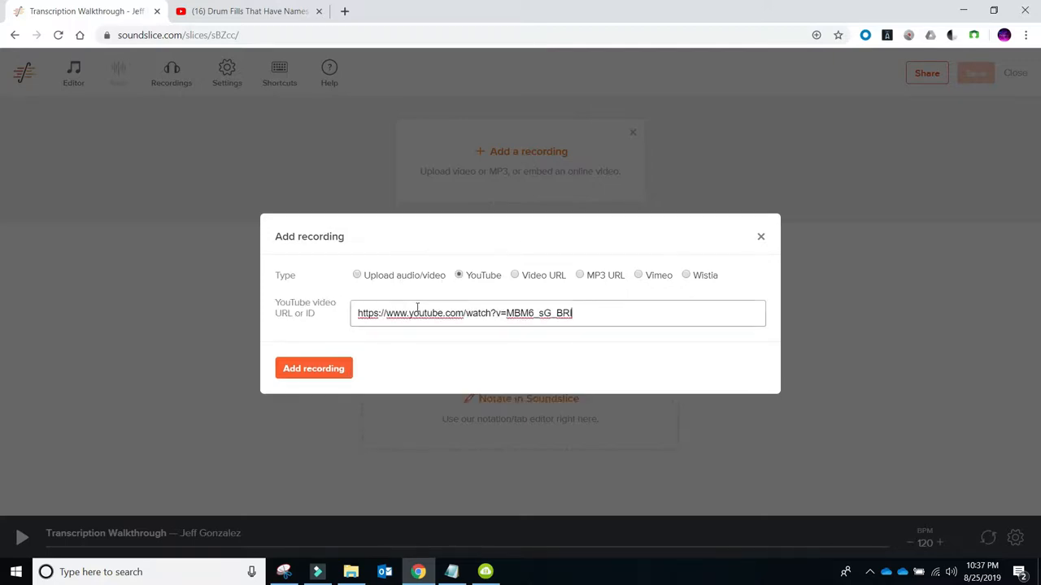
left_click(313, 368)
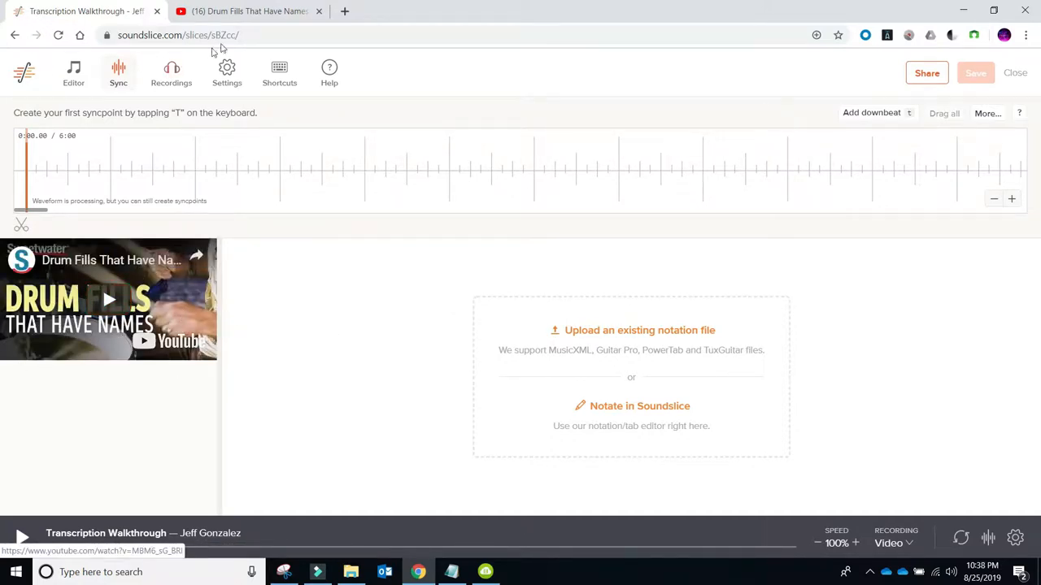
mouse_move(564, 329)
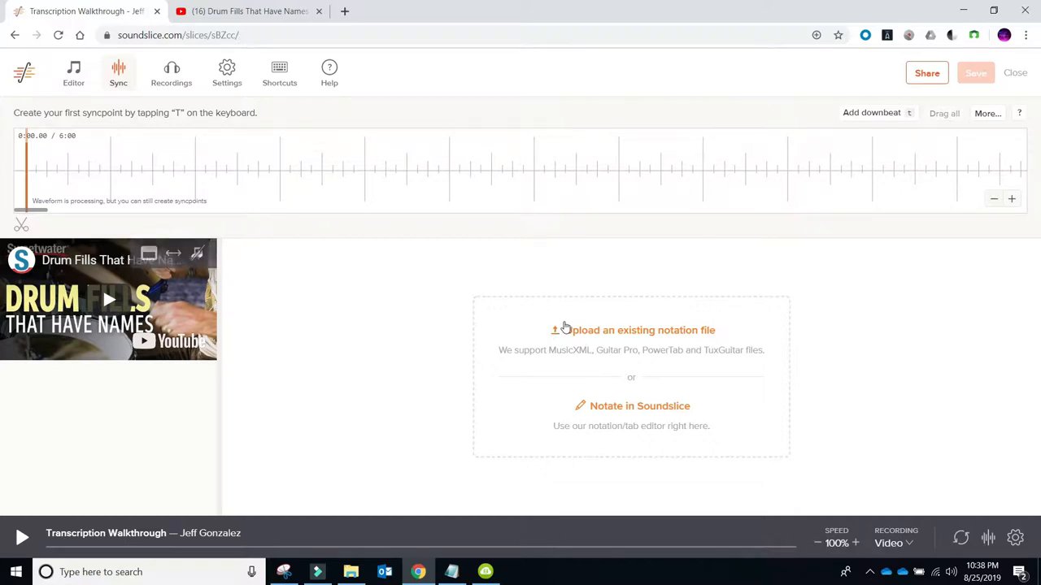
mouse_move(612, 416)
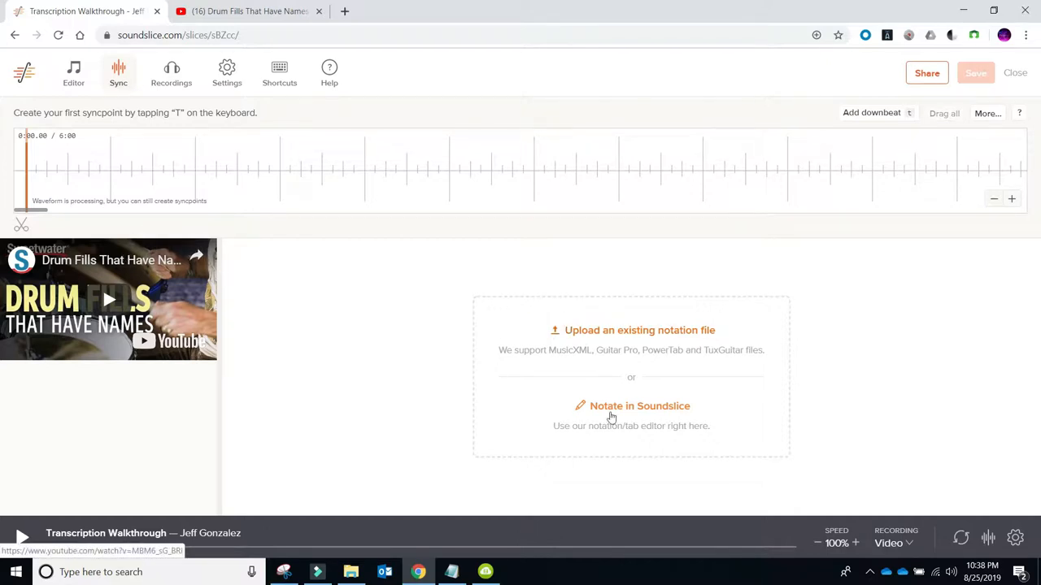
Step: Add a Drum kit track with tab set to Yes, creating an empty Drums staff
left_click(639, 406)
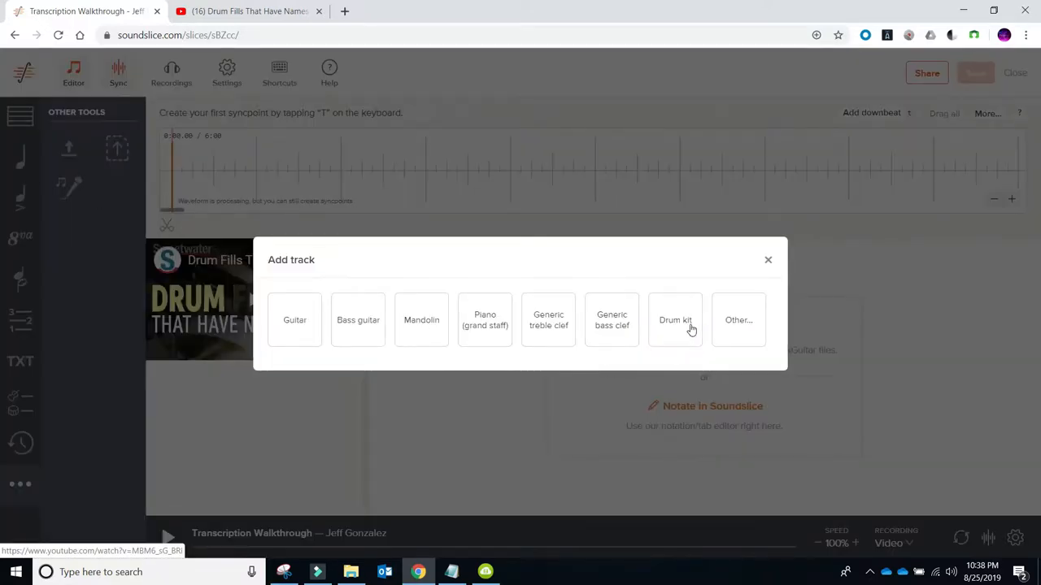
left_click(675, 319)
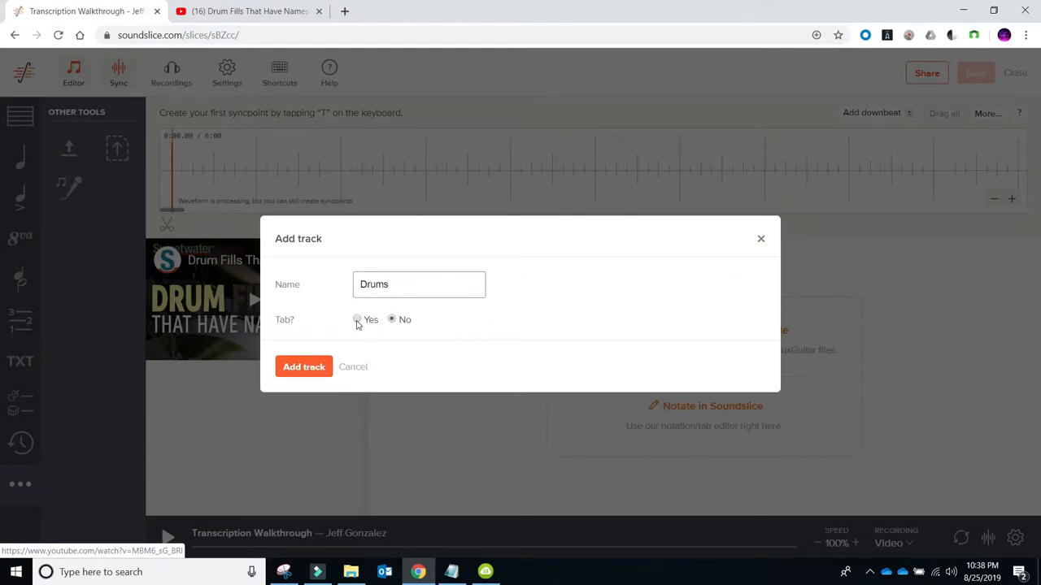
left_click(357, 319)
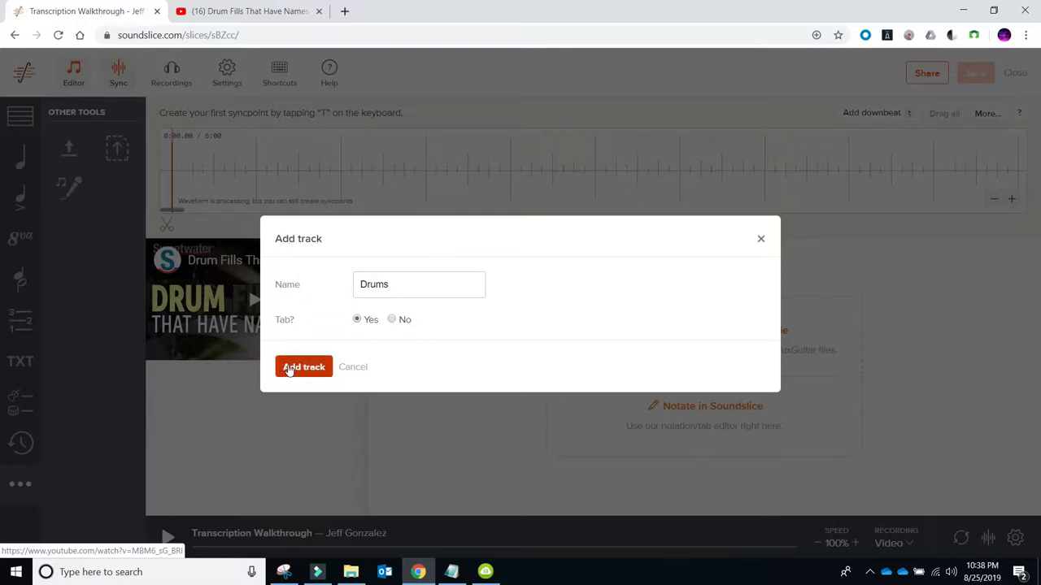
mouse_move(304, 371)
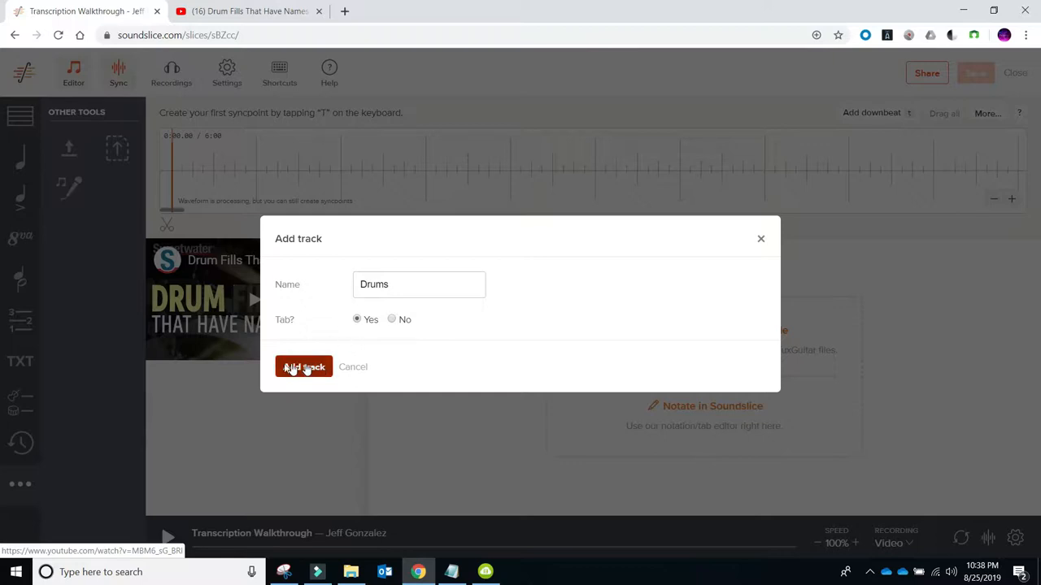
left_click(303, 367)
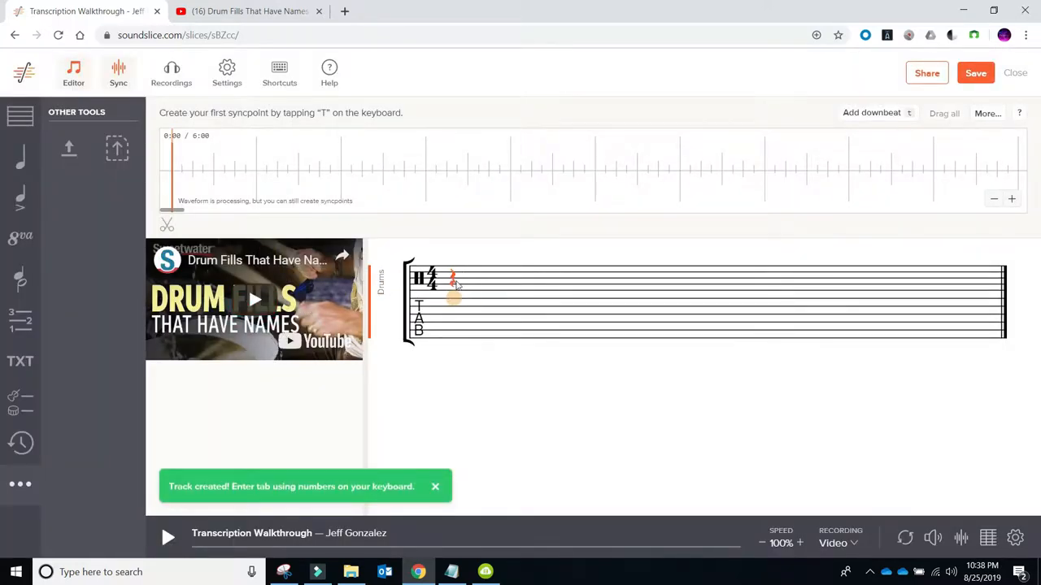
left_click(435, 487)
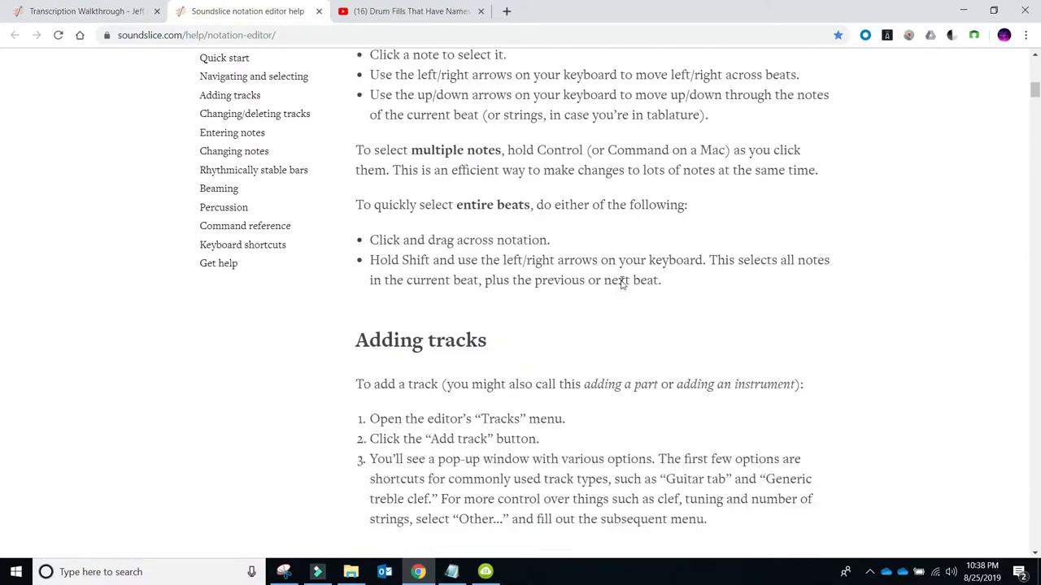
Step: Review the percussion sound table, find 'china', and return to the Transcription Walkthrough editor
scroll("down", 3)
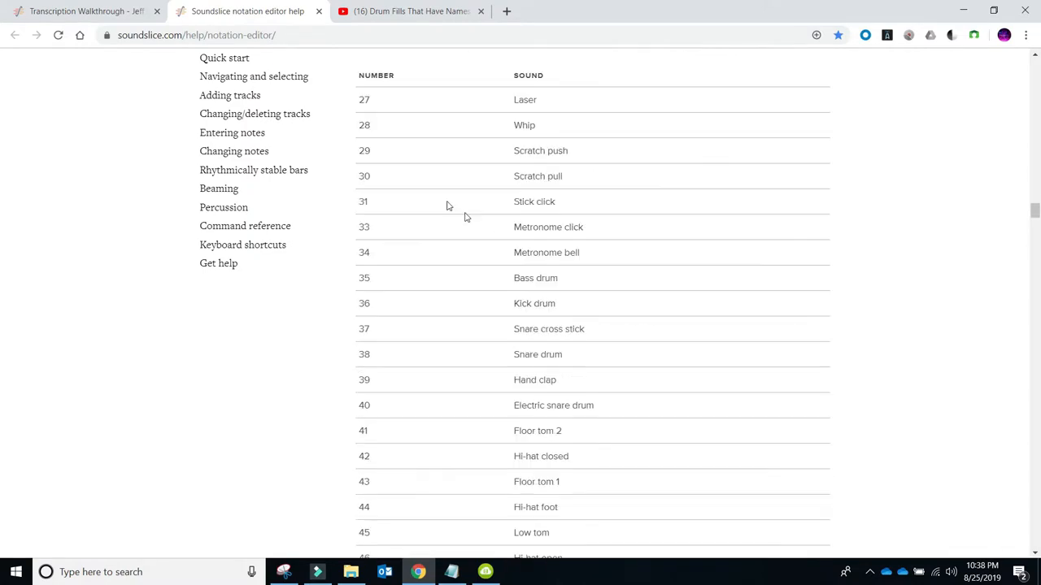
scroll("down", 3)
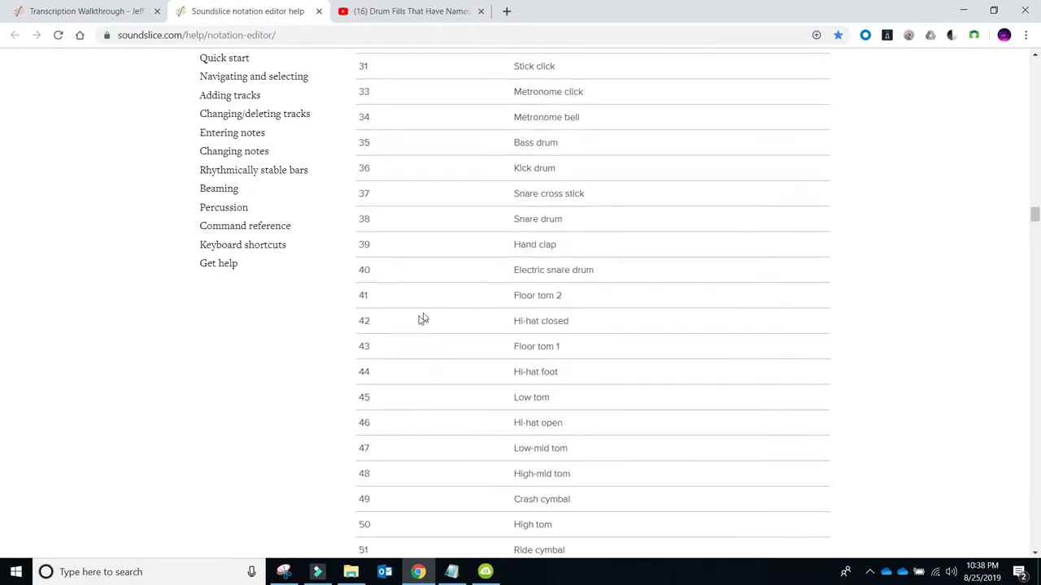
scroll("down", 3)
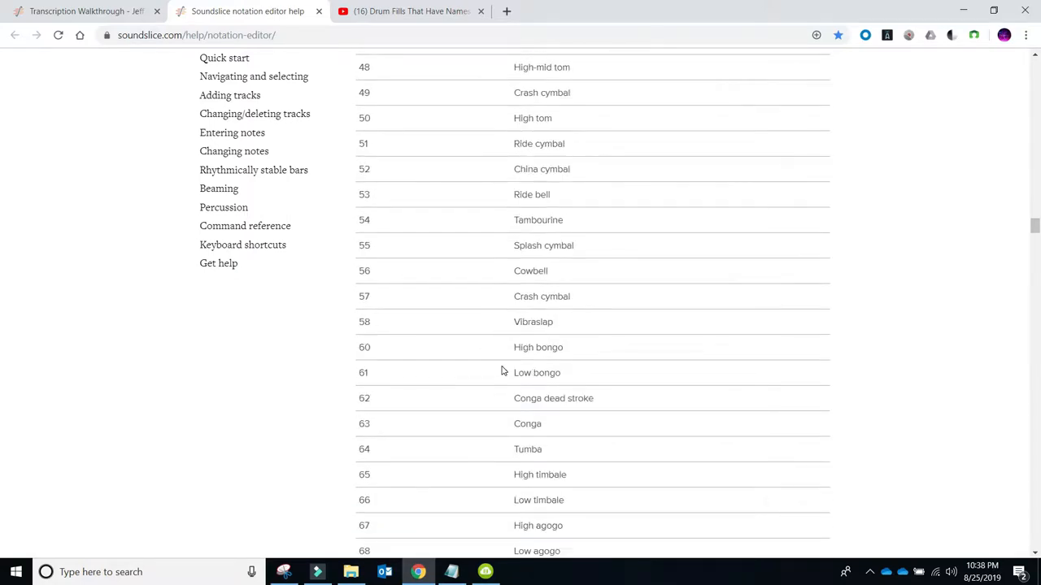
scroll("down", 3)
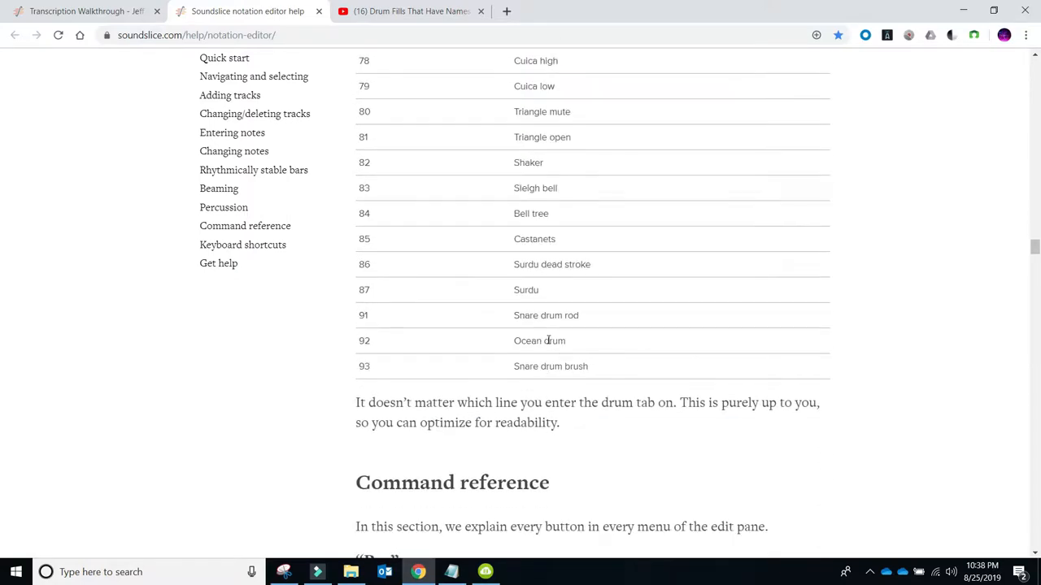
scroll("up", 3)
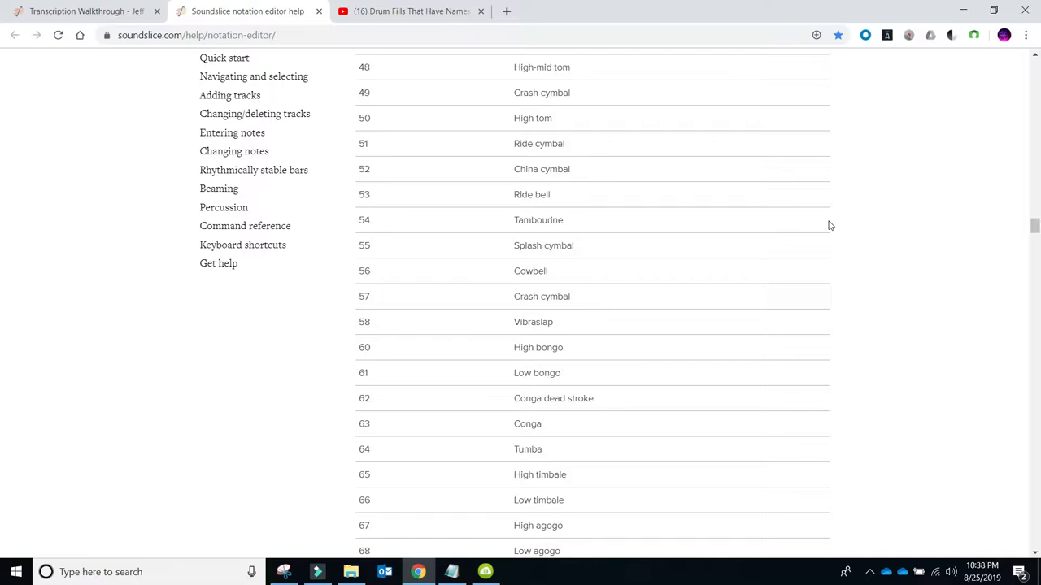
type("china")
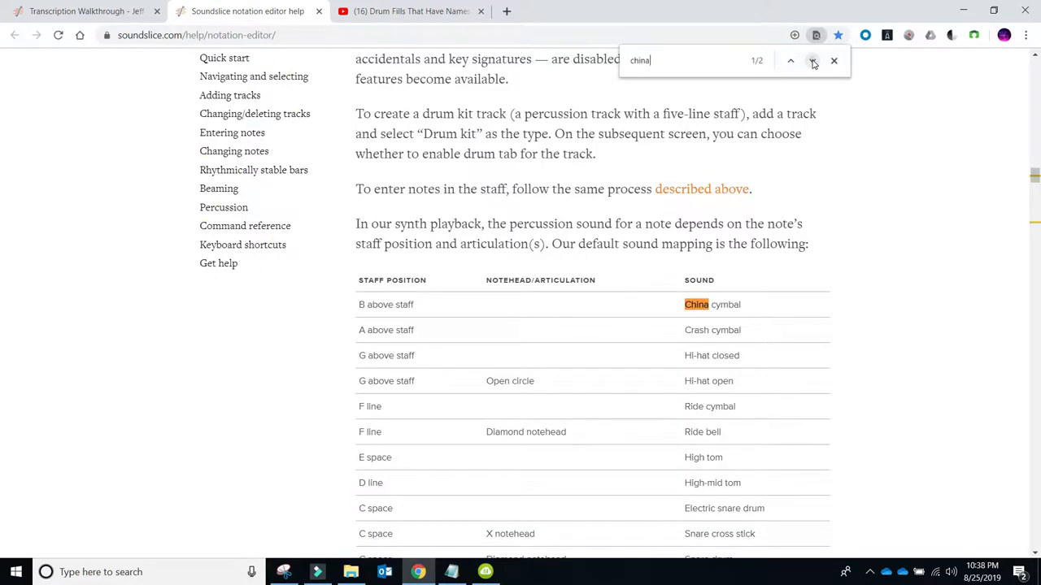
left_click(811, 60)
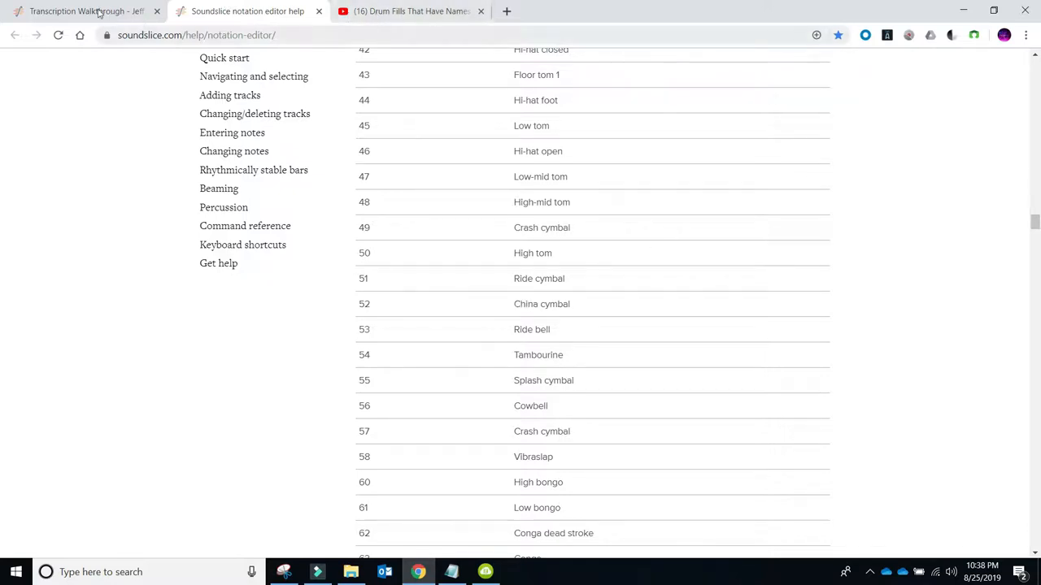
left_click(89, 13)
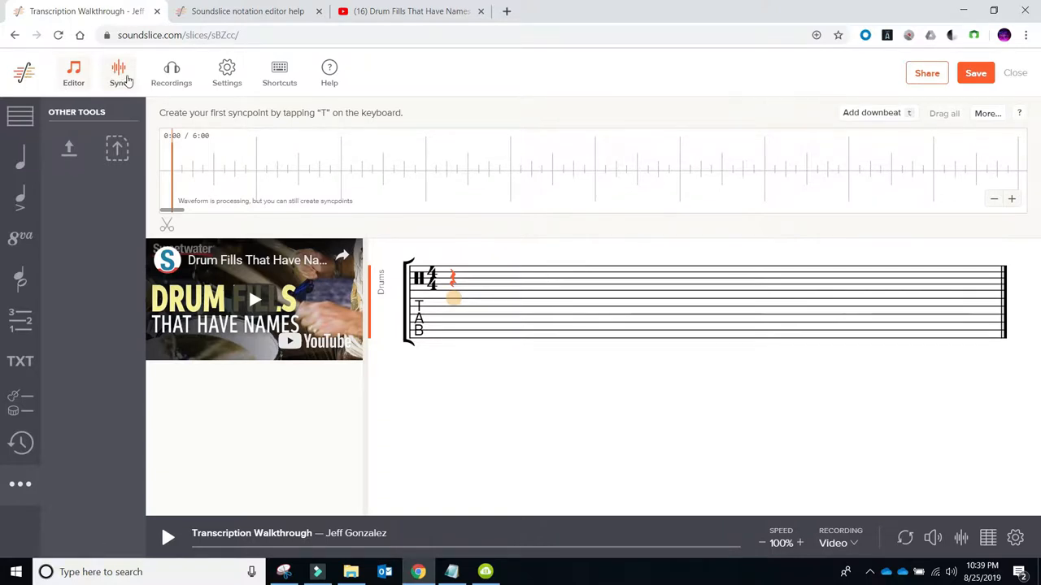
mouse_move(136, 72)
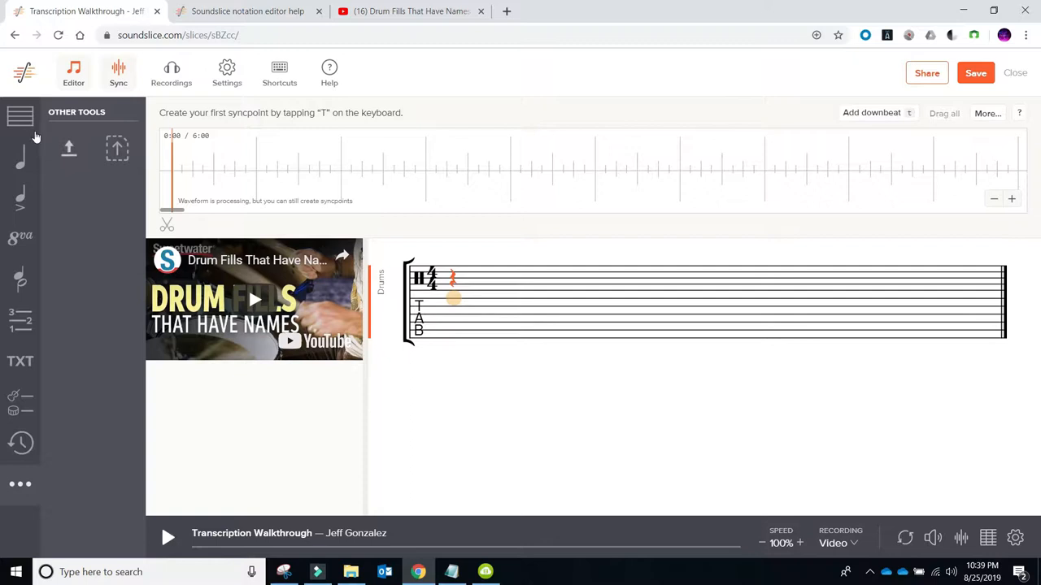
Step: Show the Bar editing tools in the left toolbar
left_click(20, 116)
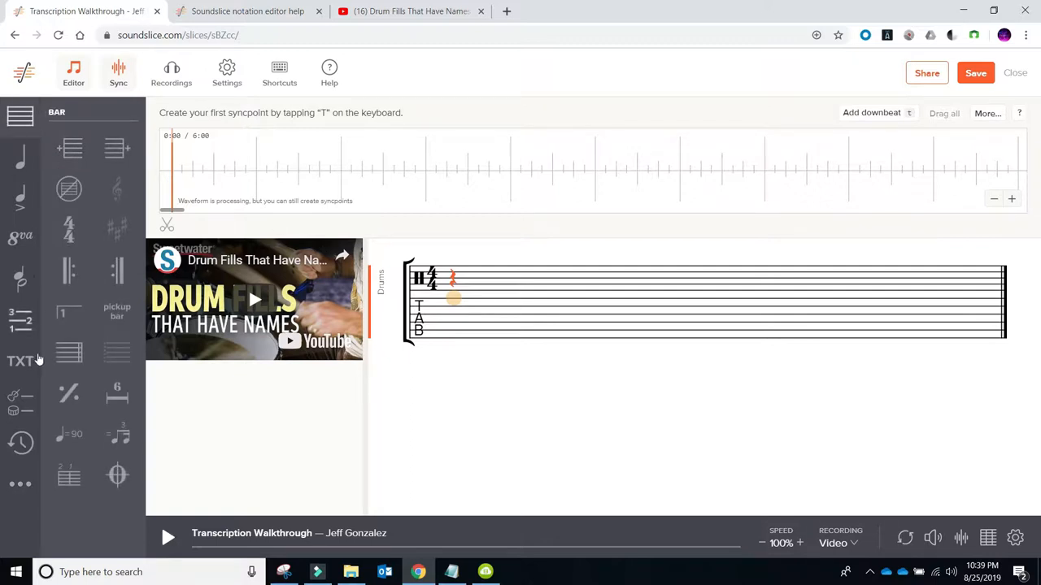
mouse_move(98, 167)
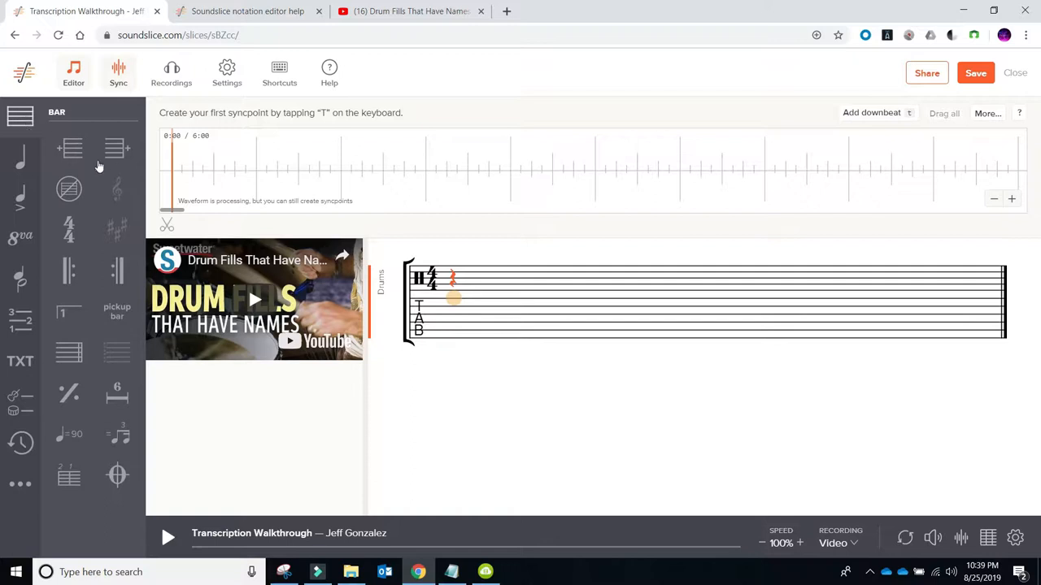
mouse_move(116, 150)
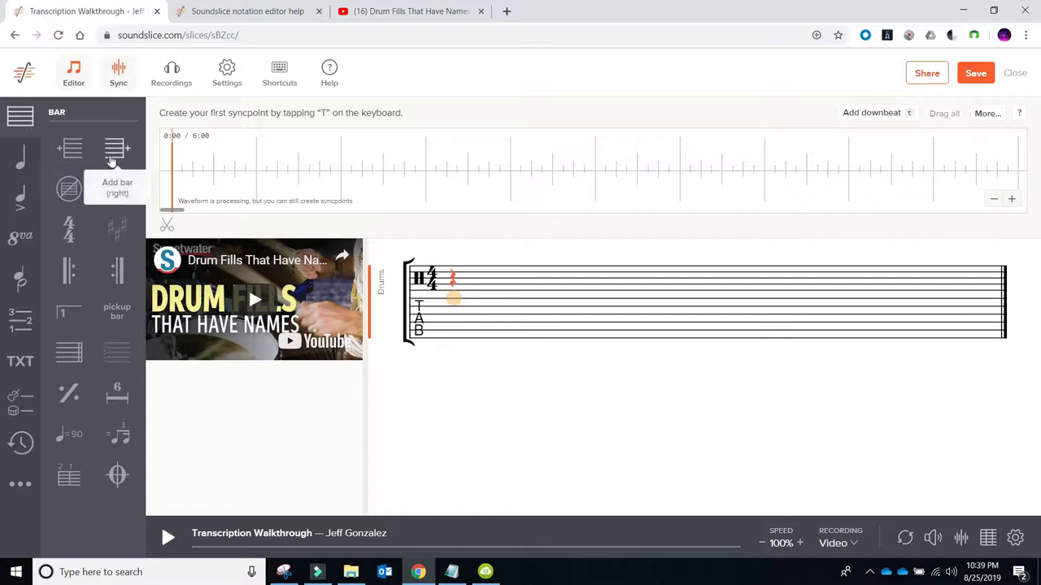
mouse_move(72, 269)
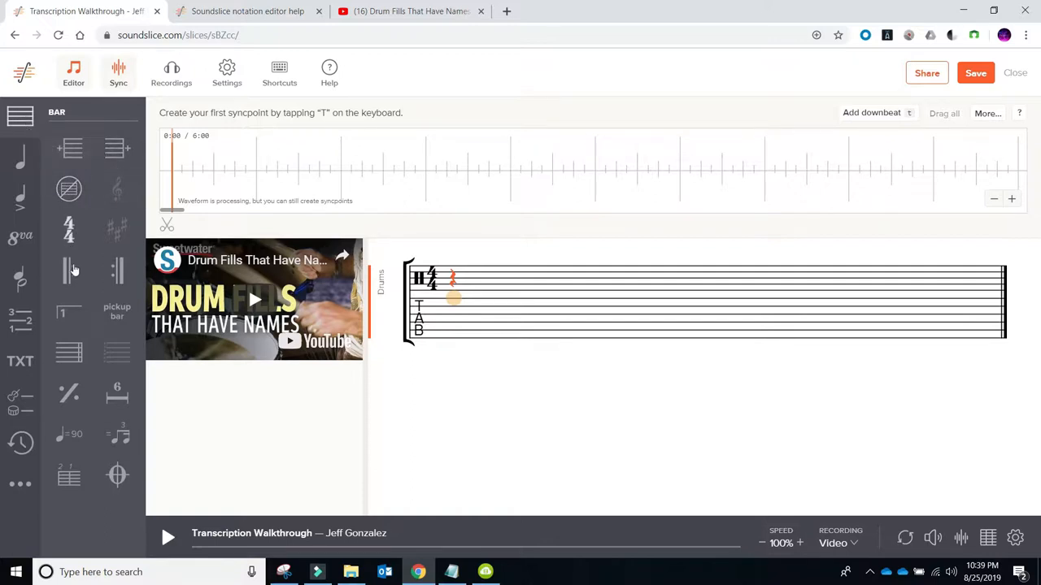
mouse_move(86, 480)
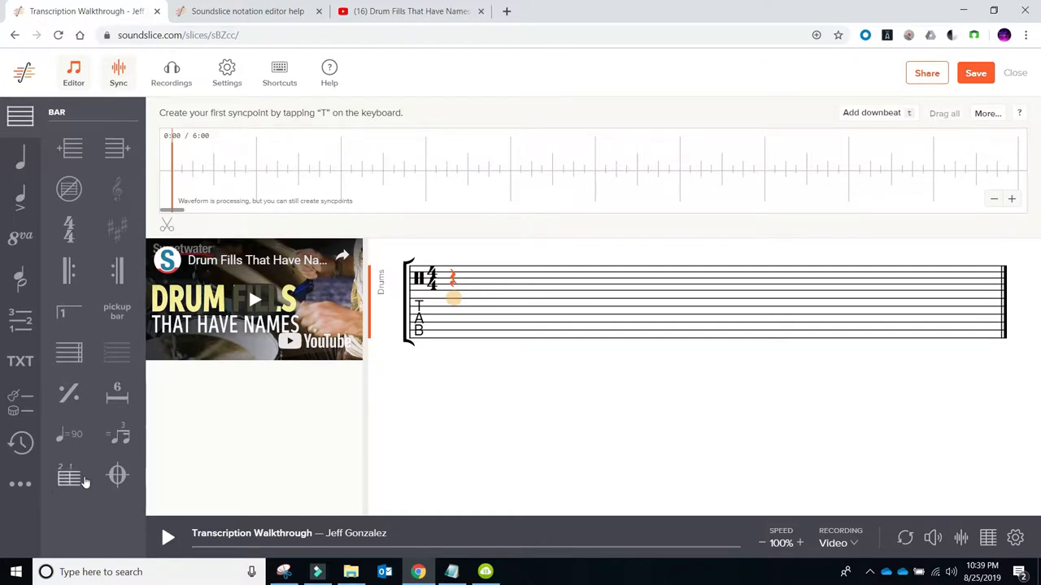
mouse_move(69, 434)
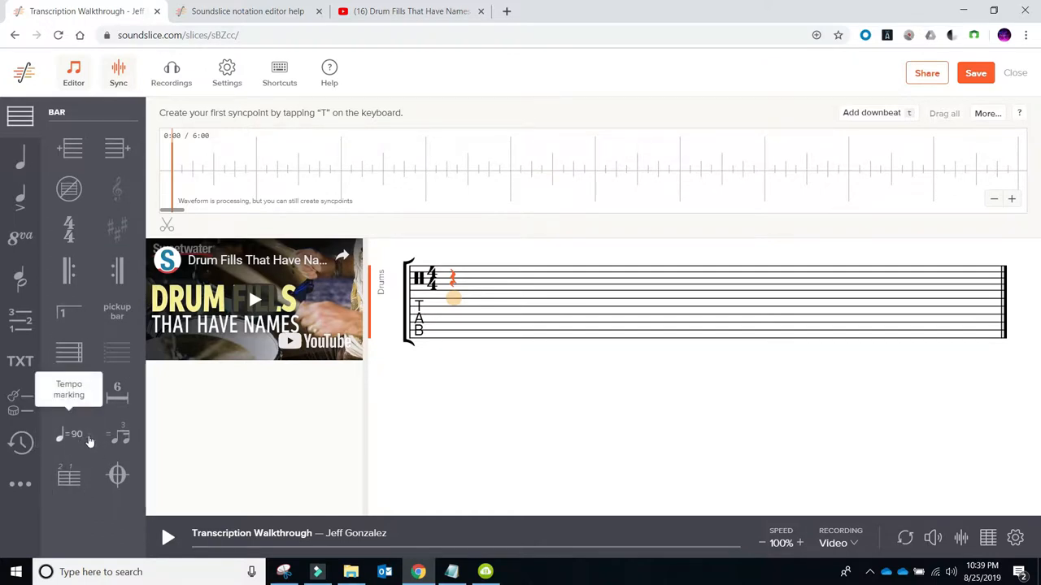
mouse_move(71, 476)
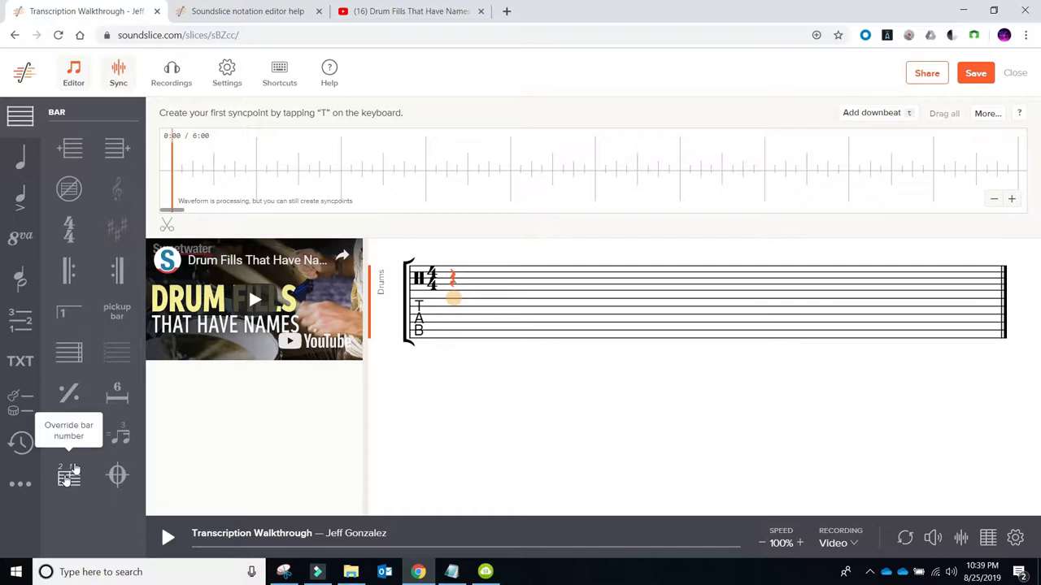
mouse_move(91, 342)
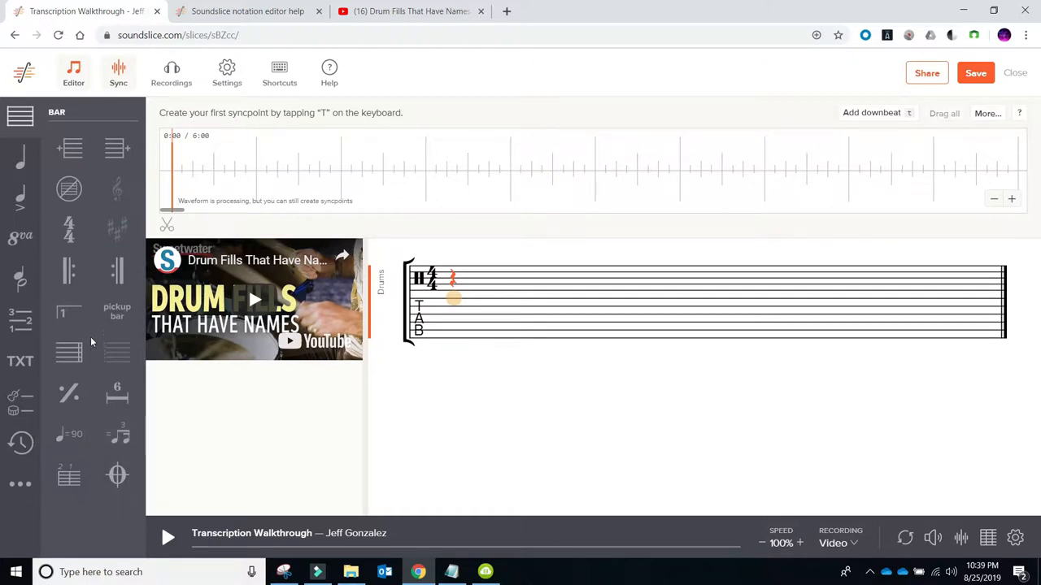
mouse_move(121, 191)
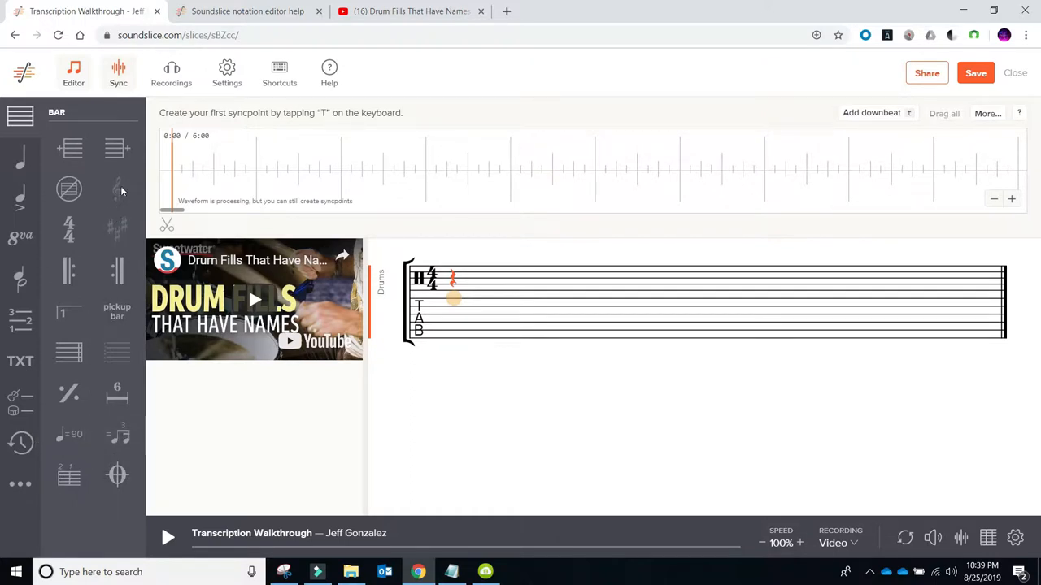
mouse_move(112, 225)
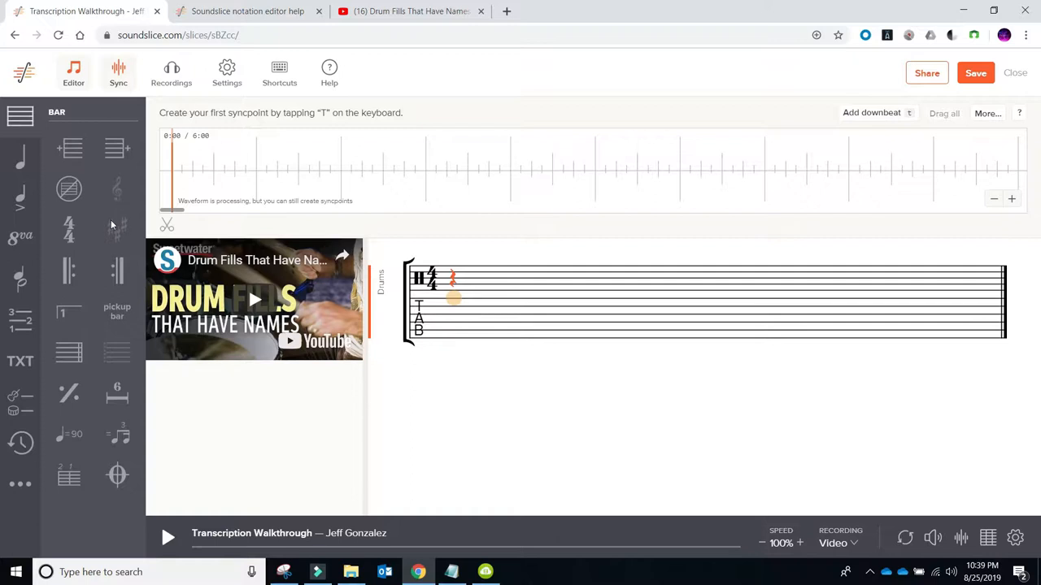
mouse_move(36, 178)
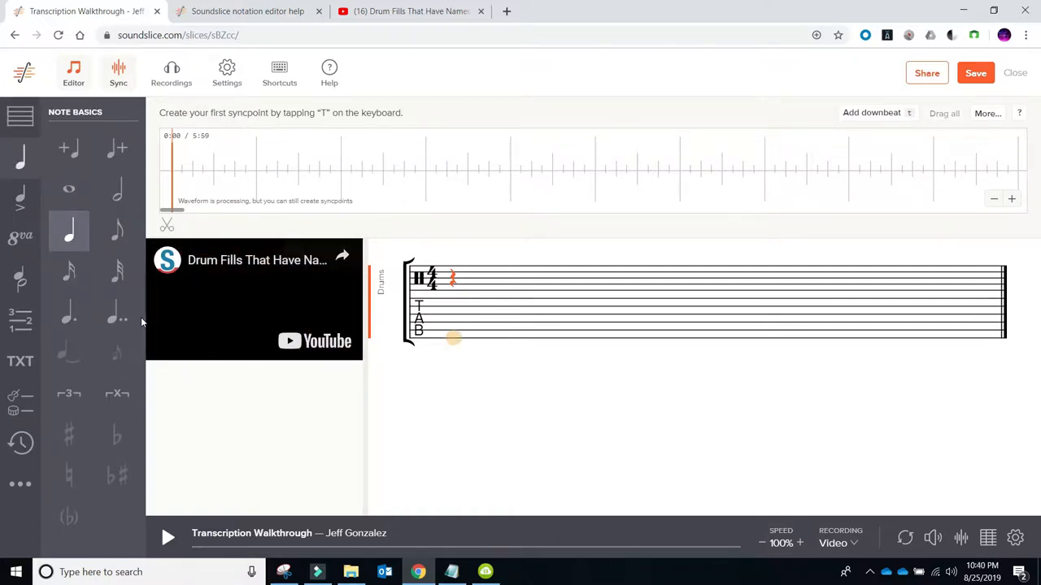
mouse_move(97, 291)
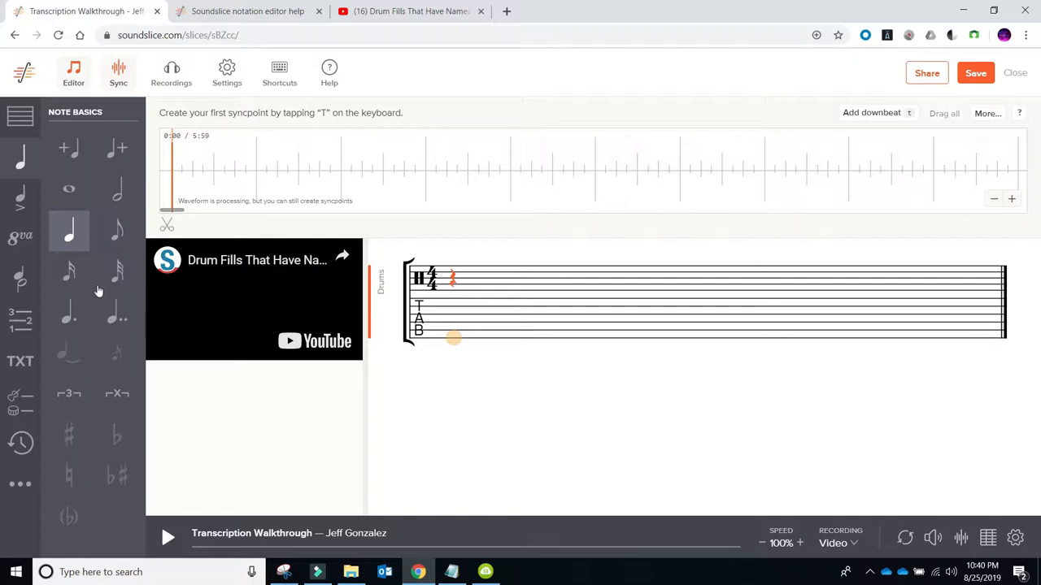
mouse_move(69, 391)
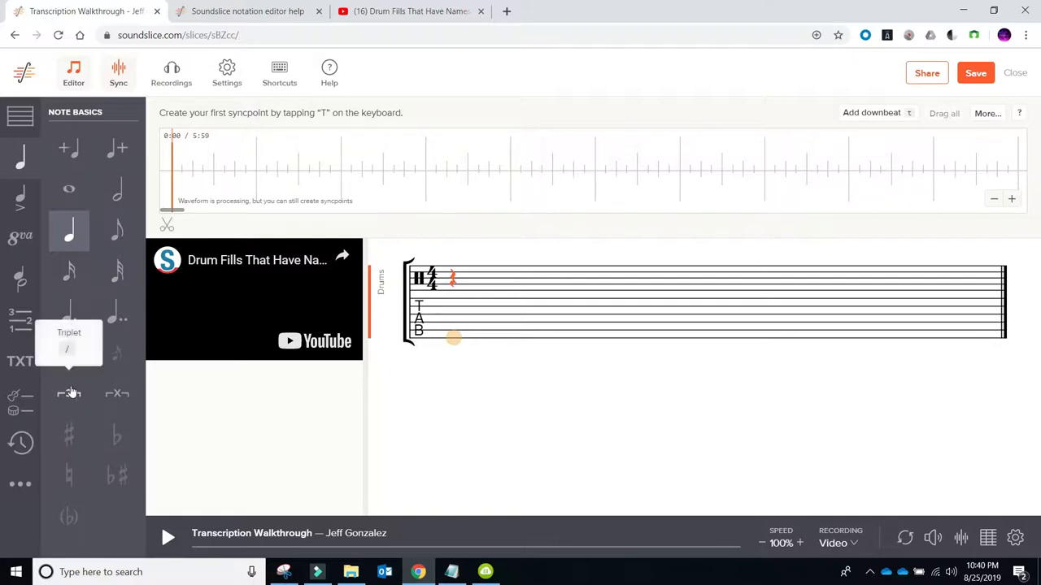
mouse_move(114, 396)
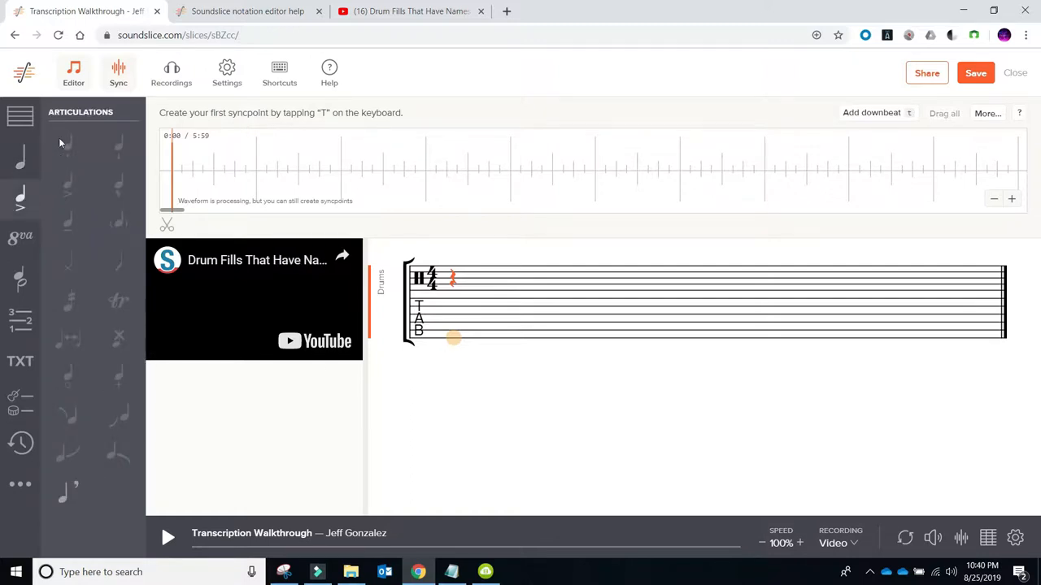
mouse_move(78, 148)
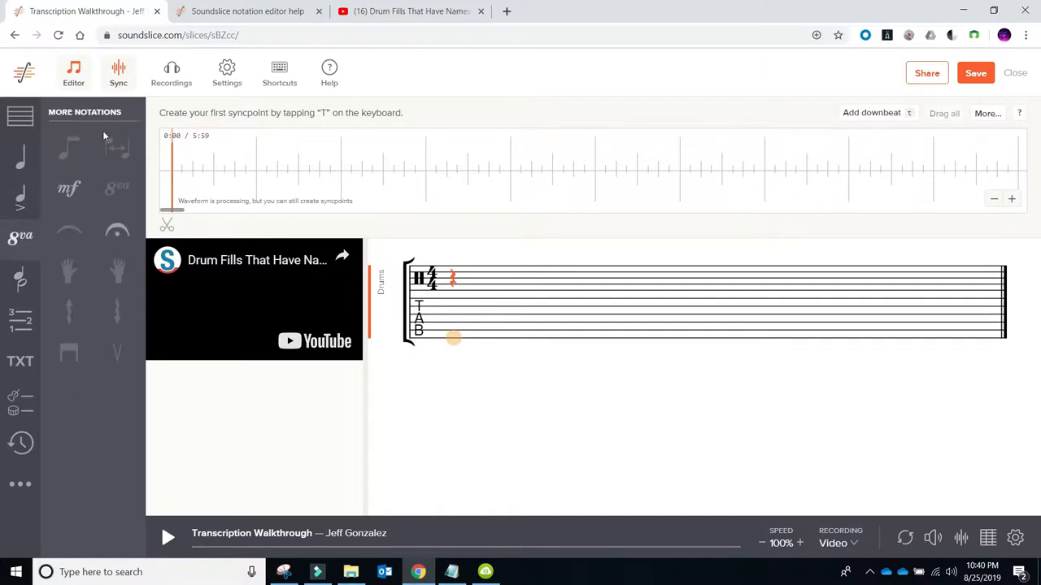
mouse_move(112, 165)
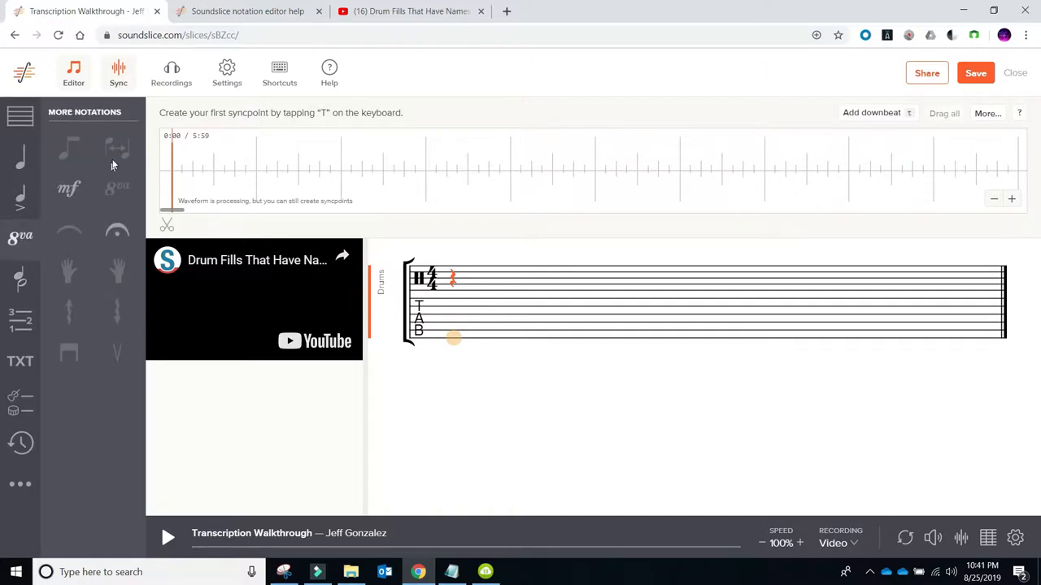
mouse_move(109, 149)
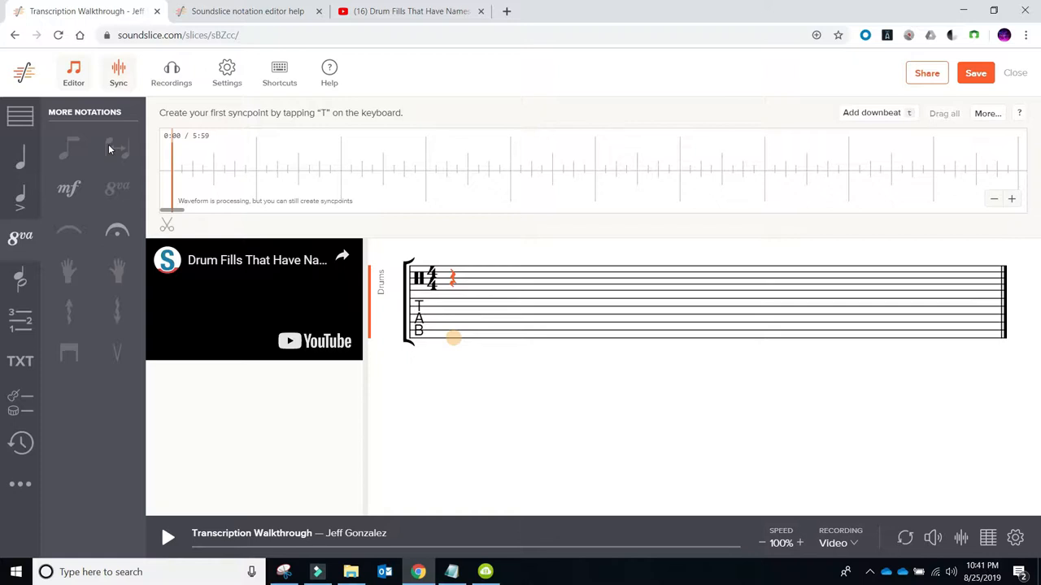
mouse_move(69, 189)
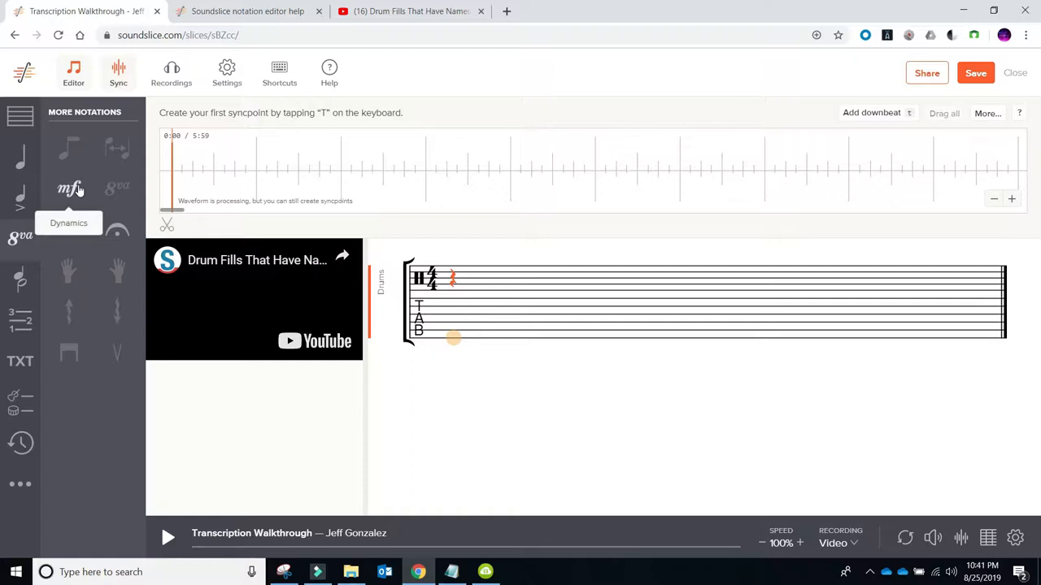
mouse_move(71, 176)
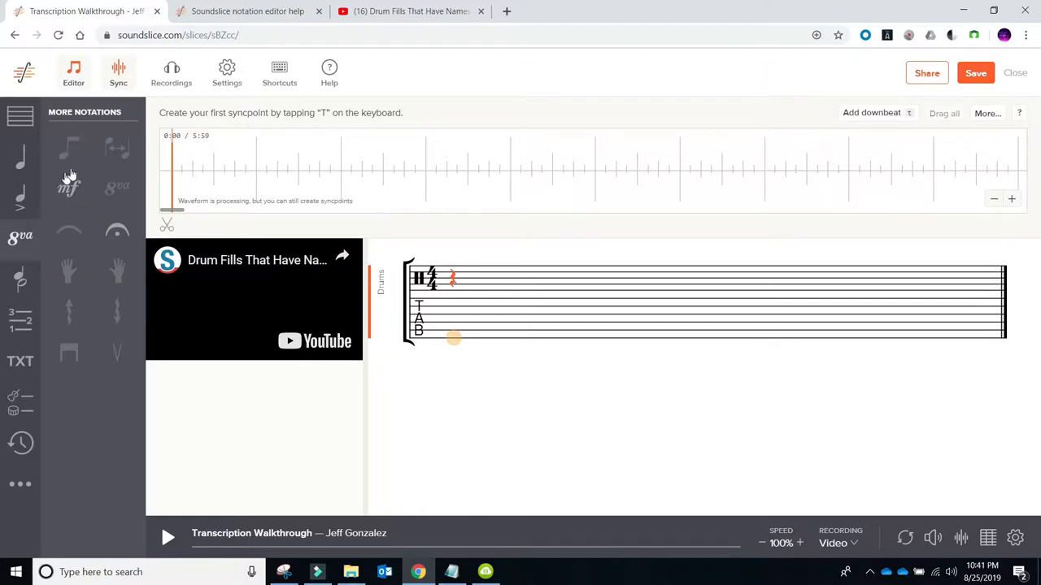
Step: Show the Note basics tools for entering notes on the Drums staff
left_click(20, 199)
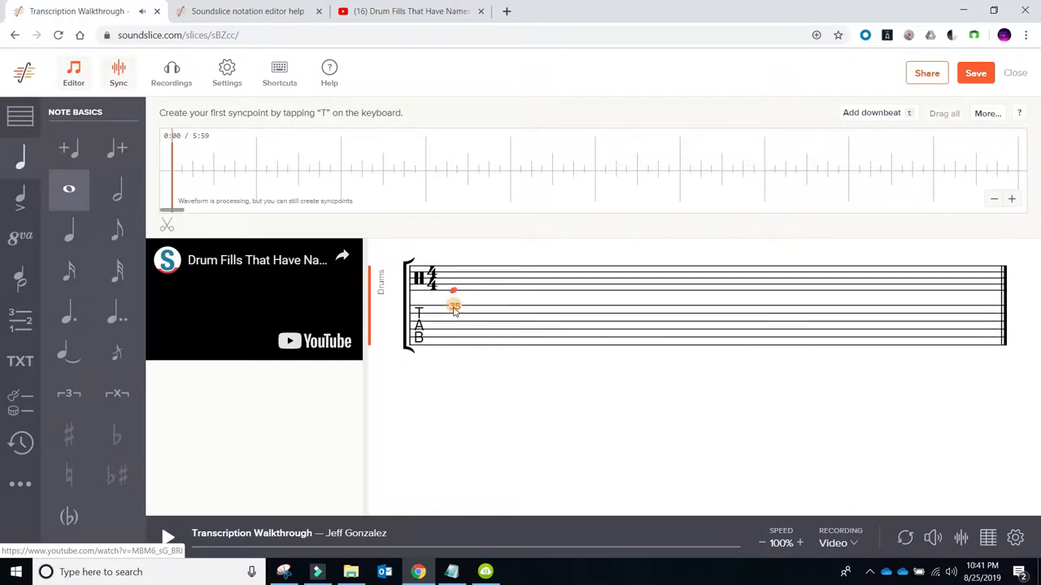
mouse_move(82, 196)
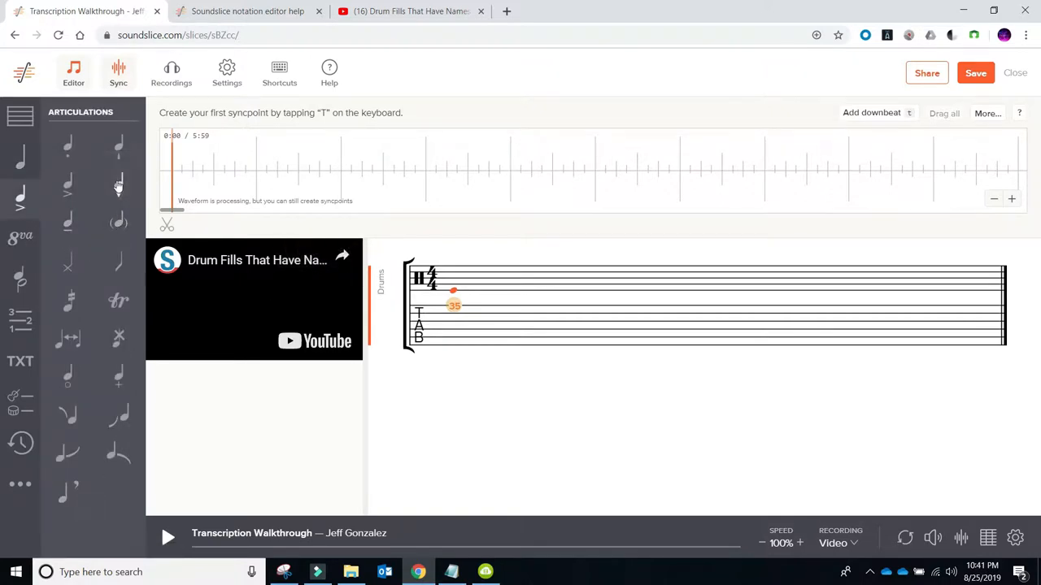
mouse_move(58, 151)
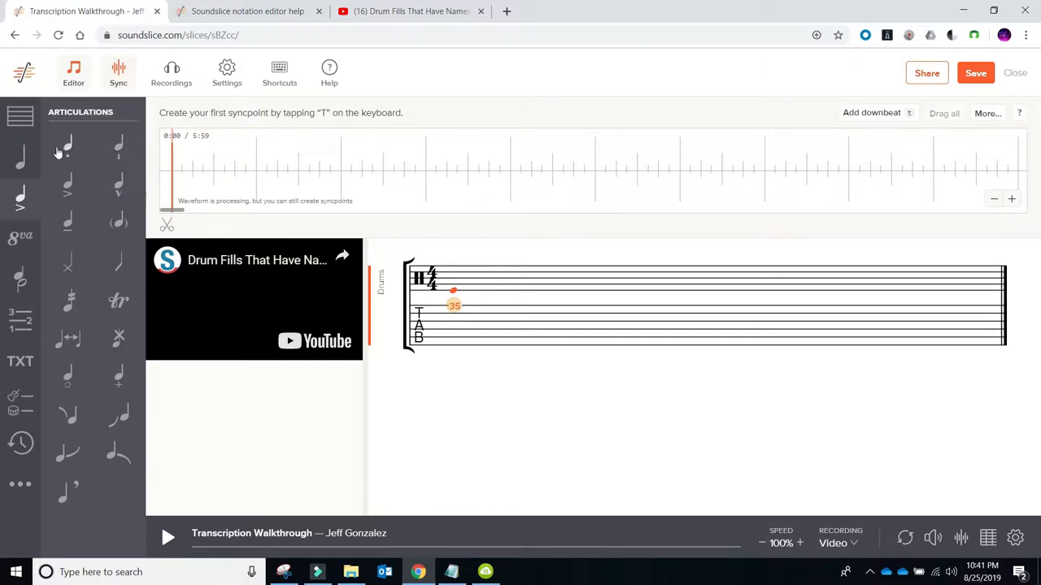
mouse_move(67, 187)
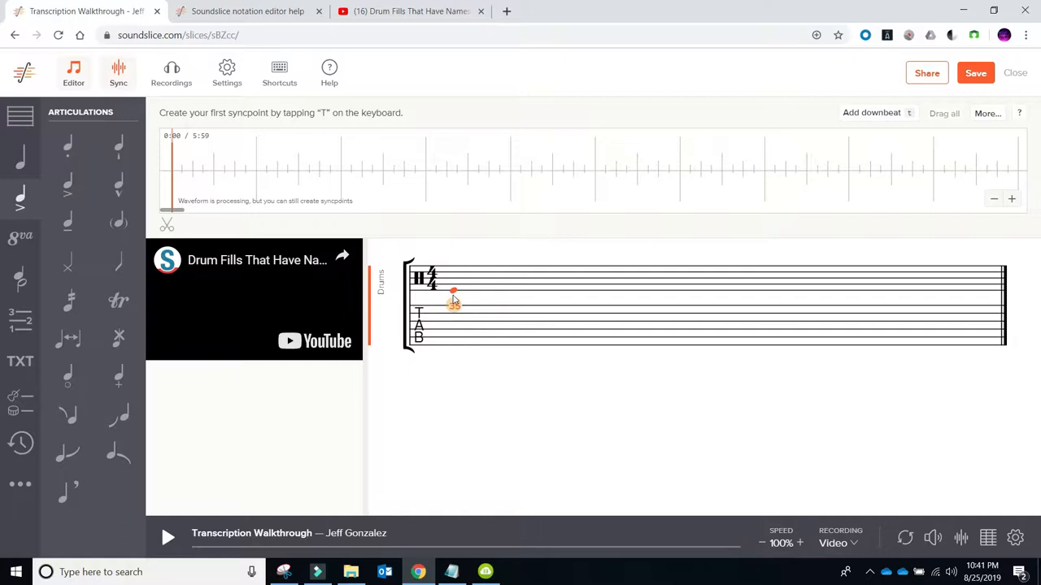
Step: Browse the Articulations palette, show More notations, and begin adding expression text to drum note 35
left_click(68, 187)
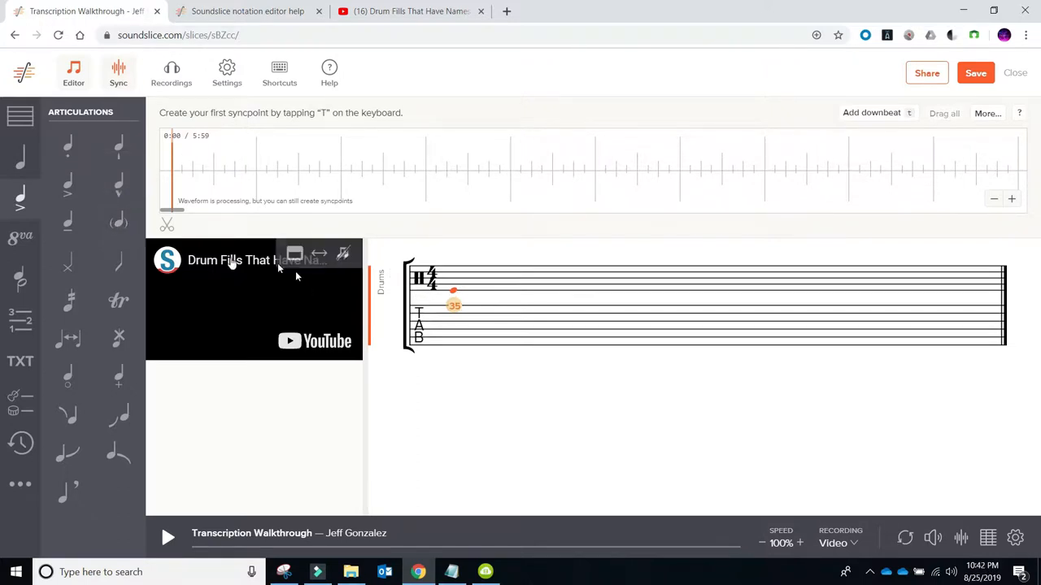
mouse_move(119, 266)
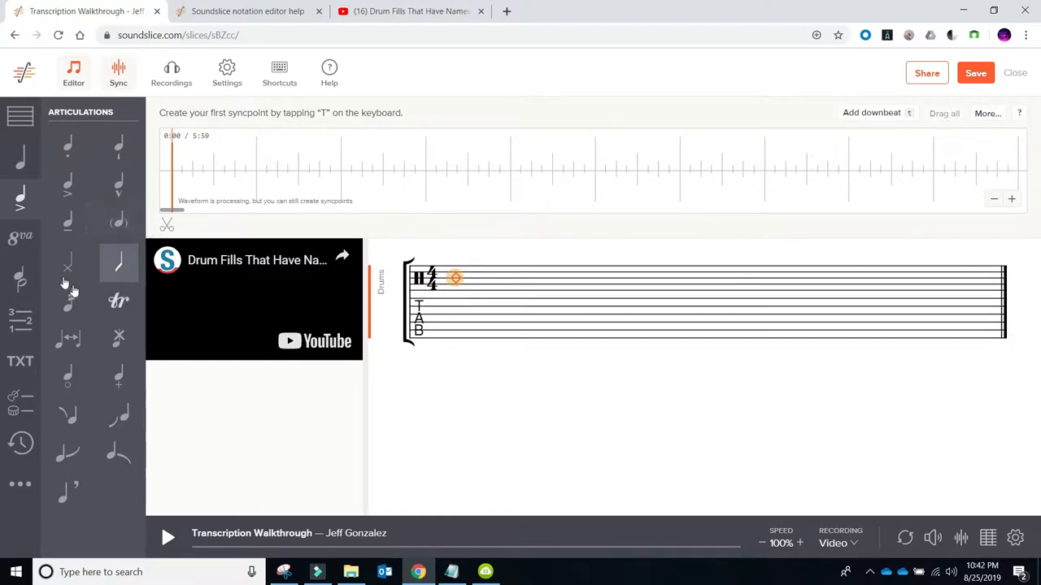
left_click(68, 265)
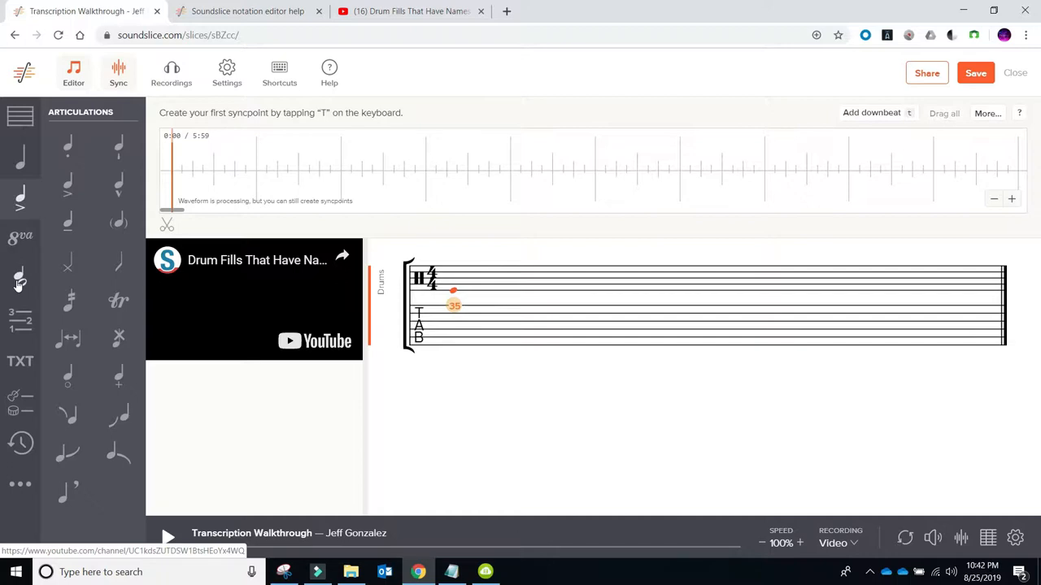
left_click(20, 276)
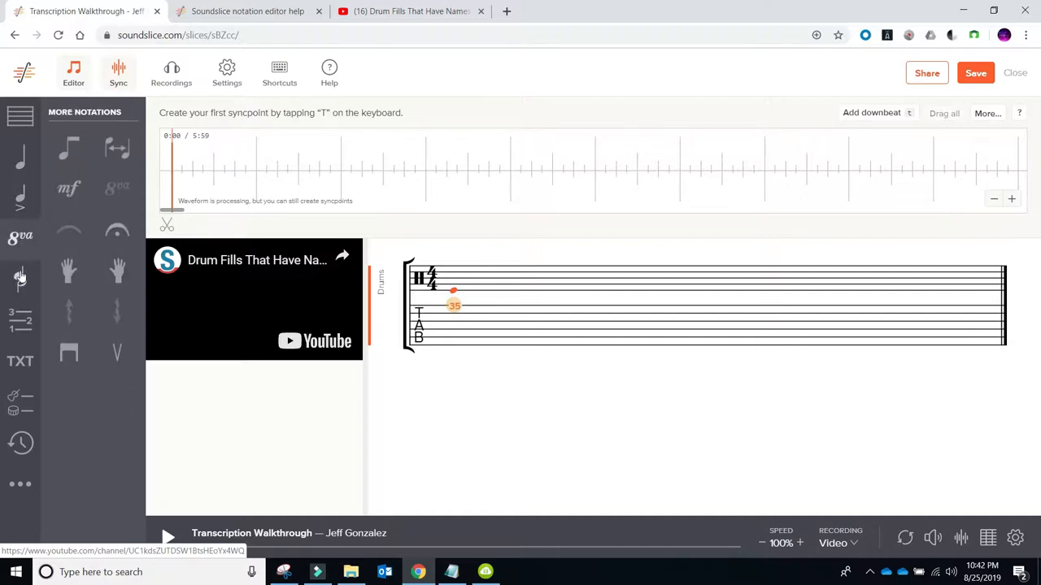
left_click(20, 361)
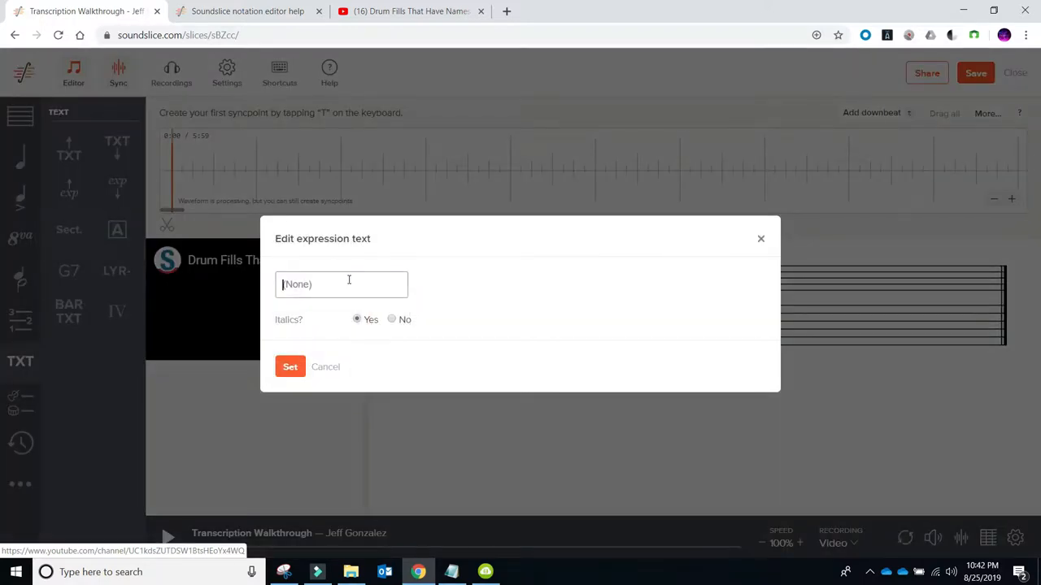
Step: Set the note's expression text to 'splashy' in italics
type("splashy")
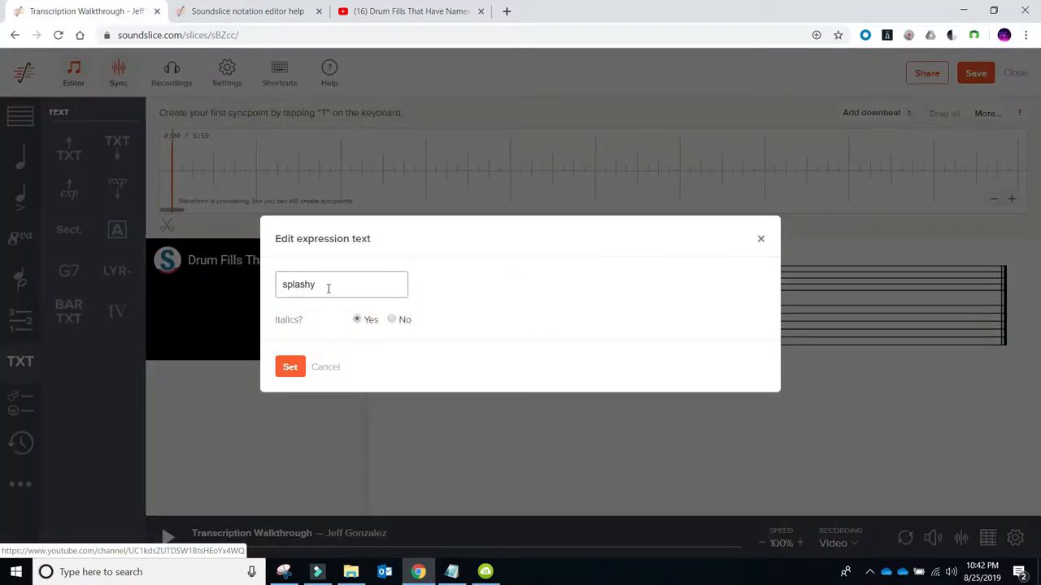
left_click(291, 367)
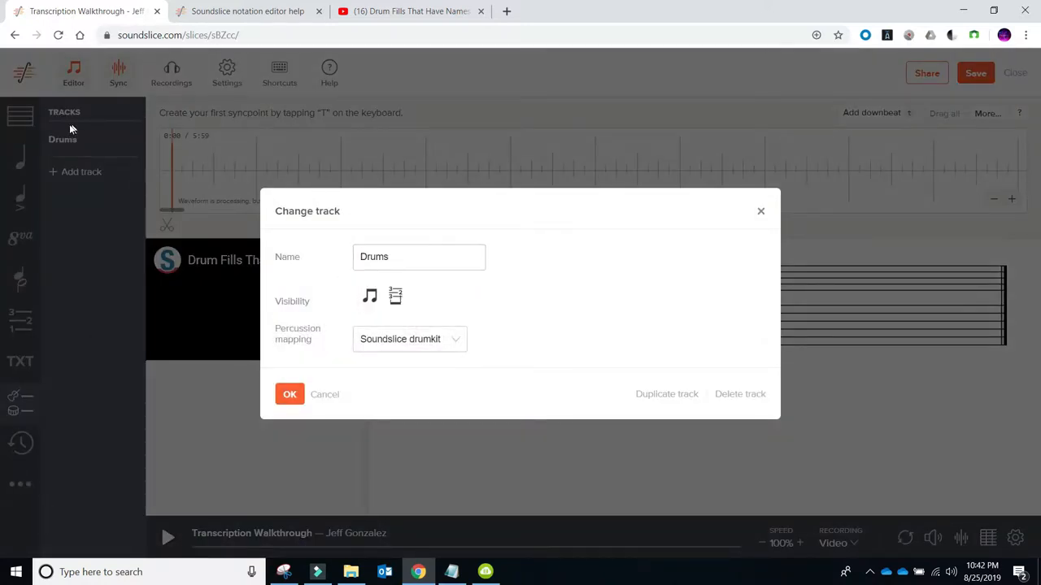
mouse_move(31, 401)
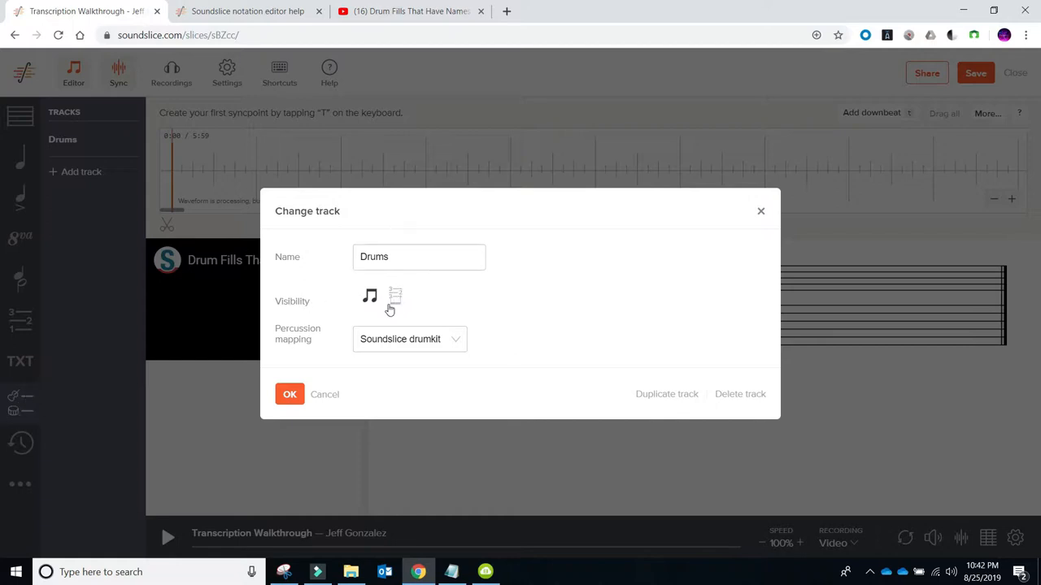
Step: Confirm the Drums track settings with tablature shown, then return to Note basics
left_click(289, 394)
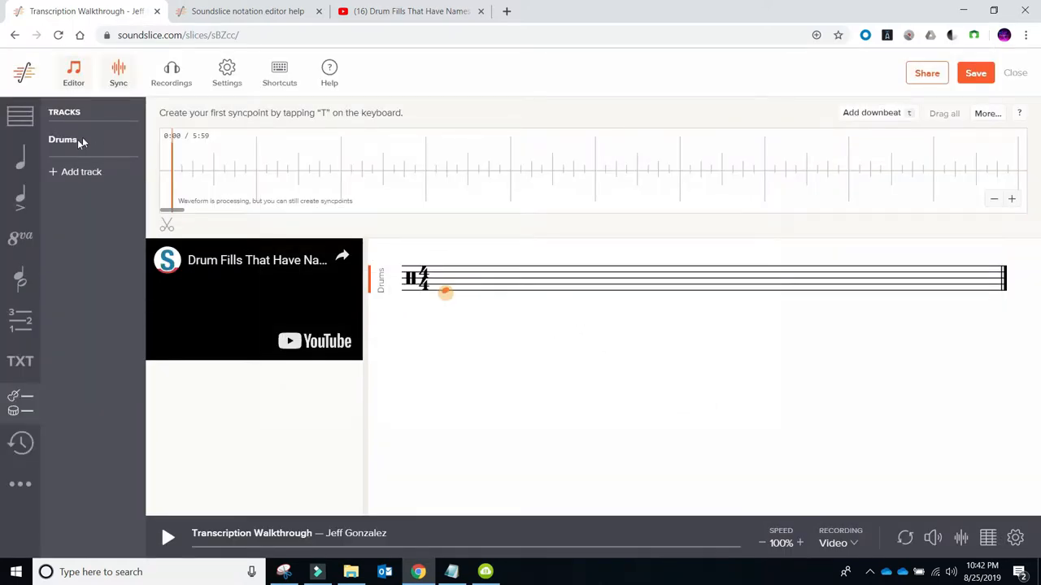
left_click(62, 139)
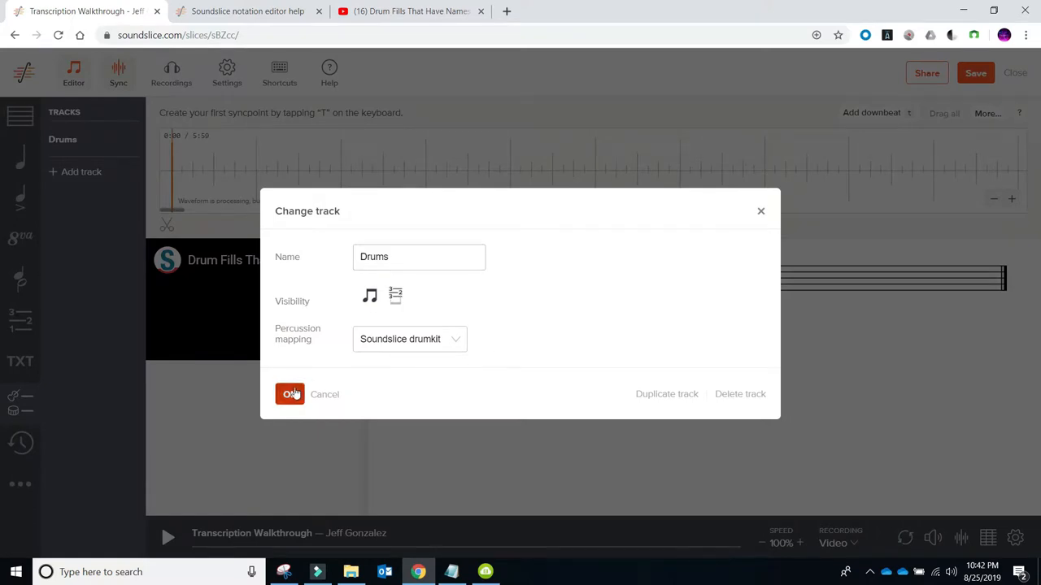
left_click(289, 394)
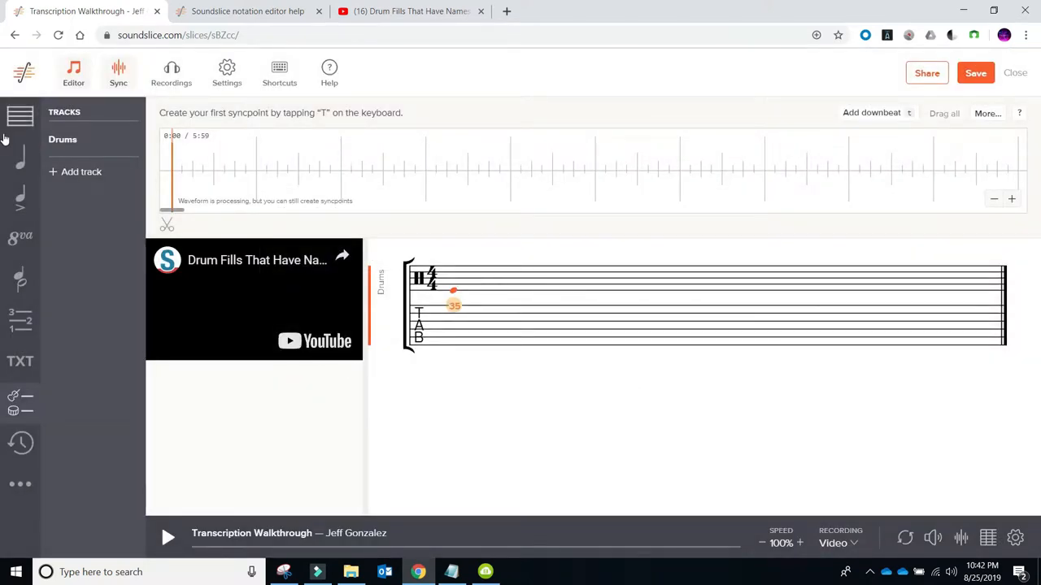
left_click(20, 156)
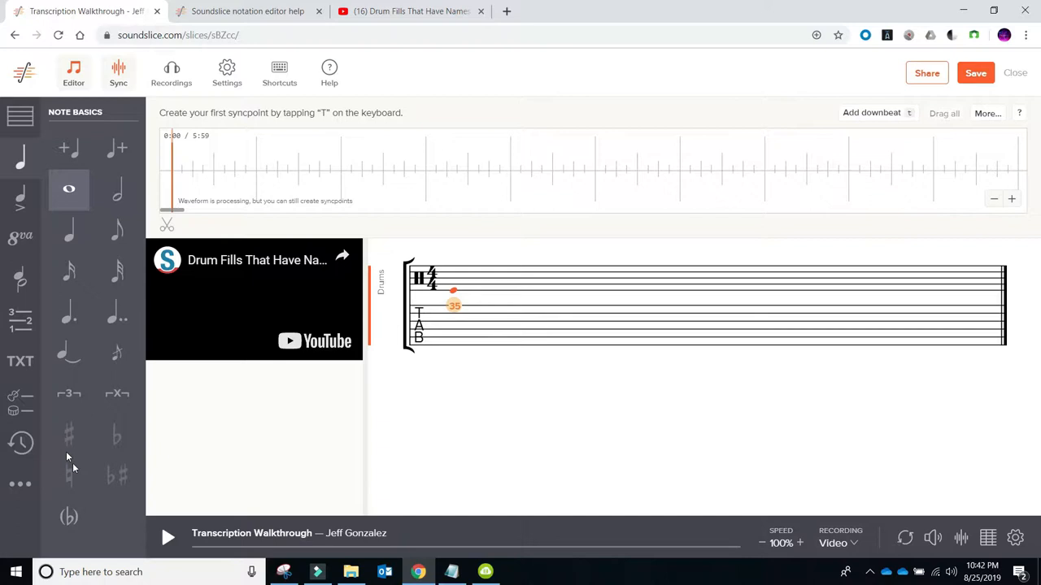
mouse_move(69, 150)
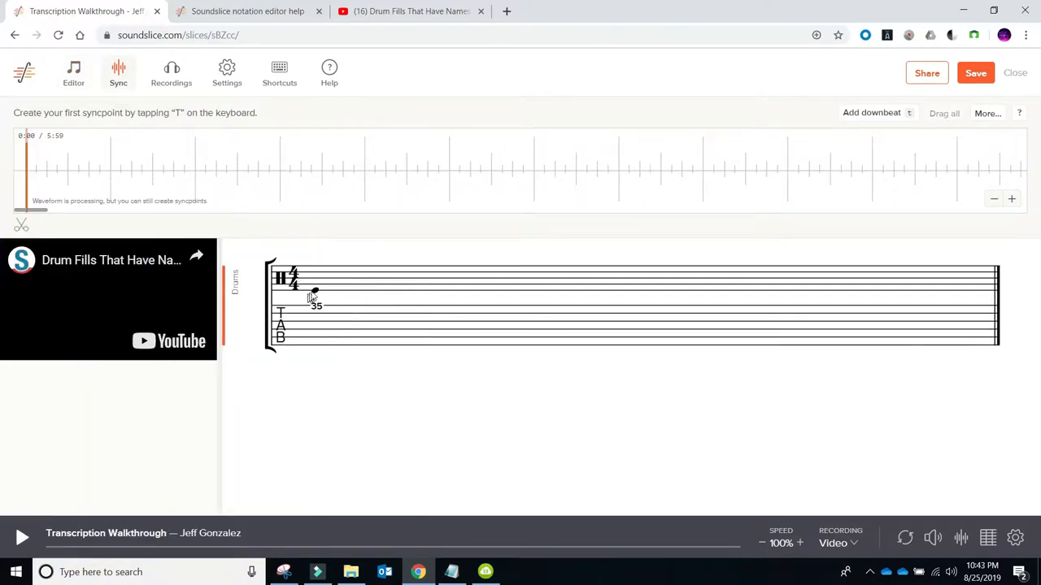
Step: Reopen the editor and the Bar palette to insert bars up to 22 measures
left_click(72, 74)
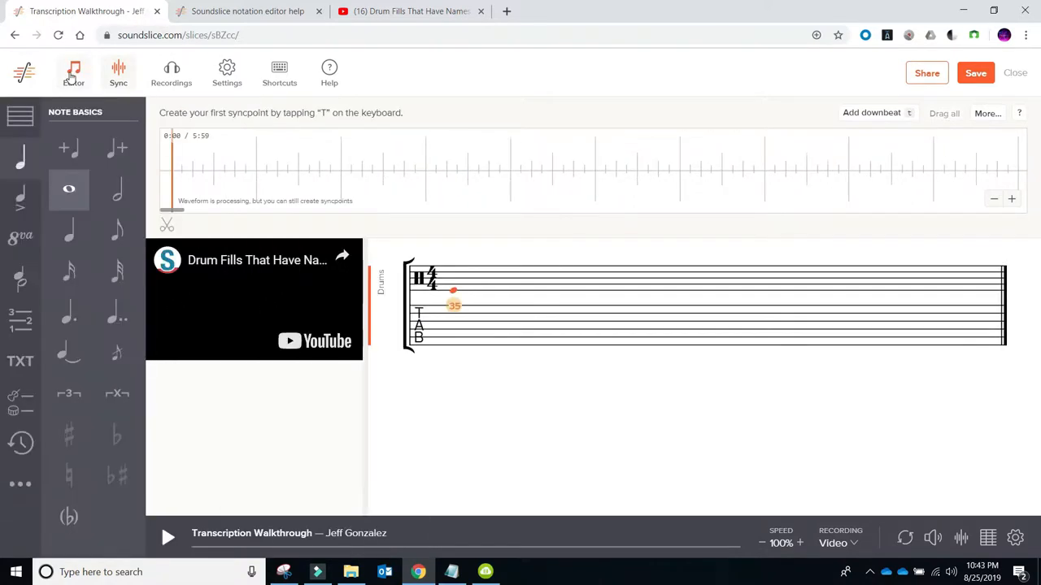
left_click(16, 119)
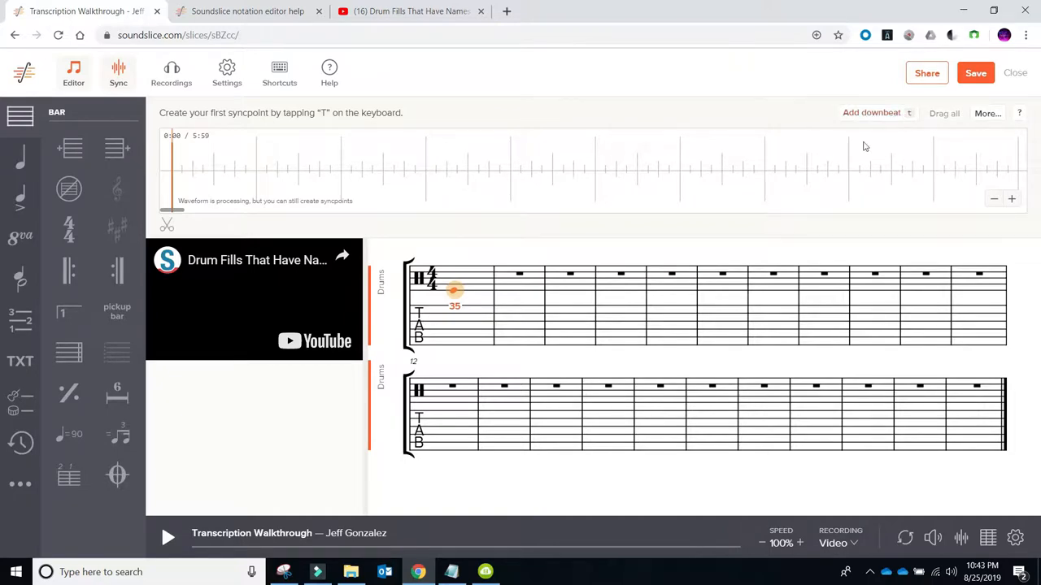
Step: Tap T on each downbeat during playback to create syncpoints for the opening bars
key("t")
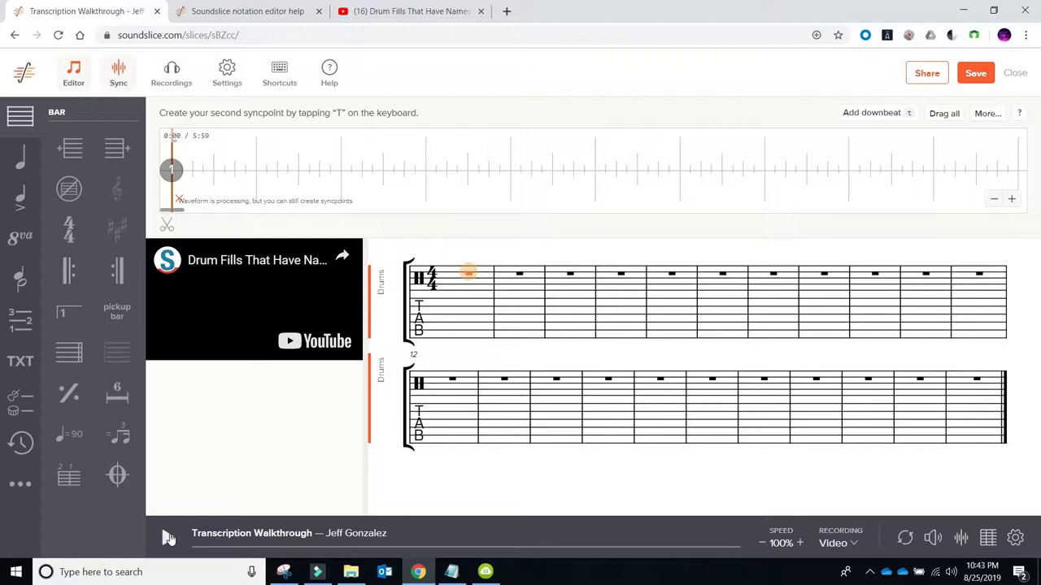
key("t")
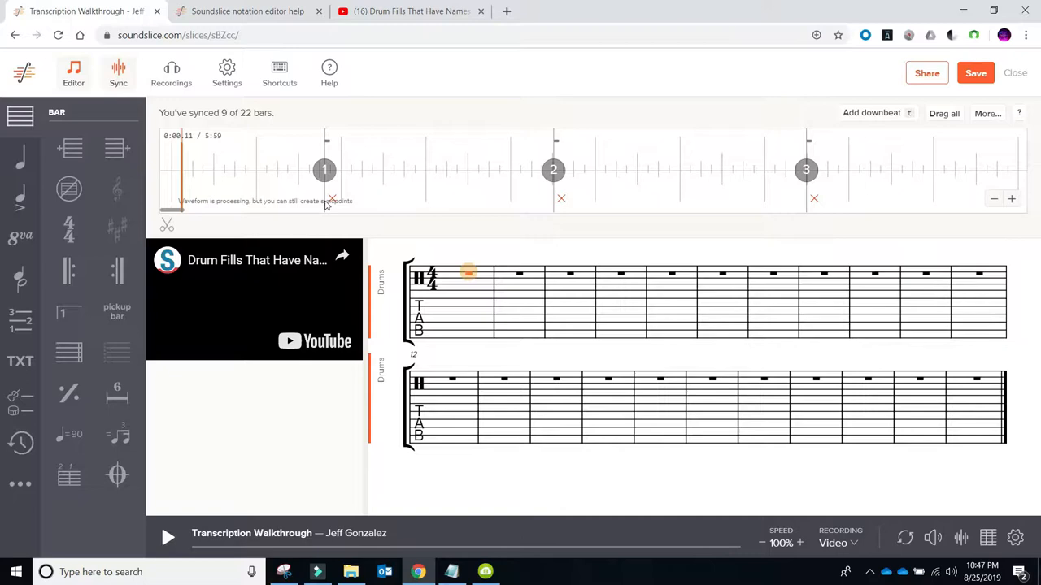
mouse_move(368, 208)
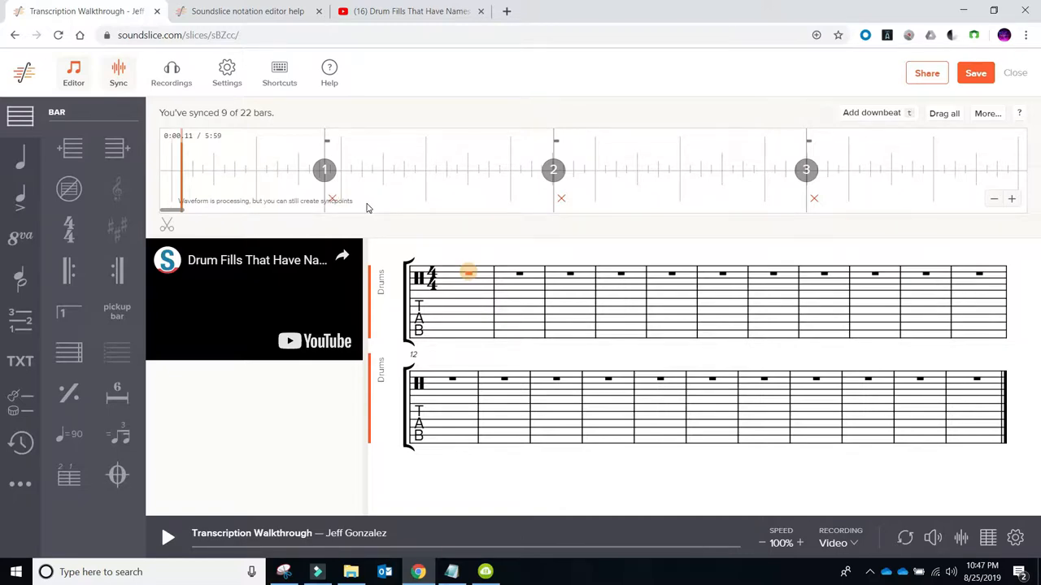
mouse_move(239, 180)
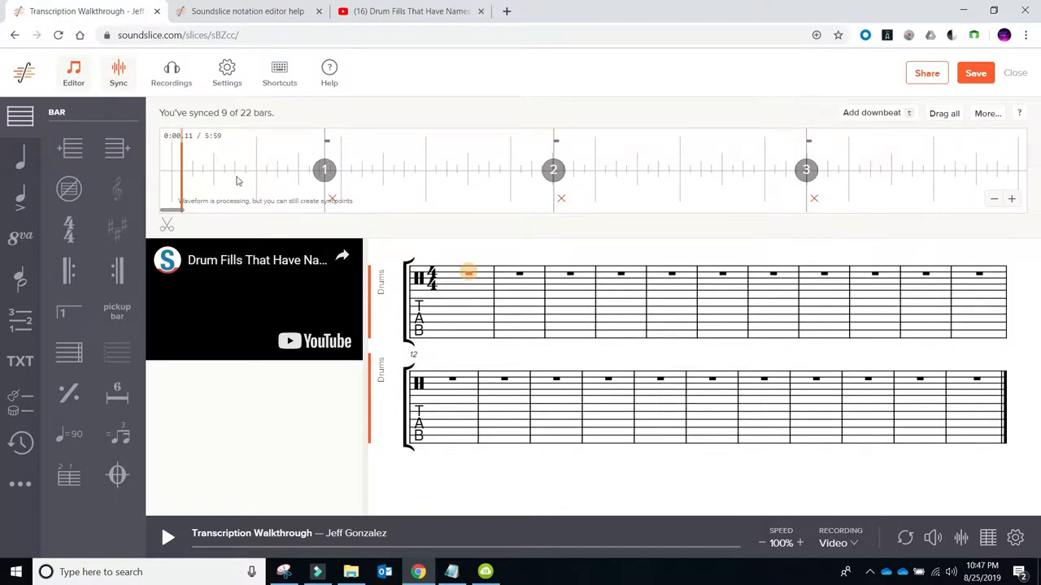
mouse_move(326, 177)
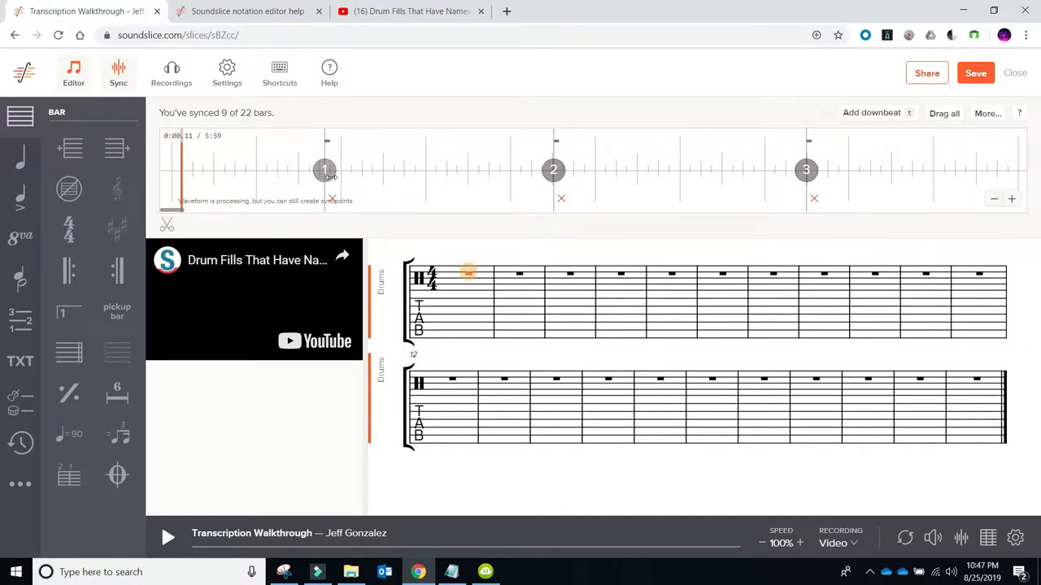
mouse_move(660, 184)
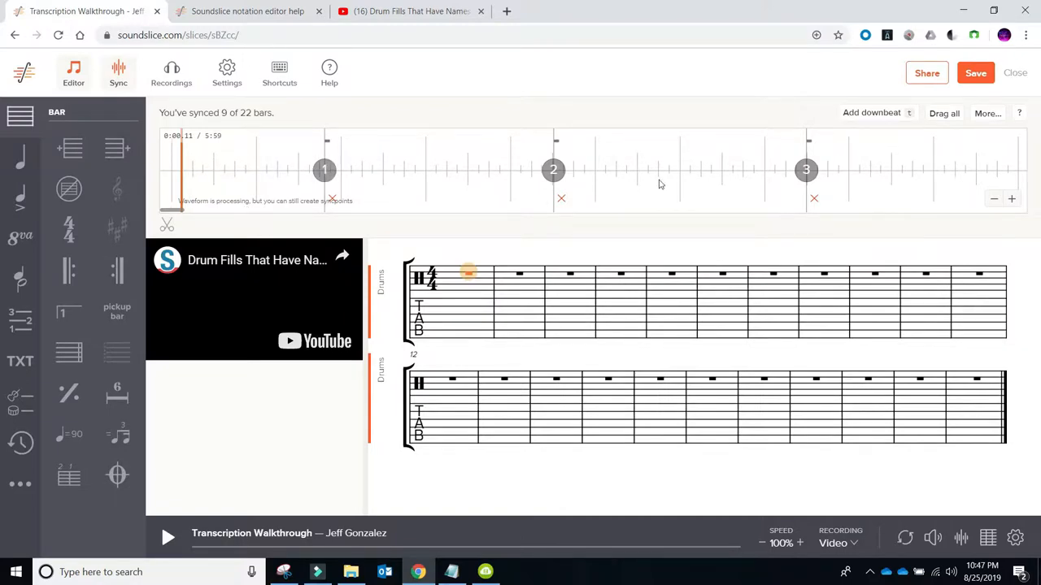
mouse_move(472, 271)
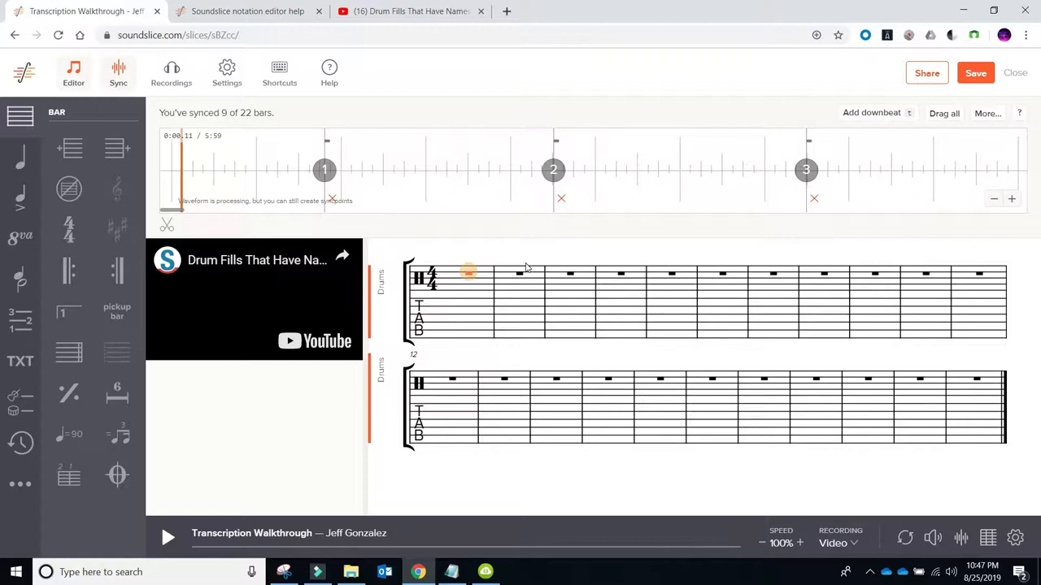
mouse_move(970, 92)
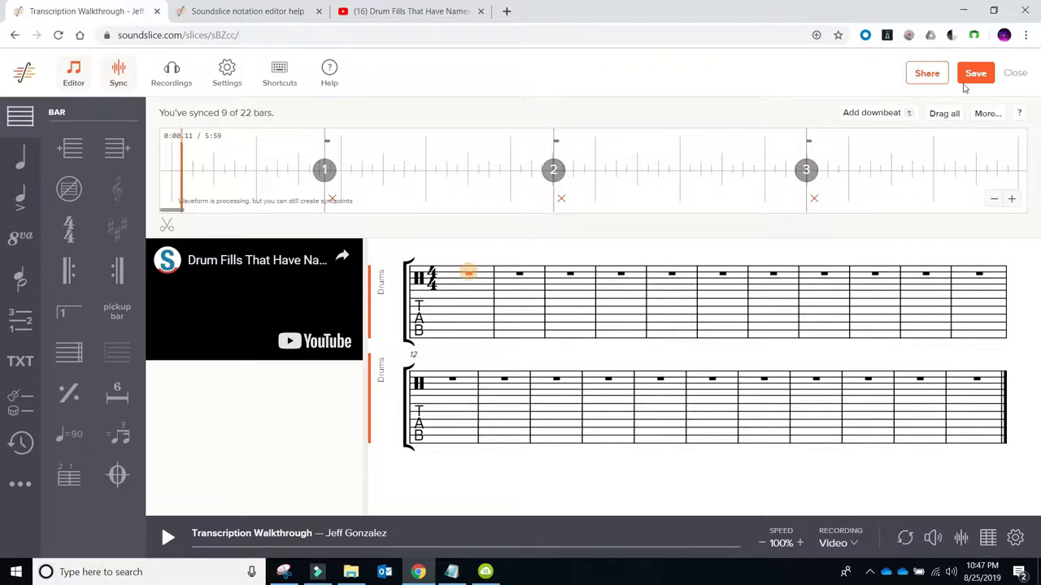
Step: Save the synced slice, then save again once trimmed to 9 bars
left_click(975, 72)
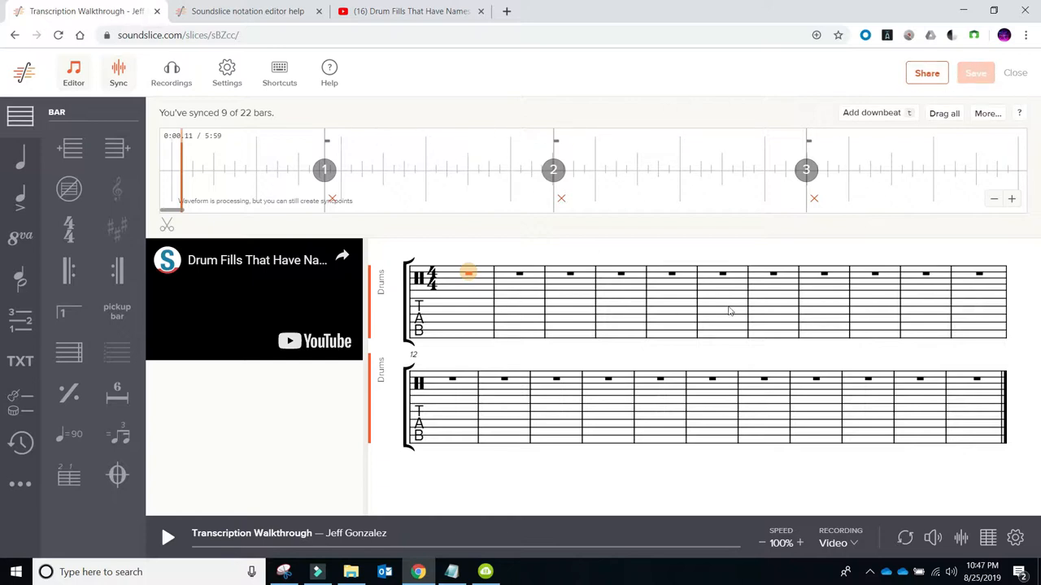
mouse_move(483, 303)
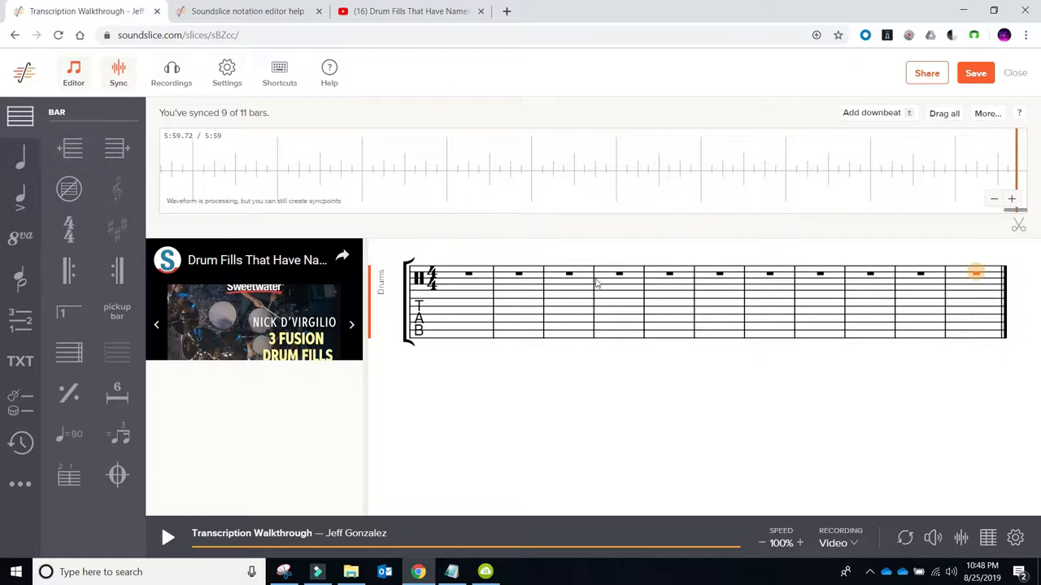
mouse_move(885, 282)
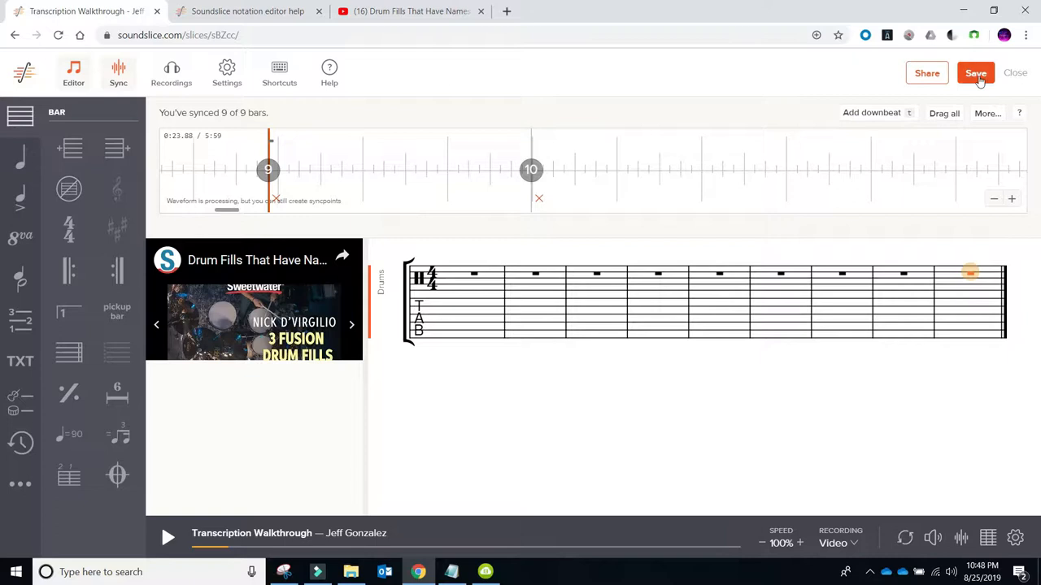
left_click(975, 72)
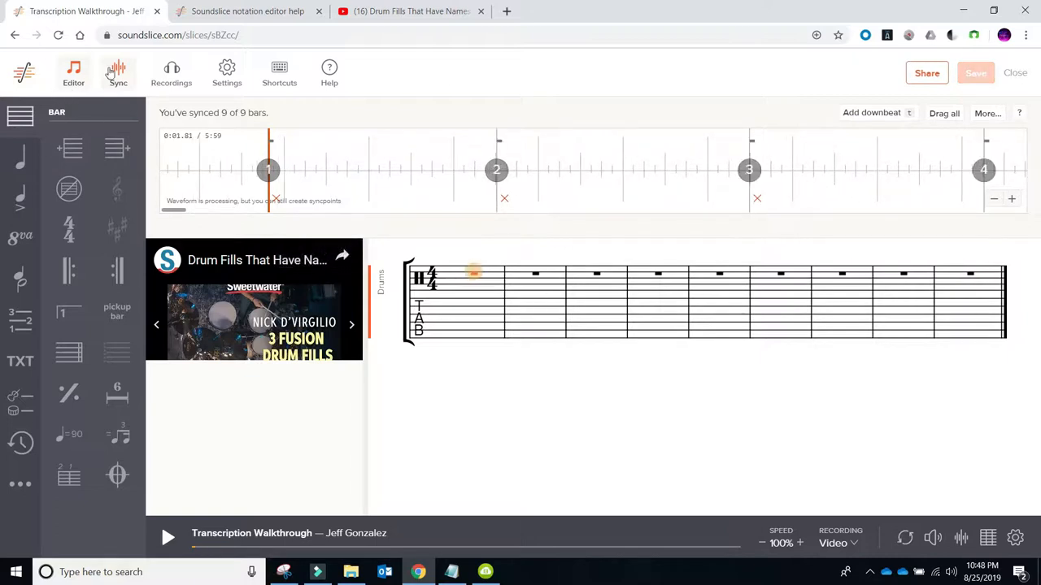
Step: Hide the sync timeline and switch the player to horizontal scrolling notation
left_click(73, 71)
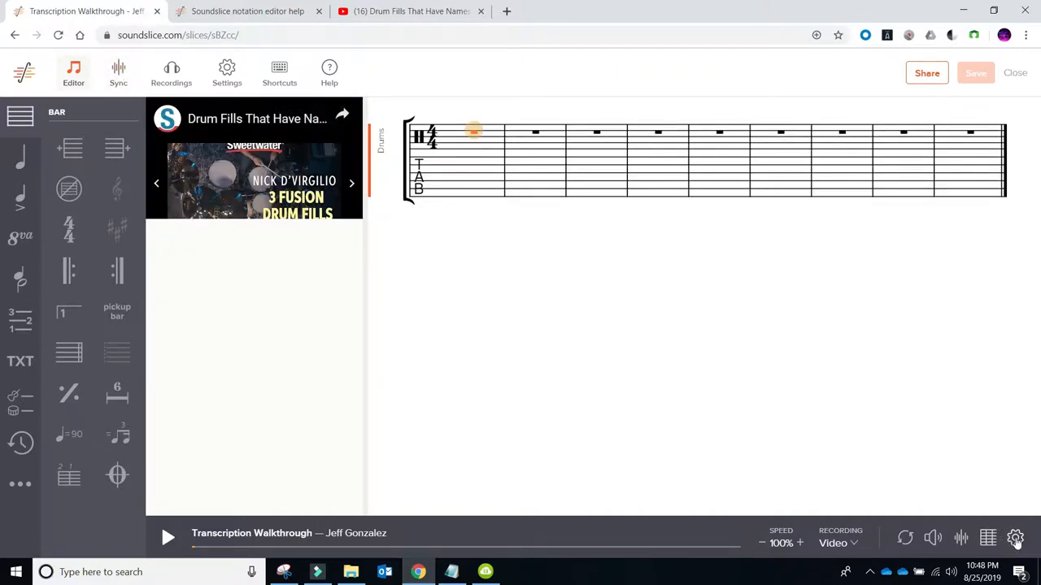
left_click(1017, 538)
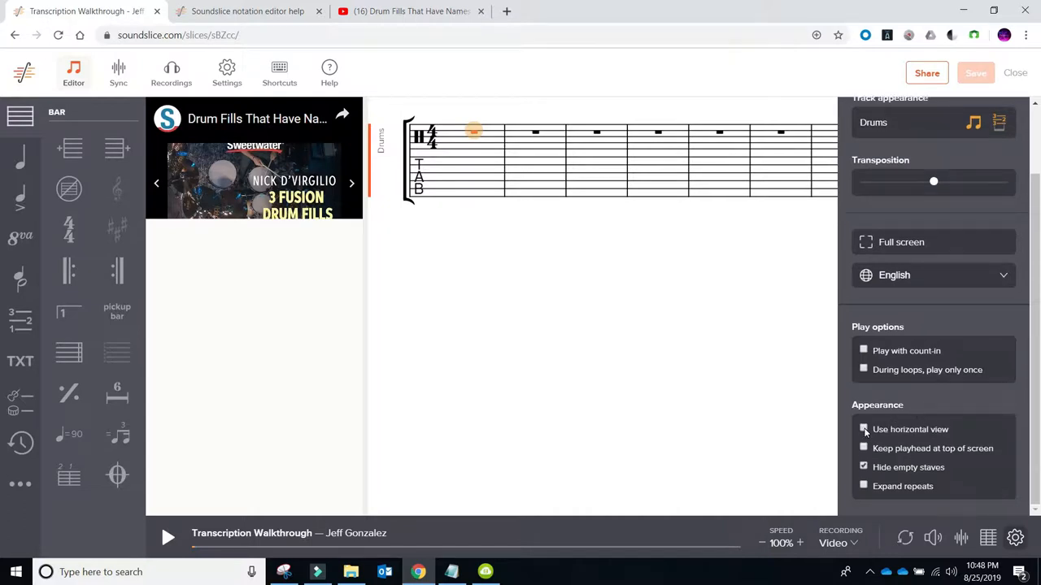
left_click(864, 429)
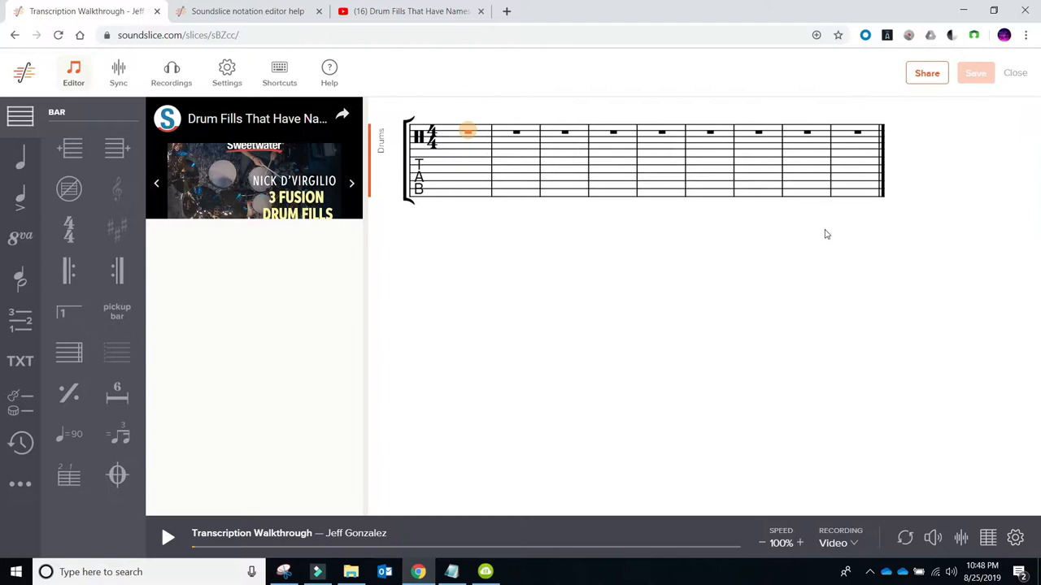
mouse_move(305, 117)
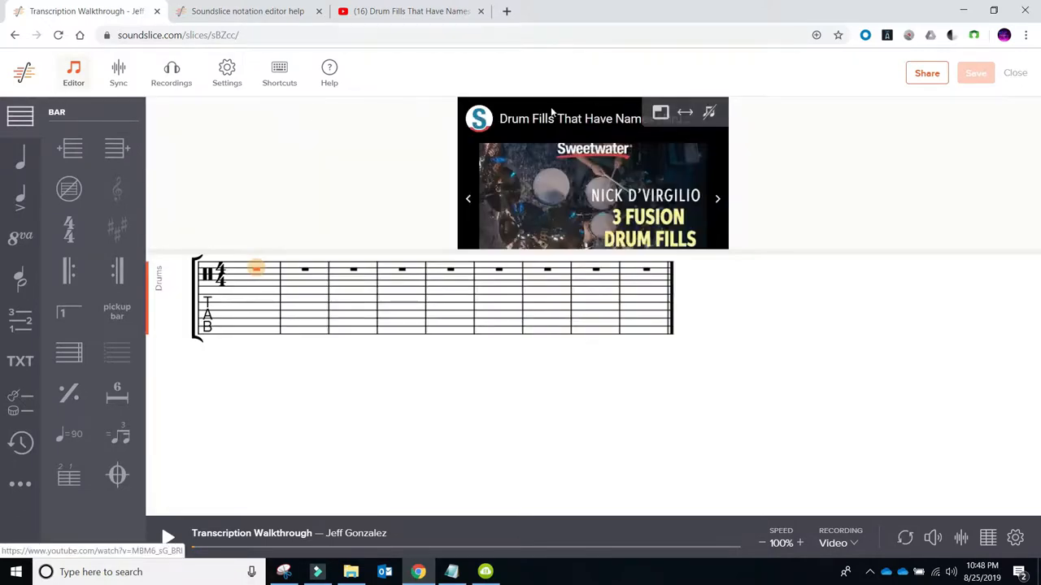
Step: Drag the Notation size slider up to about 128%
left_click(1014, 535)
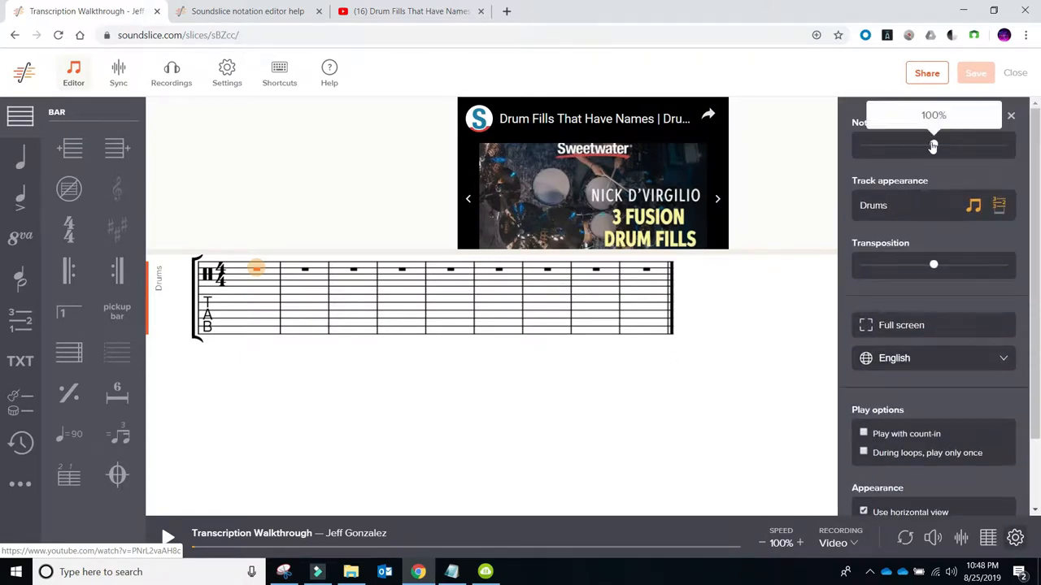
left_click_drag(934, 147, 962, 145)
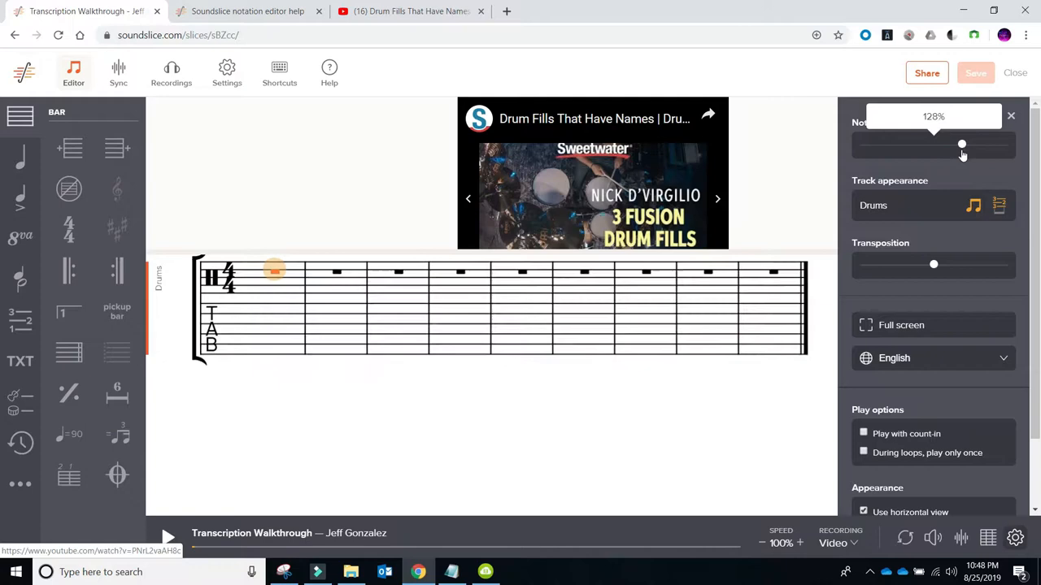
left_click_drag(961, 145, 981, 145)
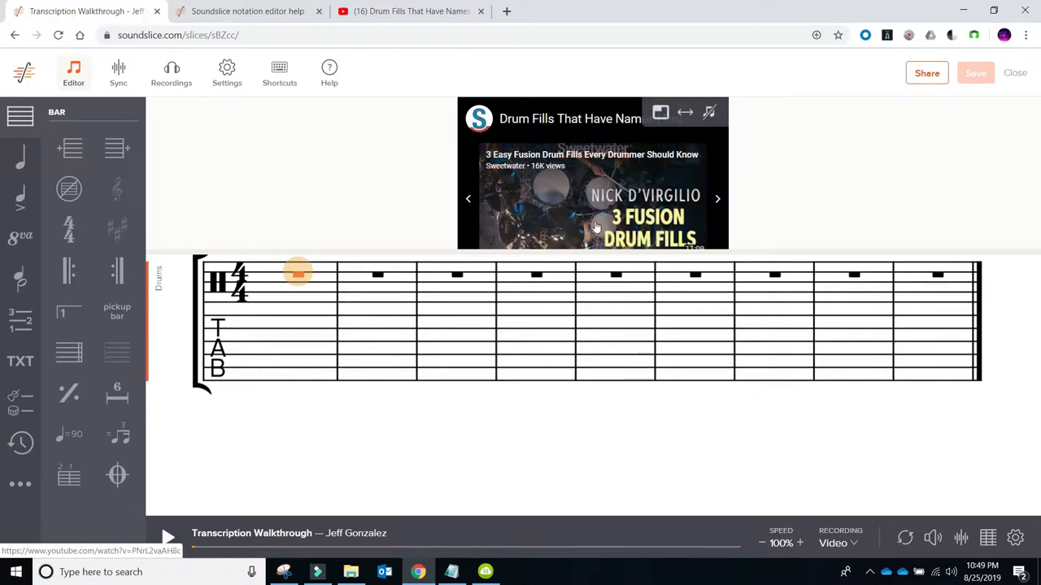
mouse_move(503, 177)
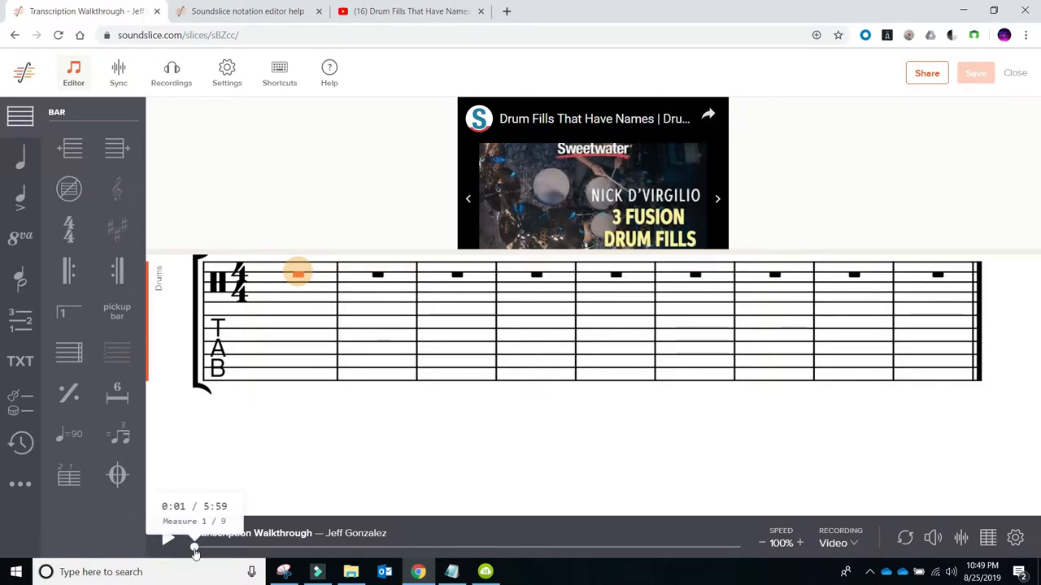
left_click(171, 540)
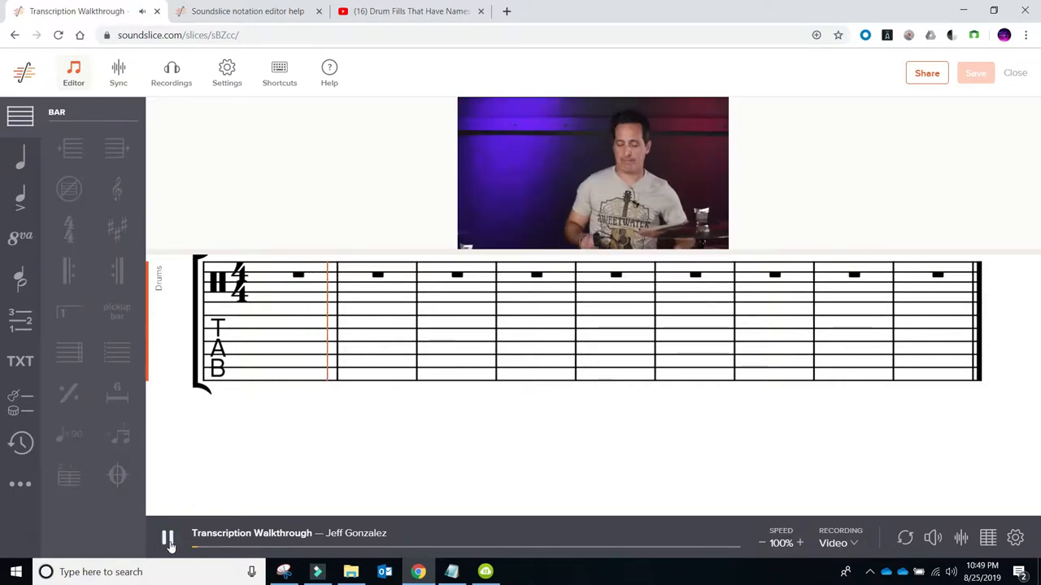
left_click(169, 540)
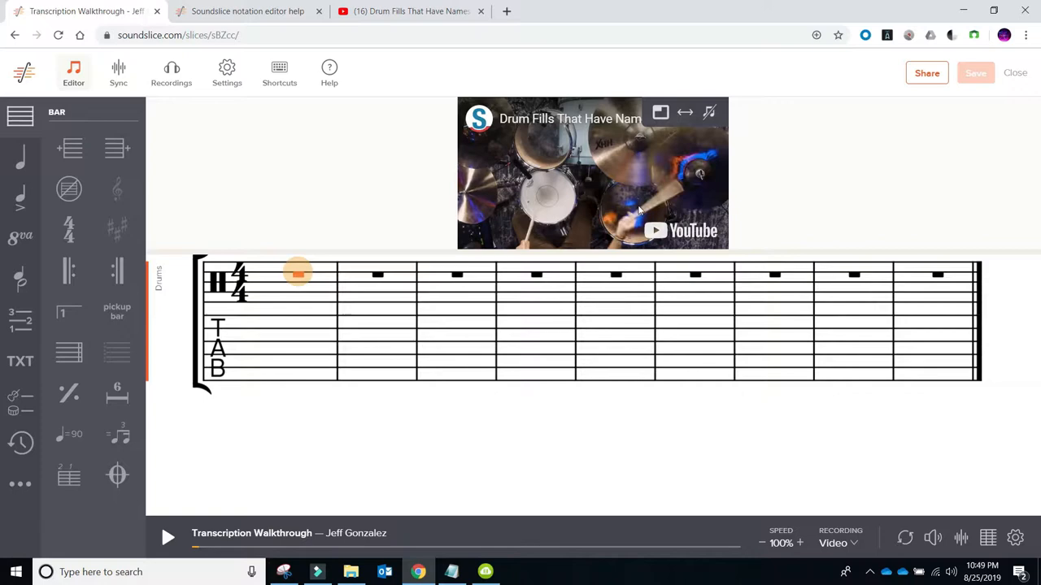
mouse_move(634, 219)
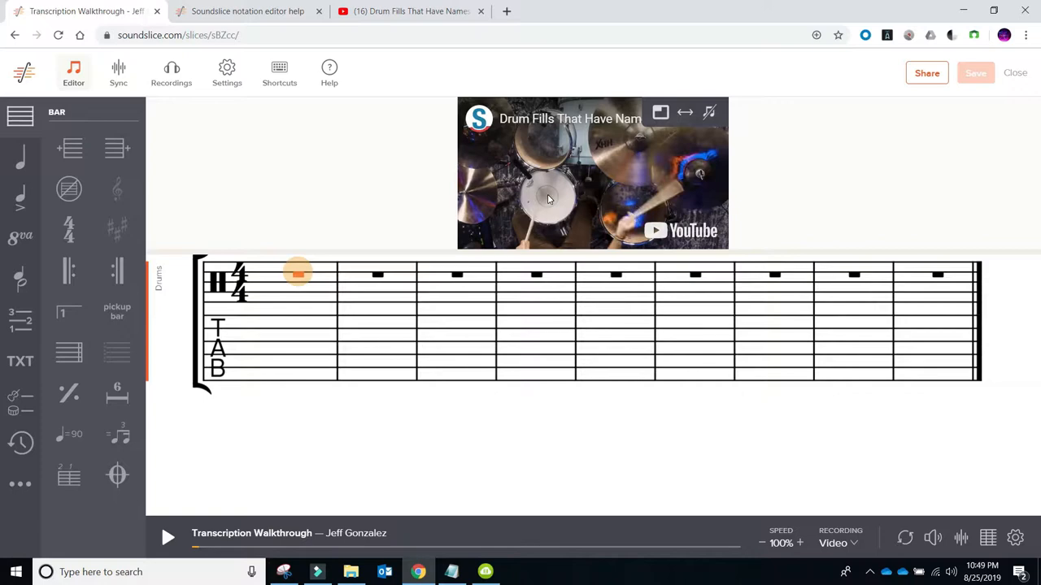
mouse_move(561, 226)
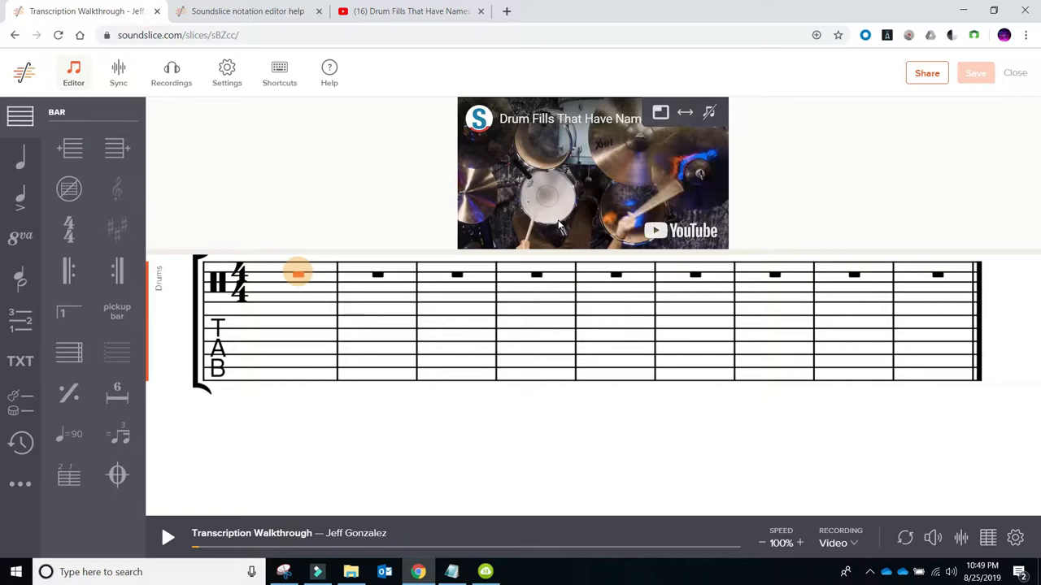
mouse_move(585, 231)
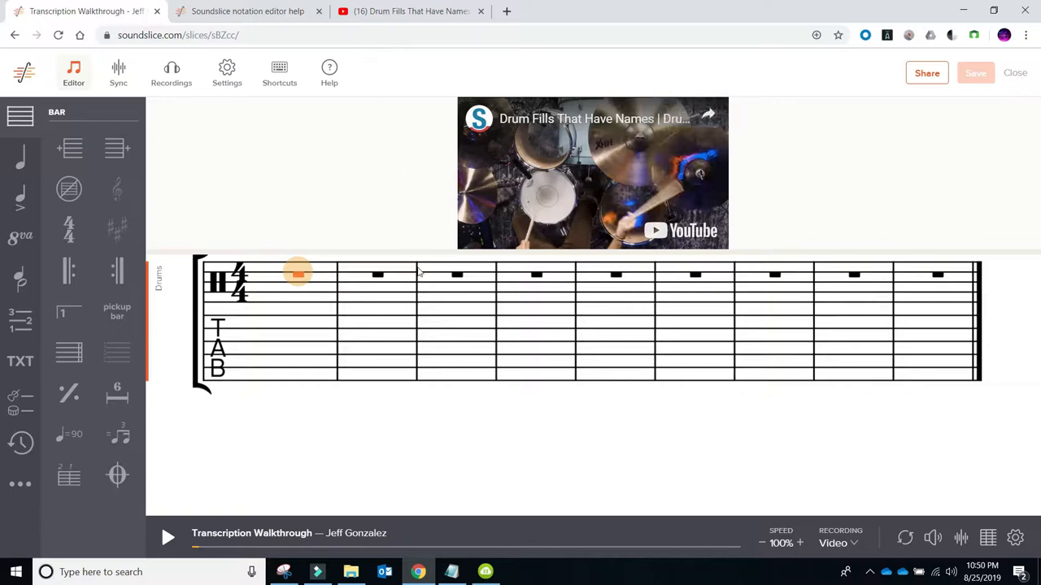
mouse_move(419, 327)
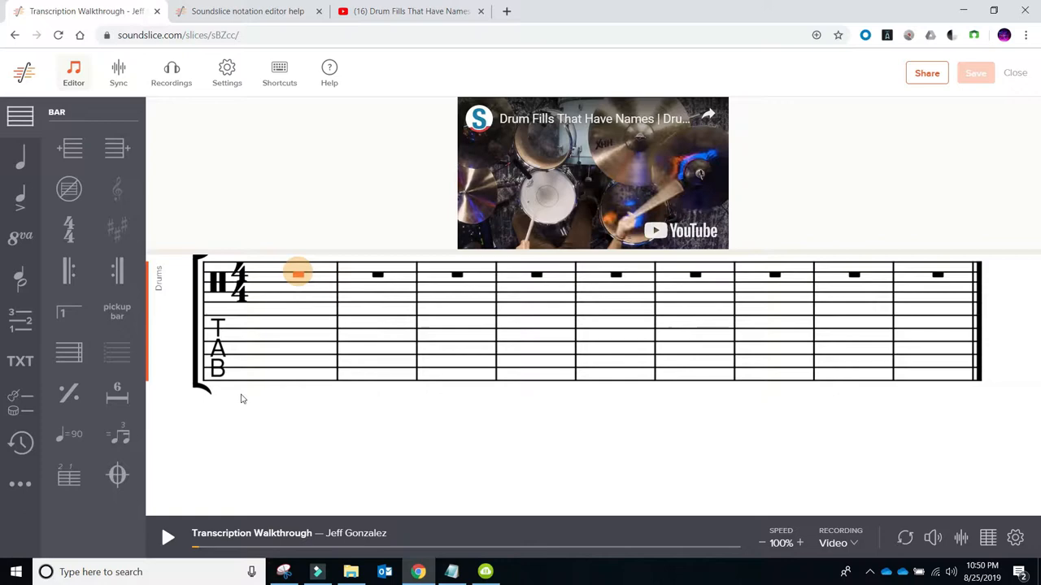
mouse_move(599, 213)
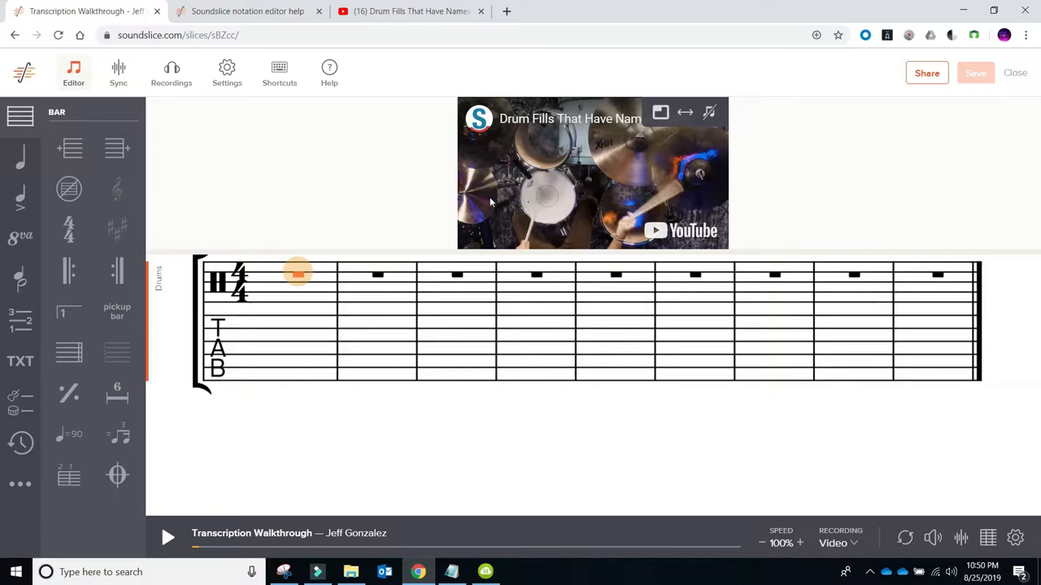
mouse_move(495, 228)
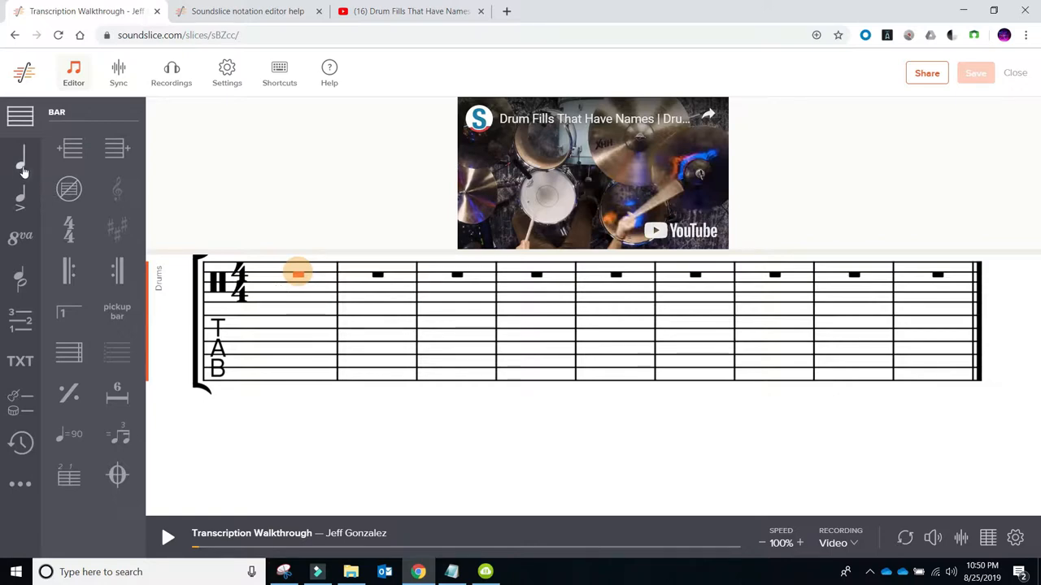
Step: Enter a 45 note in the first bar from Note basics and make it a grace note
left_click(20, 162)
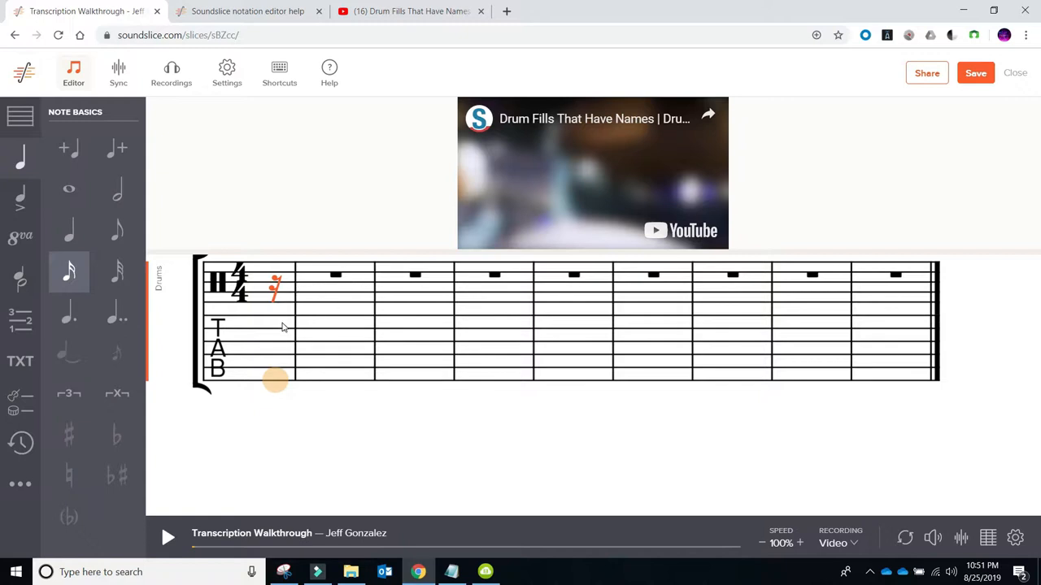
mouse_move(268, 346)
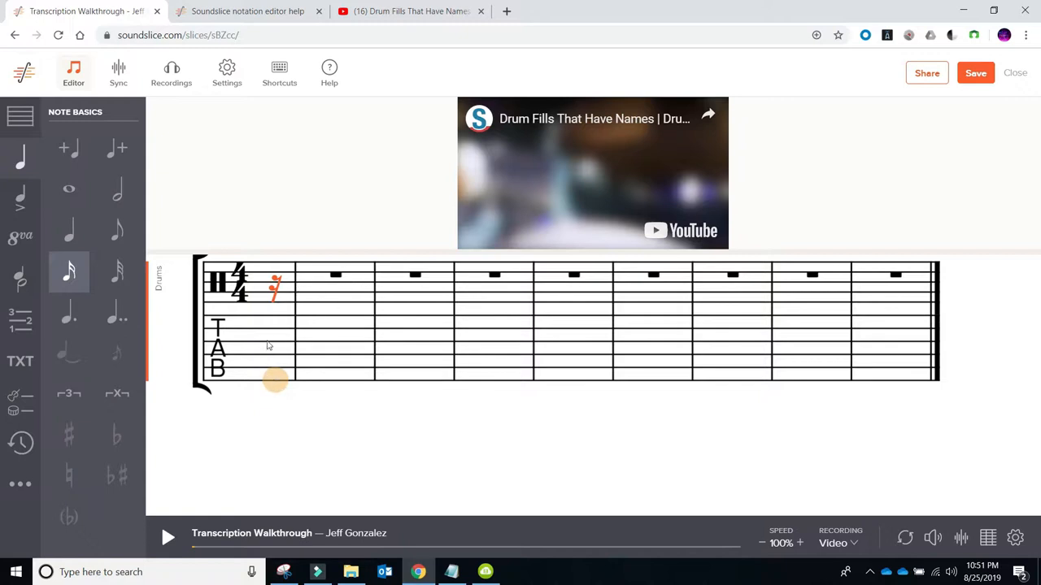
mouse_move(283, 302)
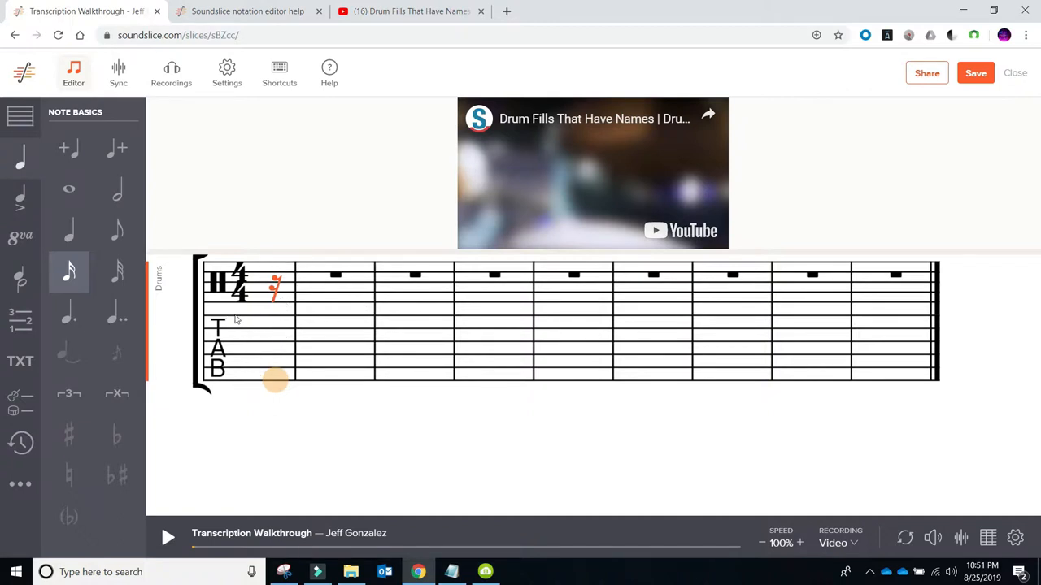
mouse_move(259, 333)
type("45")
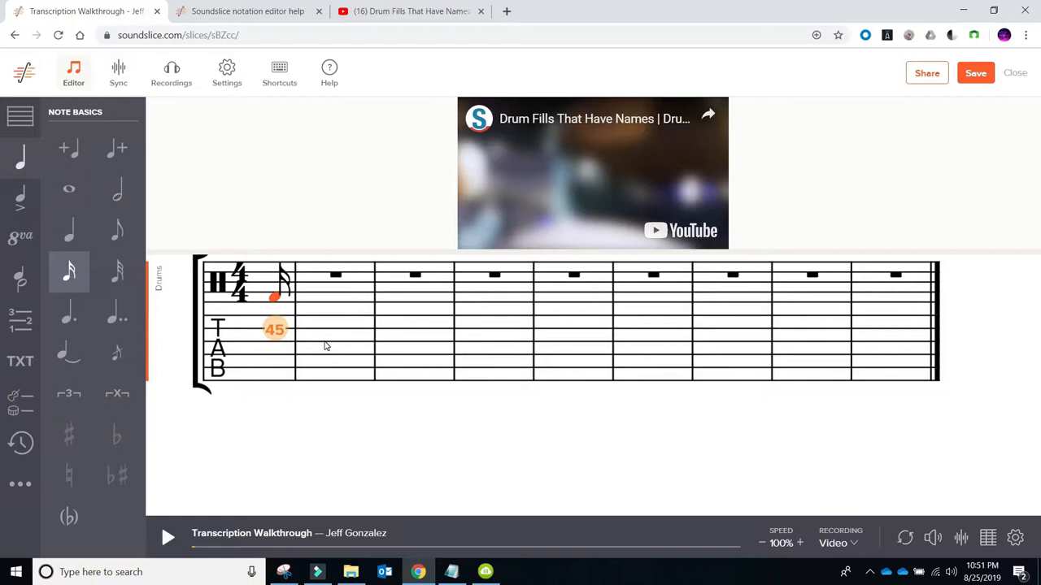
left_click(117, 354)
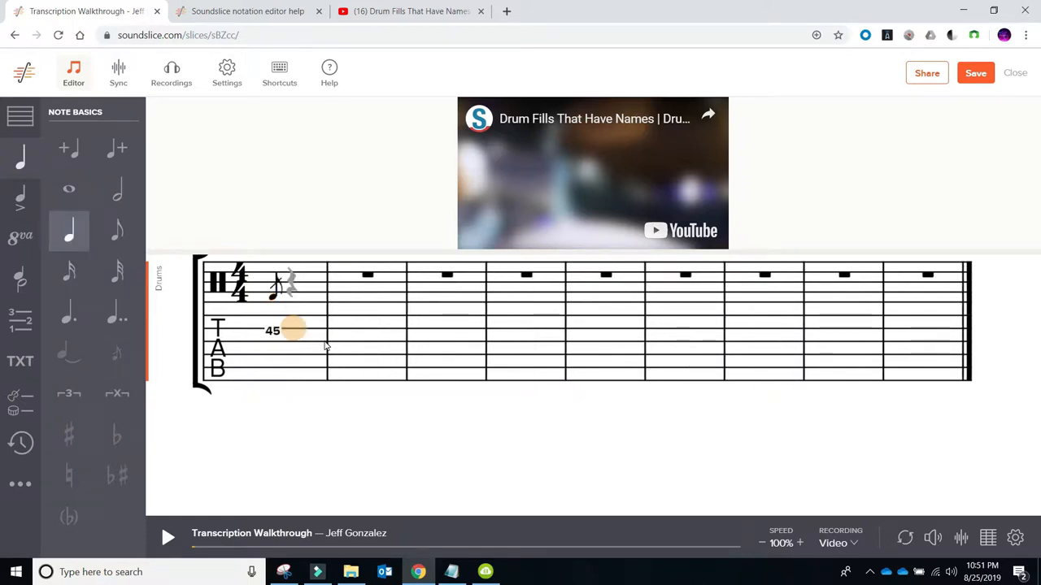
left_click(69, 272)
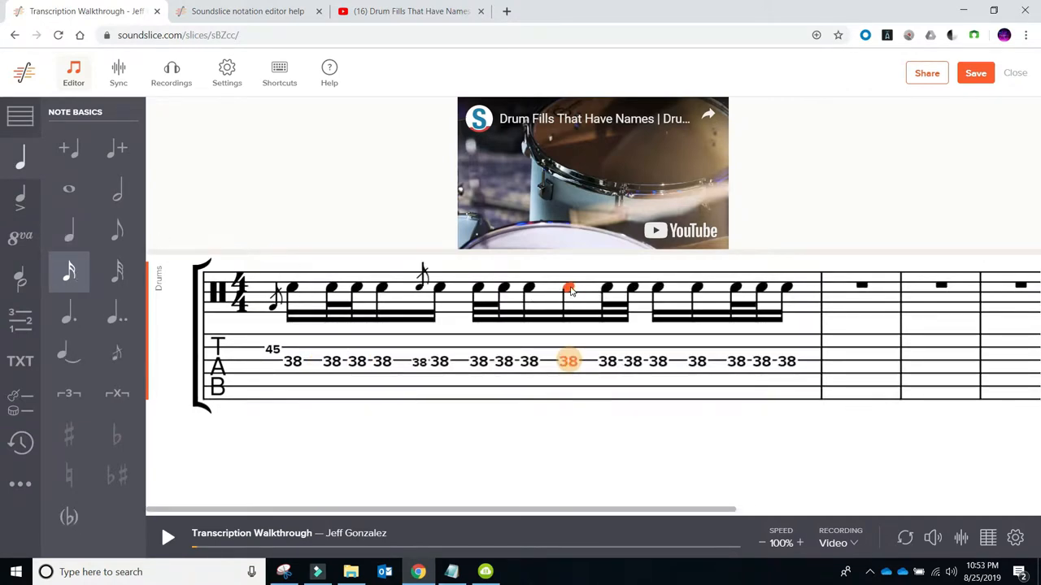
mouse_move(63, 150)
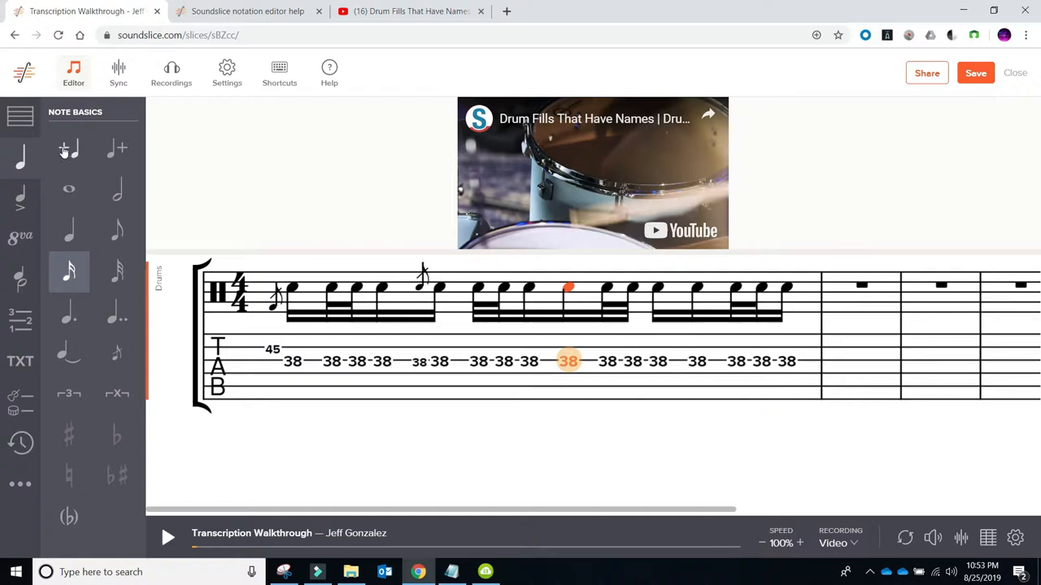
mouse_move(64, 149)
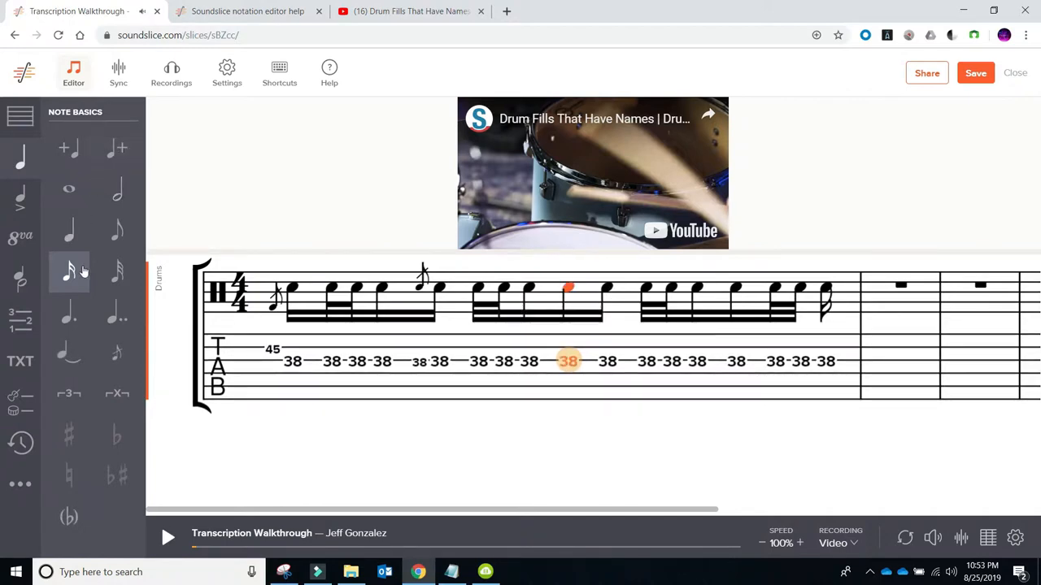
mouse_move(117, 353)
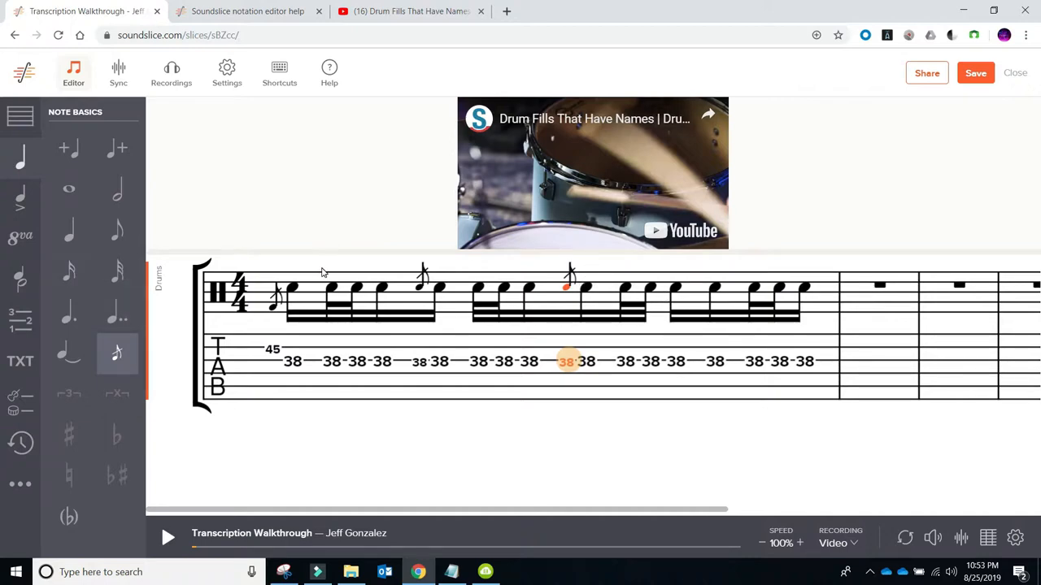
mouse_move(675, 290)
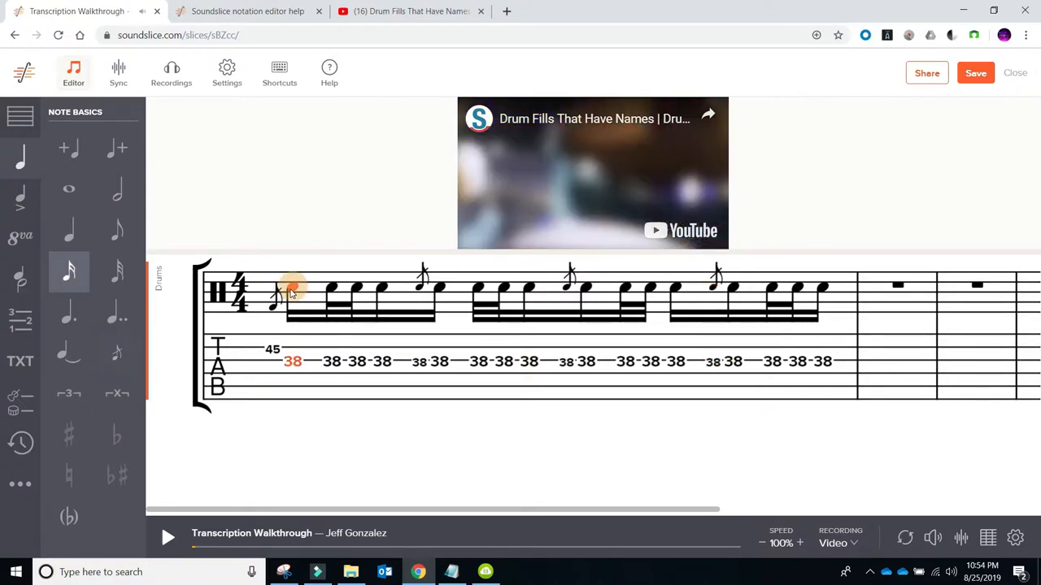
Step: Return to the first 38 note and bring up the Articulations palette
left_click(170, 536)
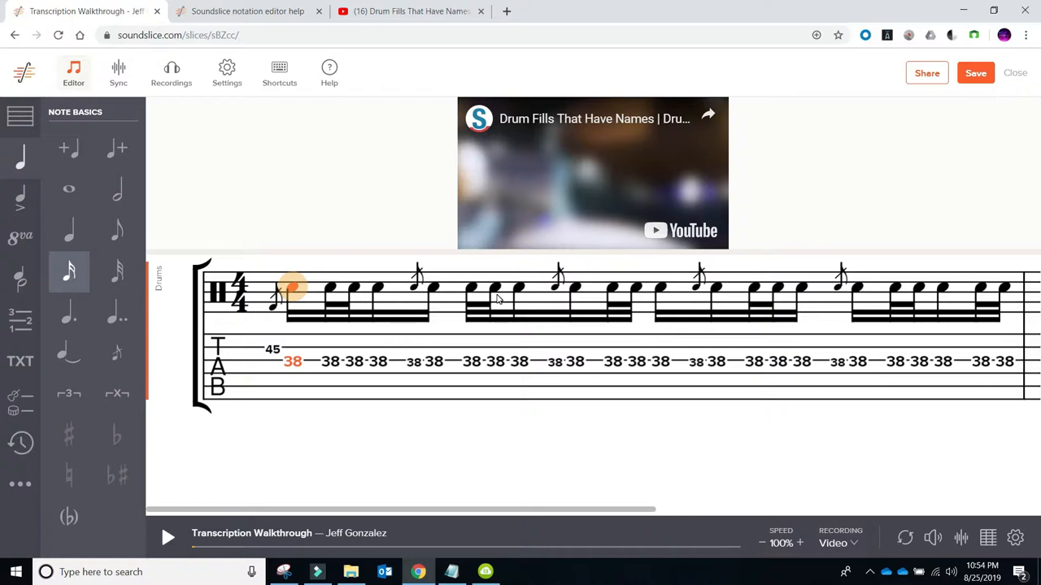
left_click(21, 197)
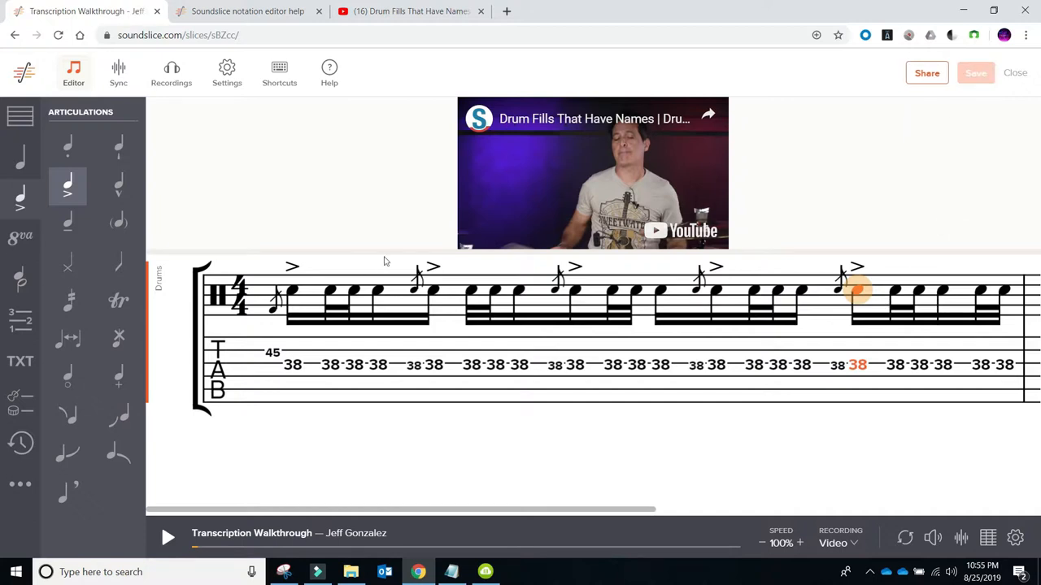
mouse_move(431, 297)
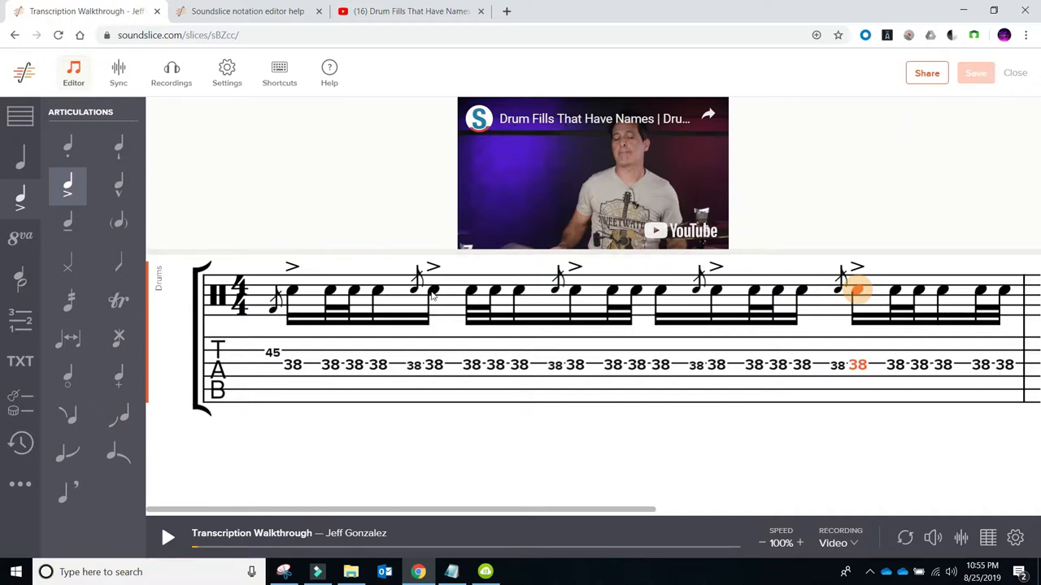
mouse_move(950, 301)
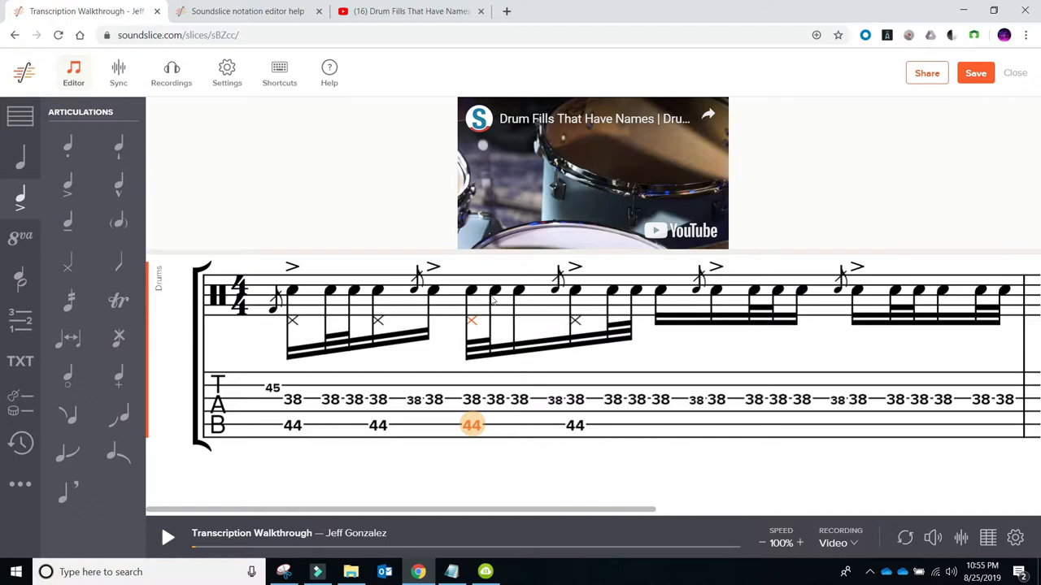
Step: Select successive snare notes for accents and move to the next beat for a 44 hit
left_click(488, 293)
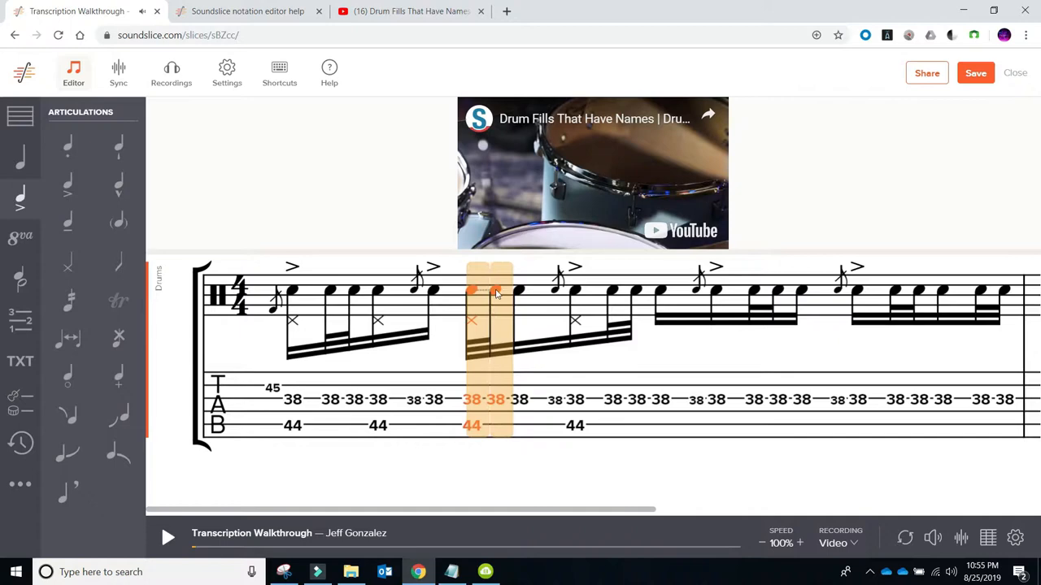
left_click(497, 293)
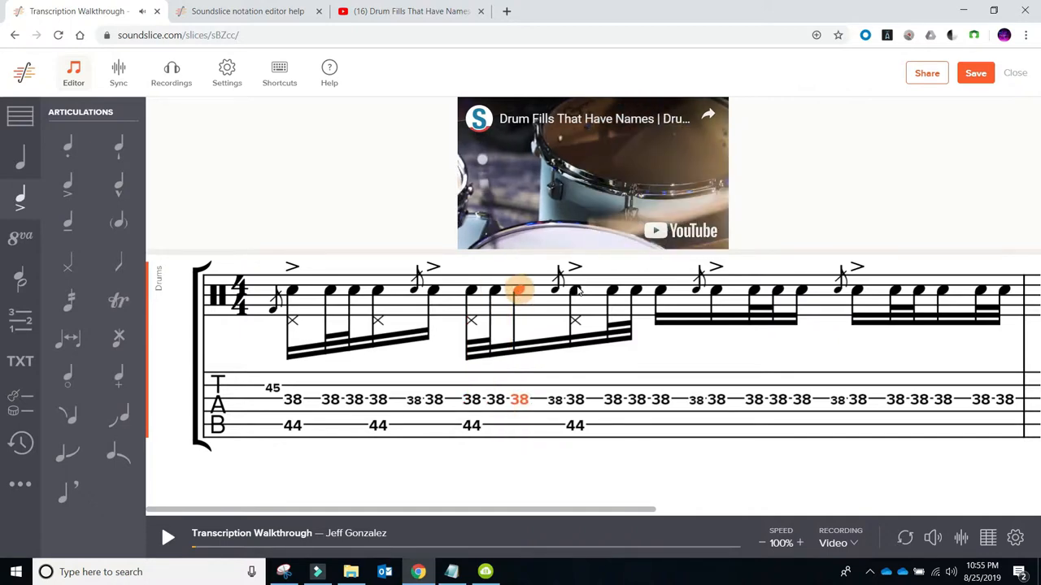
left_click(618, 293)
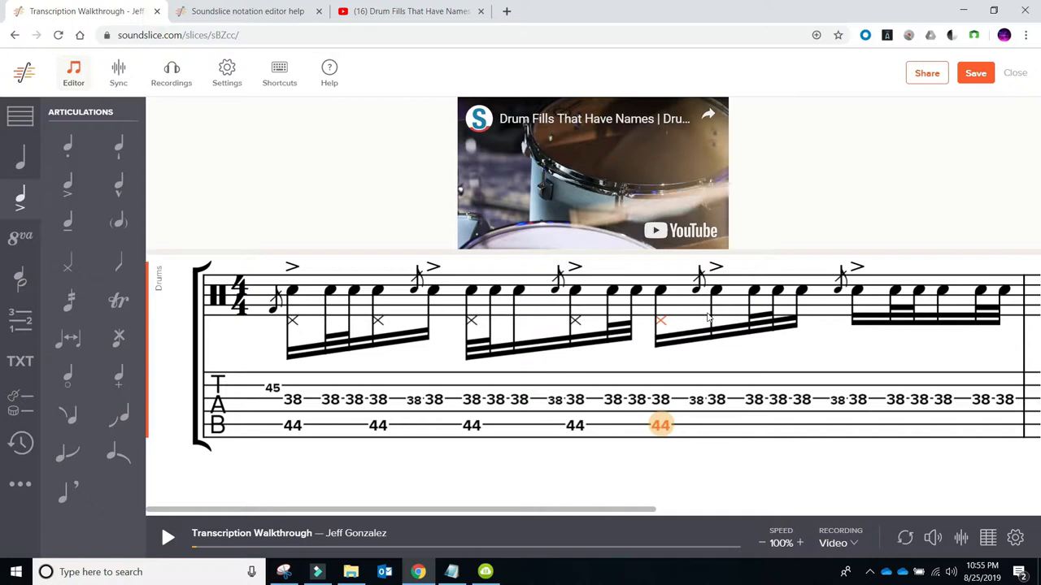
mouse_move(755, 303)
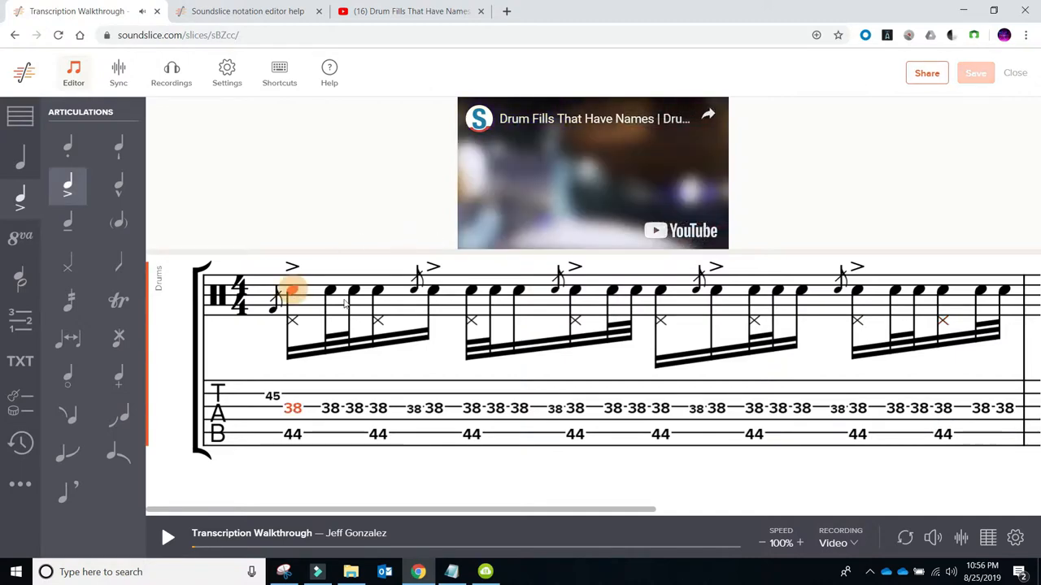
Step: Return to the first note of the bar to select the whole bar
left_click(167, 535)
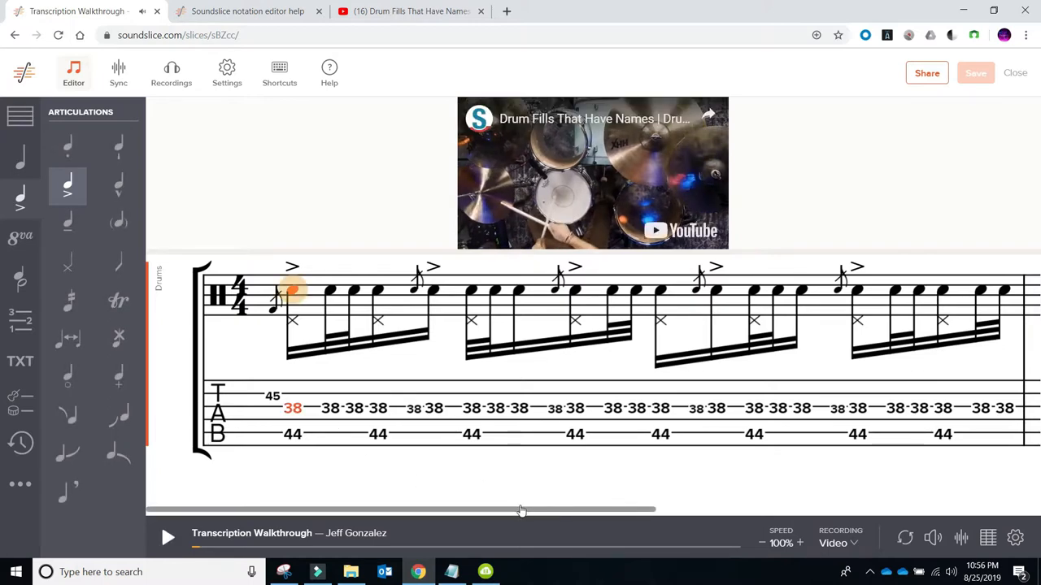
mouse_move(385, 340)
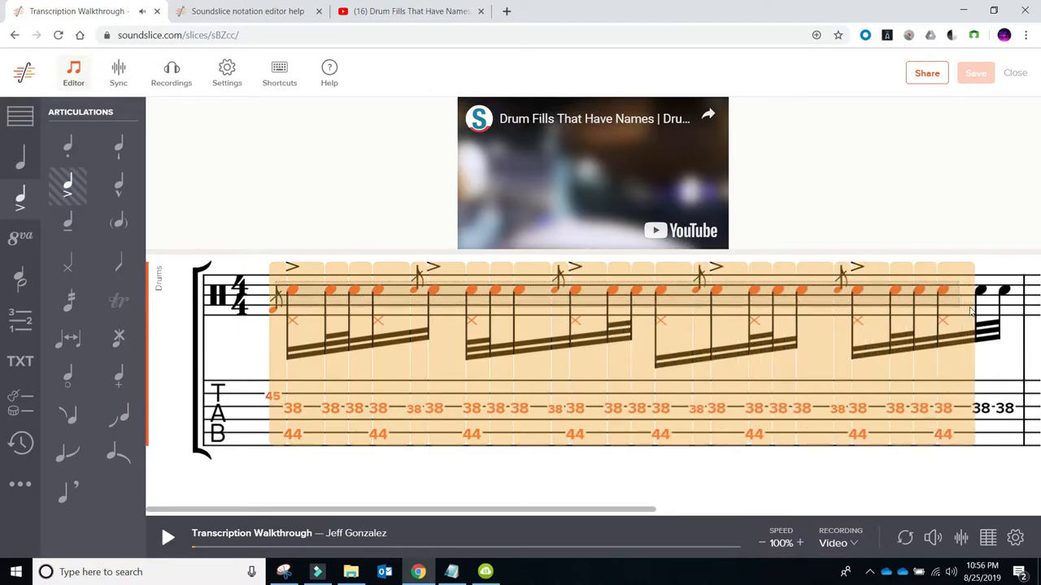
Step: Select the drum fill notes from the extra notation options and save the slice
left_click(21, 236)
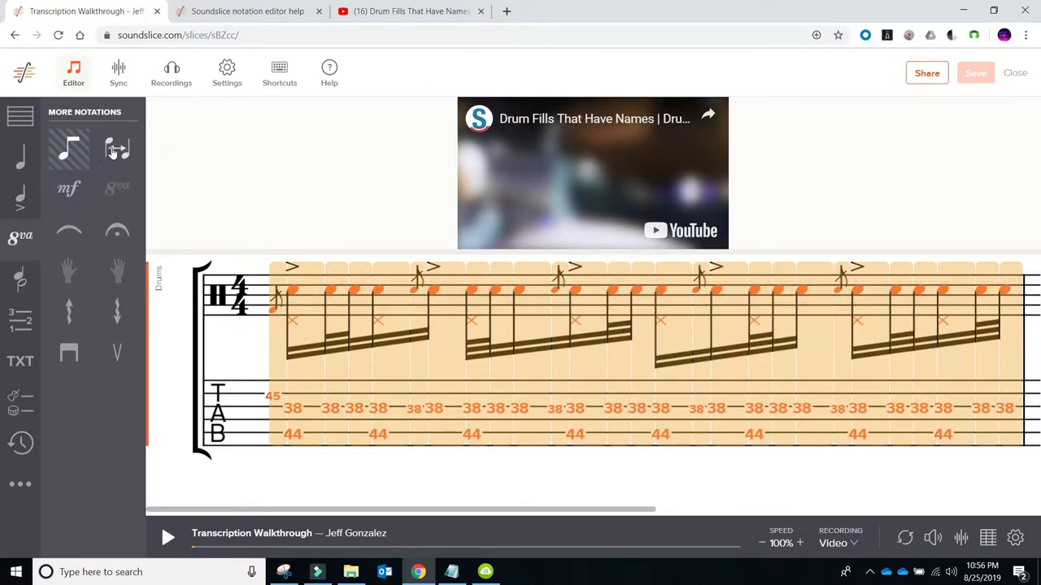
left_click(117, 149)
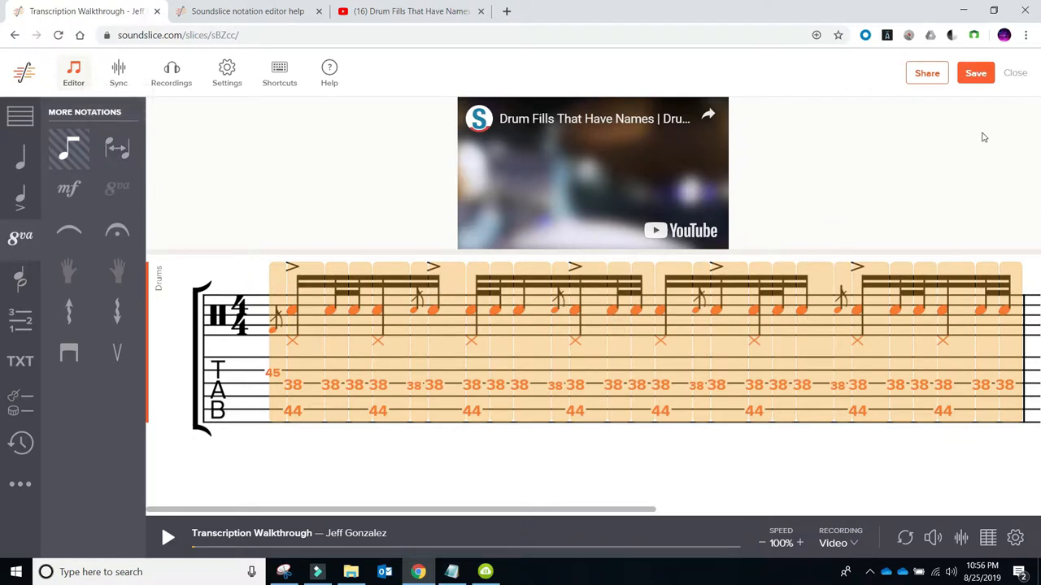
left_click(976, 72)
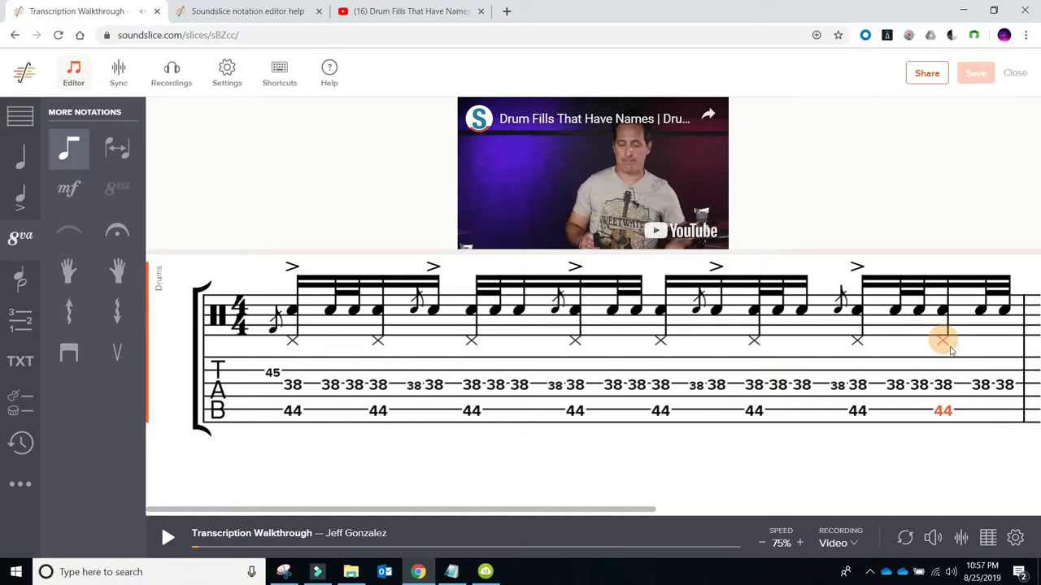
mouse_move(945, 352)
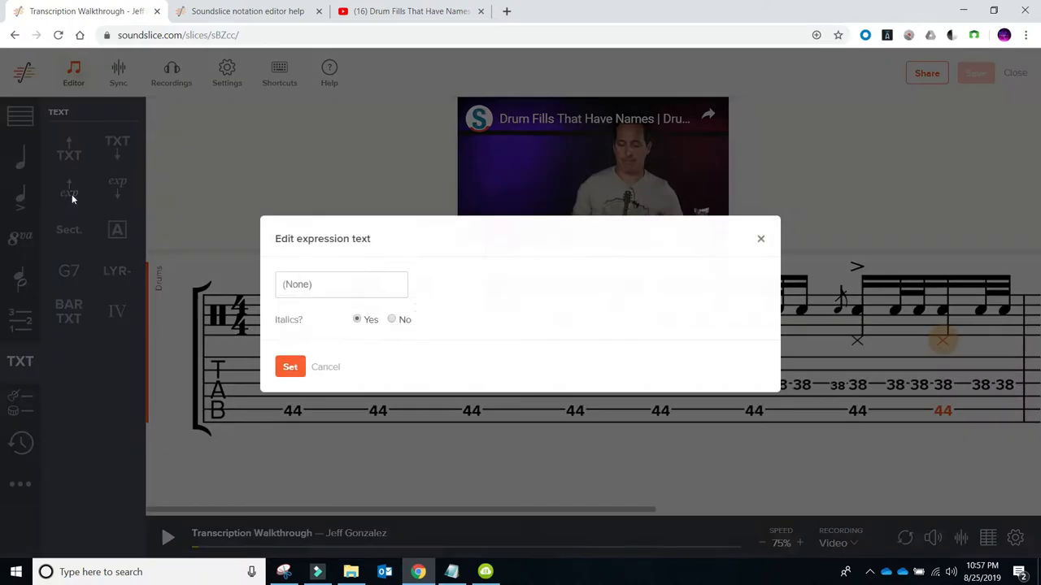
Step: Enter the expression 'splashy hihat' on the last hi-hat note, then close the text box
type("spl")
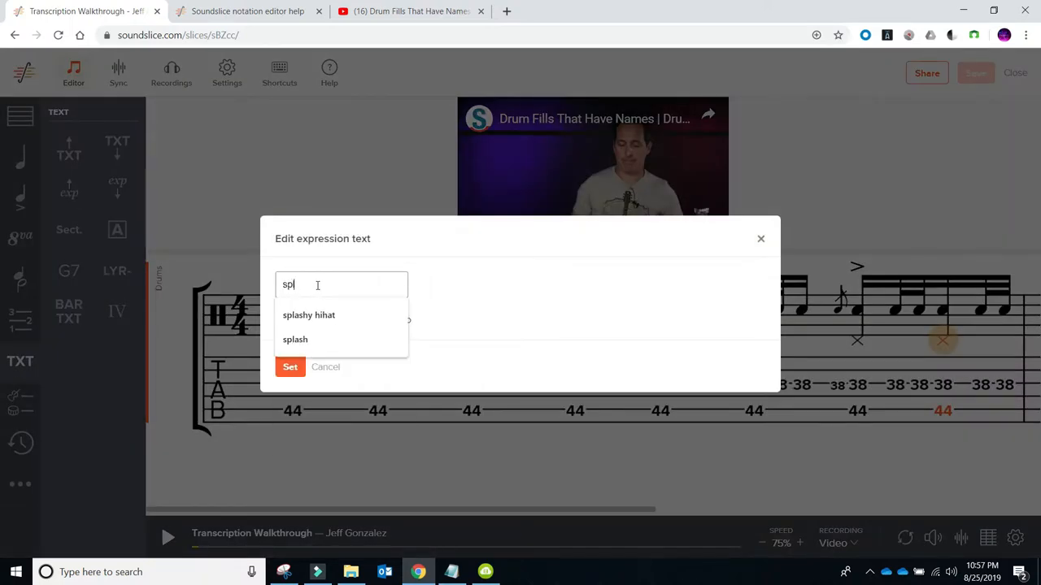
type("ash")
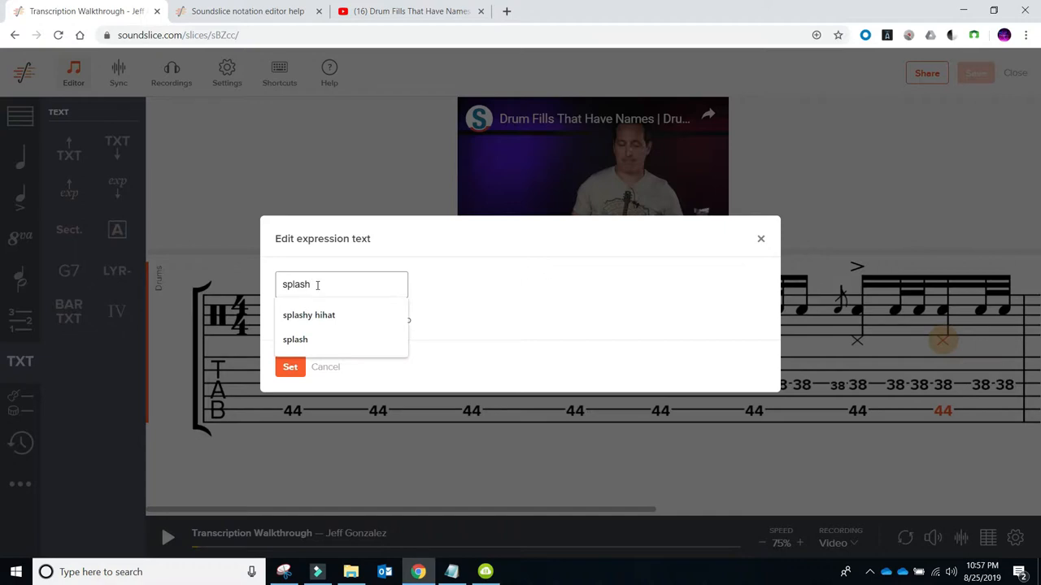
left_click(308, 315)
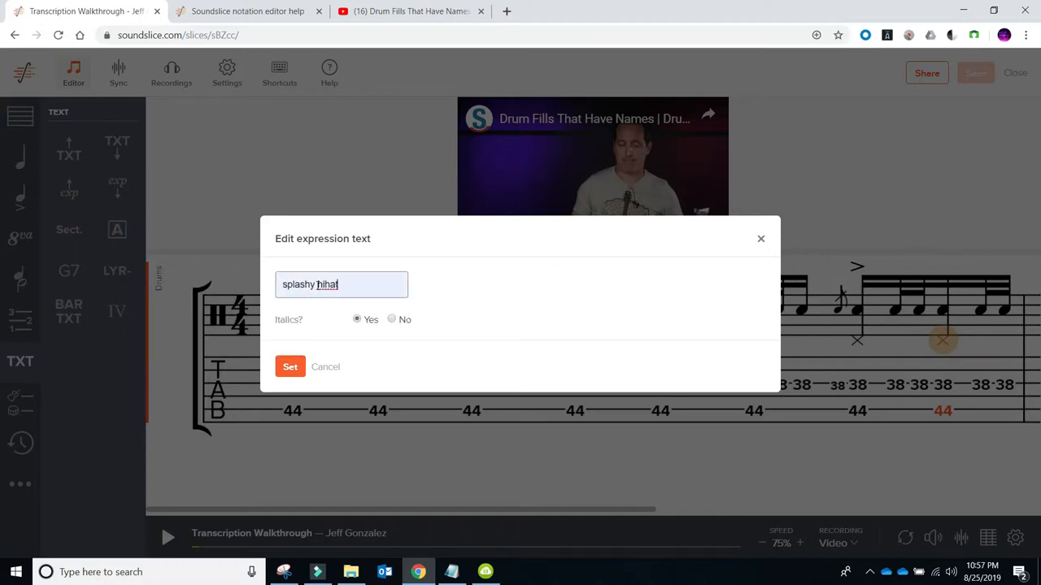
left_click(290, 367)
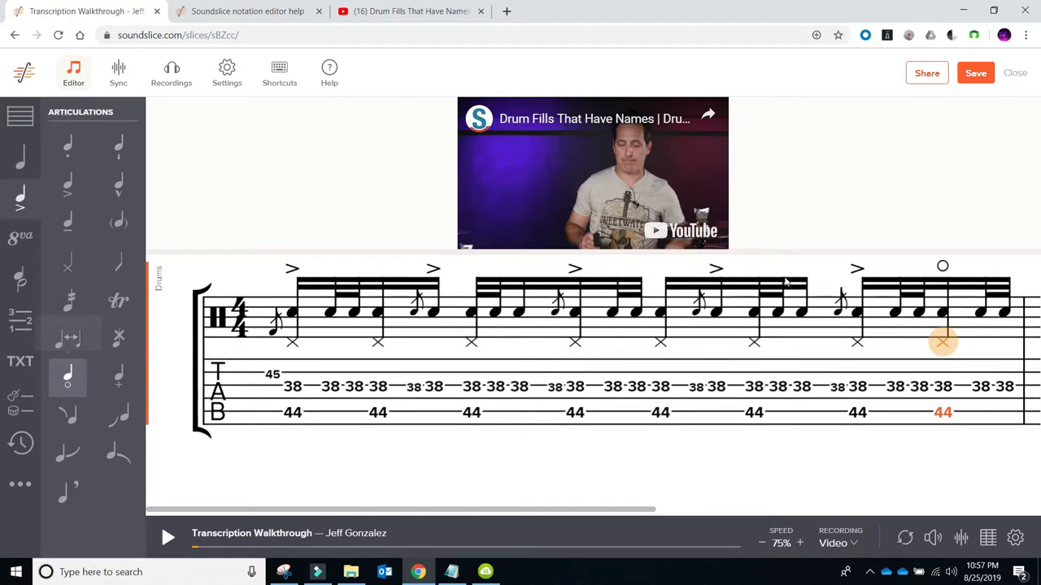
mouse_move(945, 350)
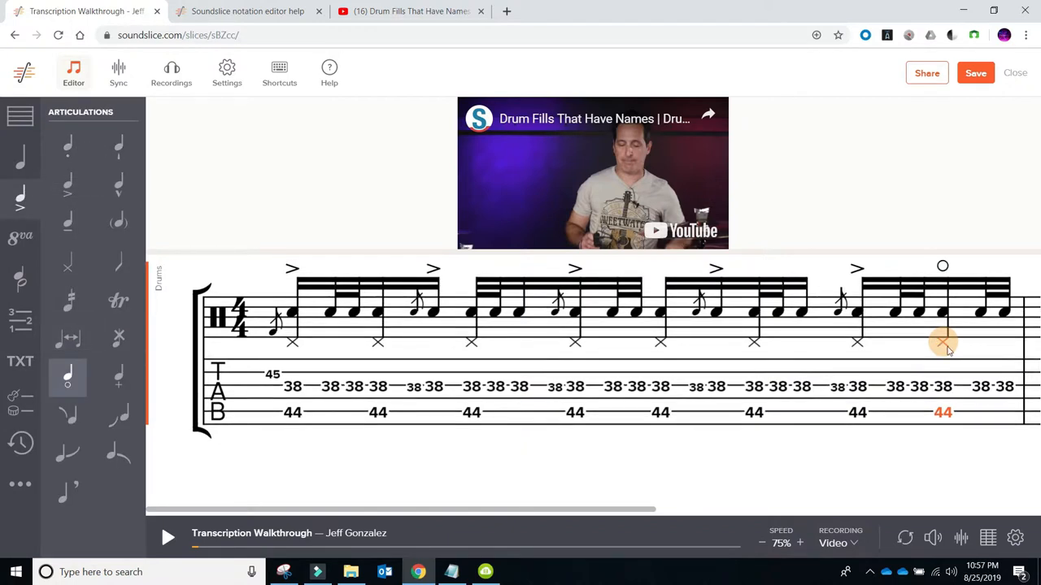
Step: Save the slice and select the flam grace notes to change them from 38 to 45
left_click(976, 73)
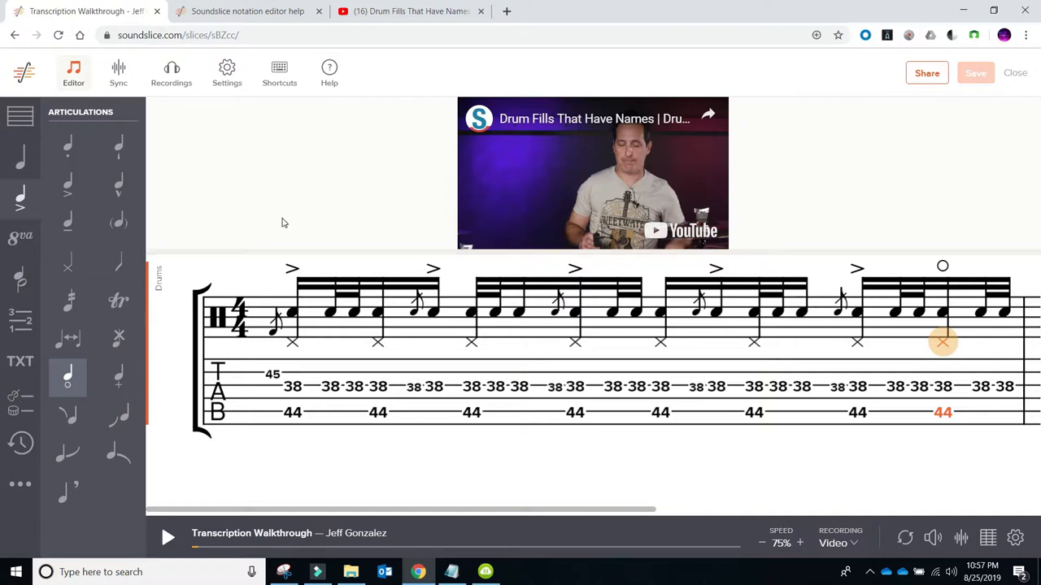
mouse_move(337, 364)
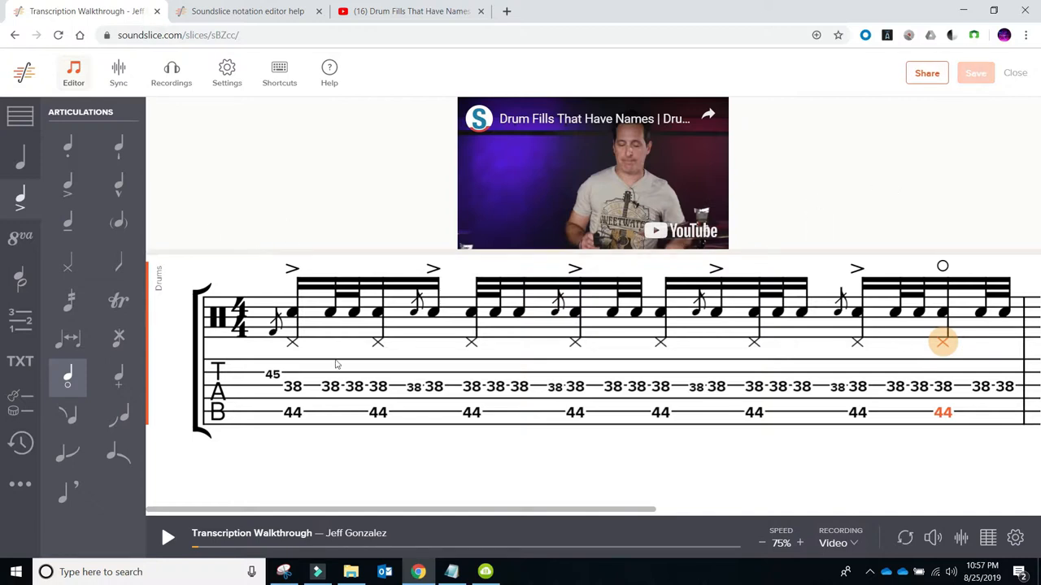
mouse_move(407, 394)
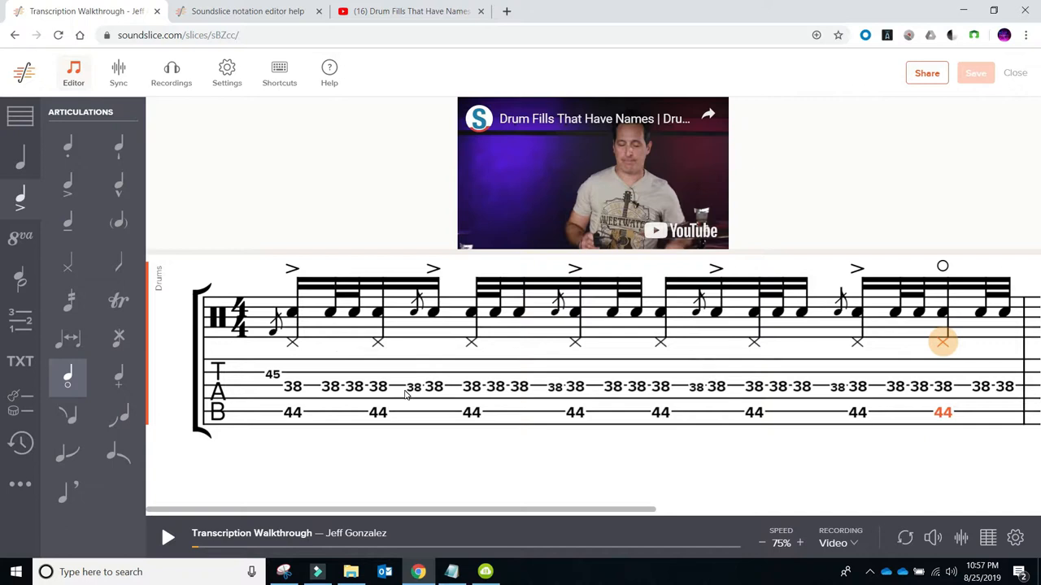
left_click(417, 387)
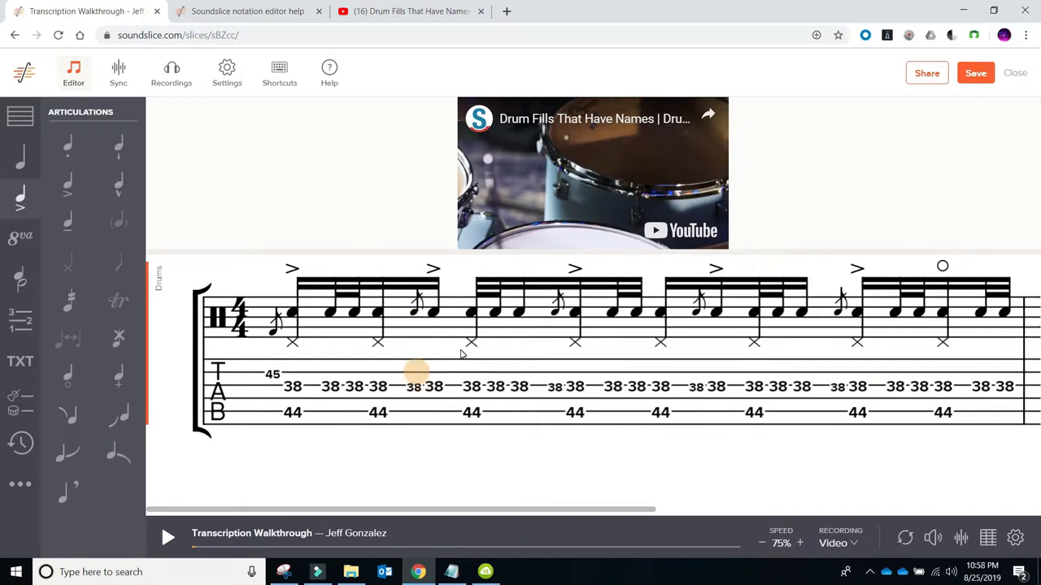
left_click(416, 387)
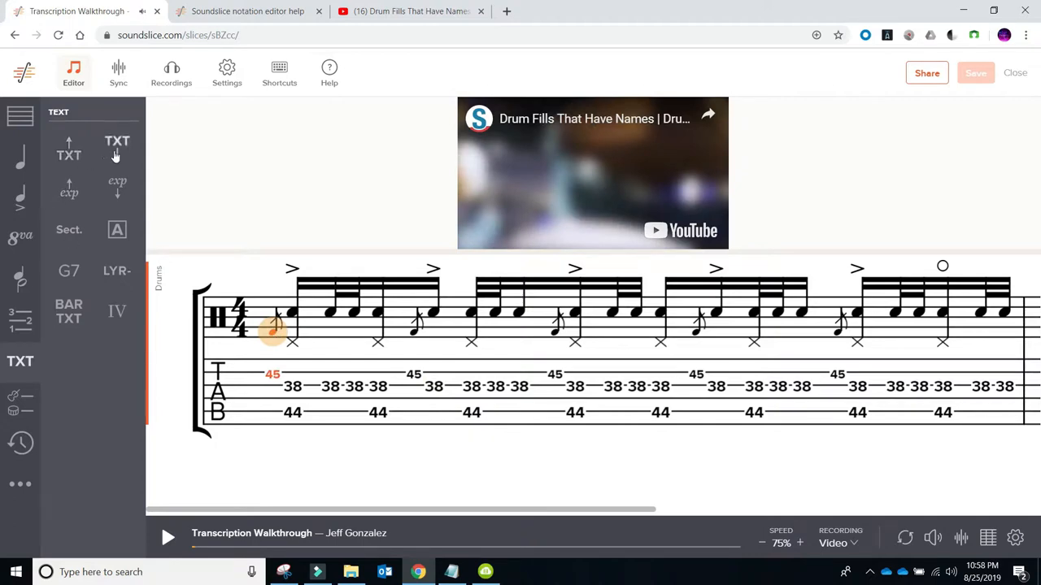
Step: Add the sticking text 'r L R L R sim…' below the first group
left_click(117, 149)
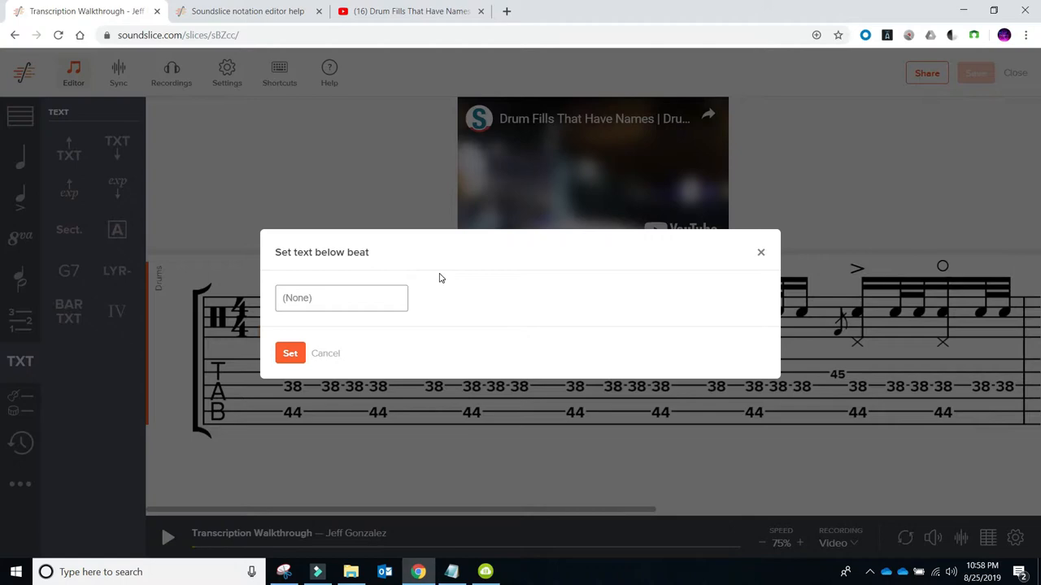
type("r")
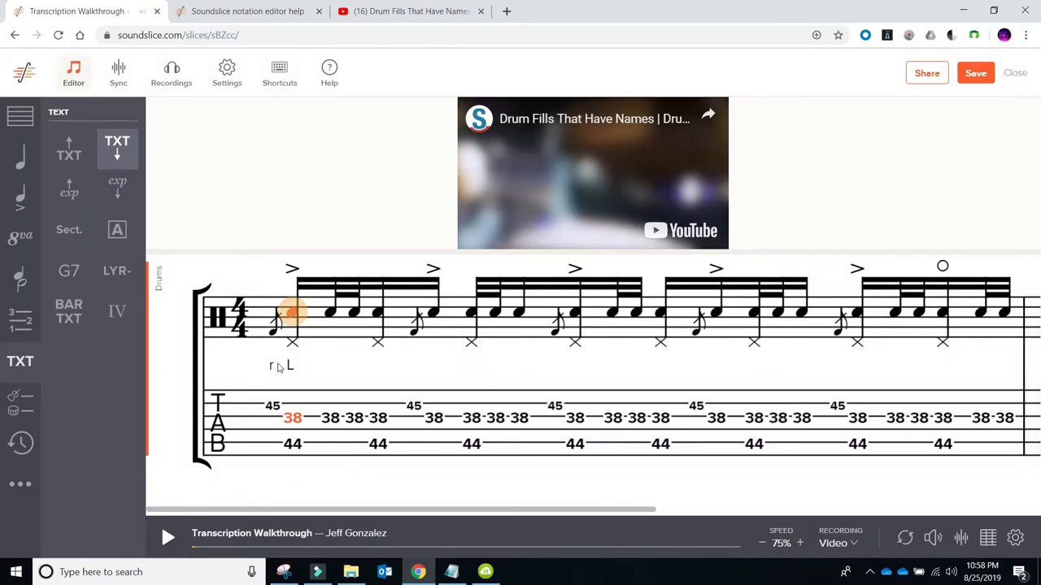
mouse_move(305, 333)
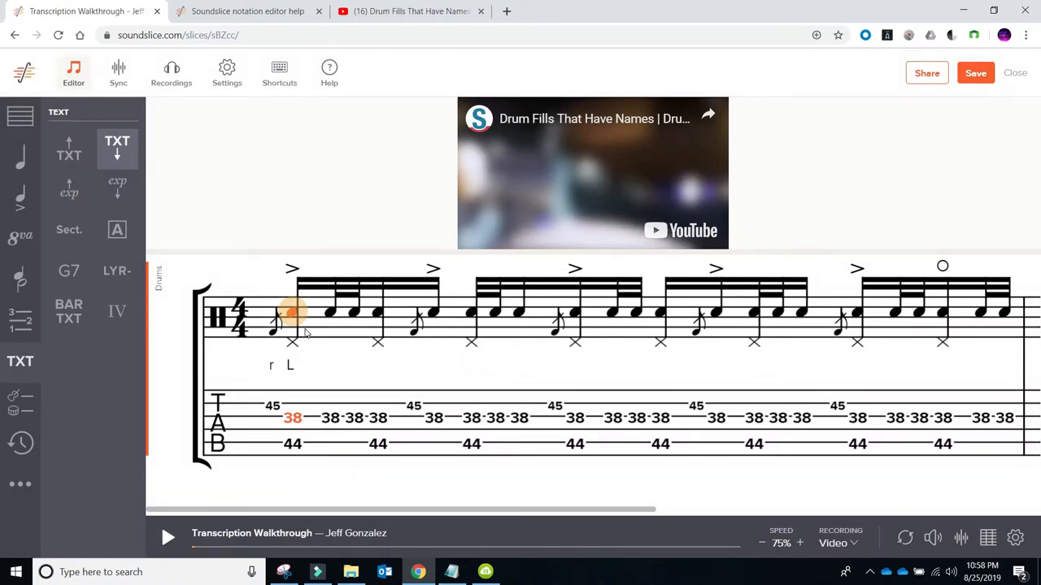
mouse_move(313, 317)
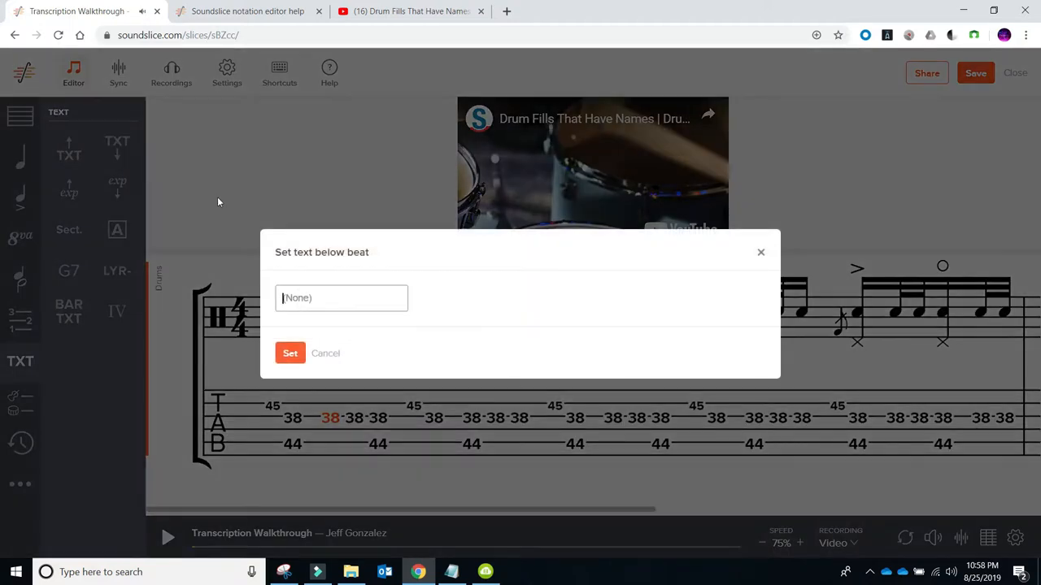
type("s")
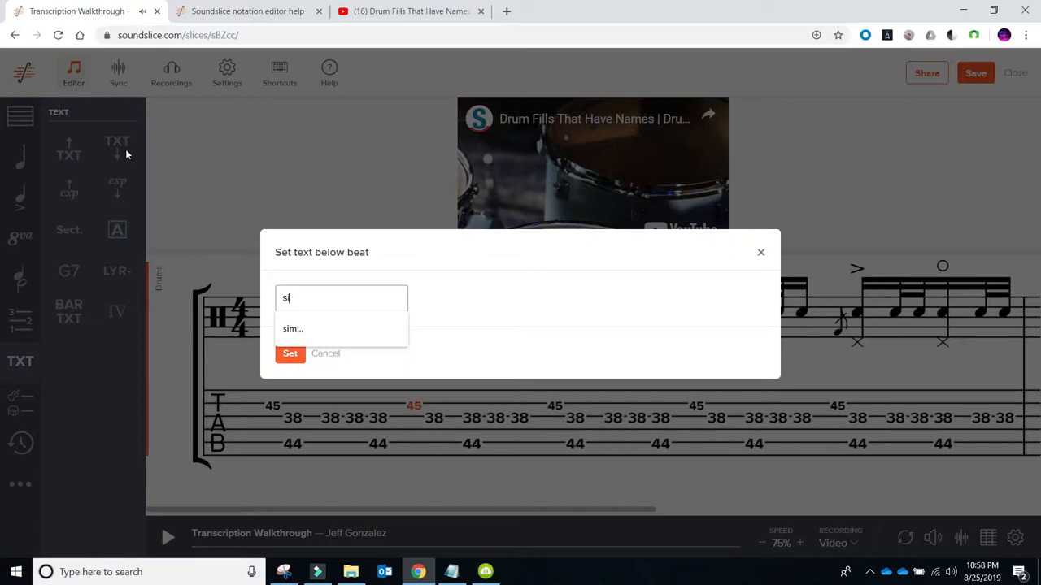
left_click(291, 354)
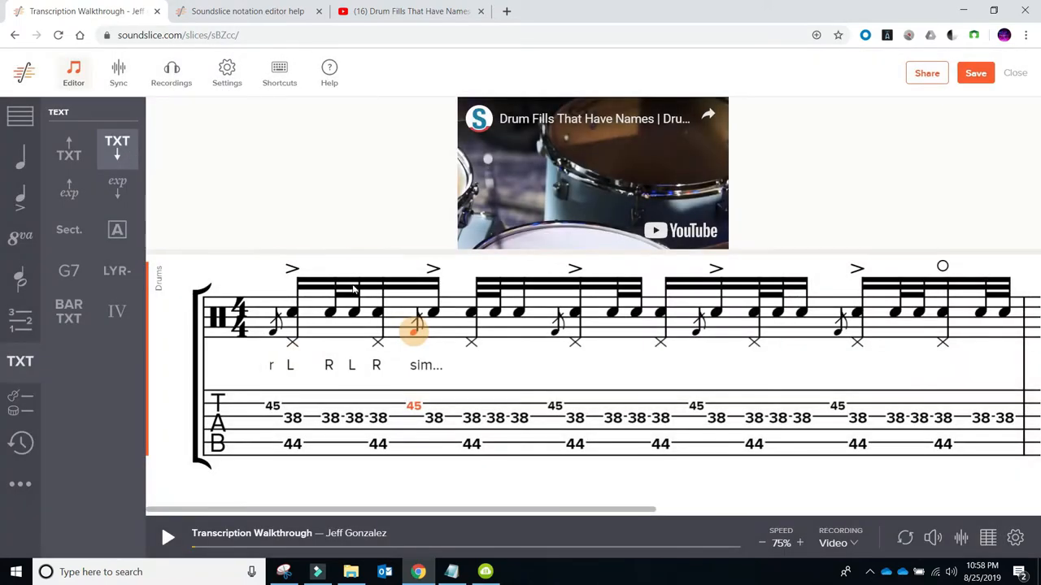
mouse_move(272, 361)
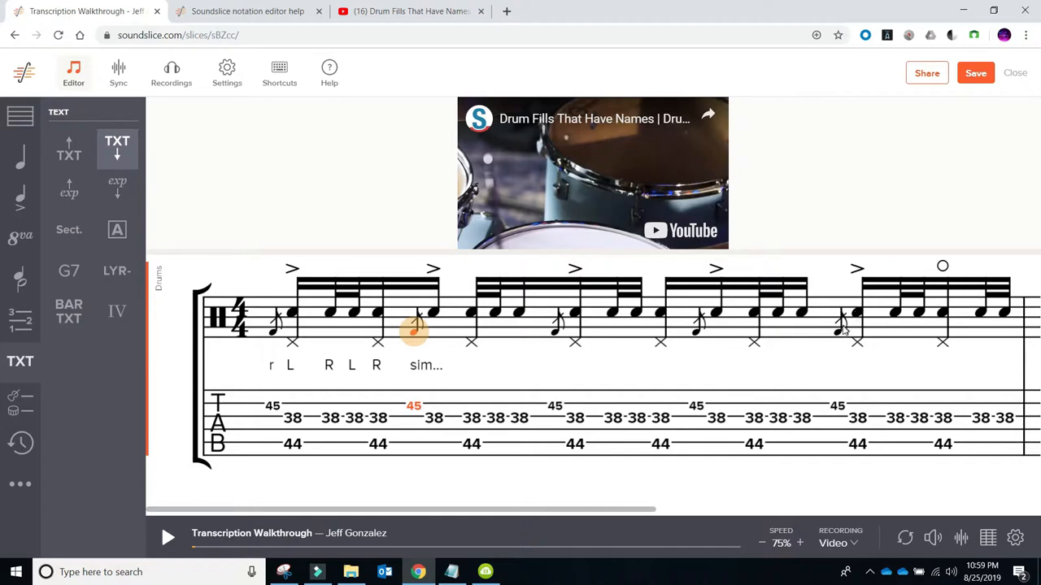
Step: Add the sticking below the last group's flam, save, and restore playback speed to 100%
left_click(117, 149)
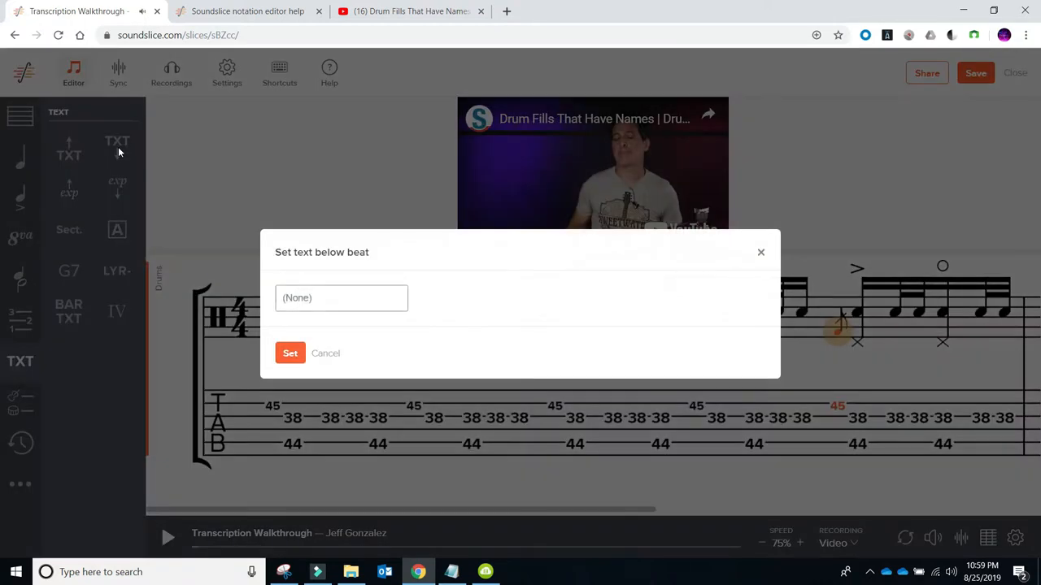
left_click(290, 353)
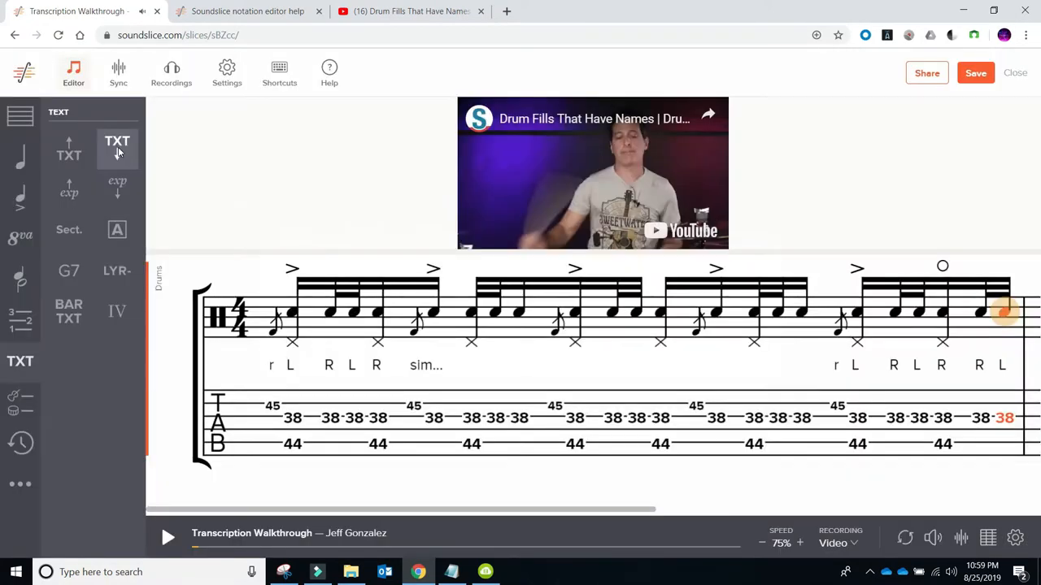
left_click(976, 72)
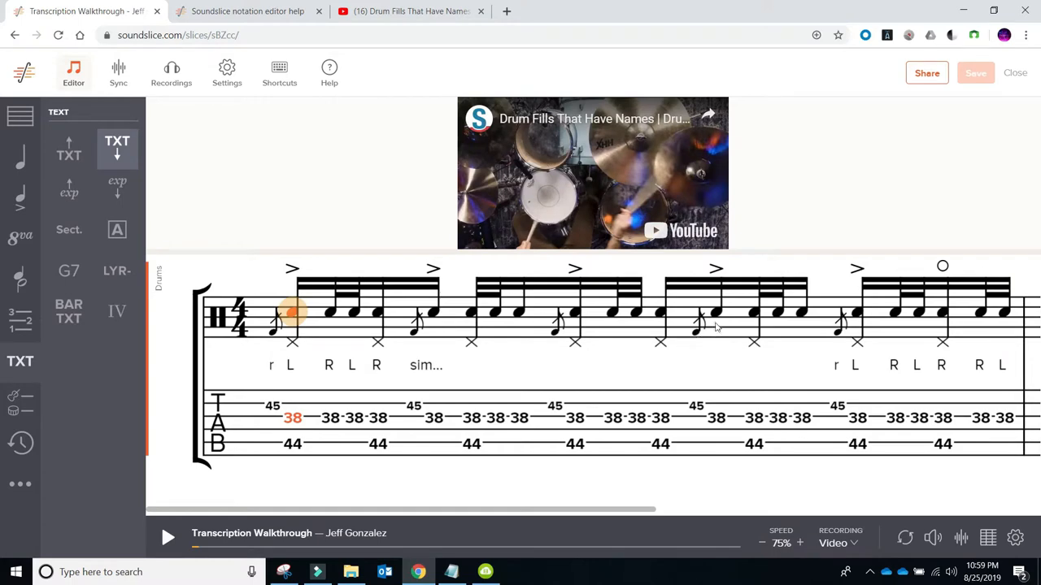
left_click(798, 540)
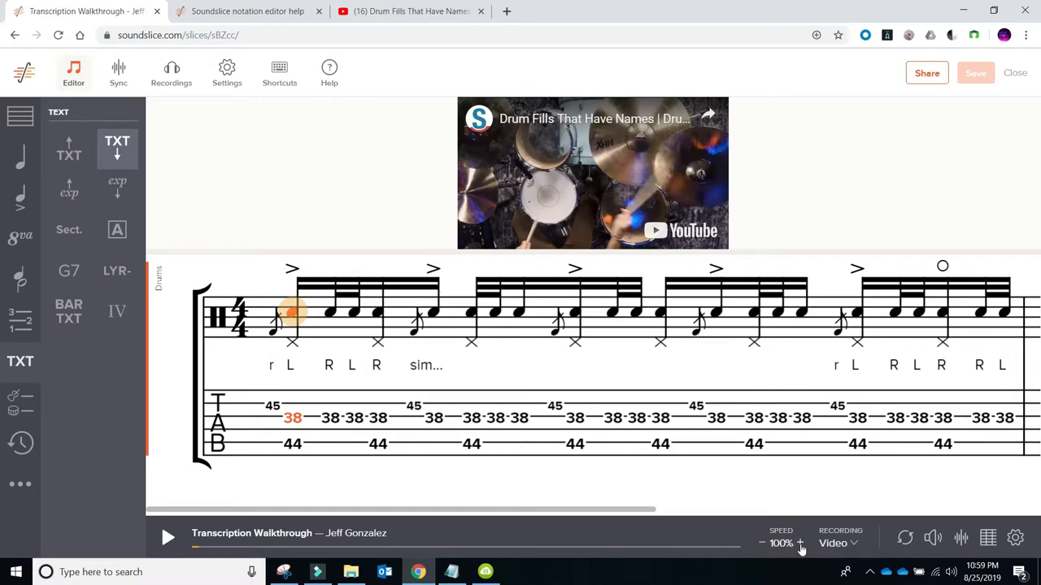
mouse_move(839, 486)
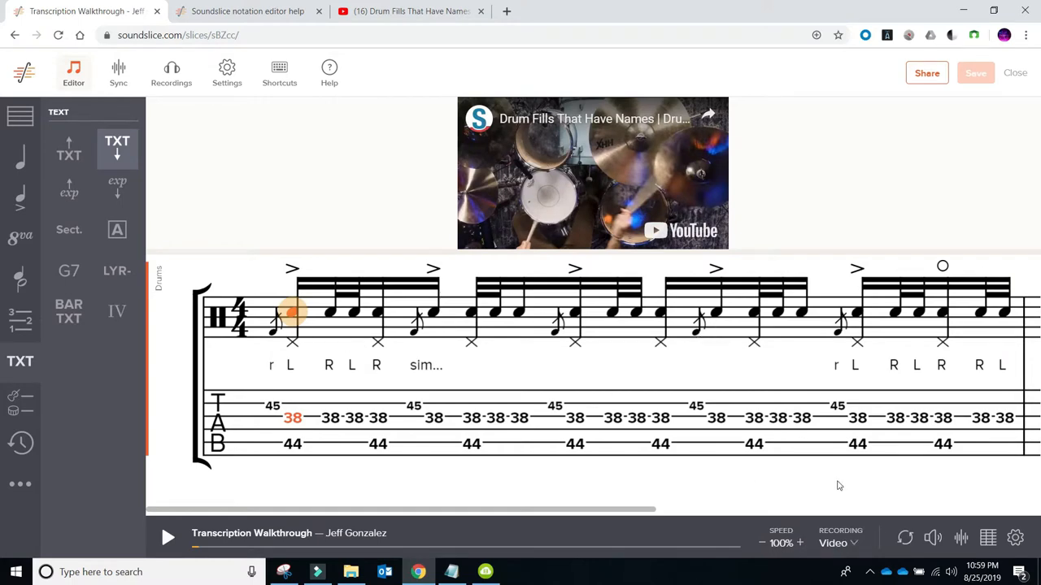
Step: Audition with synthetic sound, lowering the tempo step by step down to 60 BPM
left_click(841, 535)
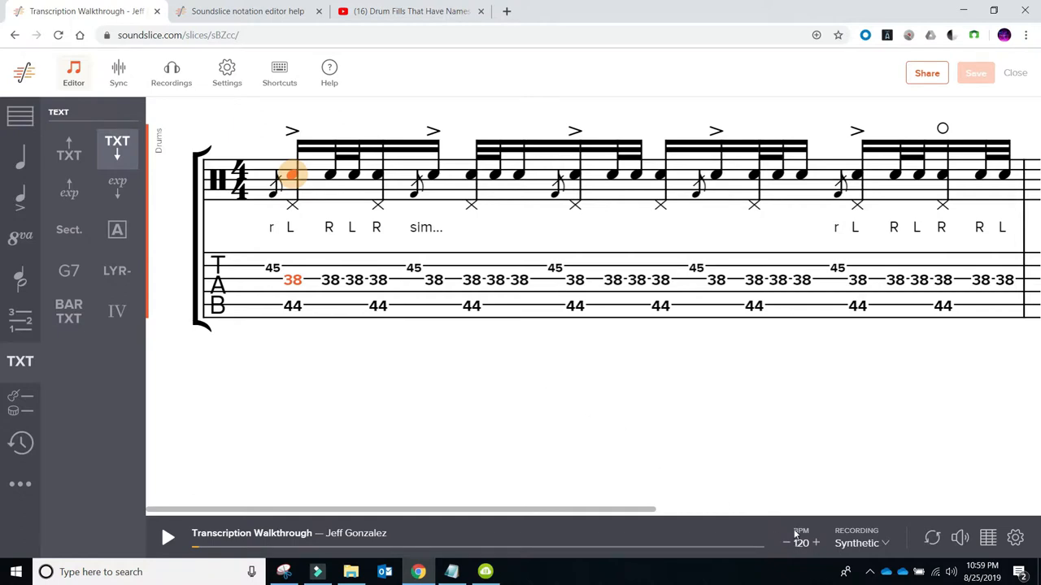
mouse_move(788, 547)
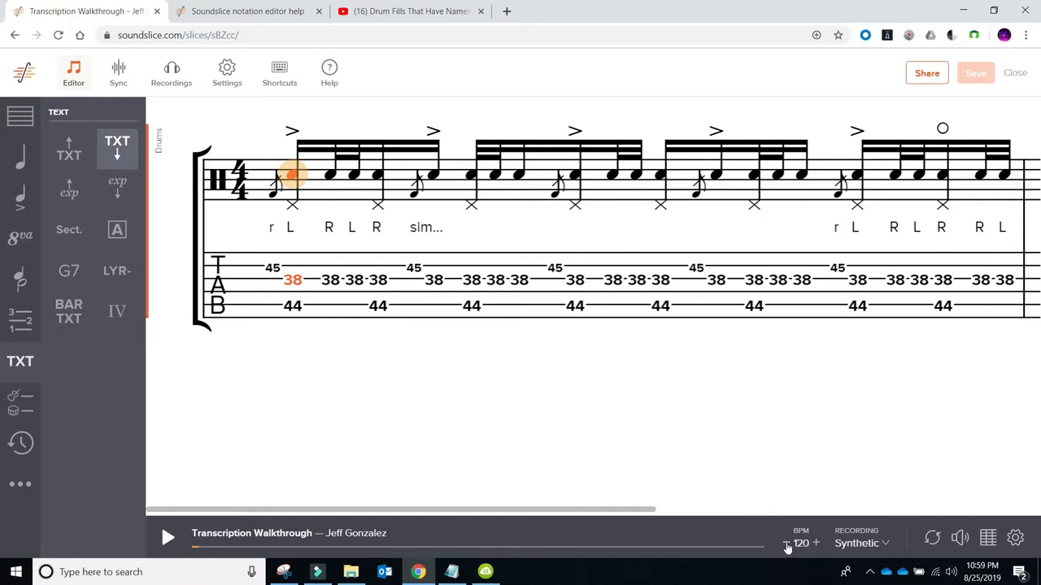
left_click(788, 542)
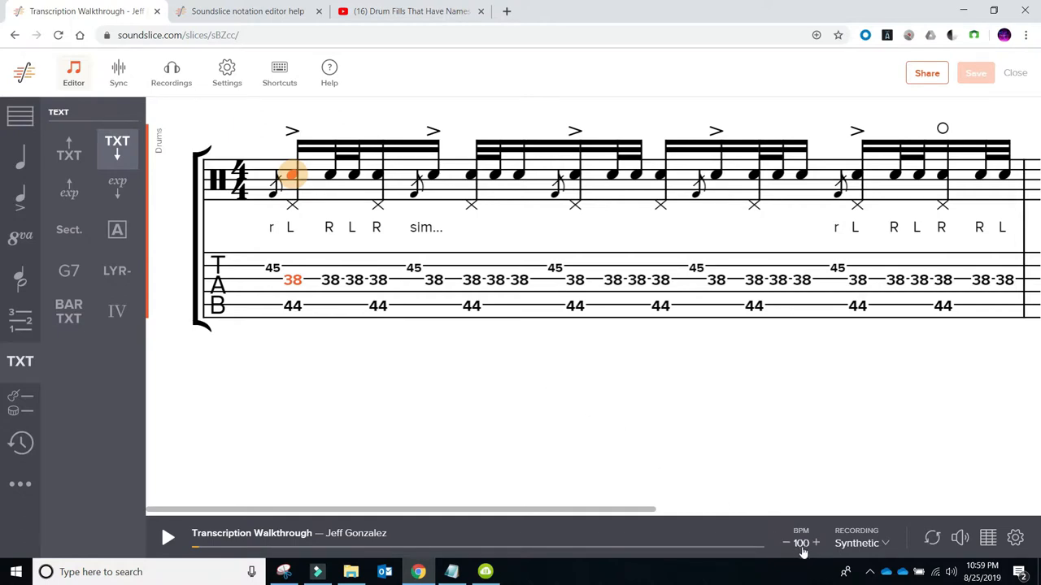
mouse_move(600, 441)
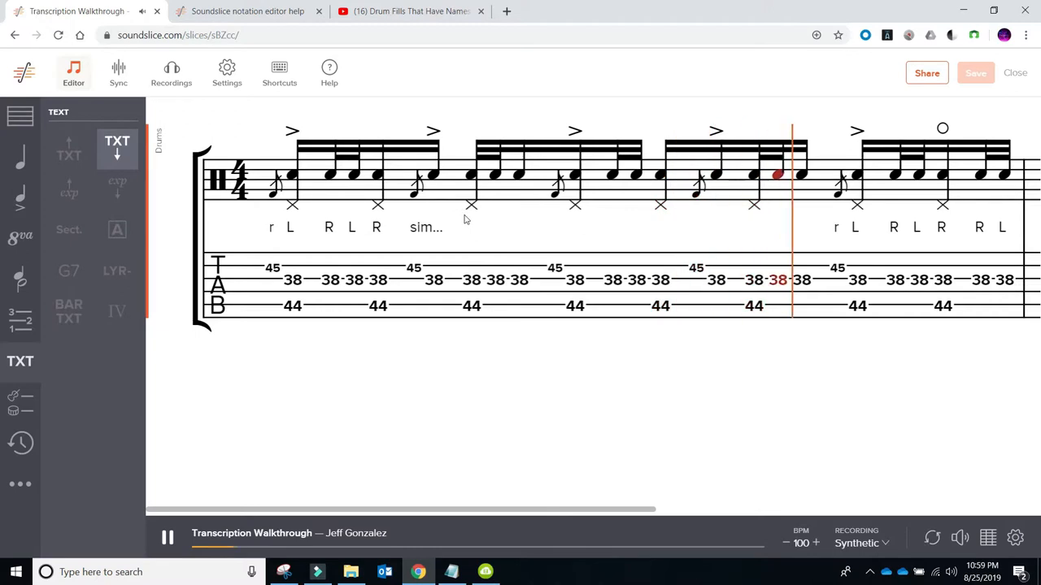
left_click(168, 536)
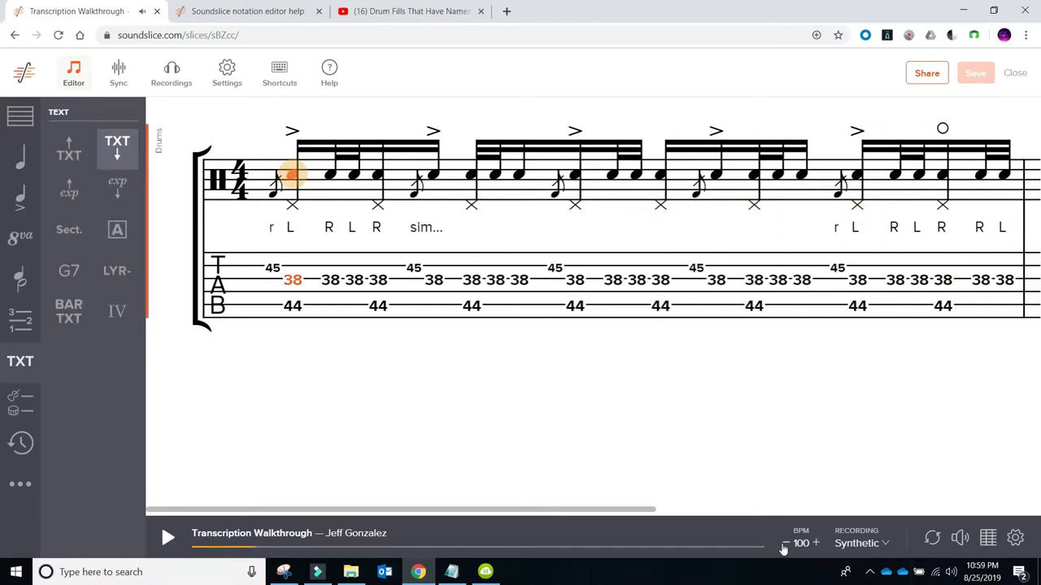
left_click(787, 540)
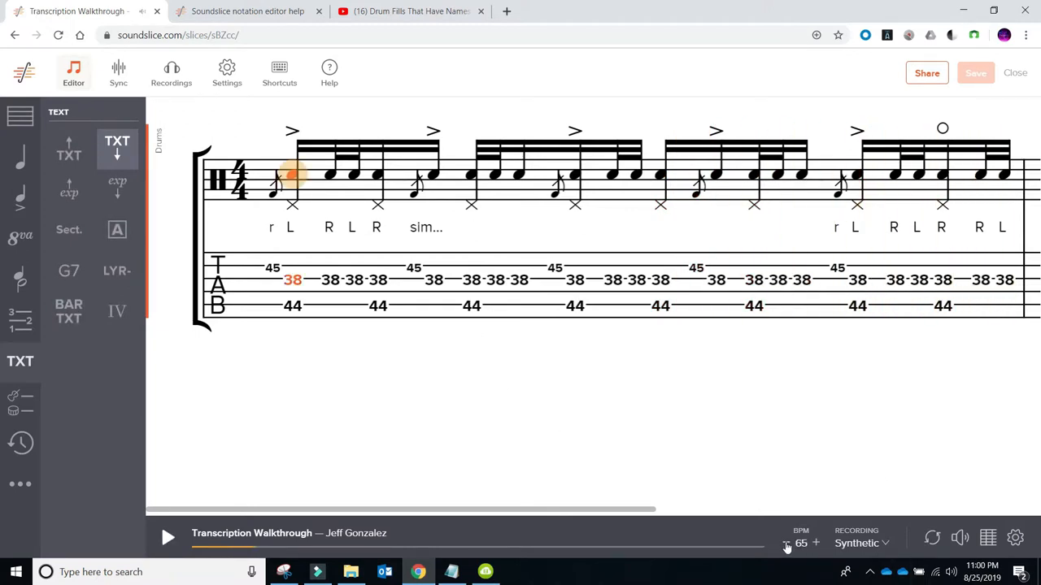
left_click(167, 536)
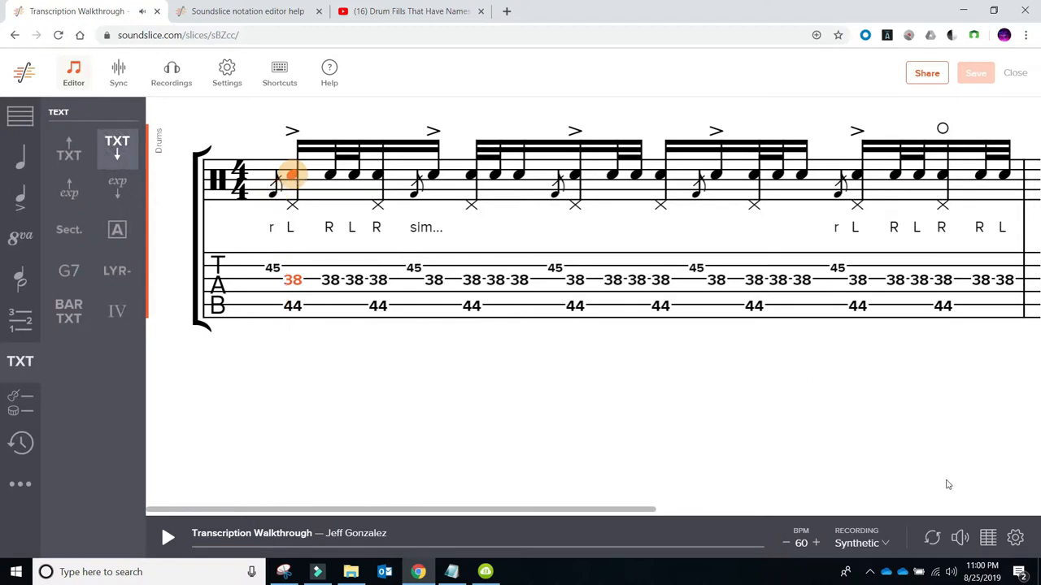
left_click(167, 535)
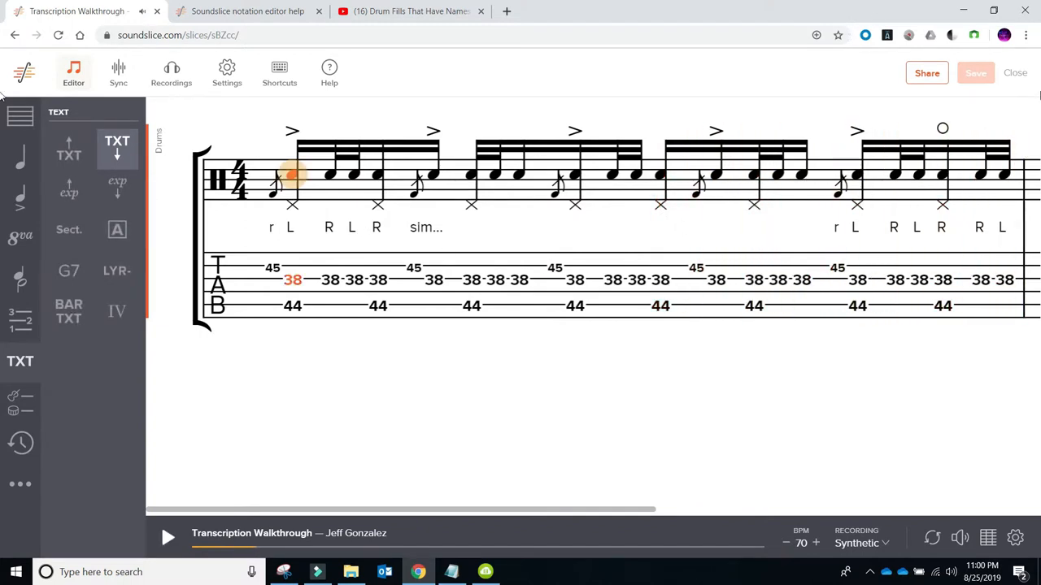
Step: Choose the YouTube video as the recording source instead of Synthetic
left_click(856, 542)
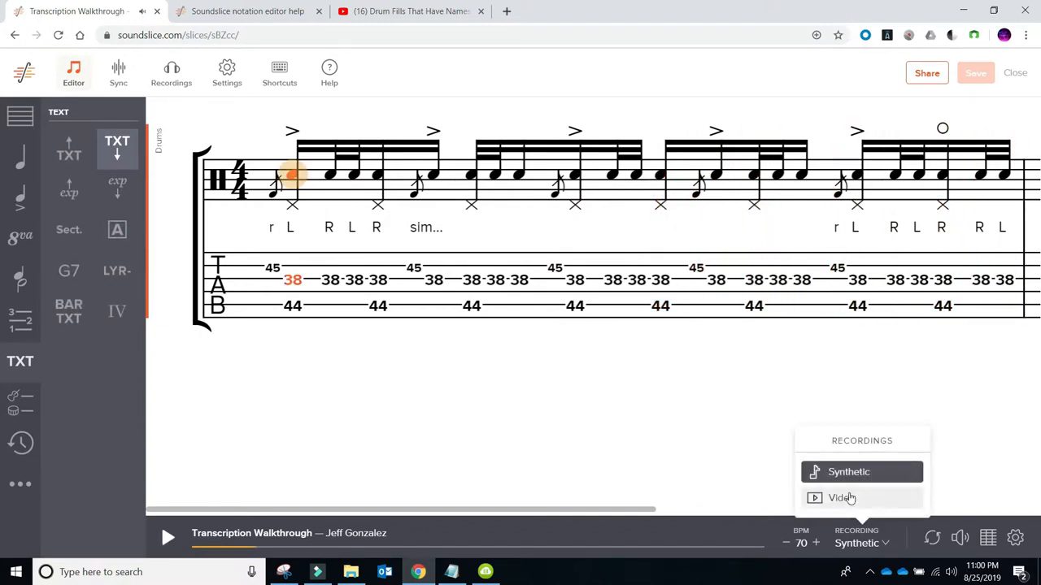
left_click(842, 499)
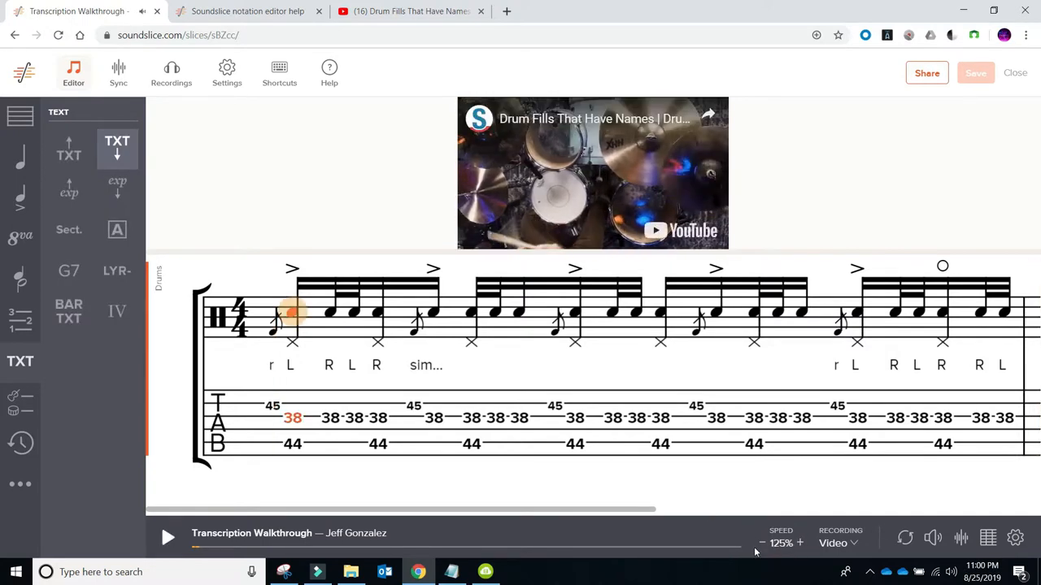
Step: Lower the video playback speed from 125% back to 100%
left_click(169, 535)
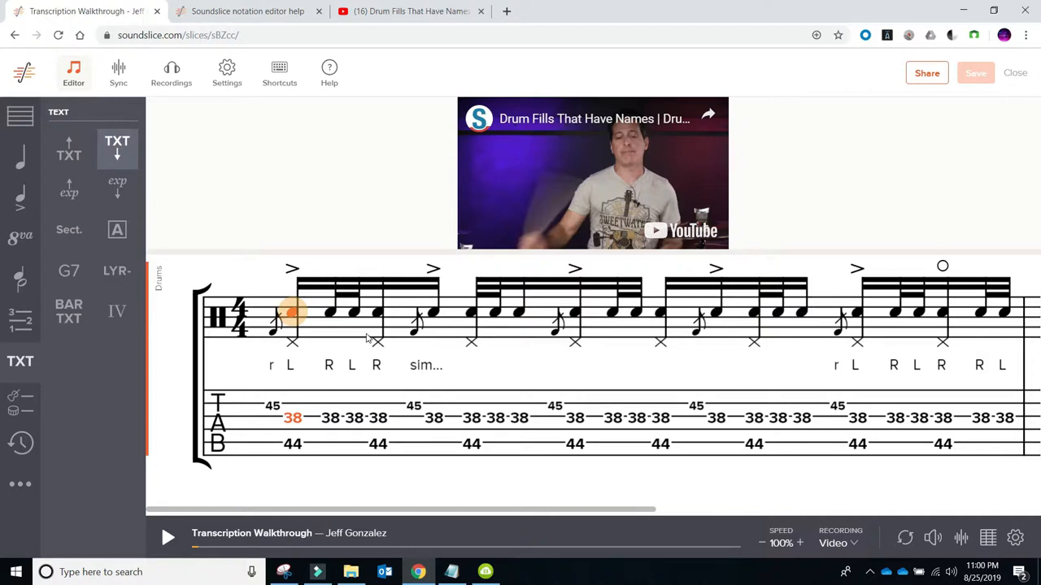
mouse_move(317, 317)
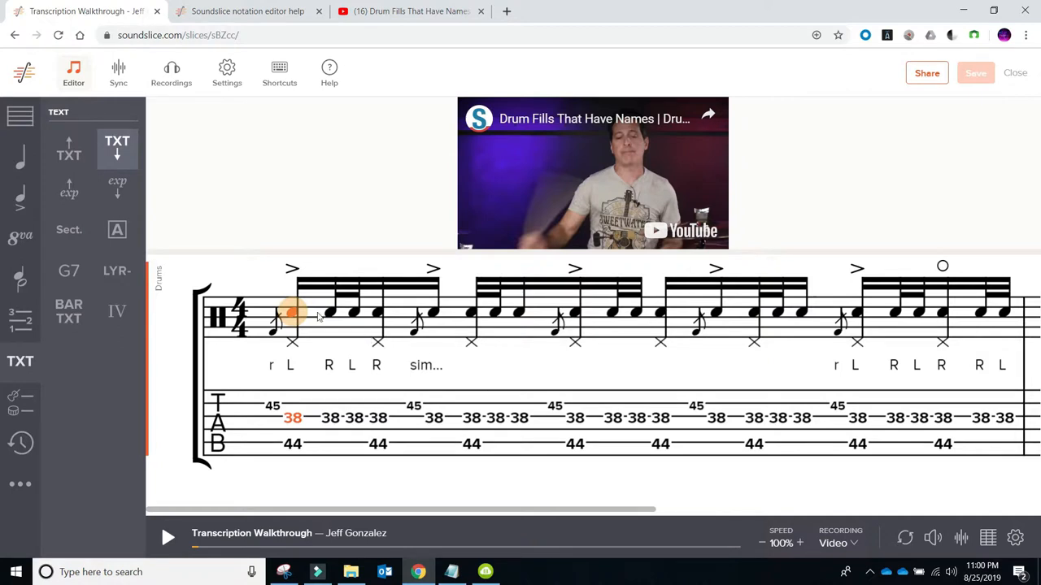
mouse_move(613, 344)
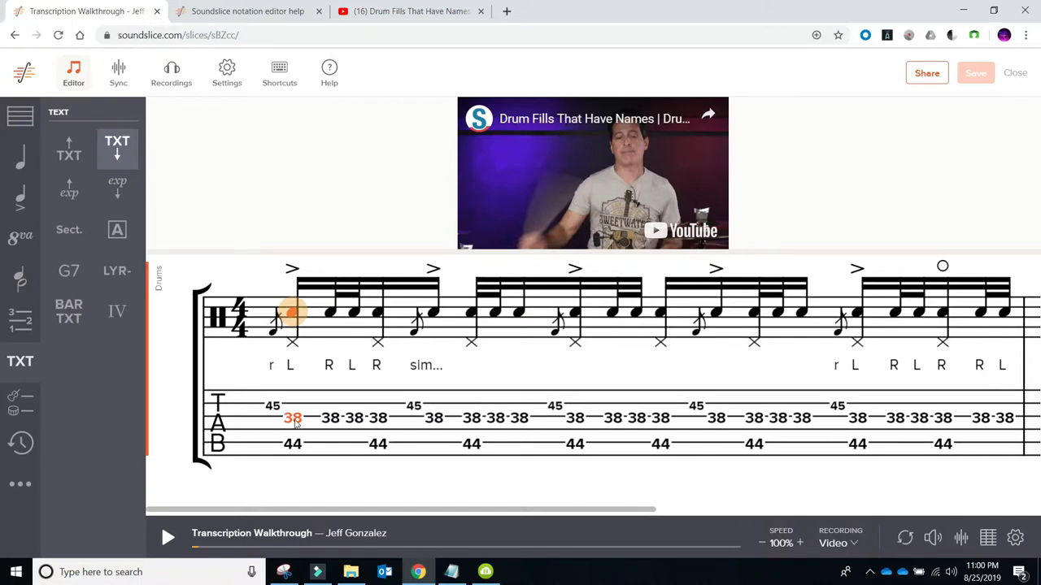
mouse_move(297, 449)
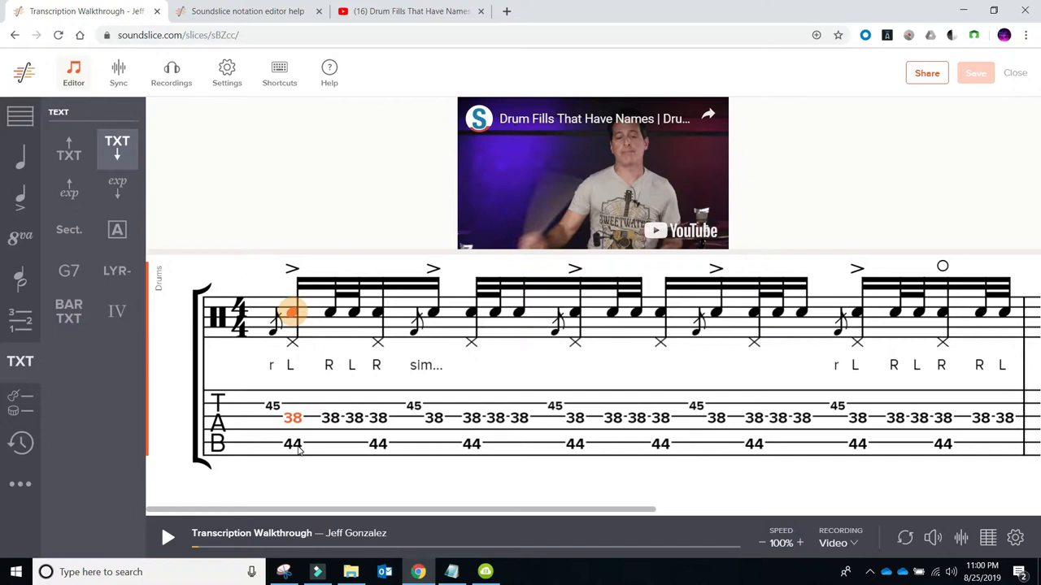
mouse_move(757, 357)
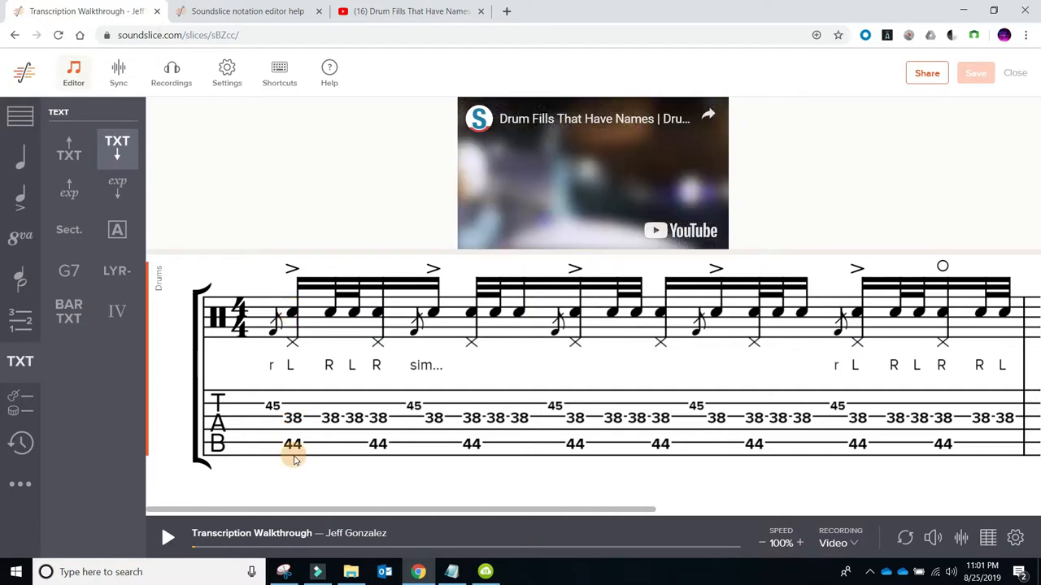
Step: Add a 35 bass drum note on the first beat, later removed again
left_click(292, 444)
type("35")
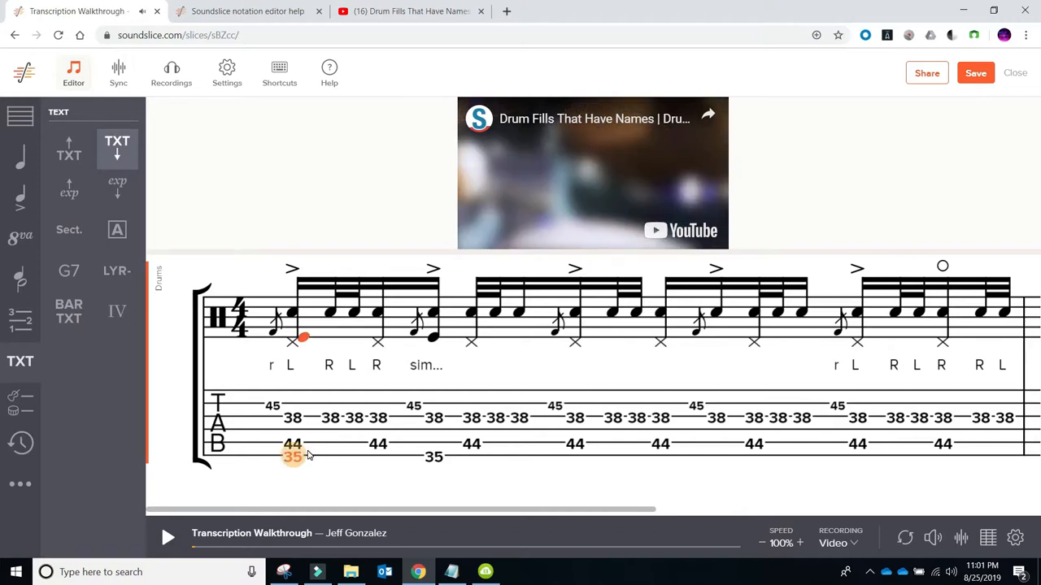
left_click(837, 544)
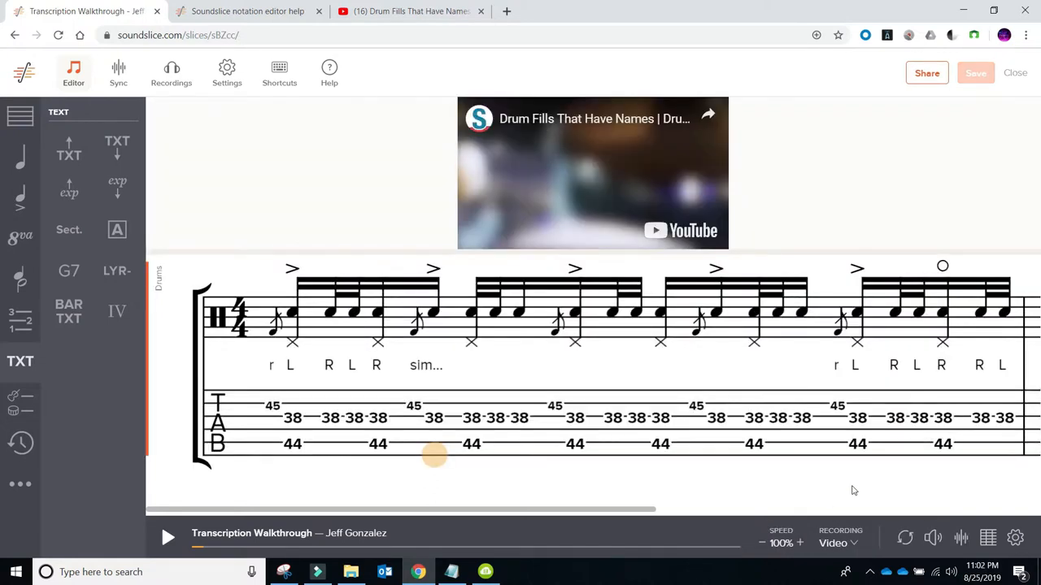
mouse_move(933, 426)
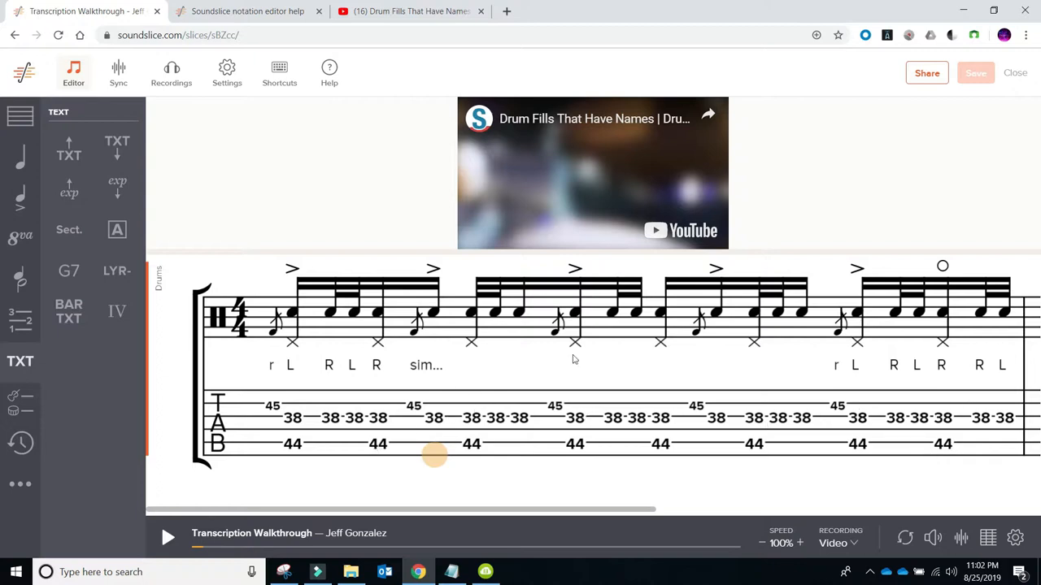
mouse_move(360, 311)
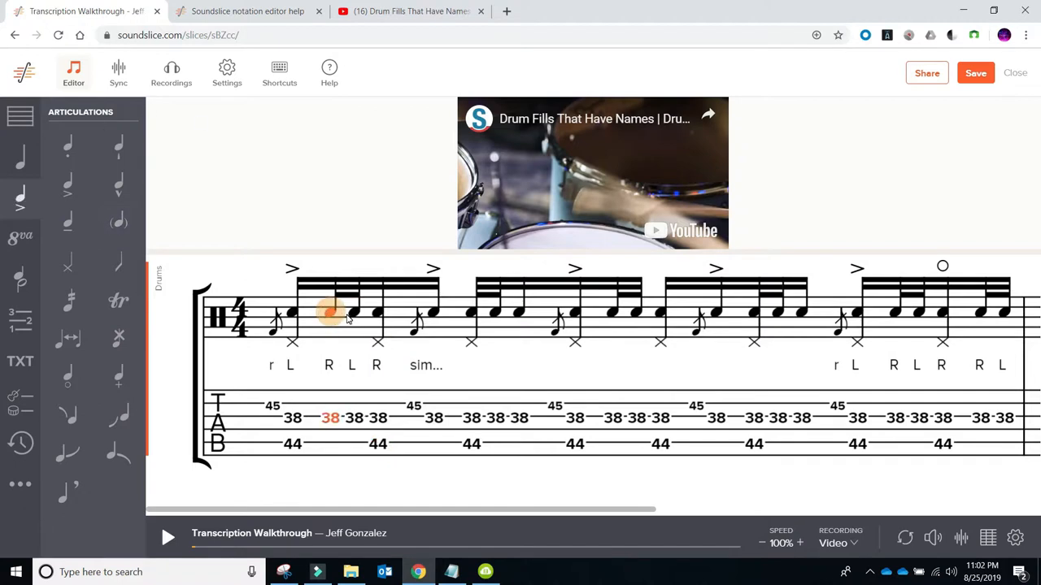
mouse_move(581, 393)
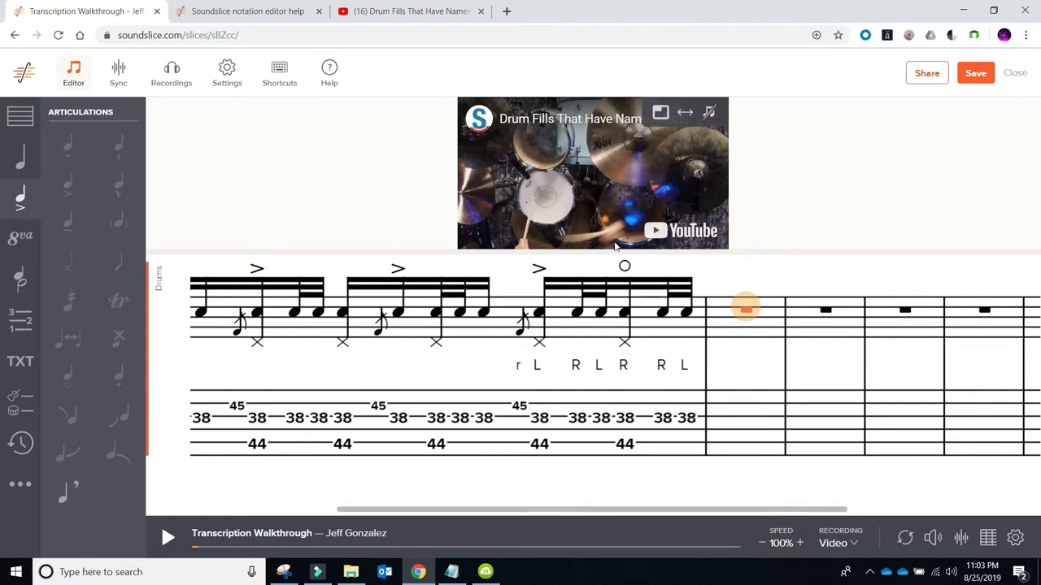
Step: Select the empty bar after the pattern and pause playback before entering hi-hat sixteenths
left_click(169, 534)
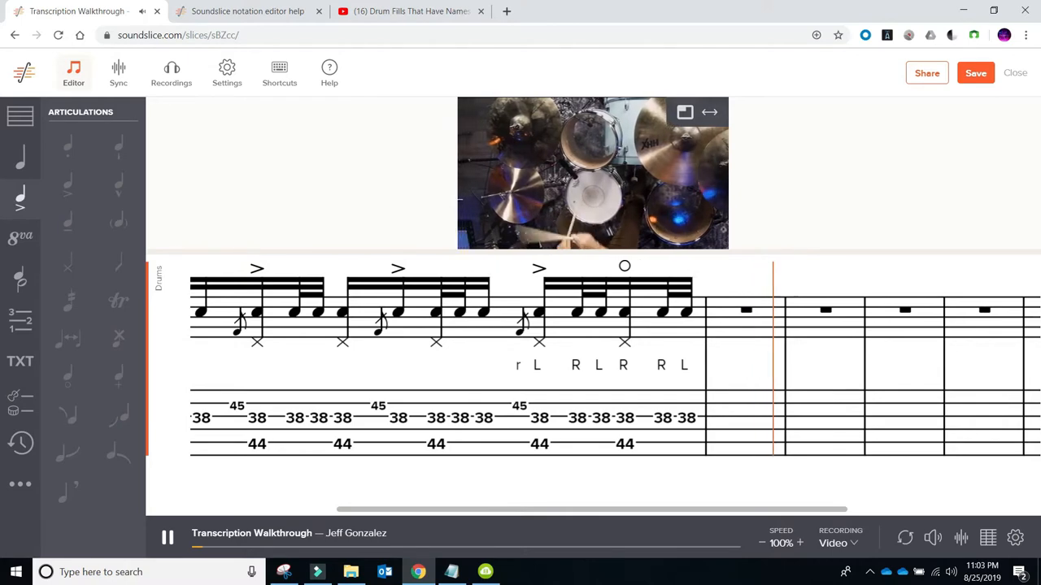
left_click(171, 533)
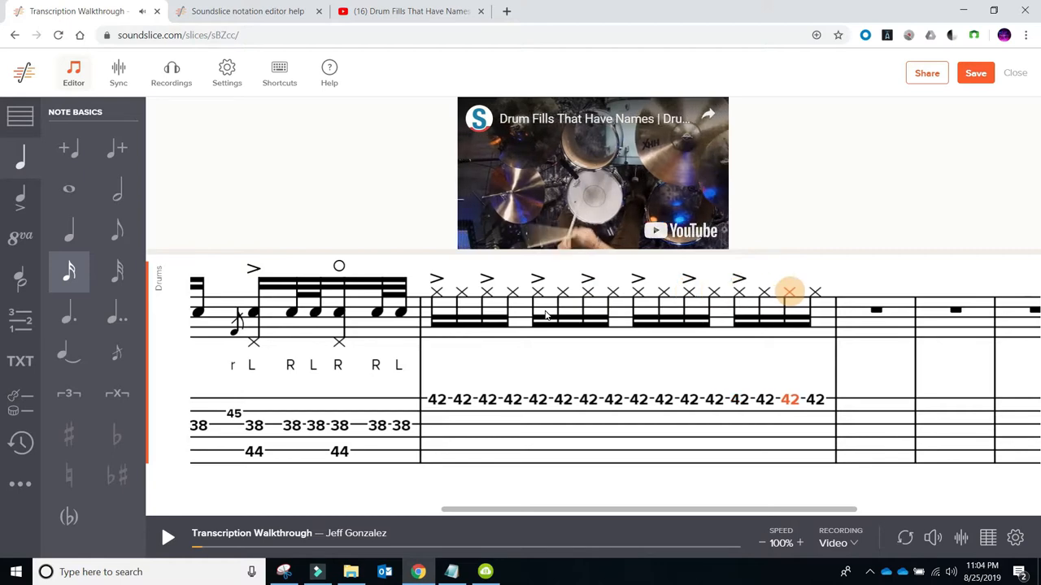
Step: Save the notation and briefly play back the hi-hat bar
left_click(975, 72)
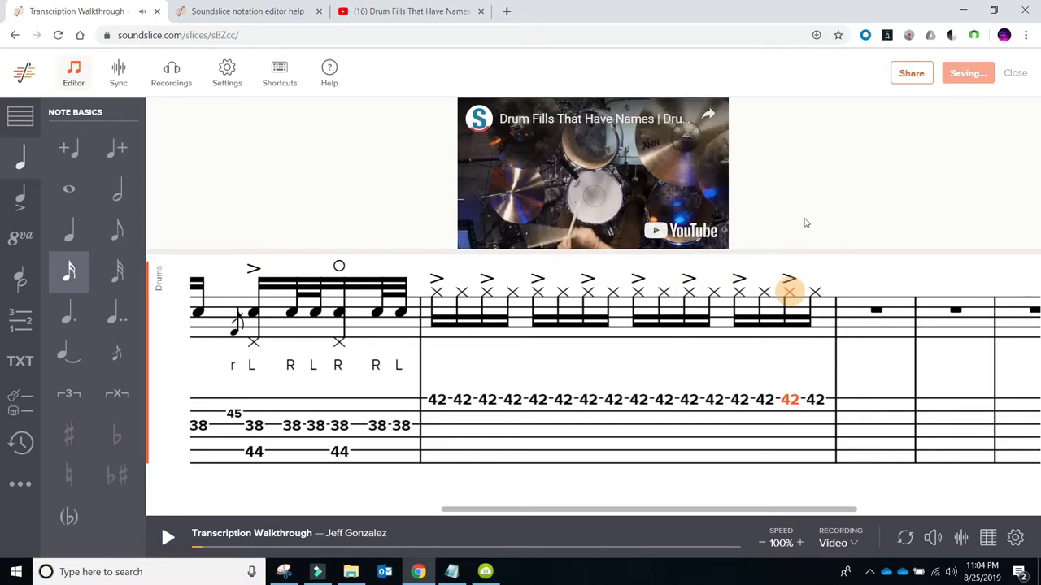
left_click(169, 536)
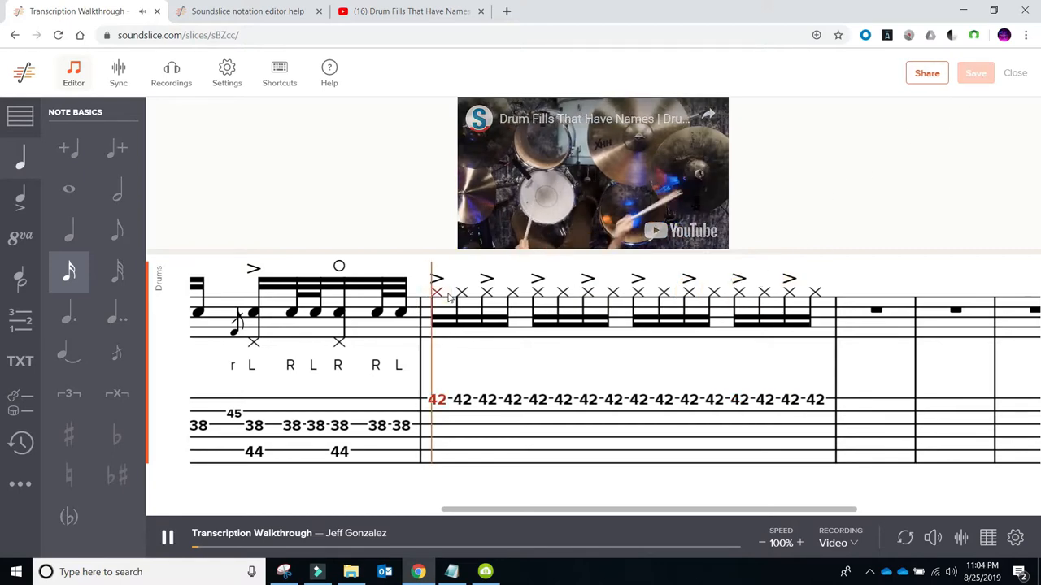
left_click(168, 538)
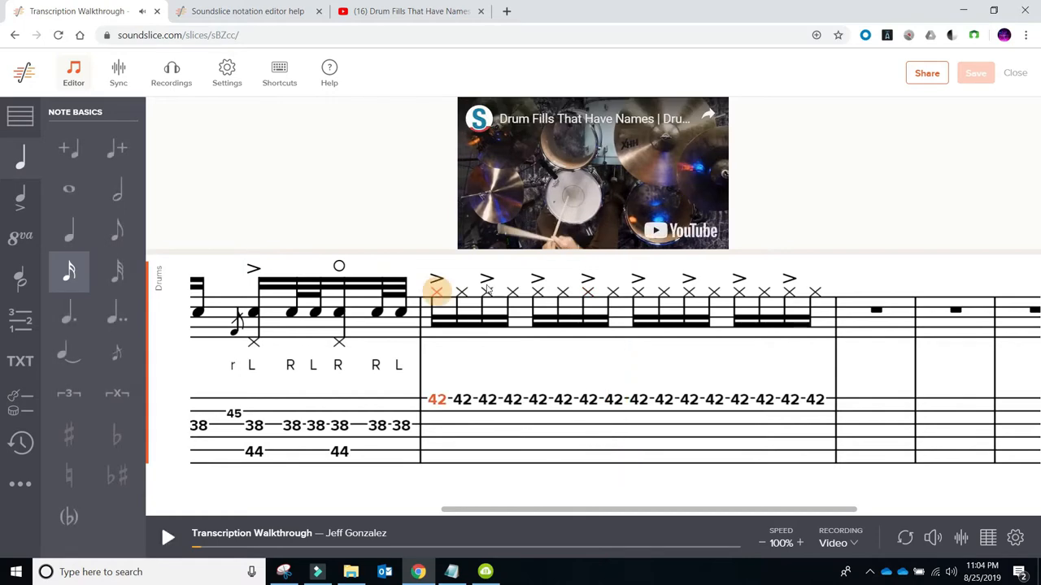
Step: Make the bar's first two notes eighths and select the first to become the 49 crash
left_click(462, 291)
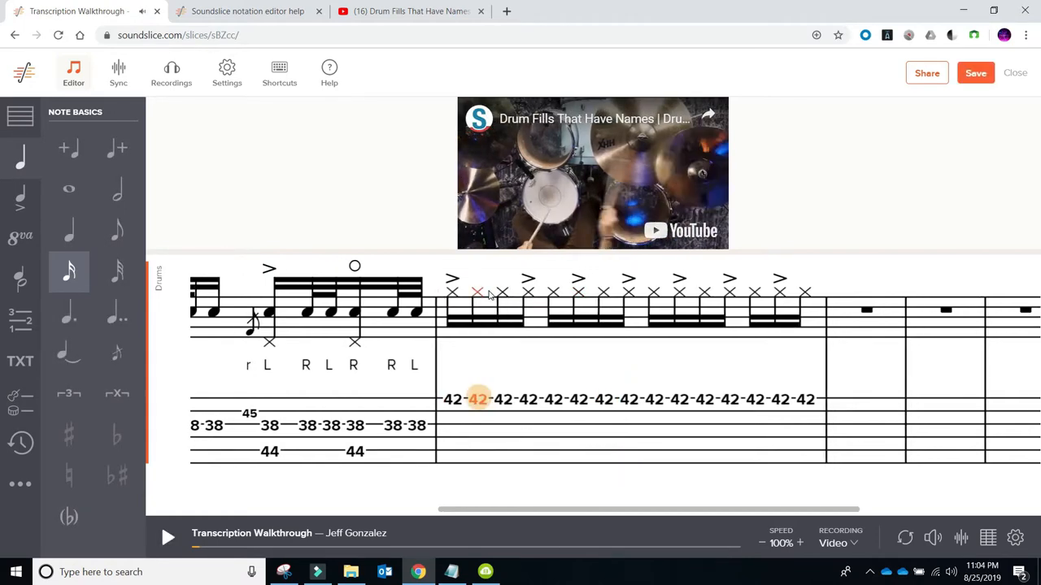
left_click(503, 293)
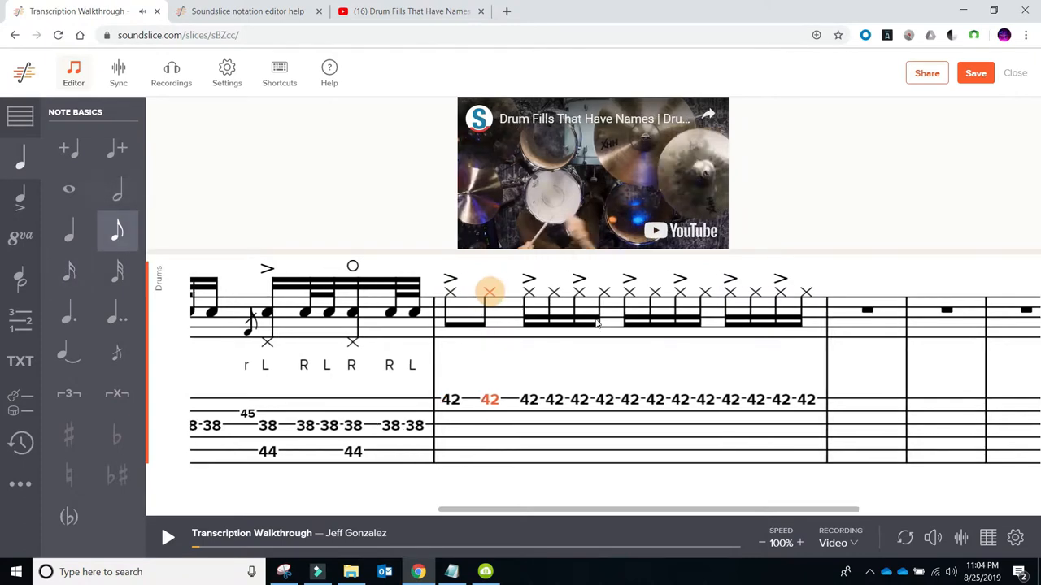
left_click(450, 398)
type("49")
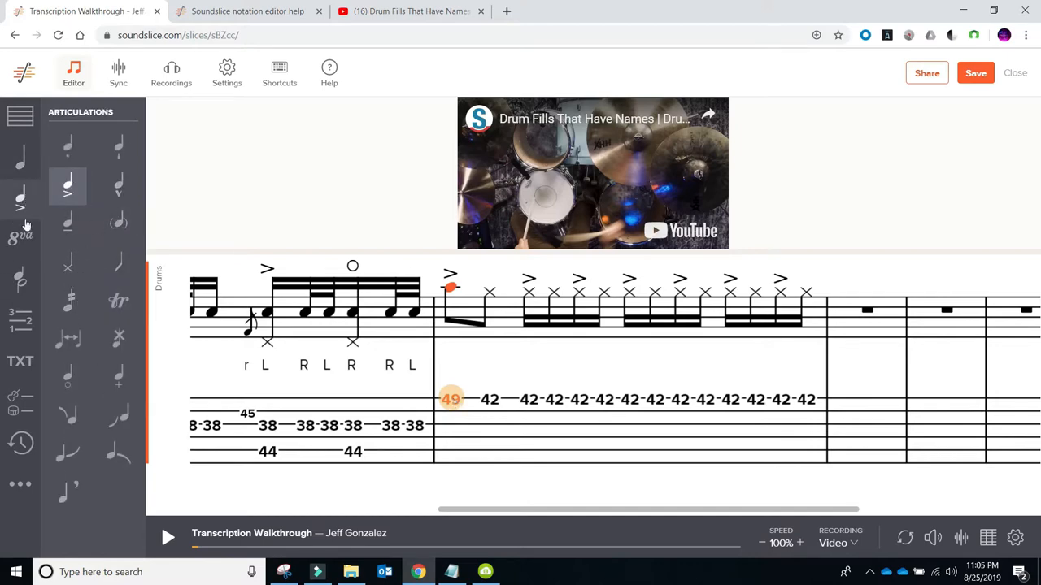
mouse_move(68, 267)
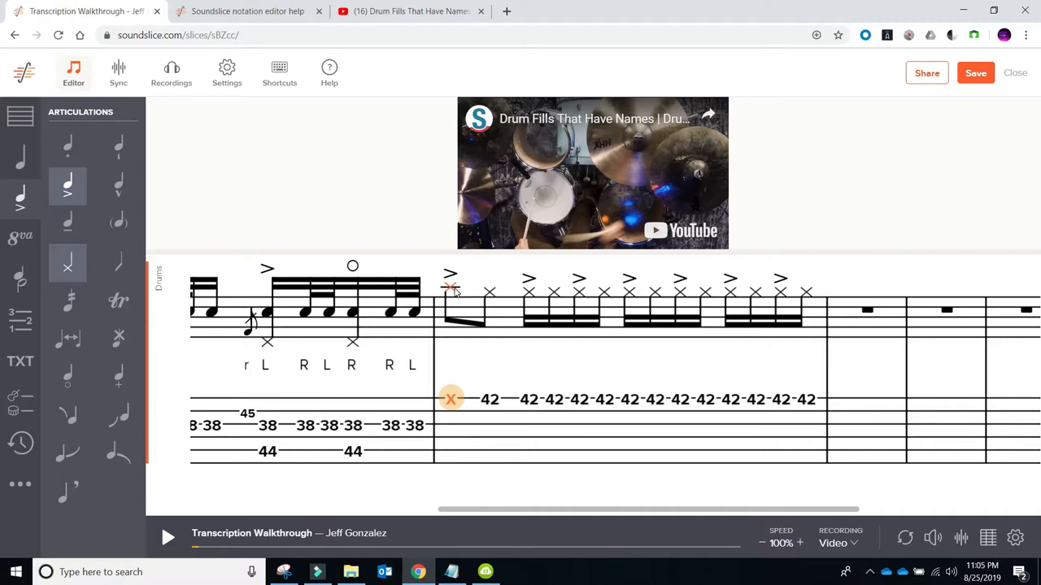
mouse_move(510, 302)
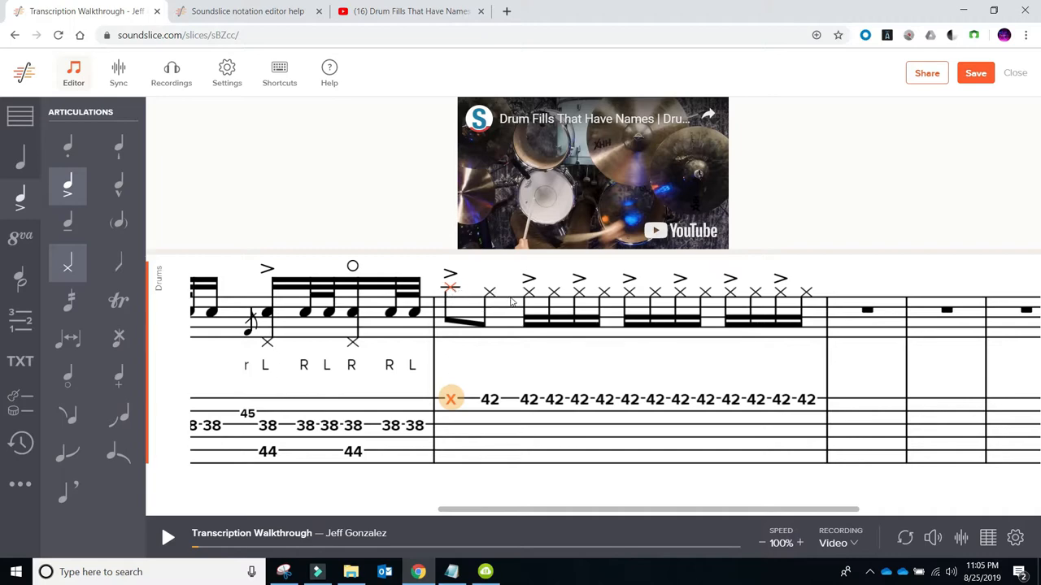
mouse_move(492, 297)
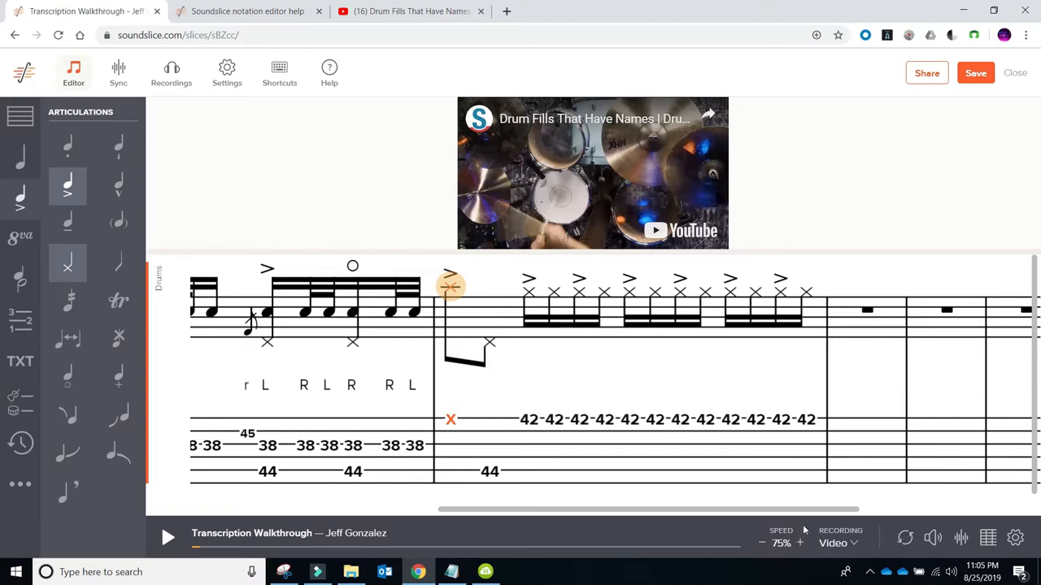
Step: Restore 100% speed, select the hi-hat after the crash and place a 38 snare hit under a later note
left_click(805, 541)
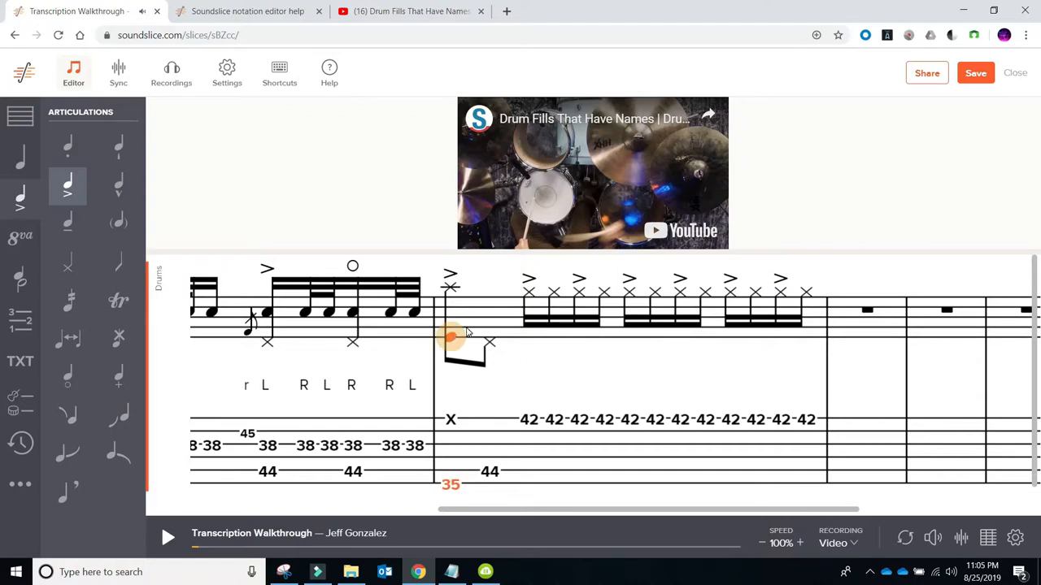
left_click(170, 535)
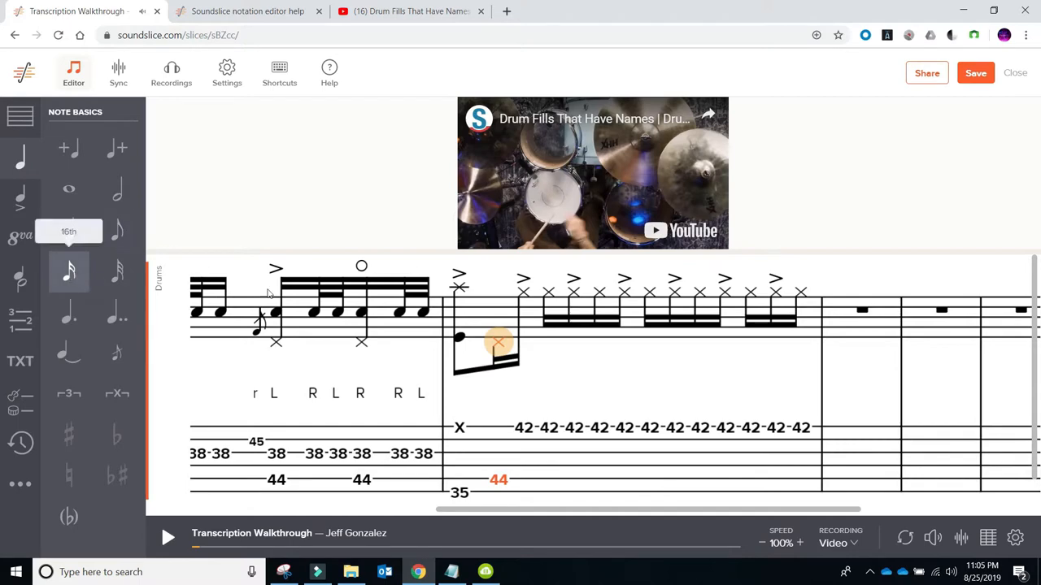
mouse_move(118, 150)
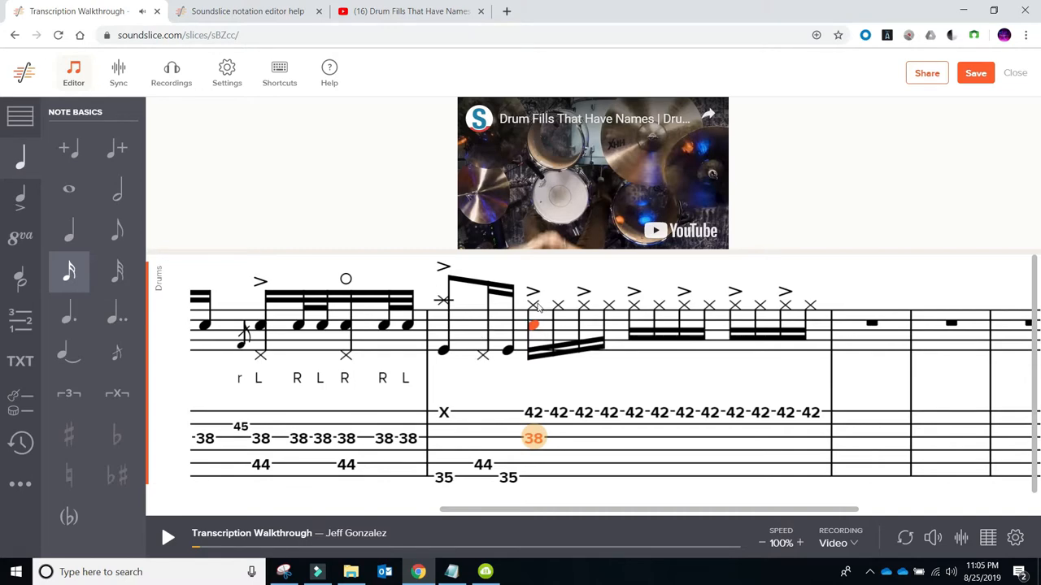
mouse_move(476, 268)
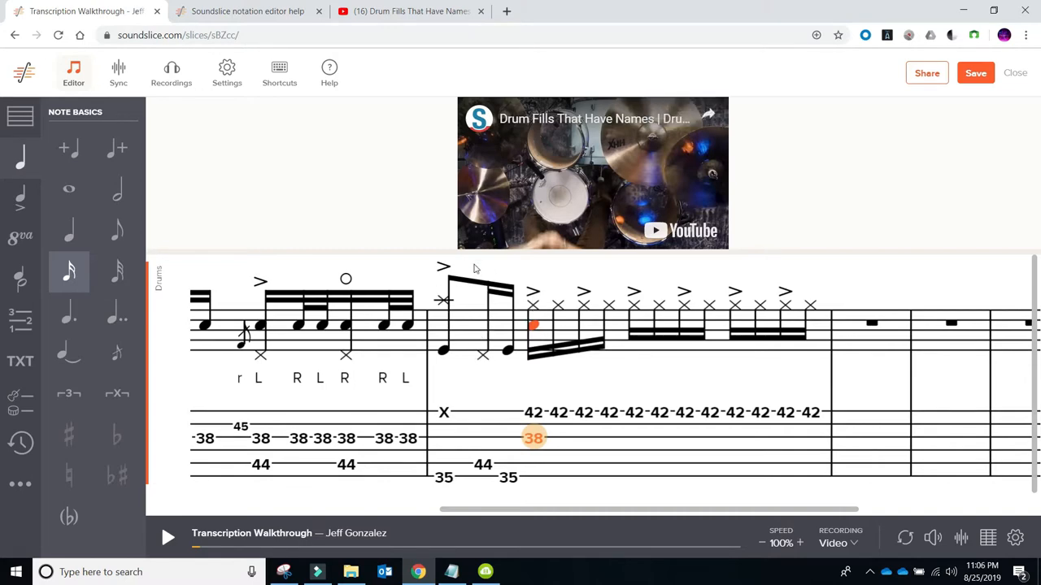
mouse_move(635, 378)
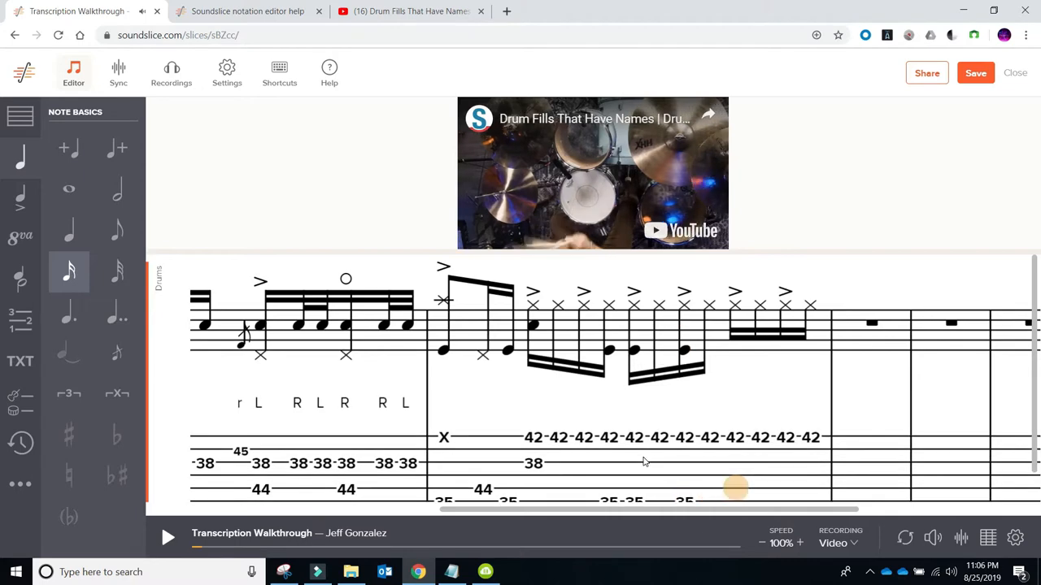
left_click(735, 463)
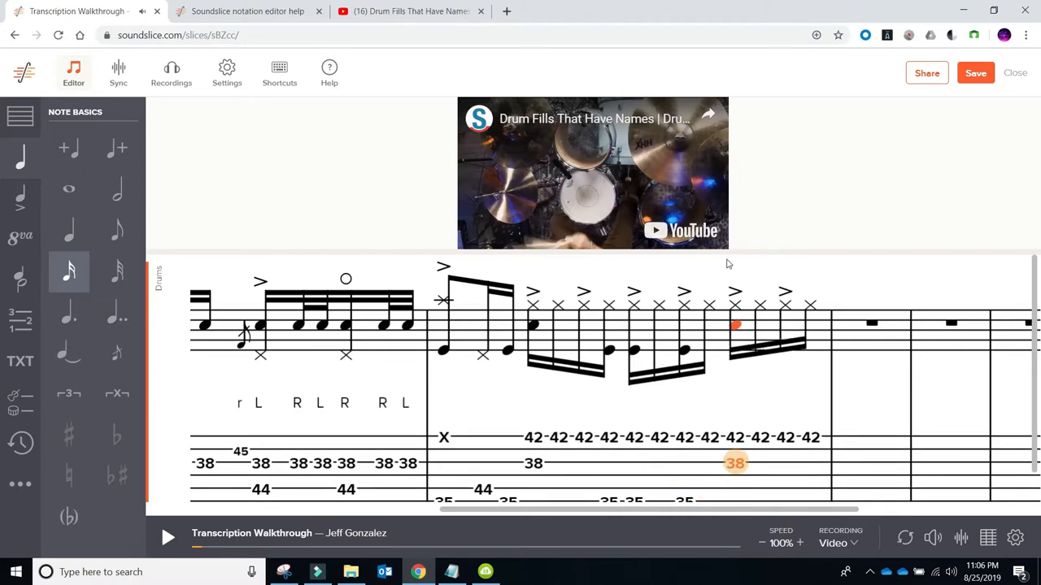
Step: Save the drum notation and review the edited bar
left_click(976, 72)
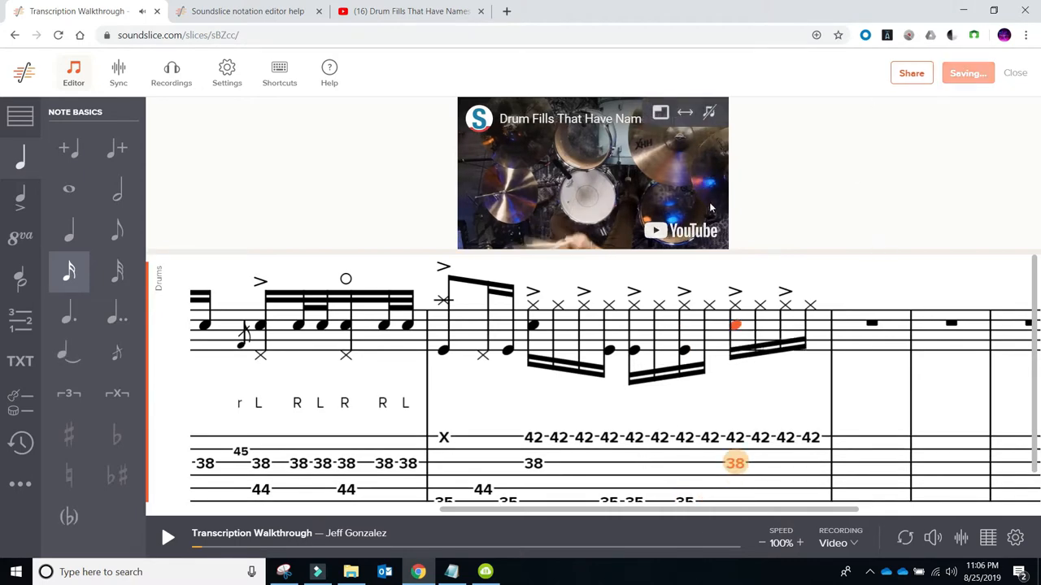
left_click(444, 299)
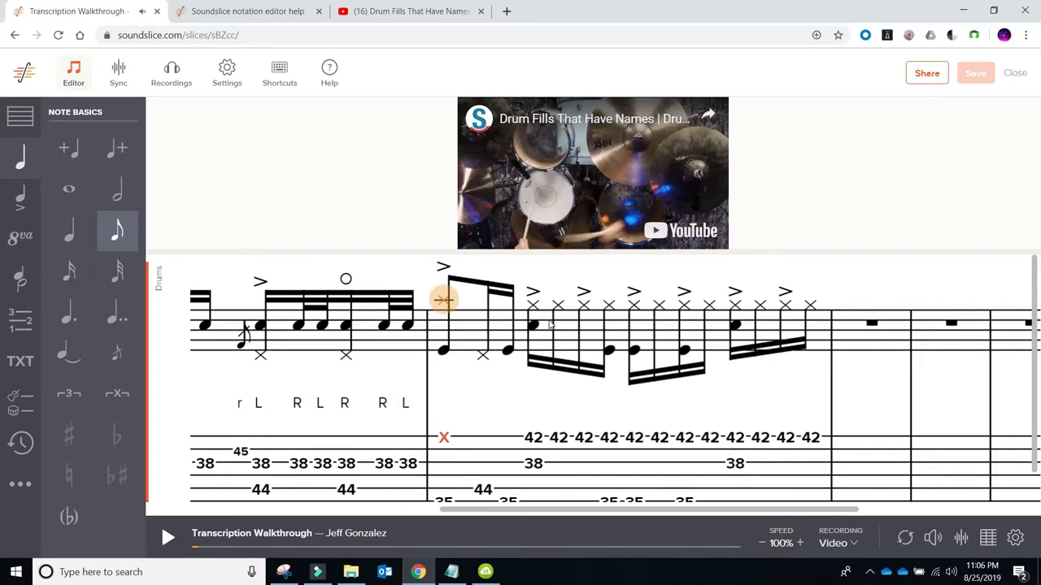
left_click(169, 534)
type("46")
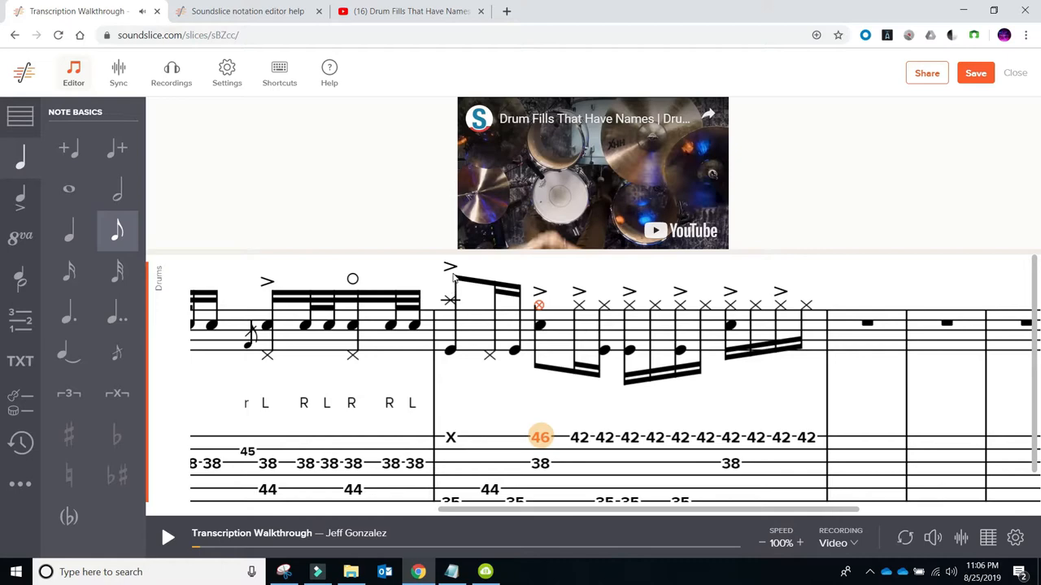
mouse_move(494, 370)
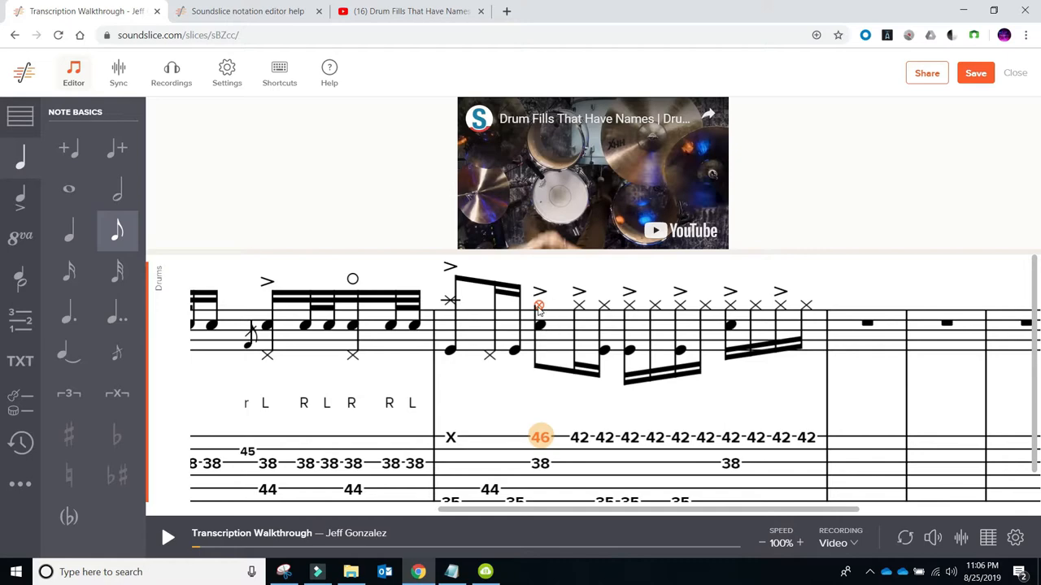
Step: Audition the fill with the Synthetic sound, then switch the recording back to Video
left_click(839, 544)
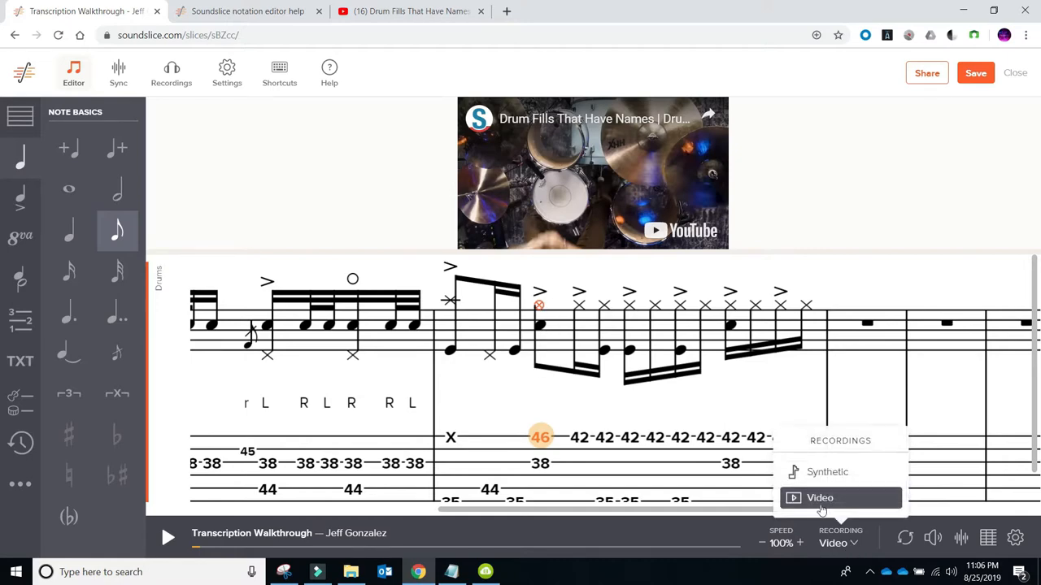
left_click(827, 471)
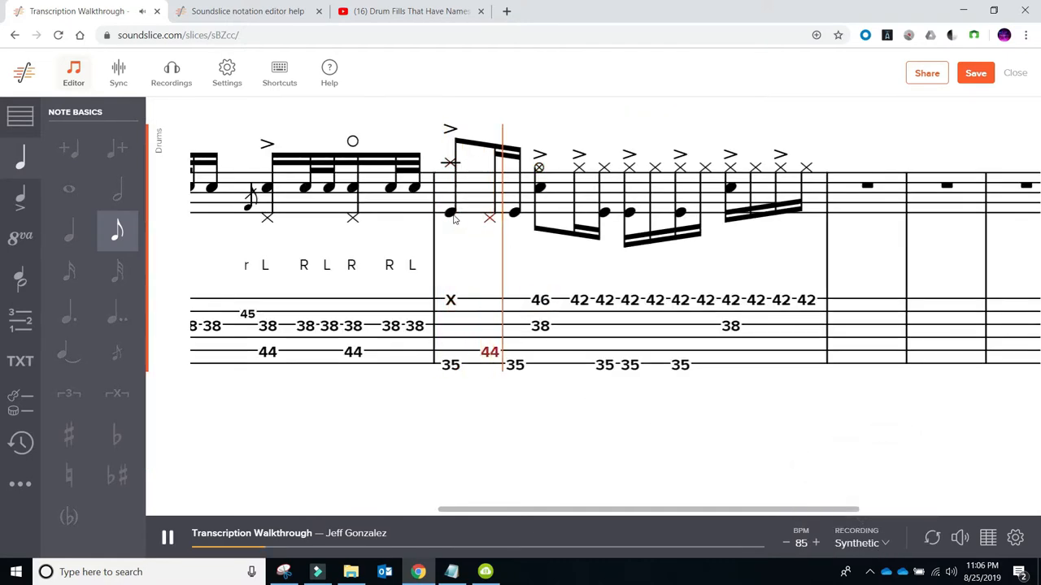
left_click(858, 542)
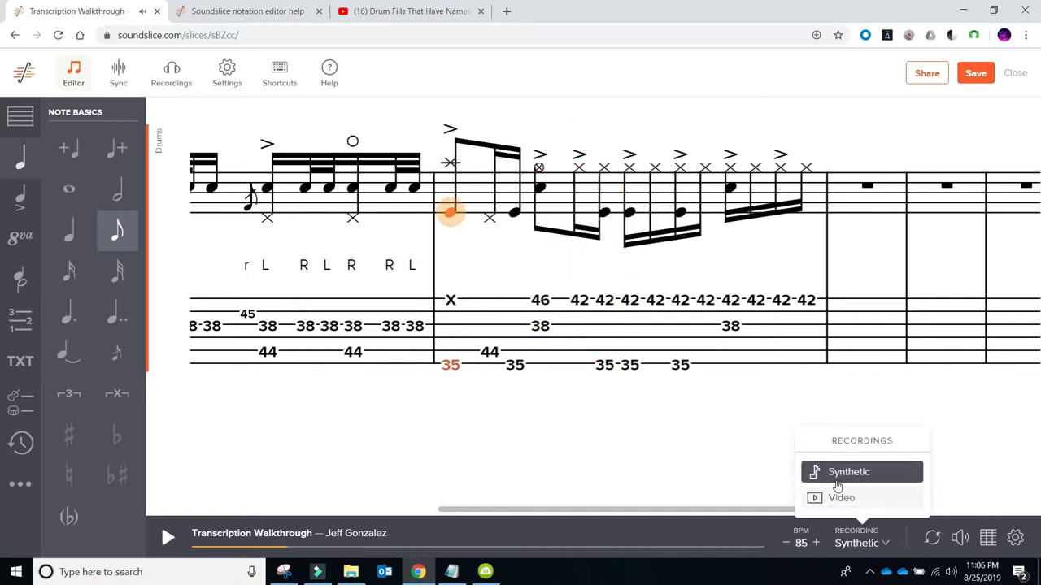
left_click(841, 498)
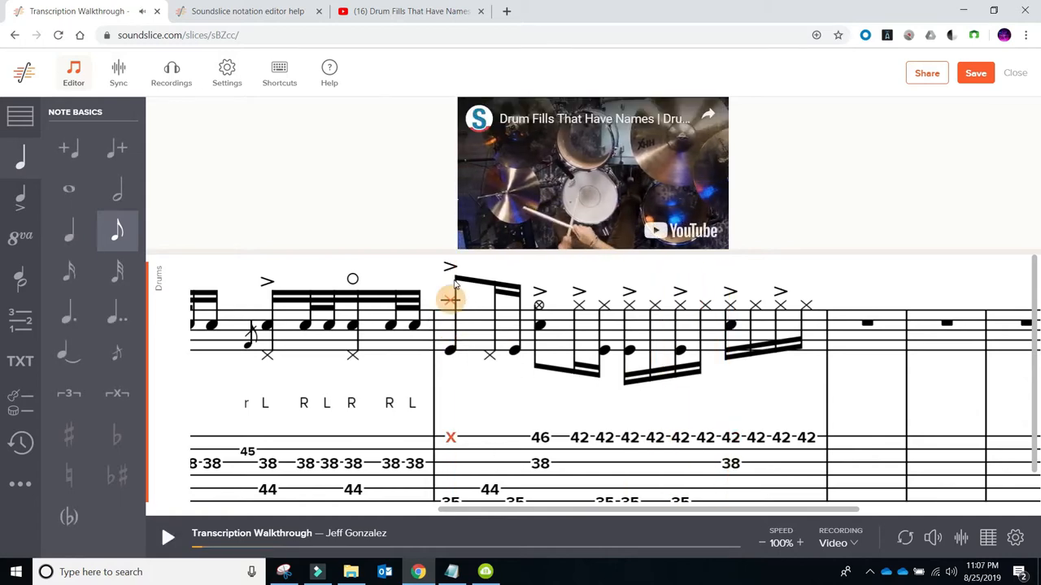
Step: Select the fill's crash note, play it back, and slow playback to 75%
left_click(169, 538)
type("46")
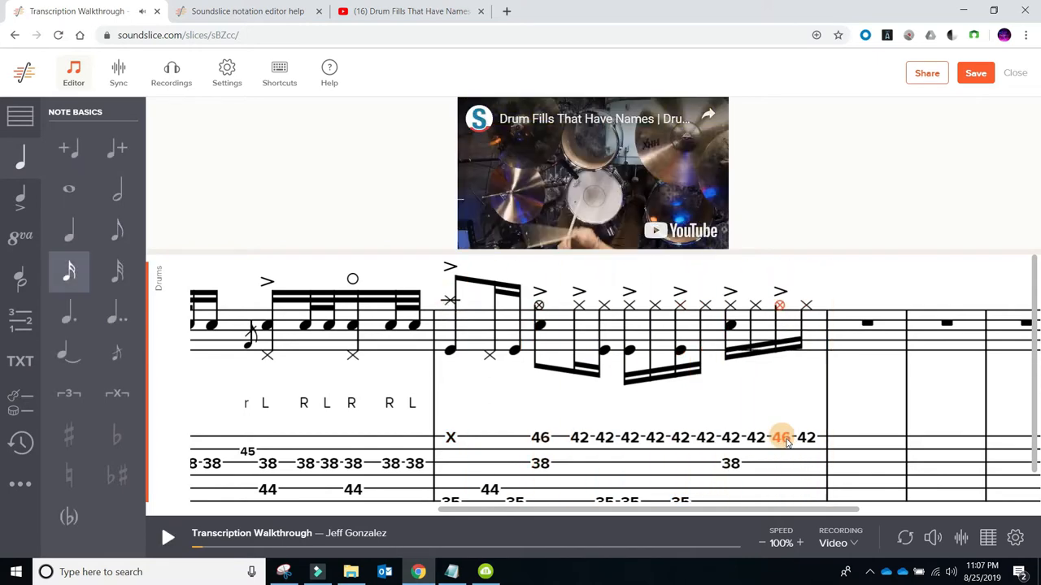
left_click(169, 537)
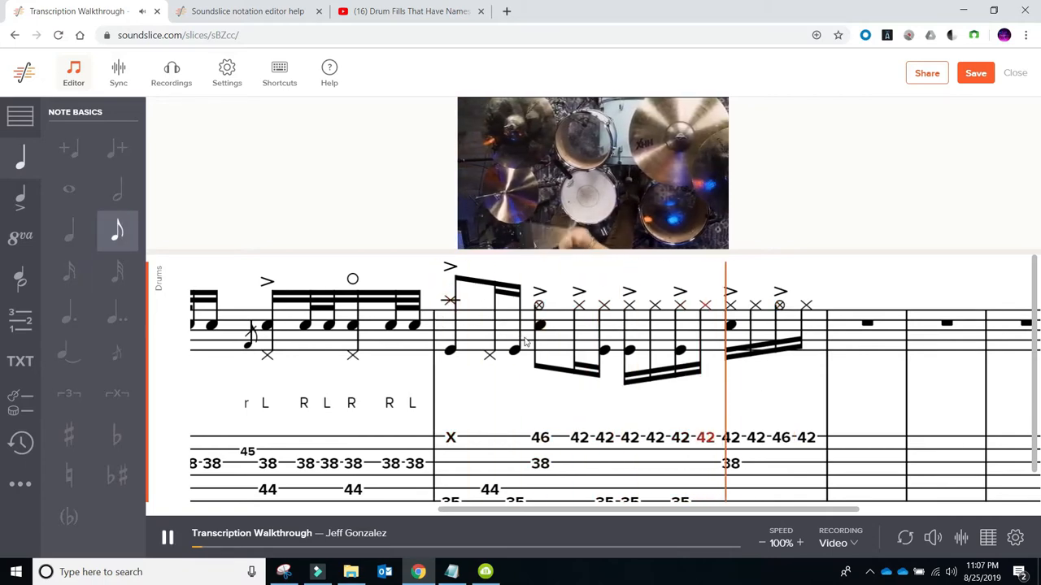
left_click(169, 537)
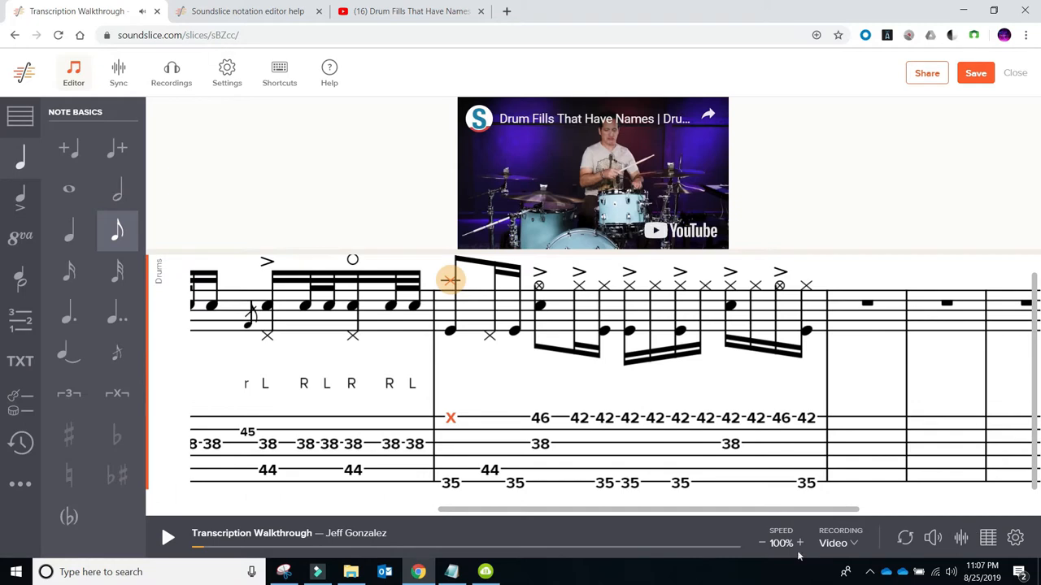
left_click(763, 542)
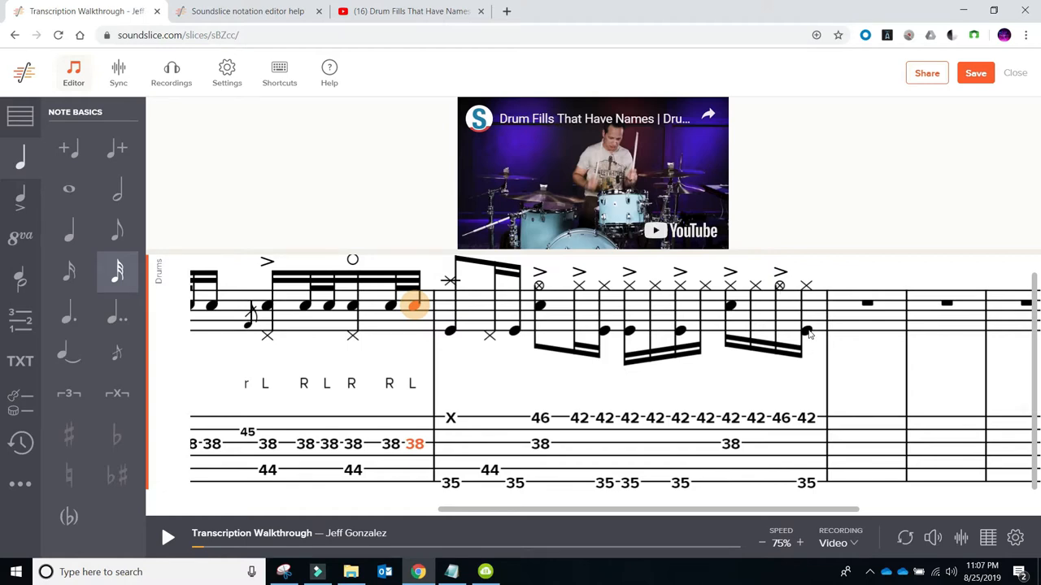
mouse_move(812, 337)
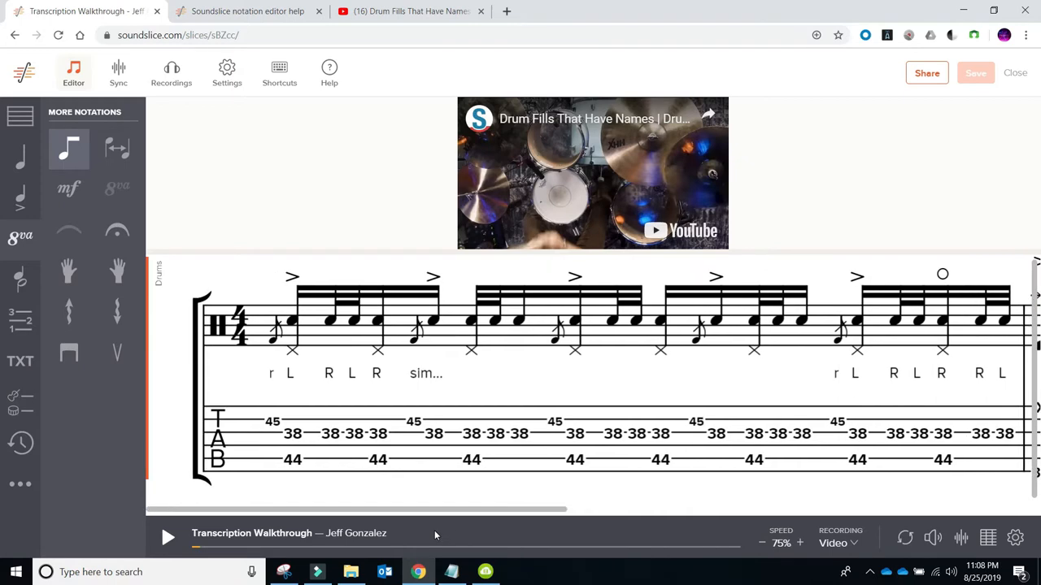
Step: Hide the drum track's tablature so the score shows standard notation only
scroll("right", 3)
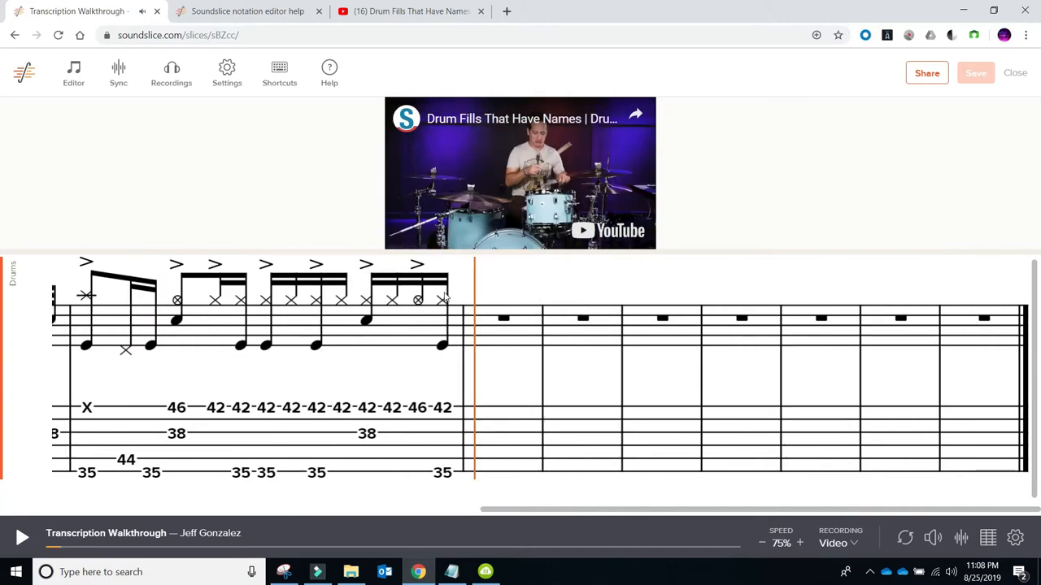
mouse_move(606, 461)
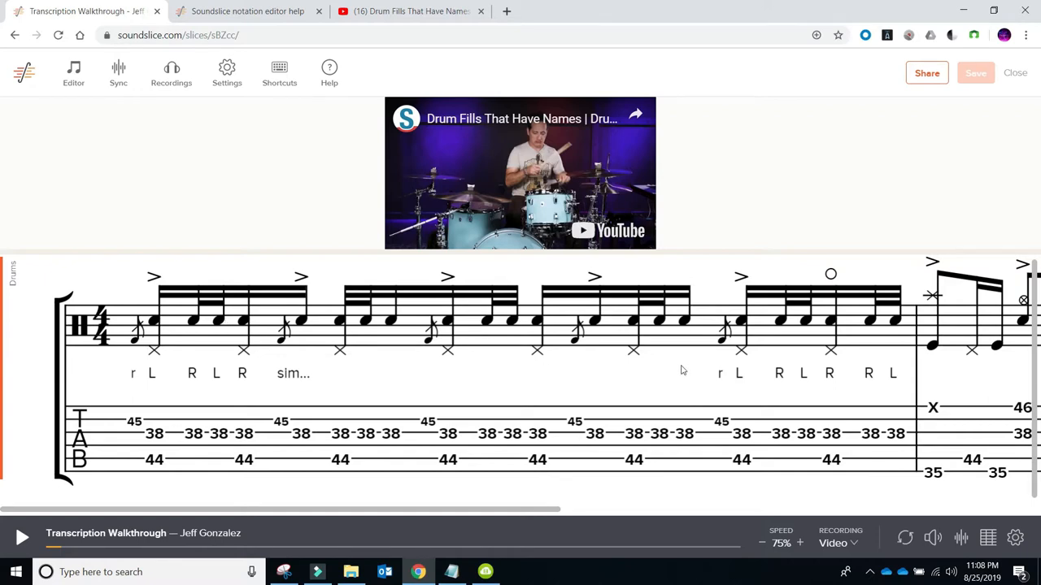
mouse_move(1015, 538)
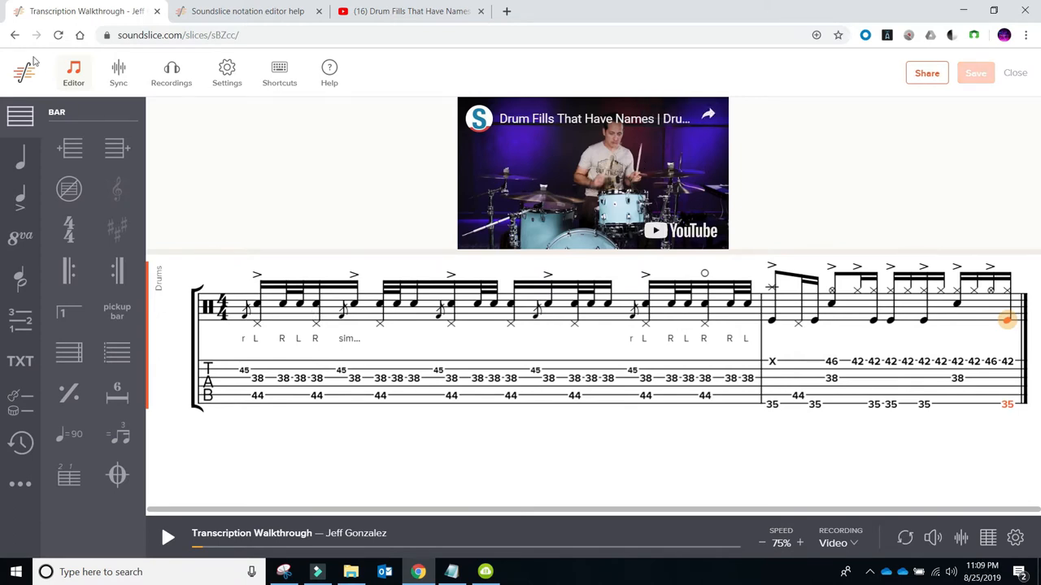
mouse_move(426, 522)
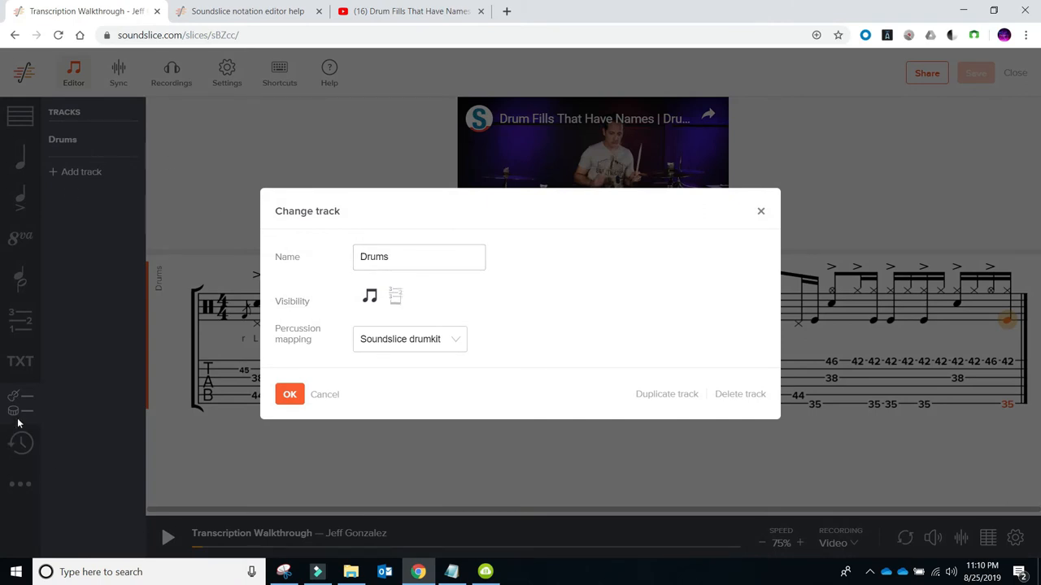
mouse_move(300, 242)
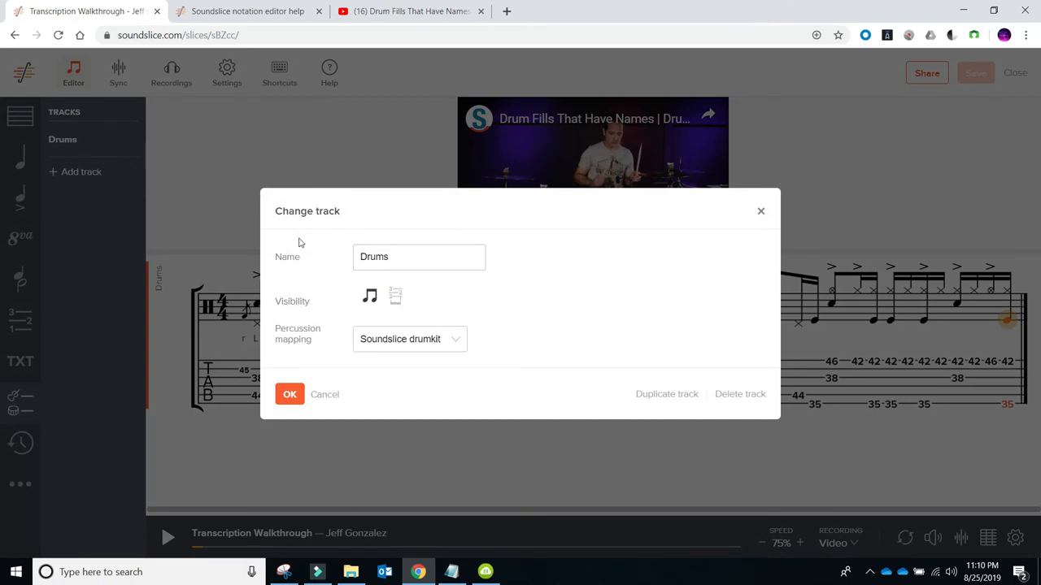
left_click(289, 394)
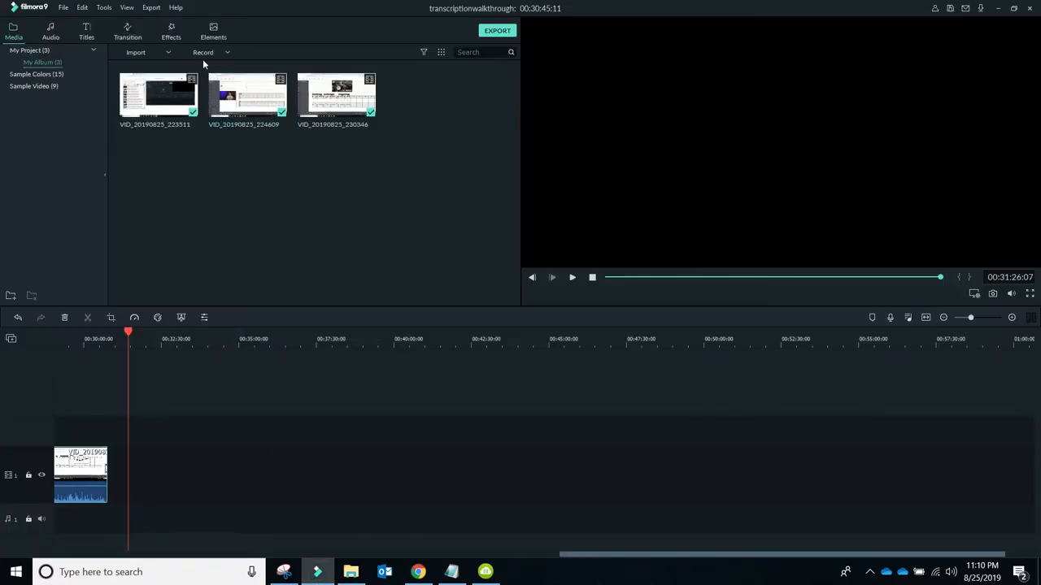
Step: Check the Record PC Screen options, then minimize Filmora9 back to the Chrome score
left_click(207, 52)
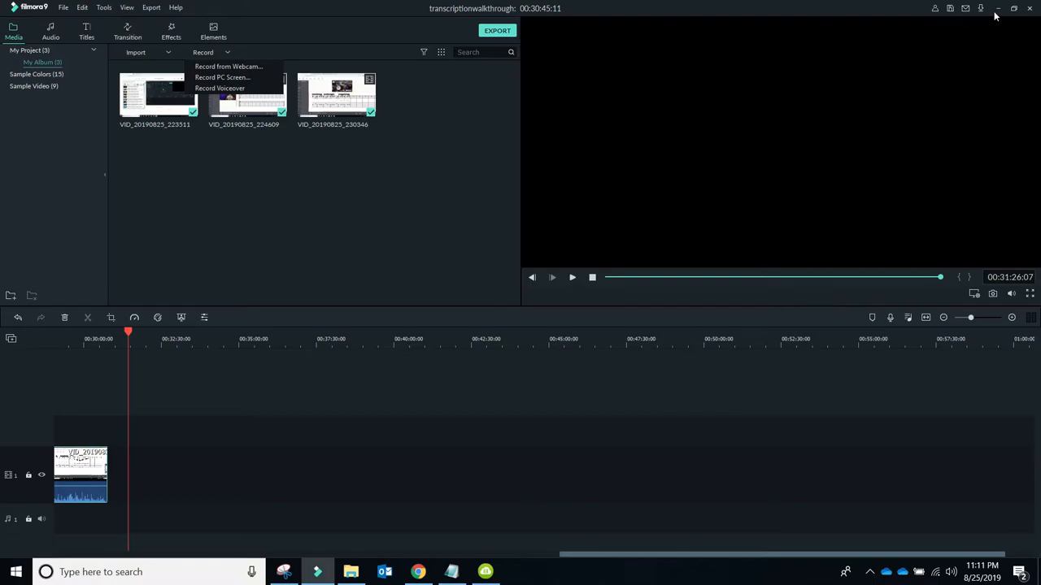
left_click(417, 572)
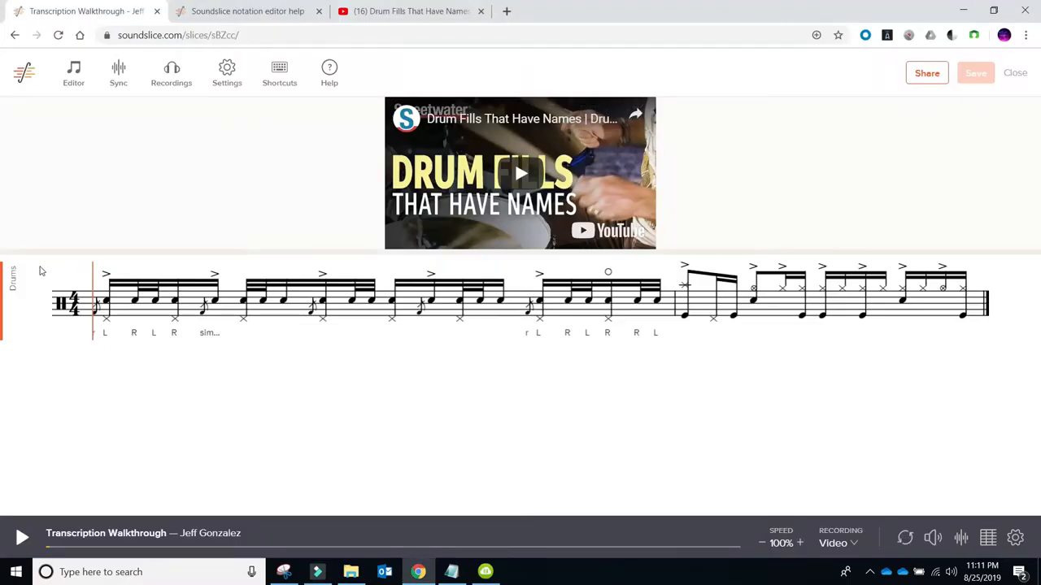
Step: Snip a rectangle around the drum notation staff and discard the capture unsaved
left_click(283, 573)
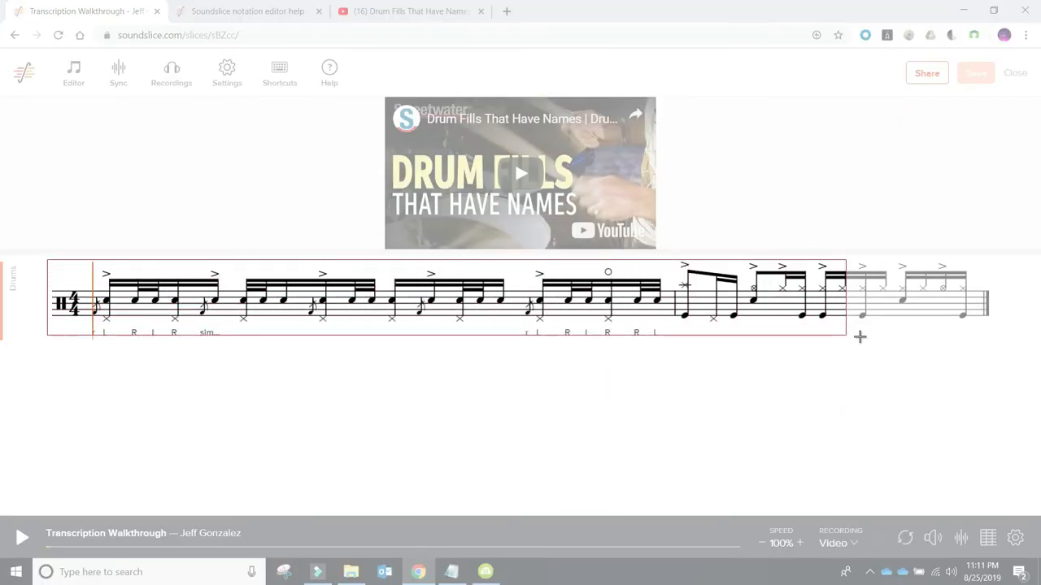
left_click_drag(859, 336, 1025, 341)
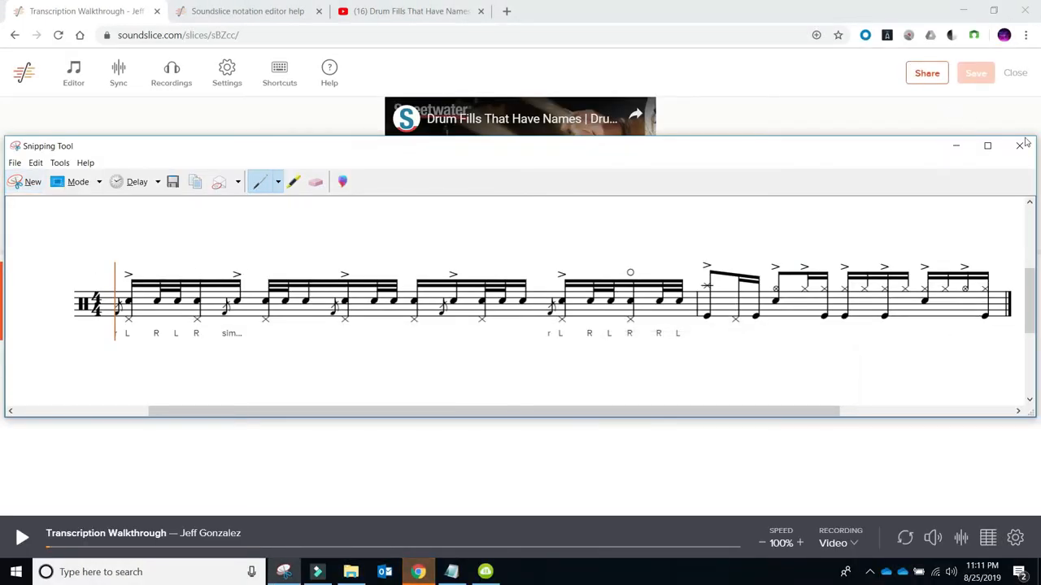
left_click(1018, 145)
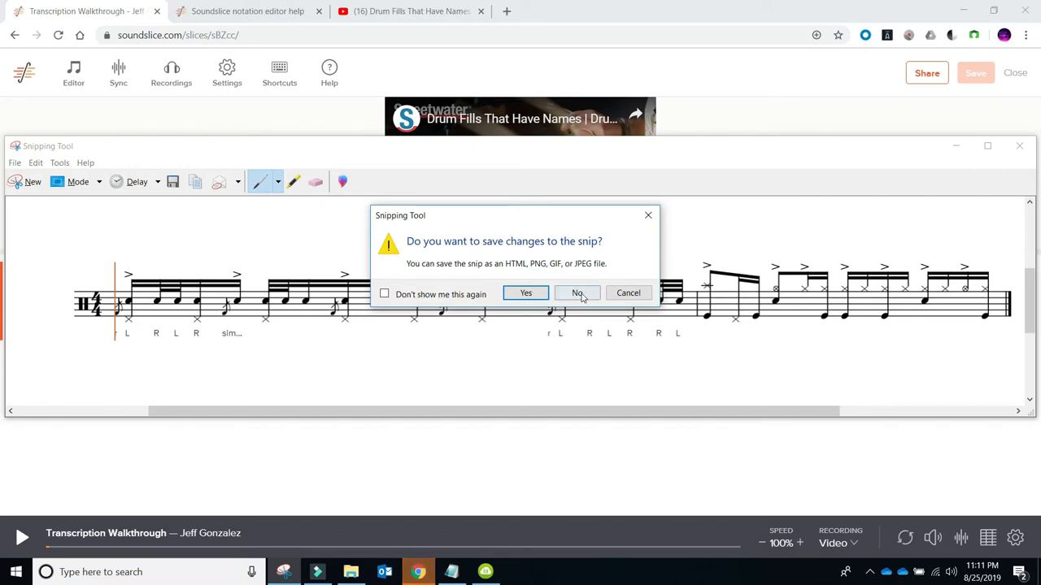
left_click(577, 293)
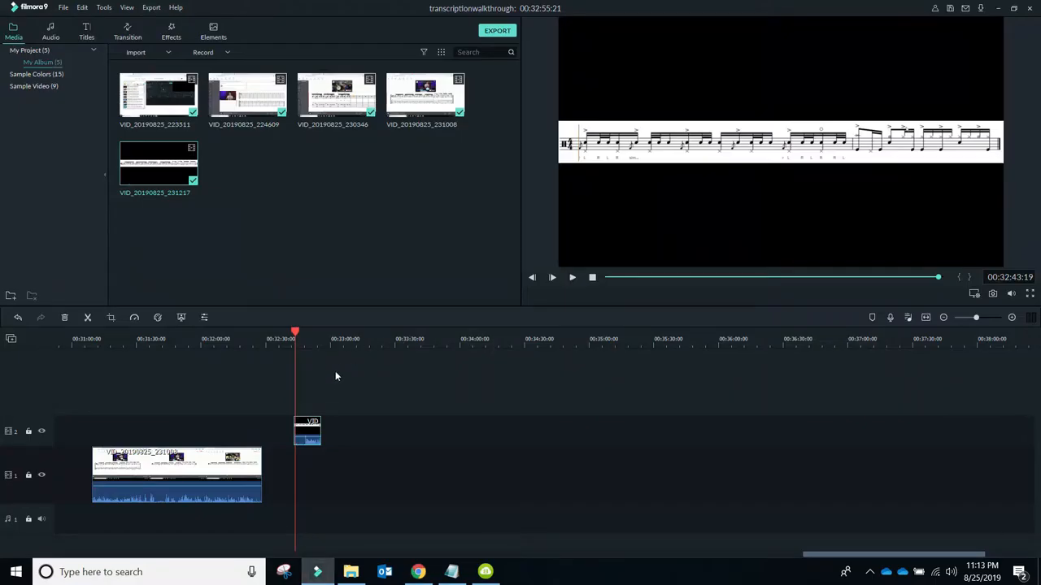
mouse_move(684, 163)
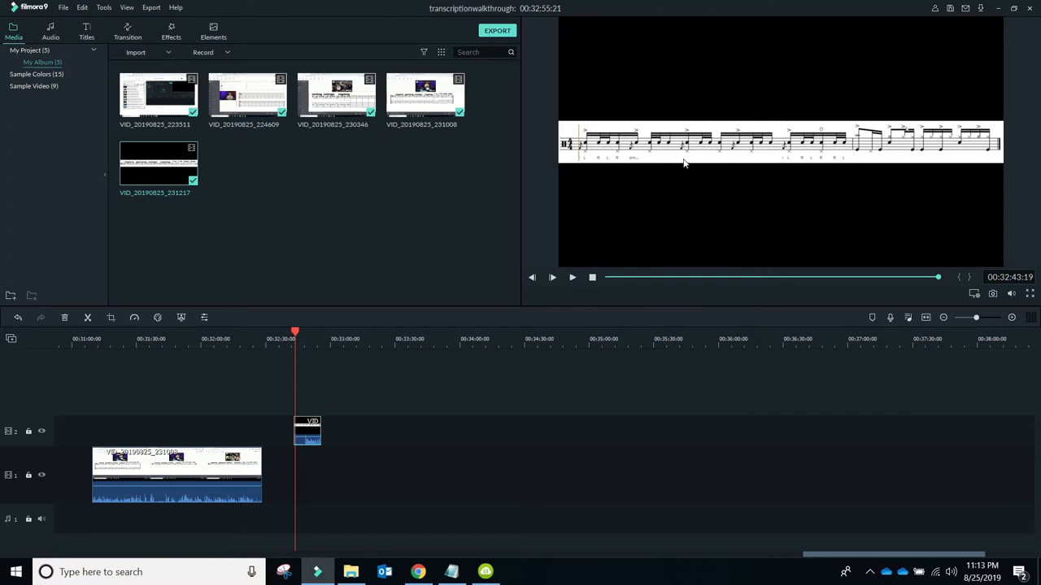
Step: Select the notation recording on track 2, then show the Videos folder in File Explorer
left_click(551, 278)
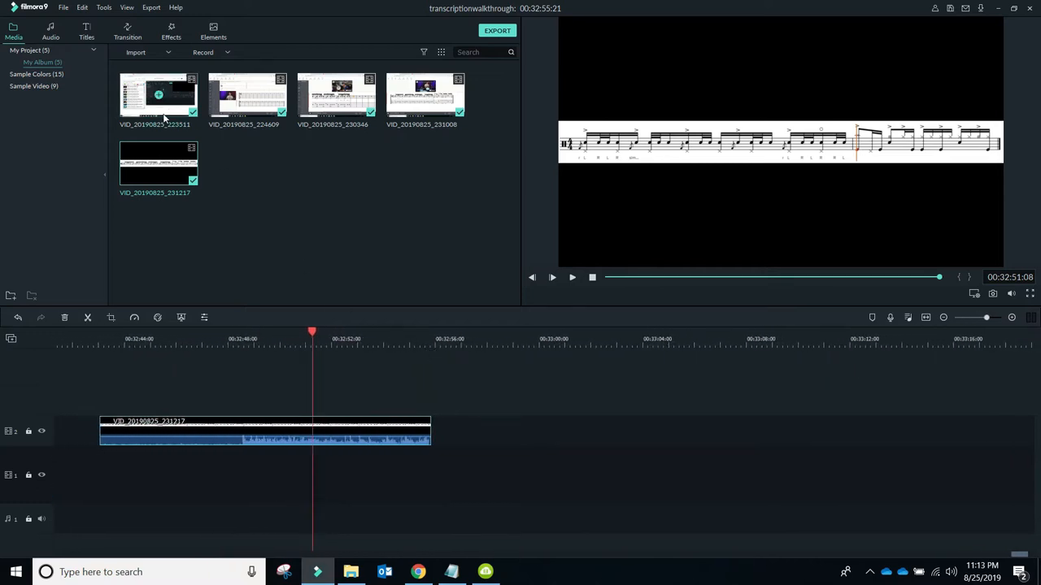
left_click(351, 572)
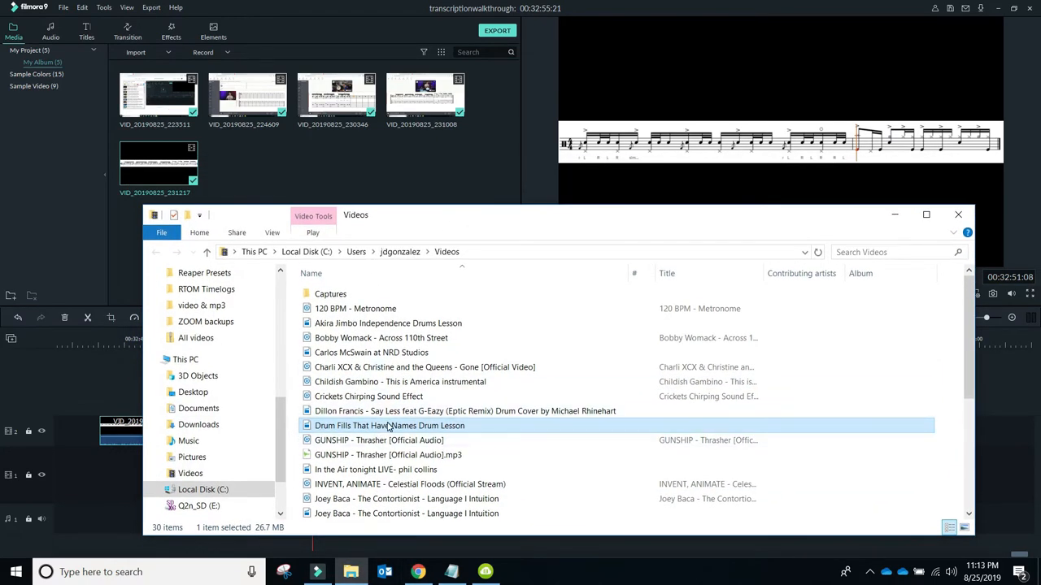
Step: Drag 'Drum Fills That Have Names Drum Lesson' onto video track 1 beneath the notation clip
left_click_drag(388, 426, 277, 179)
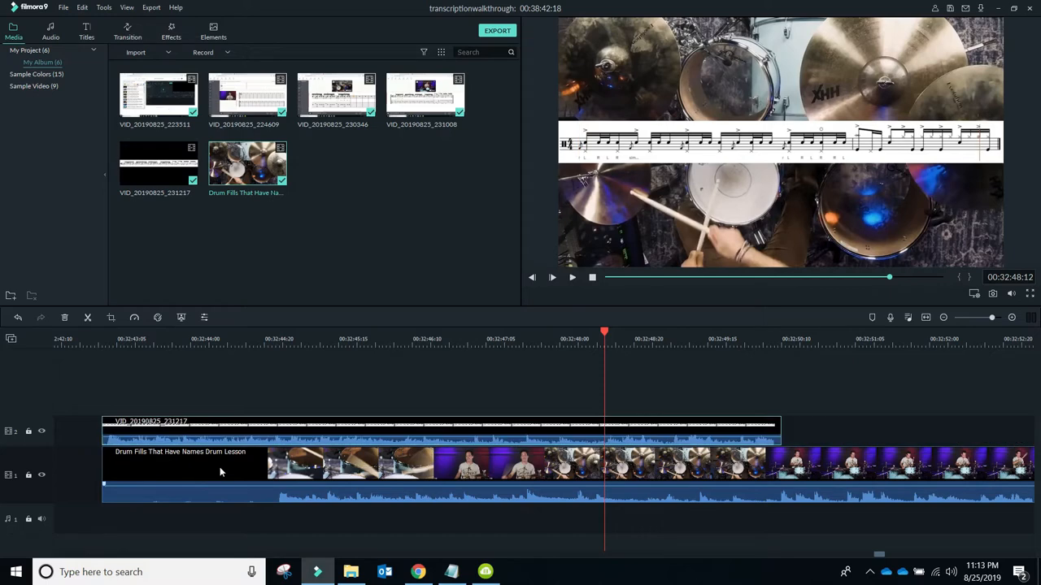
Step: Move the notation strip to the bottom of the lesson video in the preview and play to check alignment
left_click(271, 332)
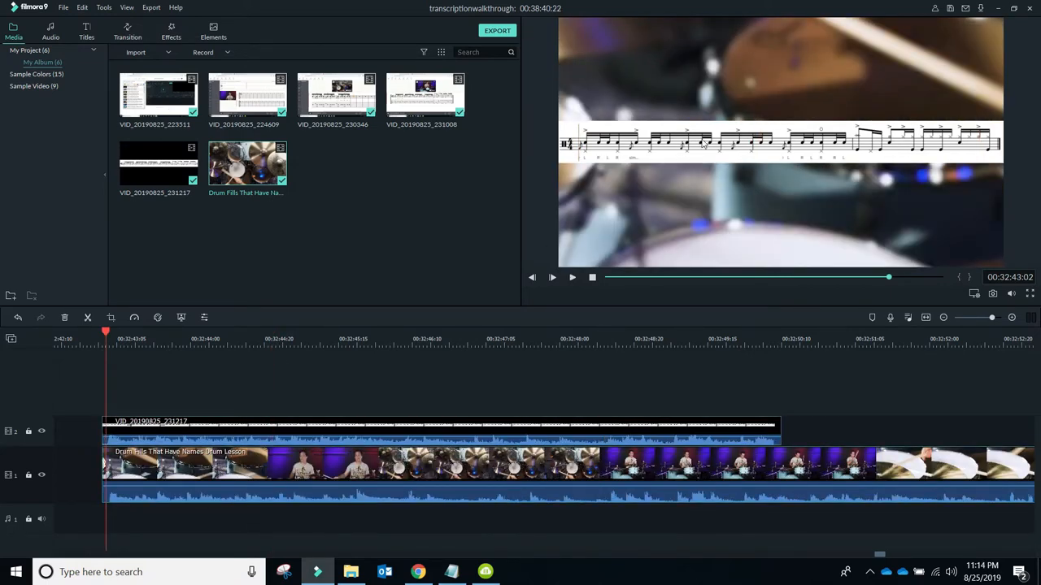
left_click(780, 145)
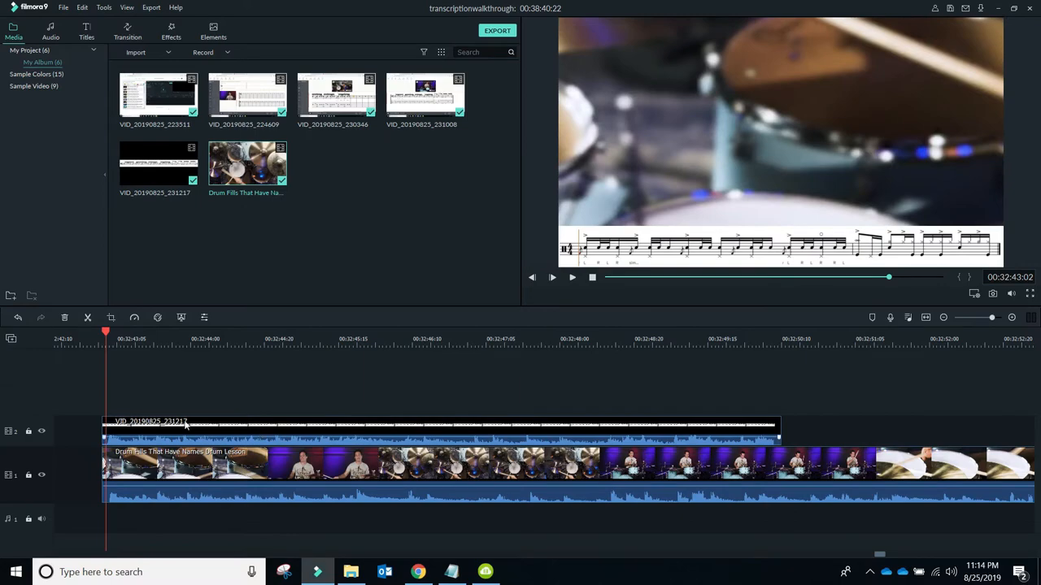
left_click(552, 277)
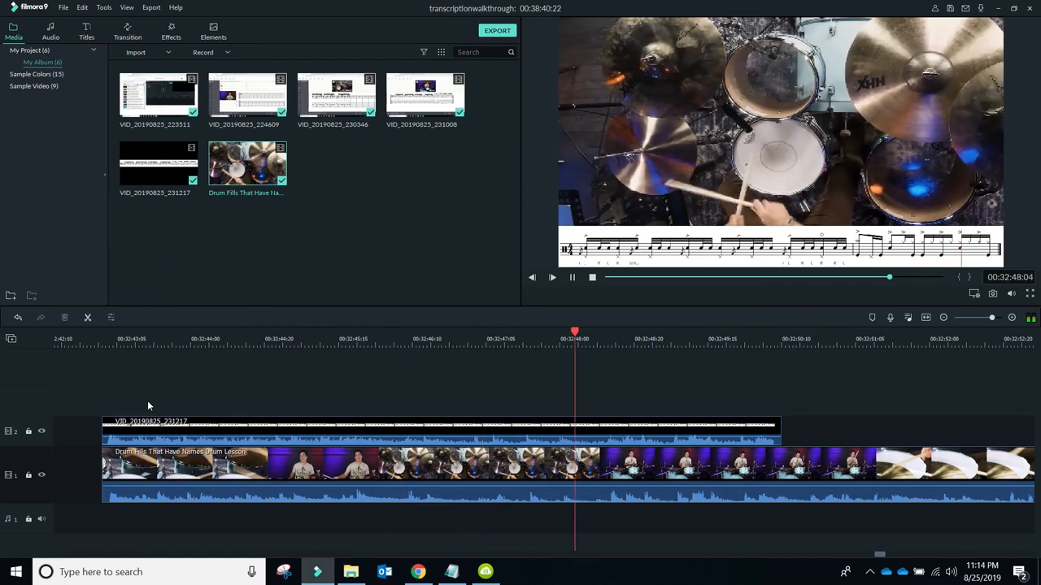
left_click(183, 427)
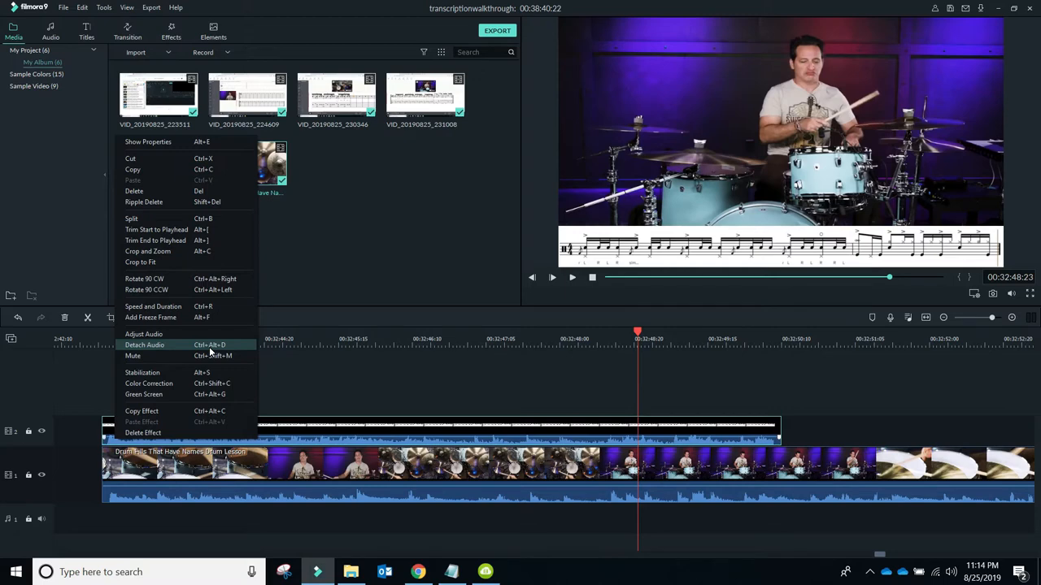
left_click(144, 345)
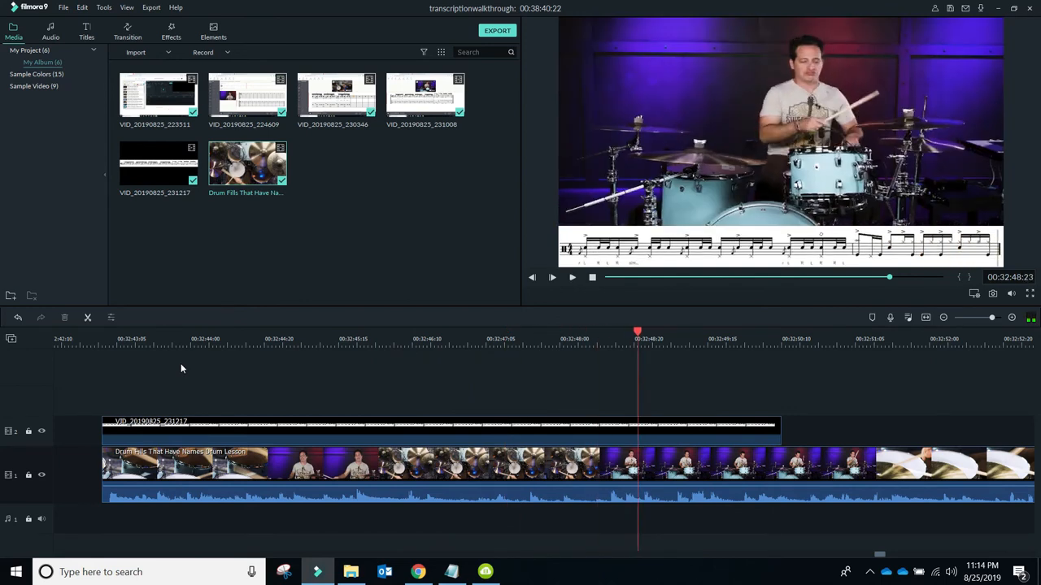
mouse_move(677, 434)
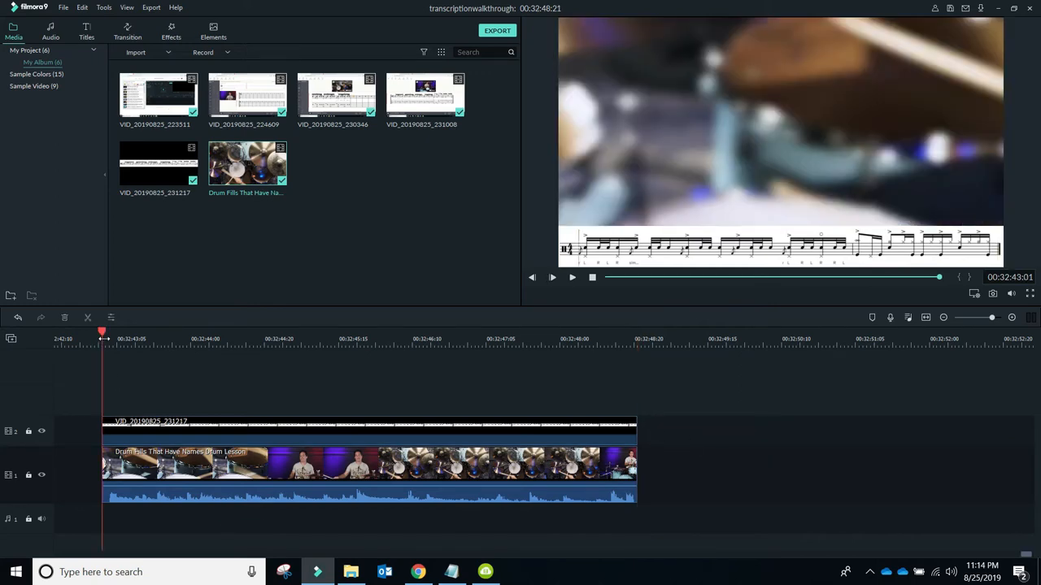
left_click(553, 277)
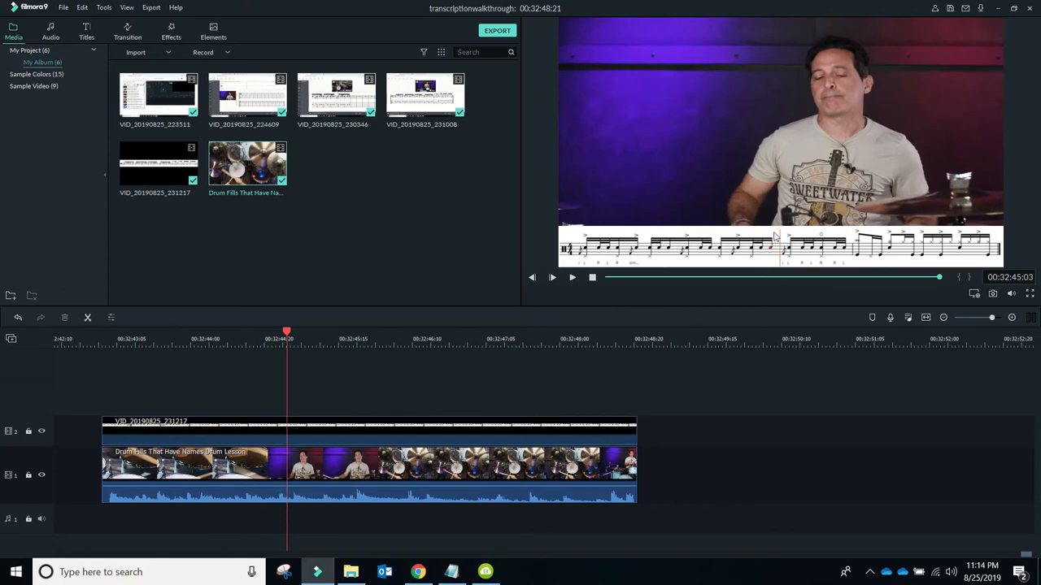
mouse_move(862, 173)
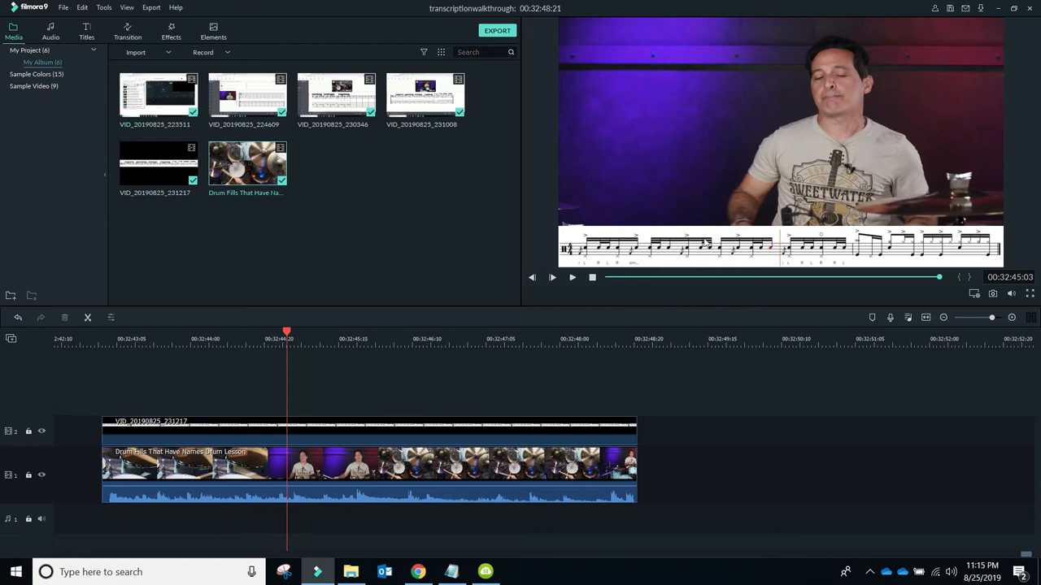
mouse_move(684, 176)
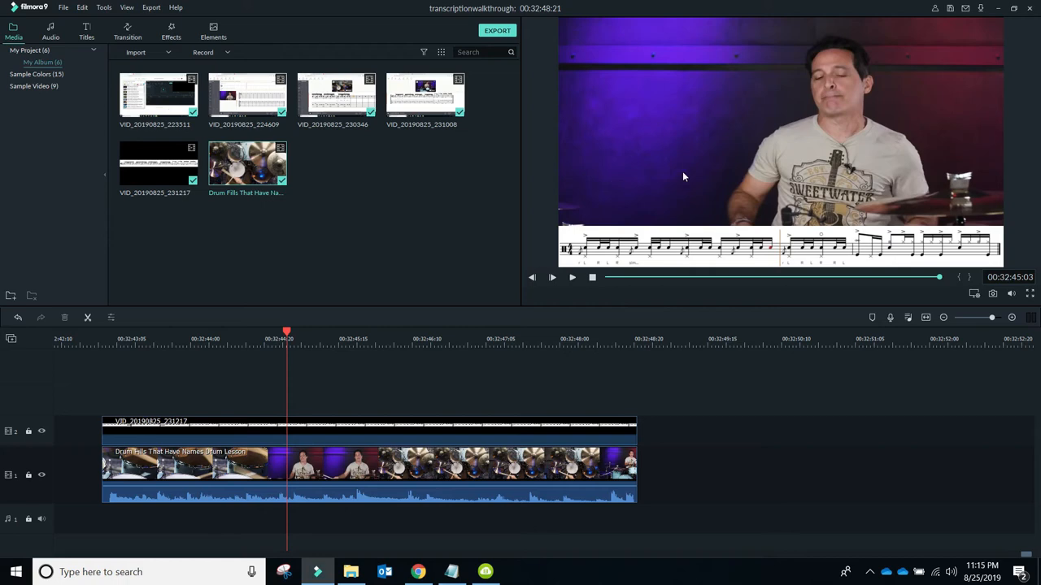
mouse_move(772, 262)
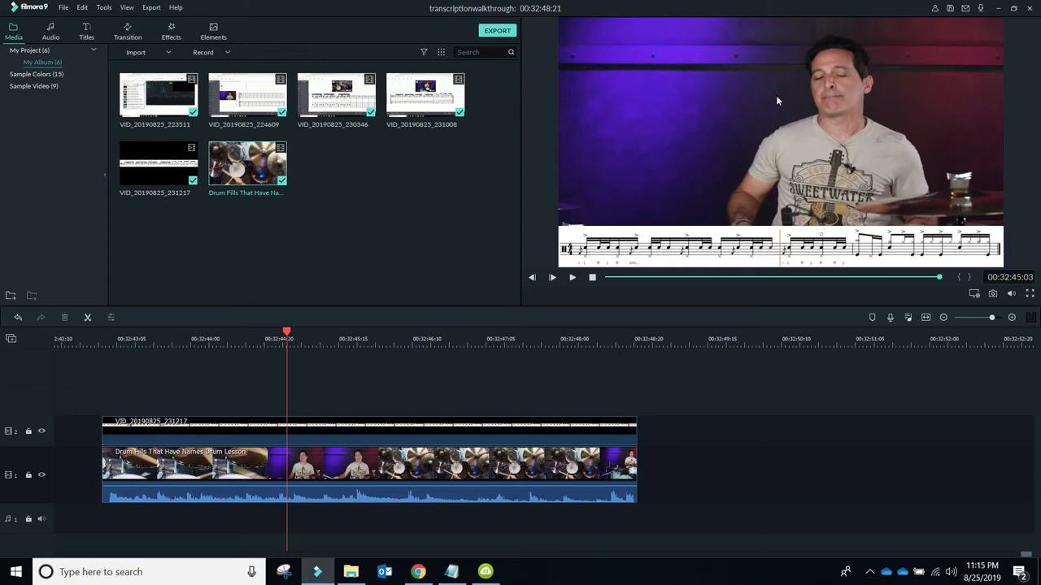
mouse_move(771, 157)
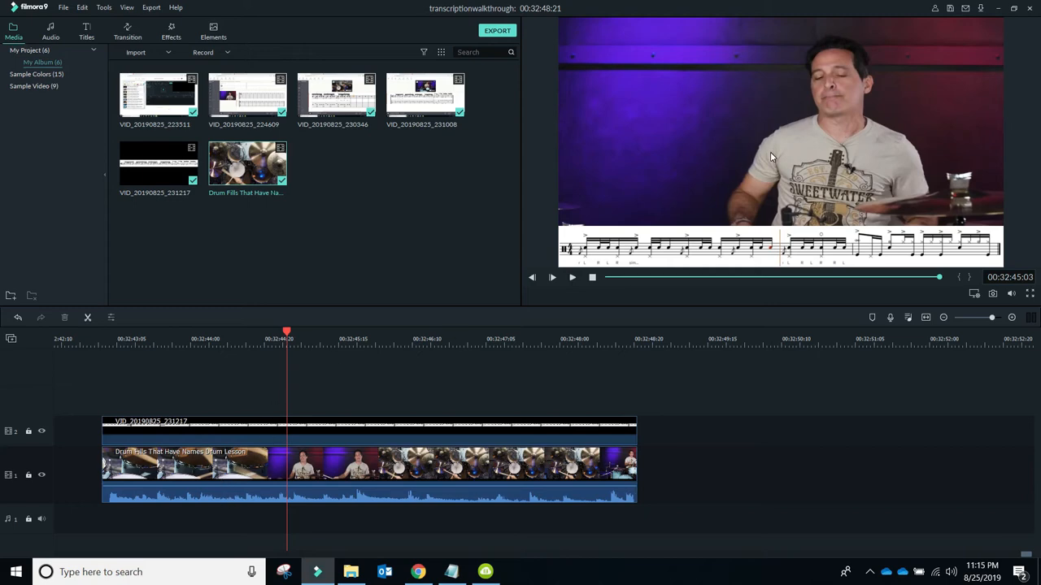
mouse_move(902, 246)
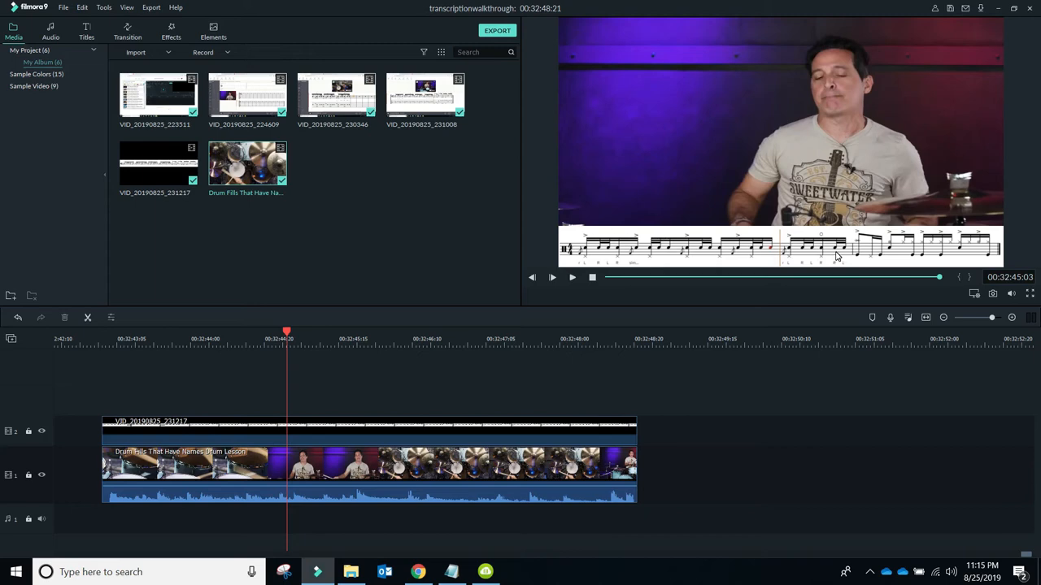
mouse_move(904, 166)
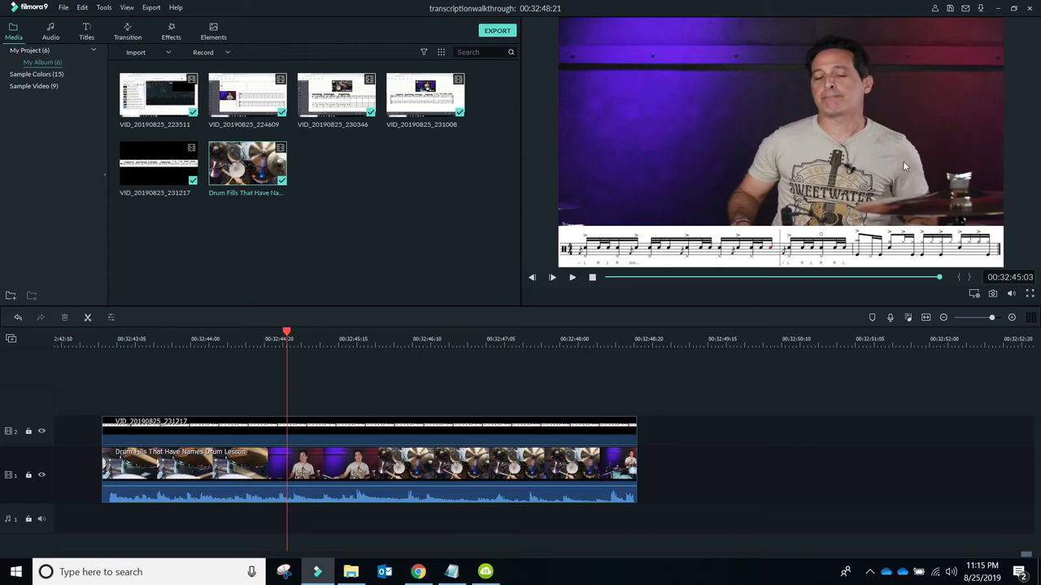
mouse_move(658, 307)
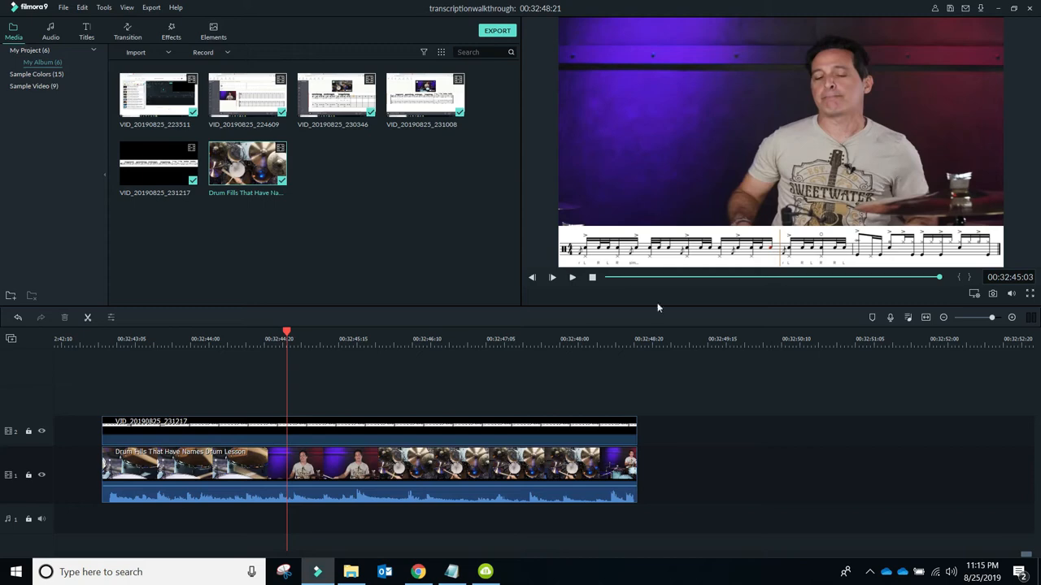
left_click(168, 339)
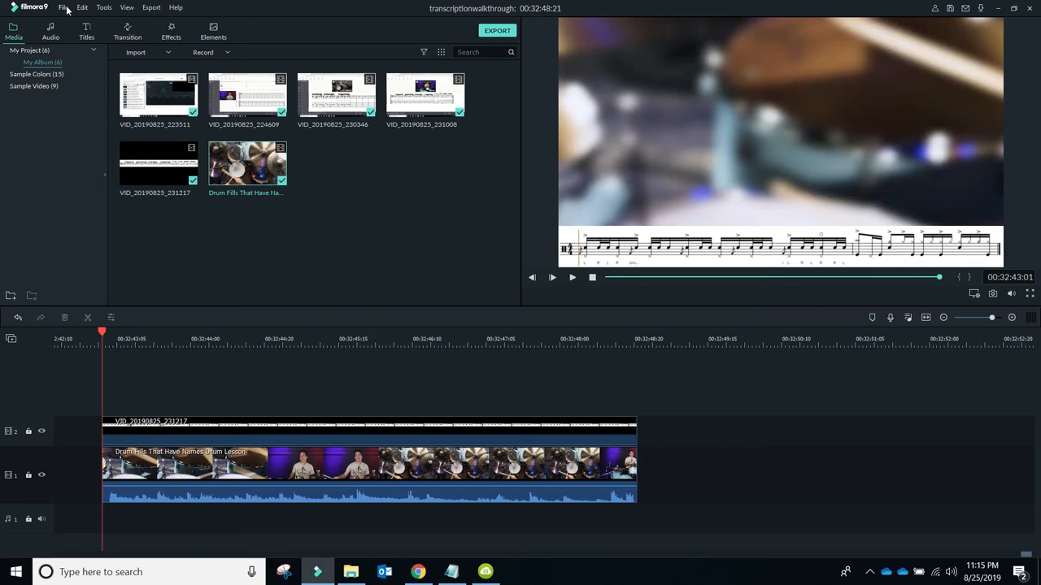
left_click(66, 9)
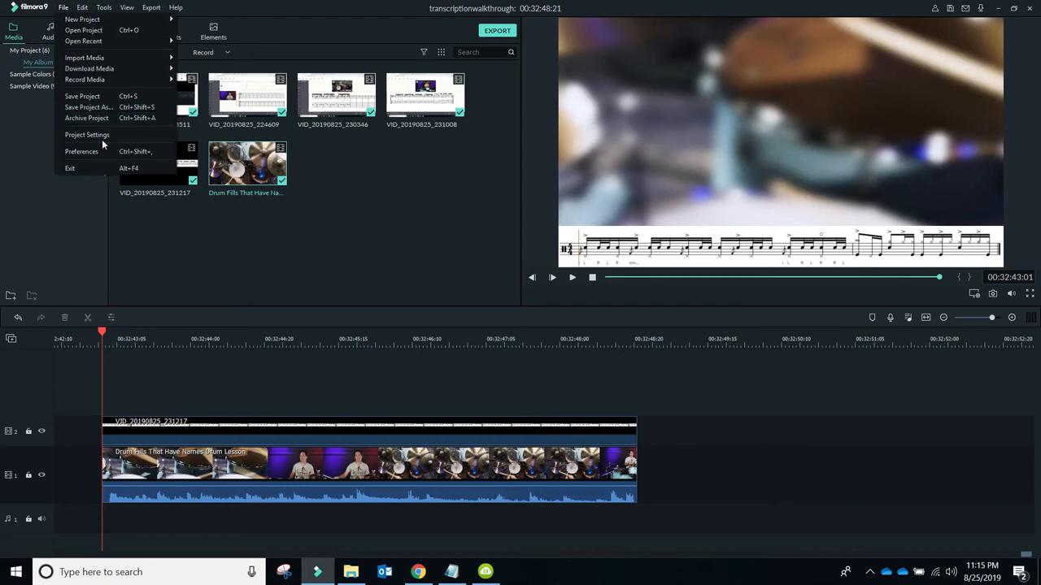
left_click(87, 135)
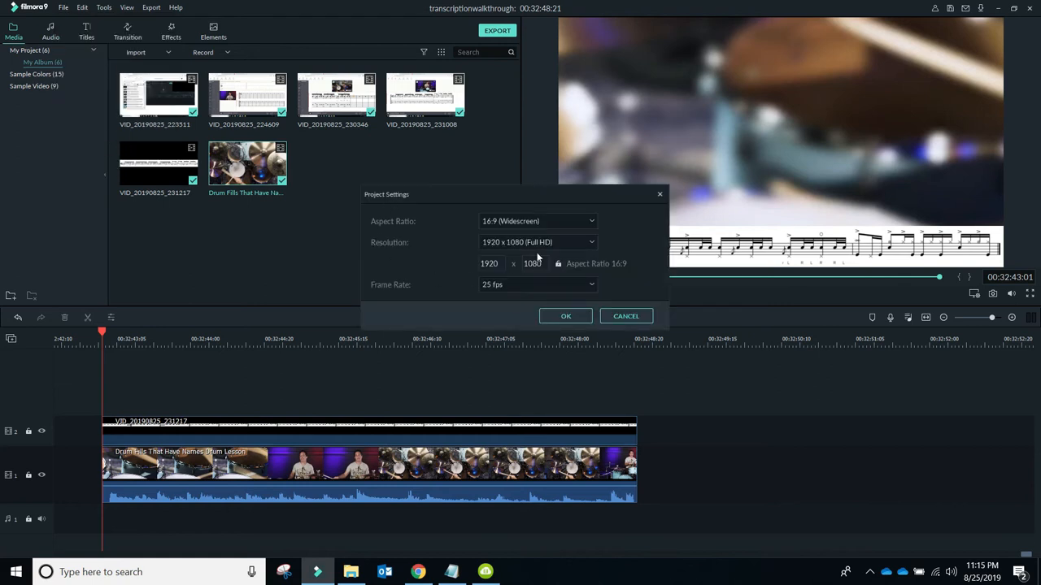
left_click(538, 220)
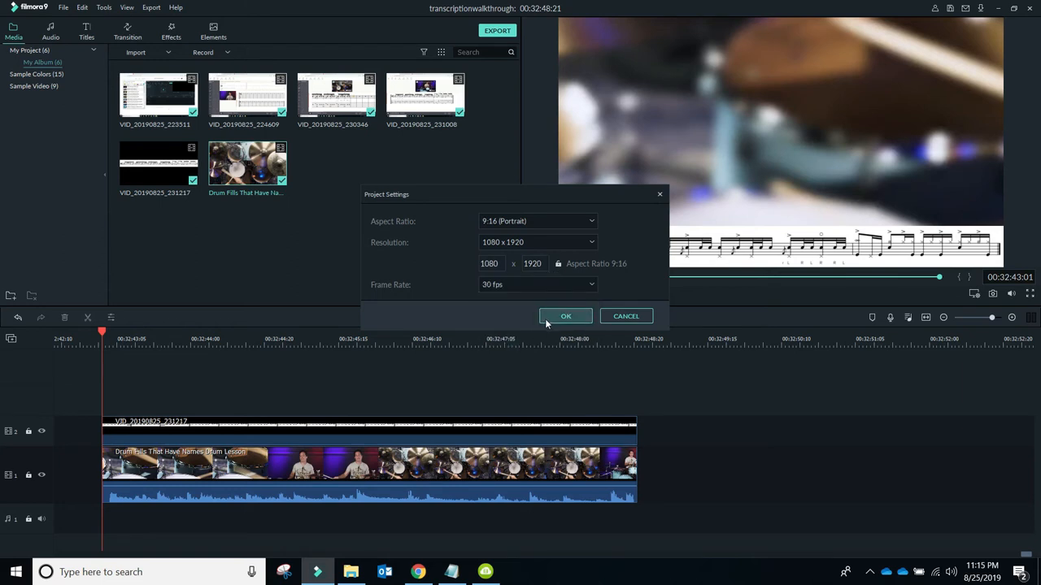
left_click(565, 316)
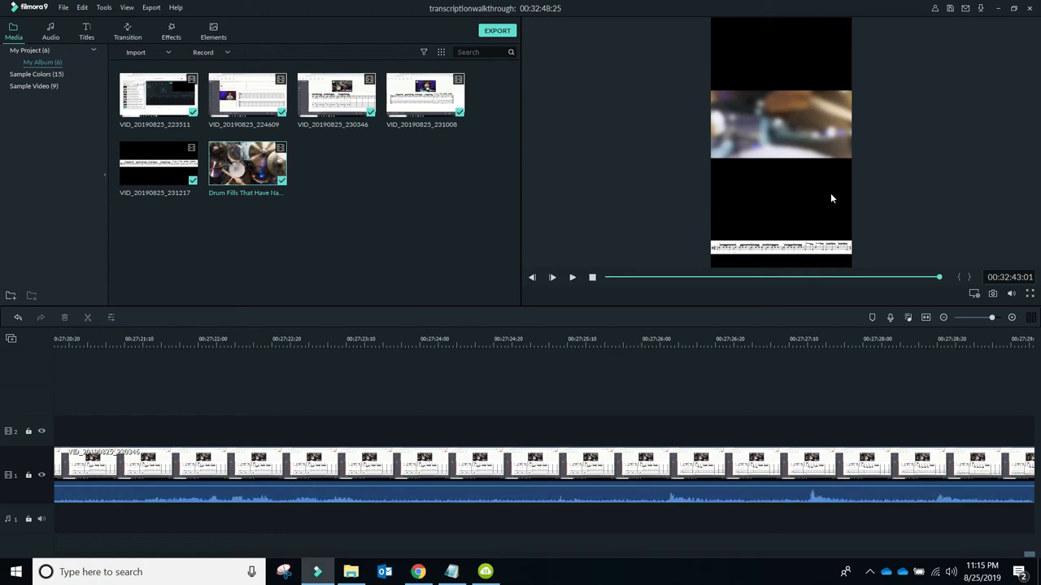
mouse_move(711, 311)
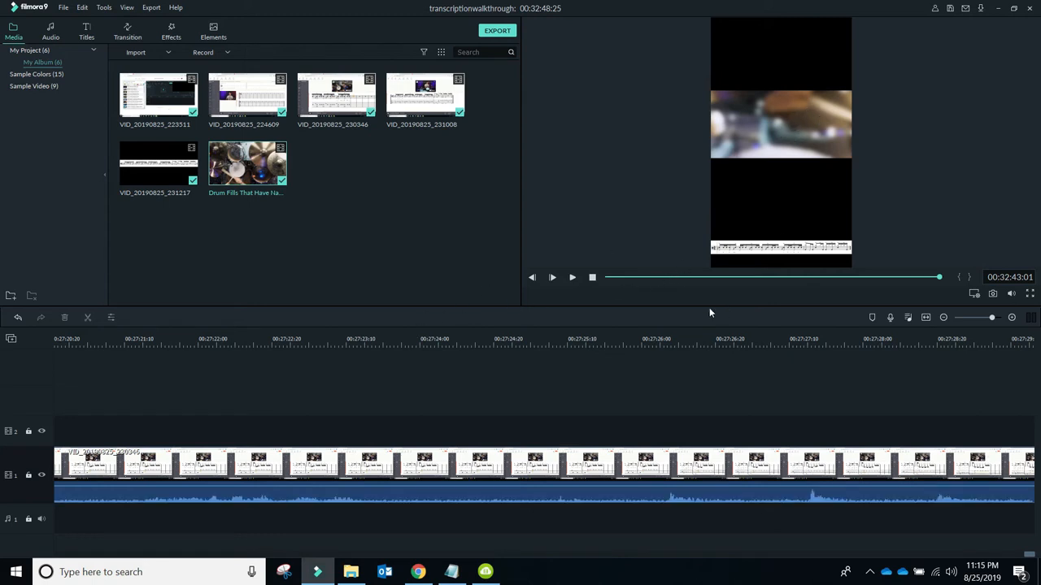
mouse_move(299, 445)
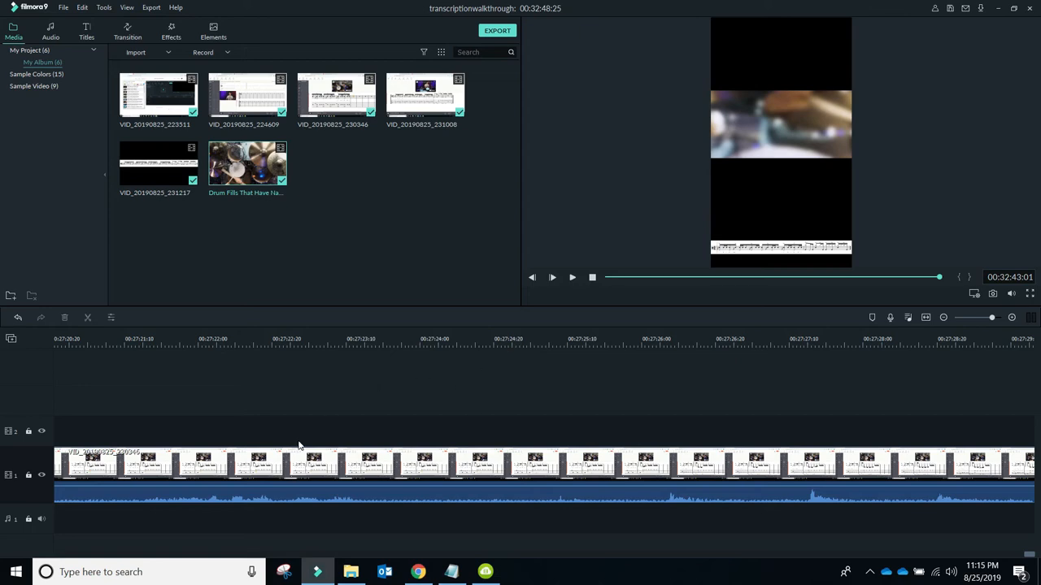
left_click(58, 8)
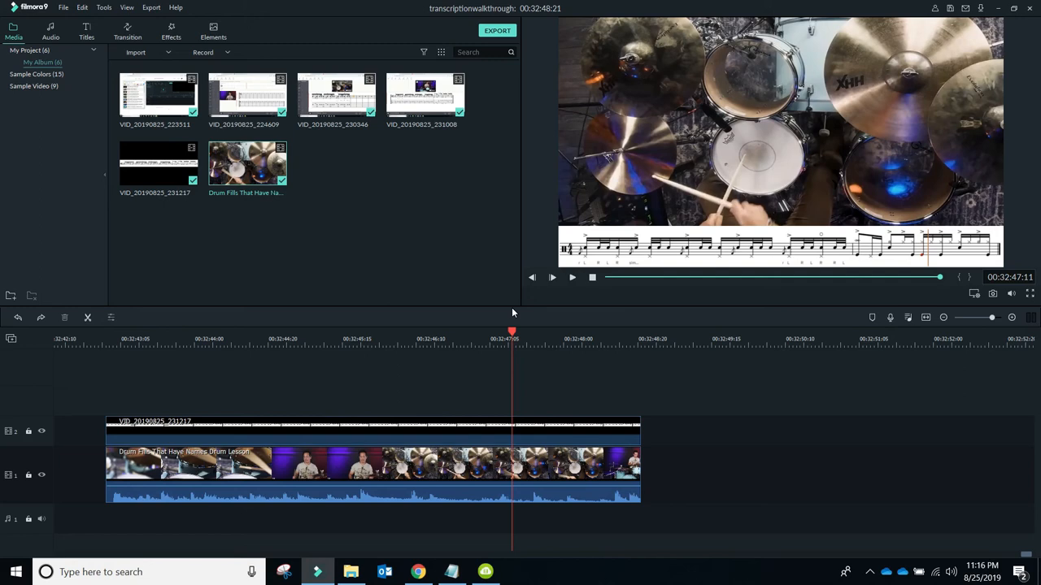
mouse_move(780, 380)
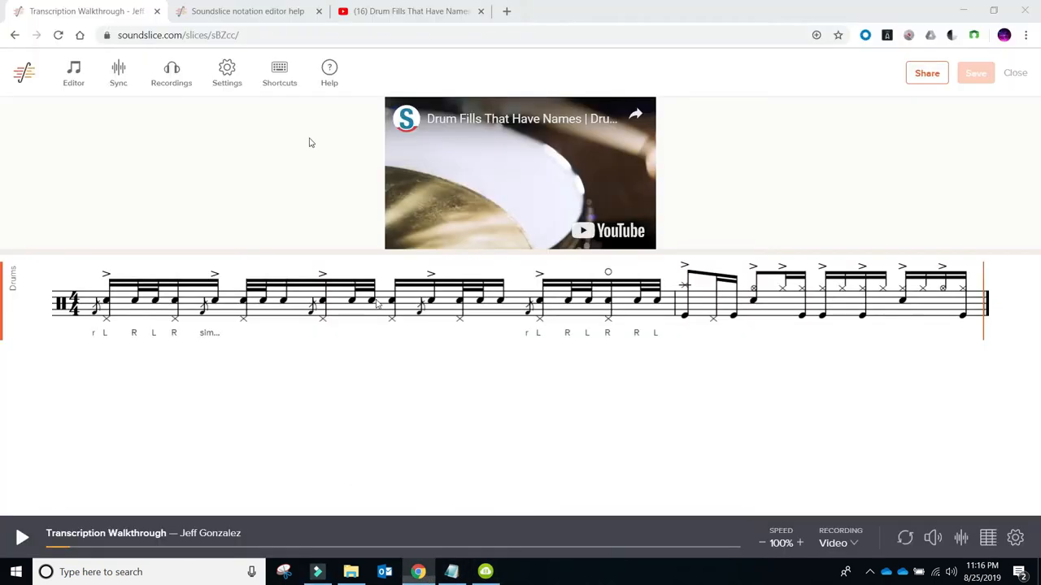
Step: Glance at the YouTube lesson, Soundslice help and transcription tabs, then return to Filmora9
left_click(406, 11)
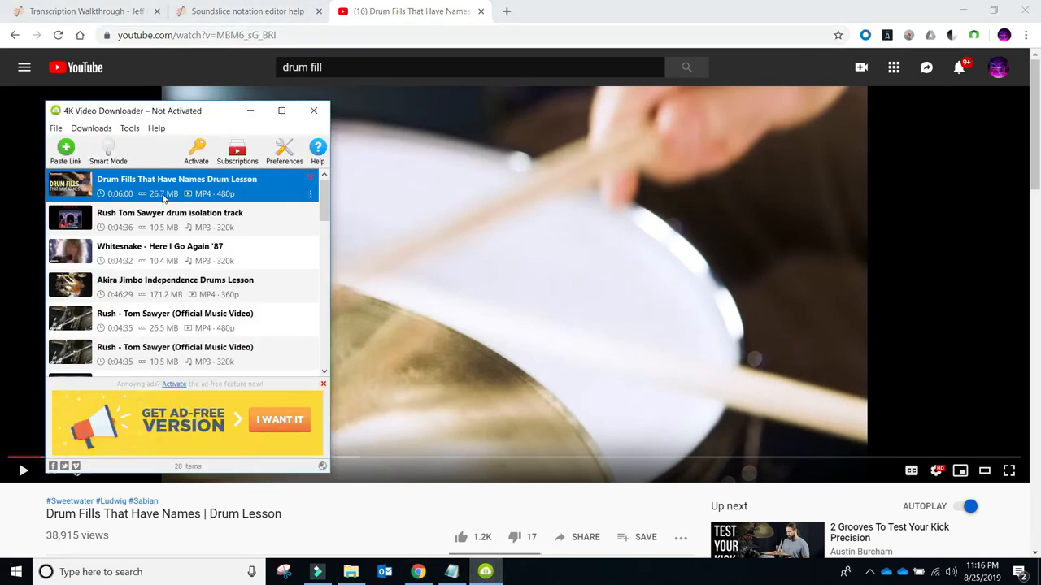
left_click(244, 12)
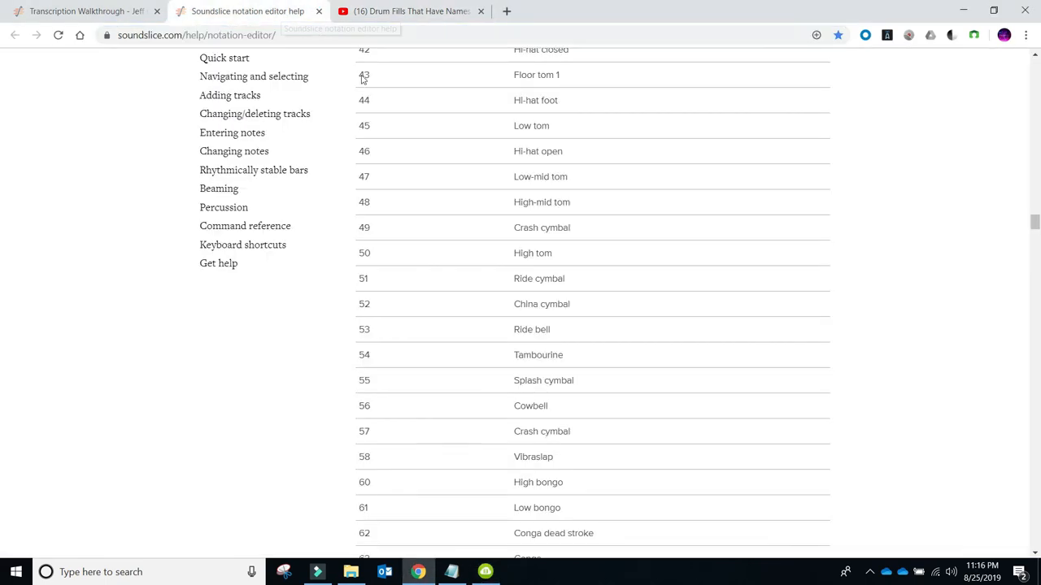
left_click(92, 15)
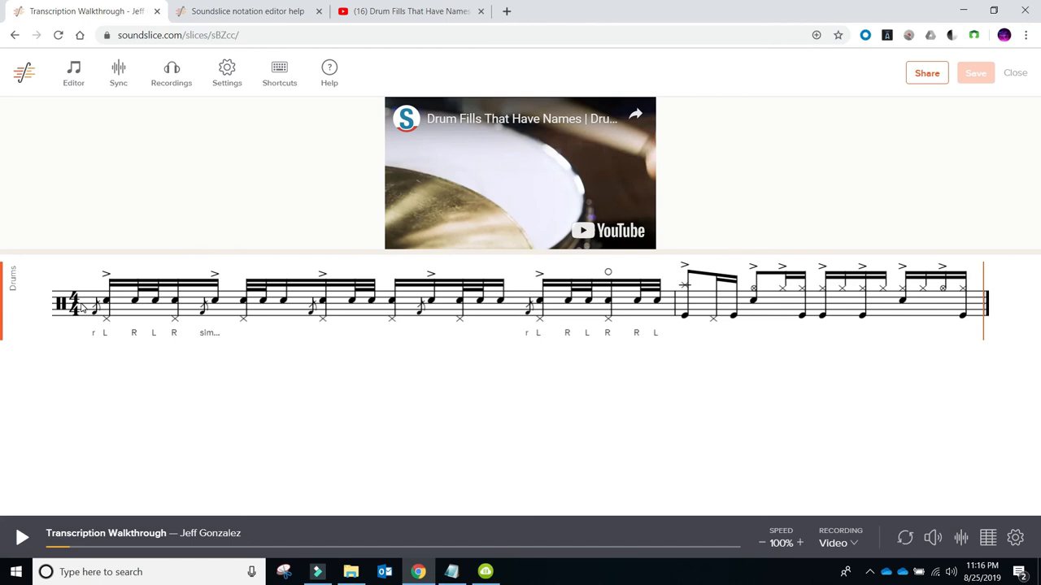
mouse_move(805, 302)
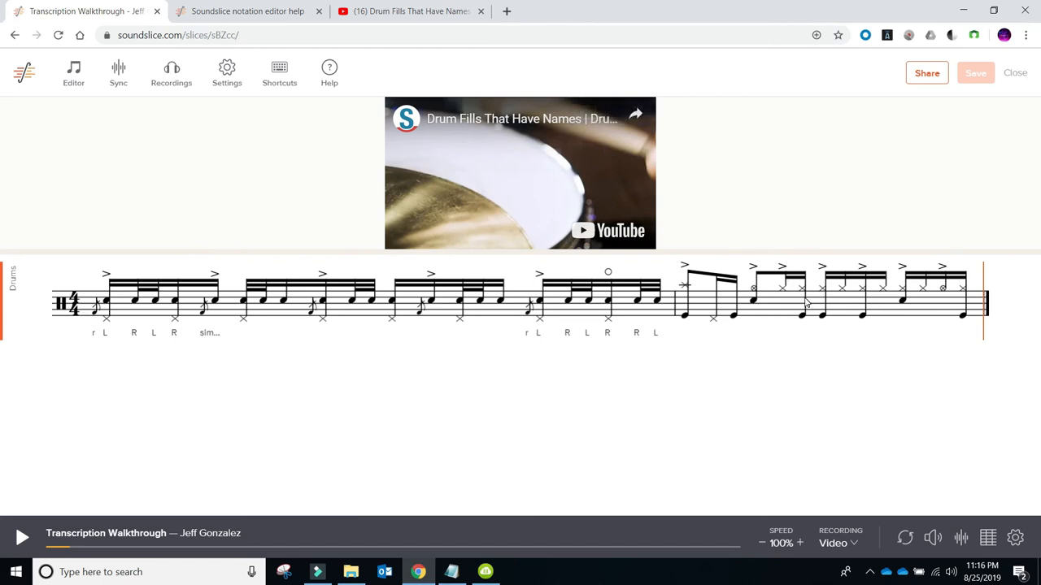
mouse_move(533, 221)
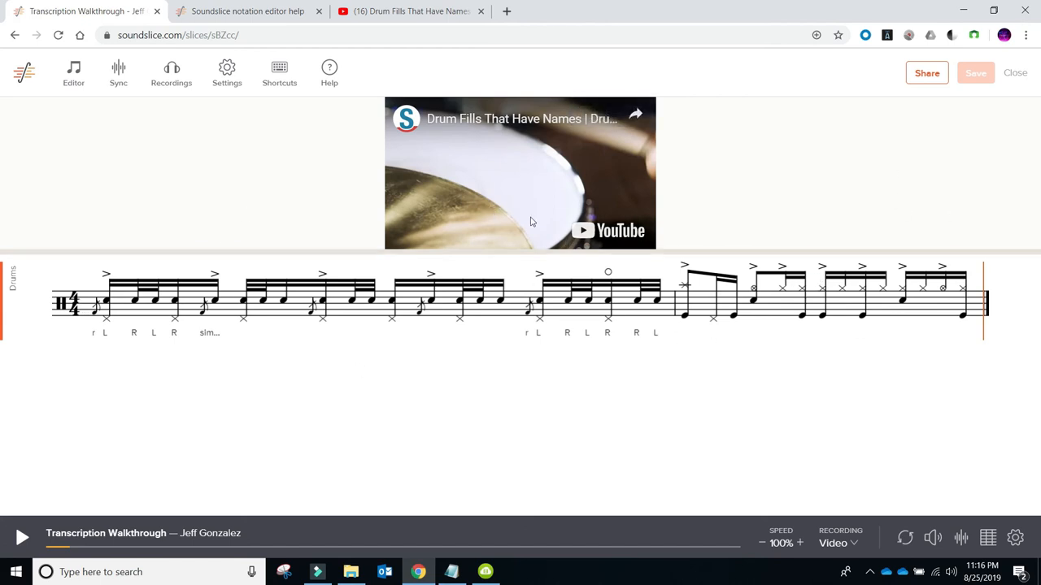
left_click(317, 572)
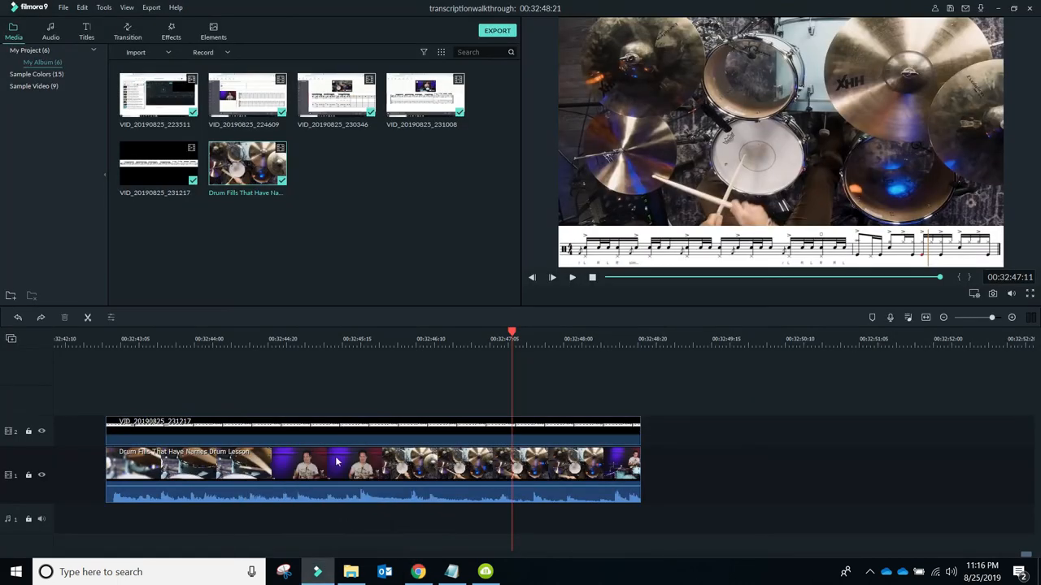
mouse_move(770, 185)
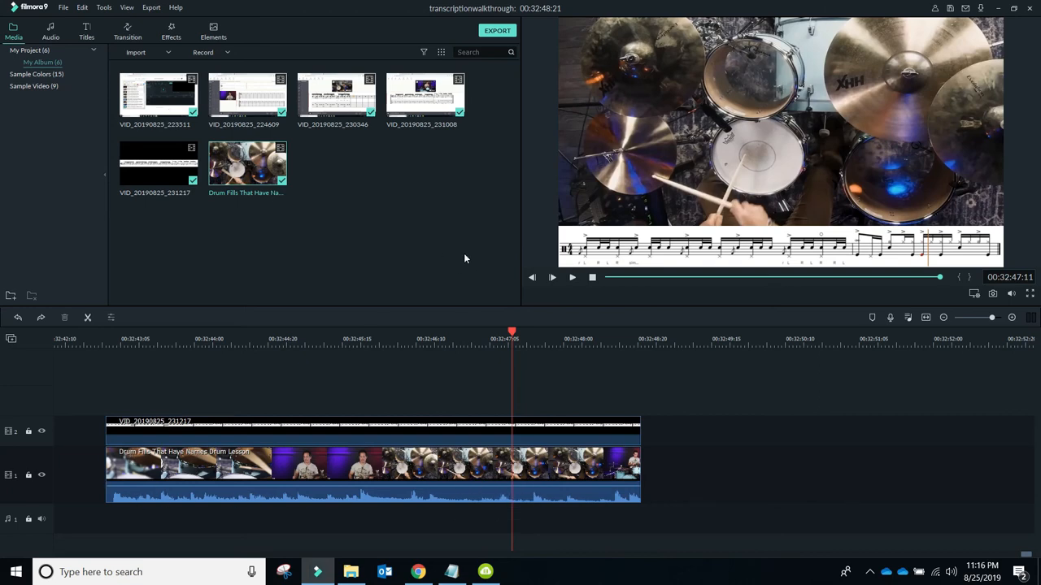
mouse_move(485, 260)
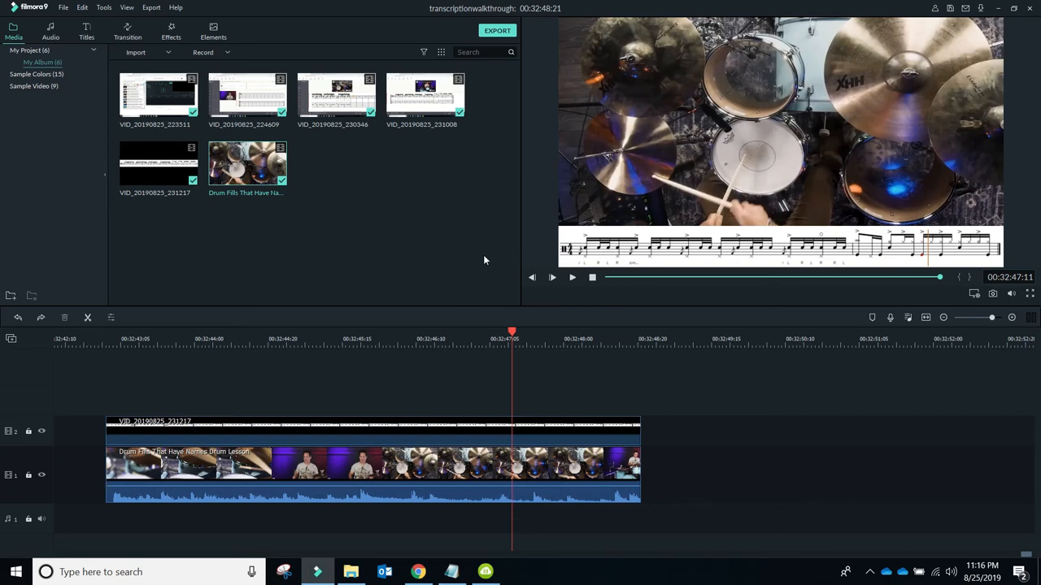
mouse_move(652, 249)
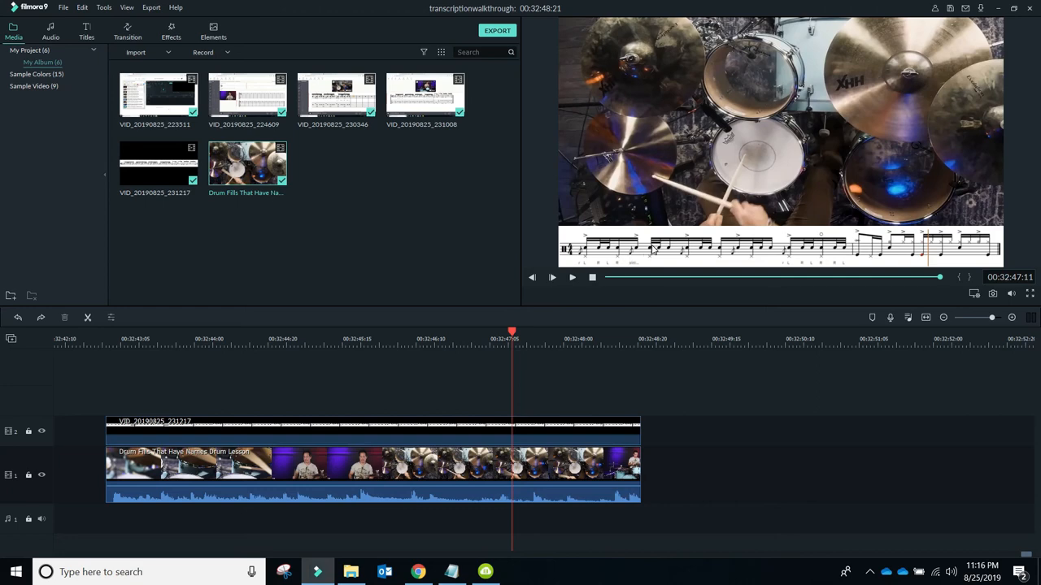
mouse_move(165, 397)
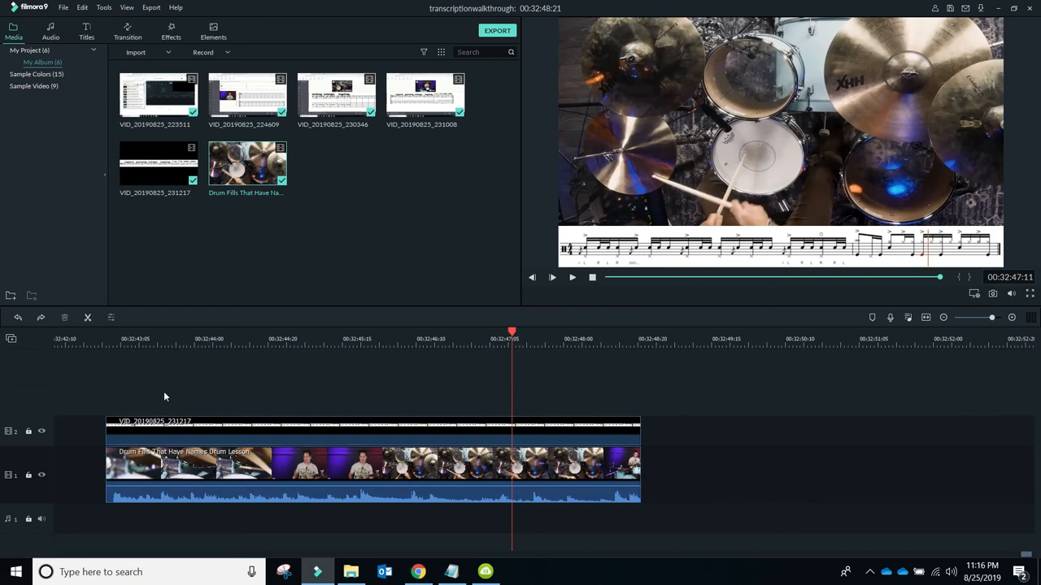
mouse_move(350, 375)
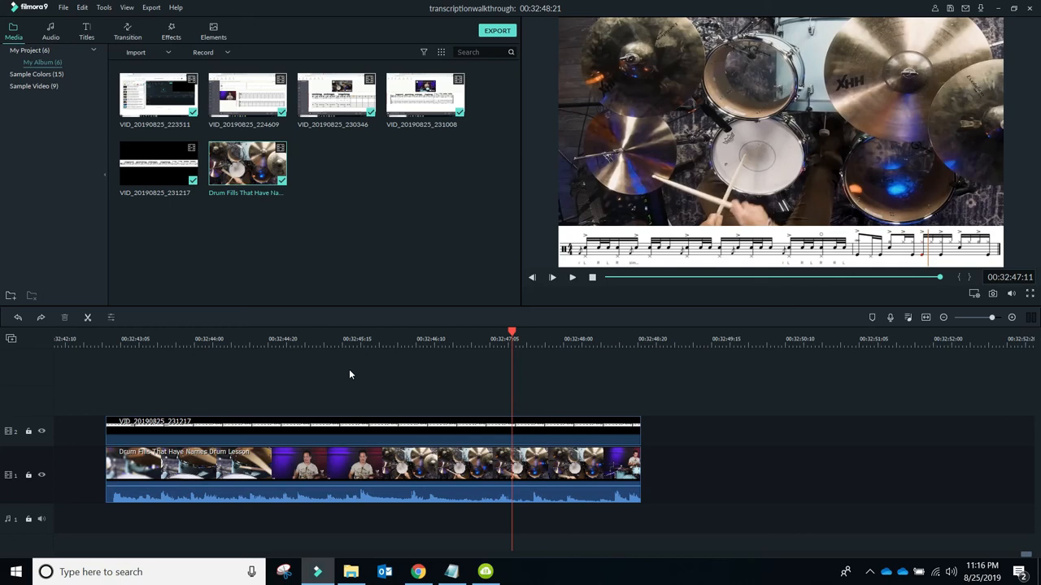
mouse_move(392, 205)
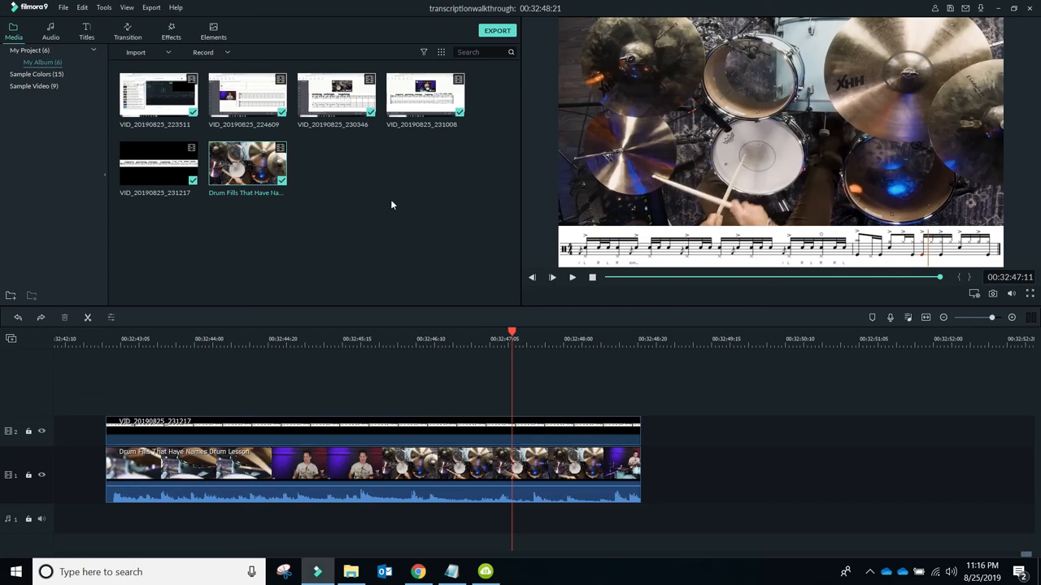
mouse_move(285, 259)
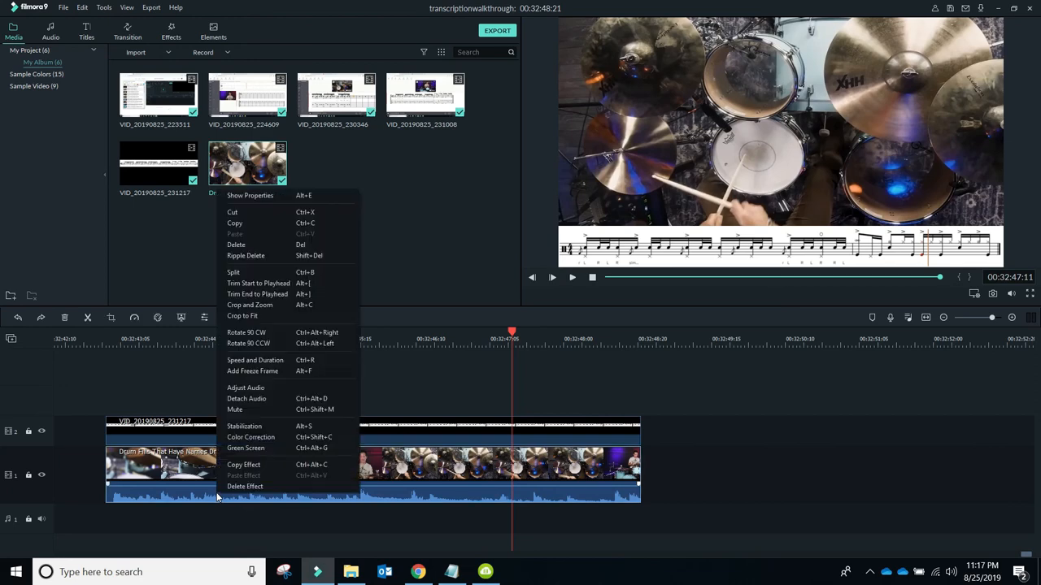
mouse_move(277, 305)
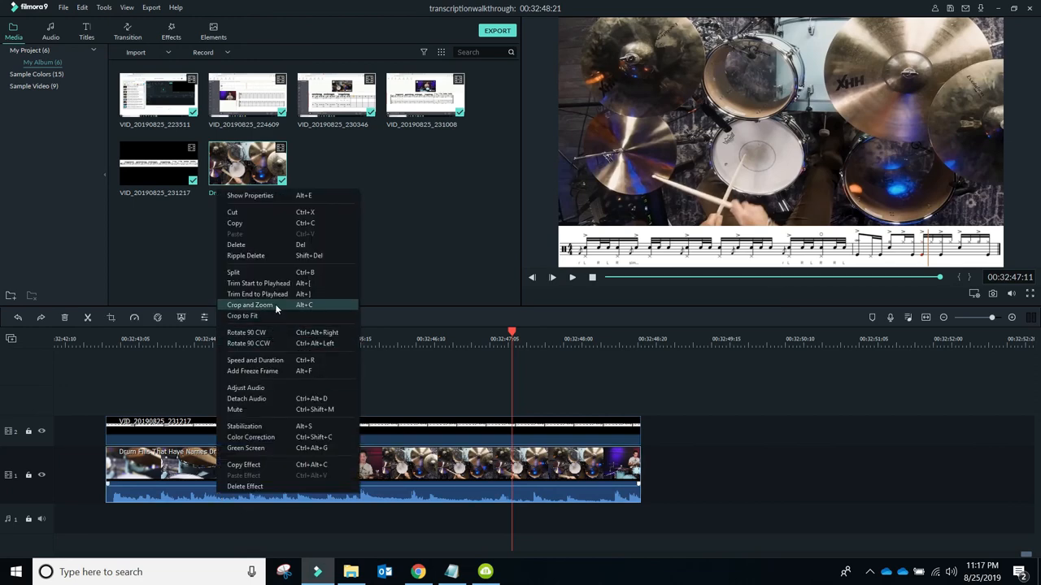